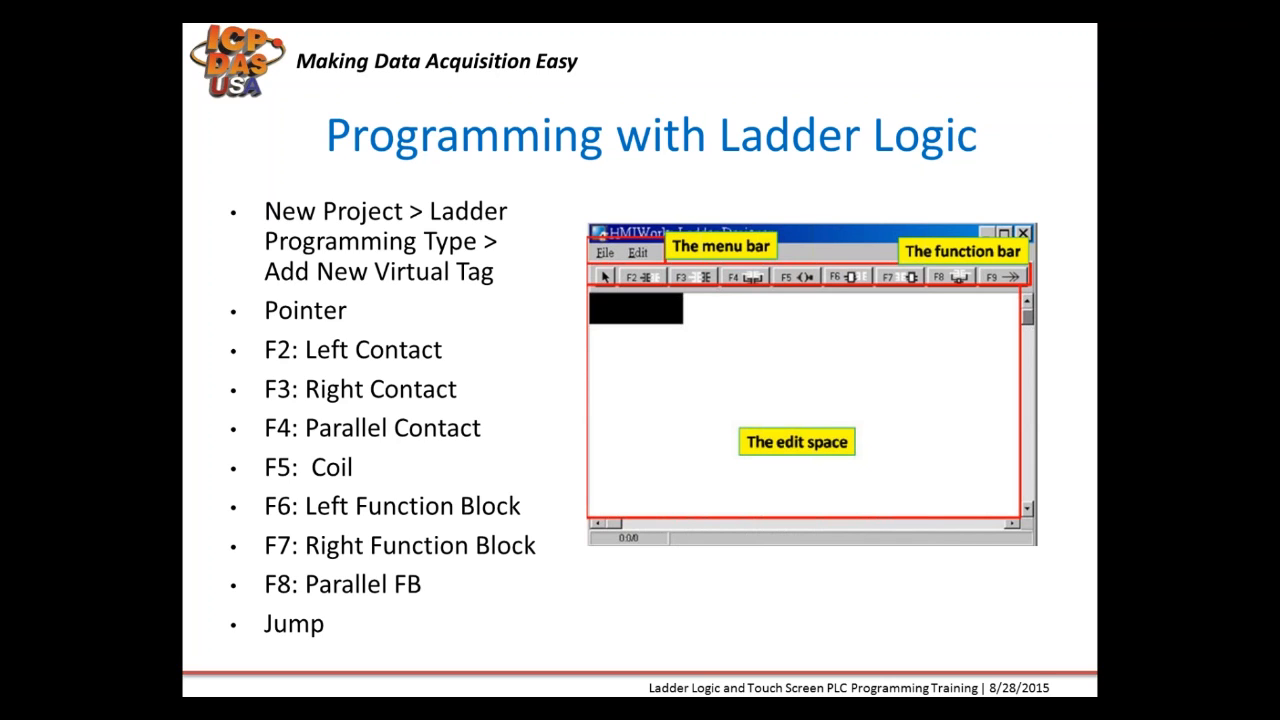
Step: Start a TPD-433F project named demo20150828 in landscape, keeping Ladder programming
click(20, 689)
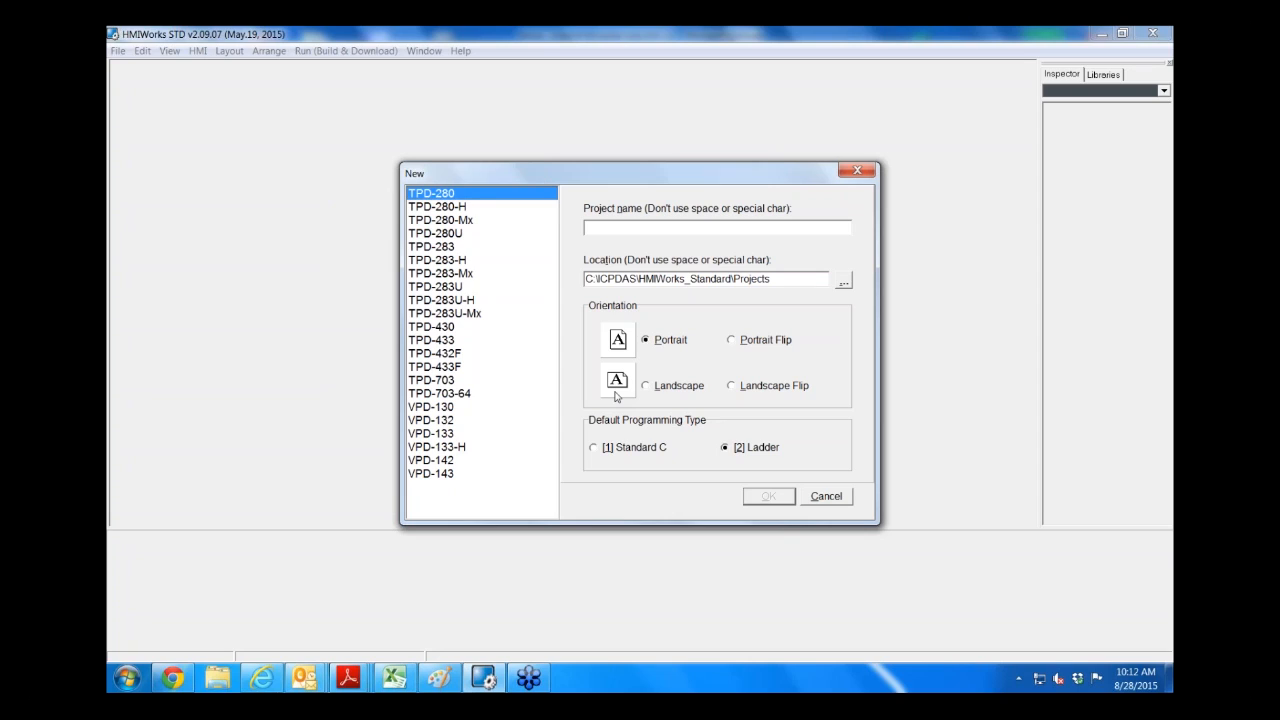
mouse_move(362, 291)
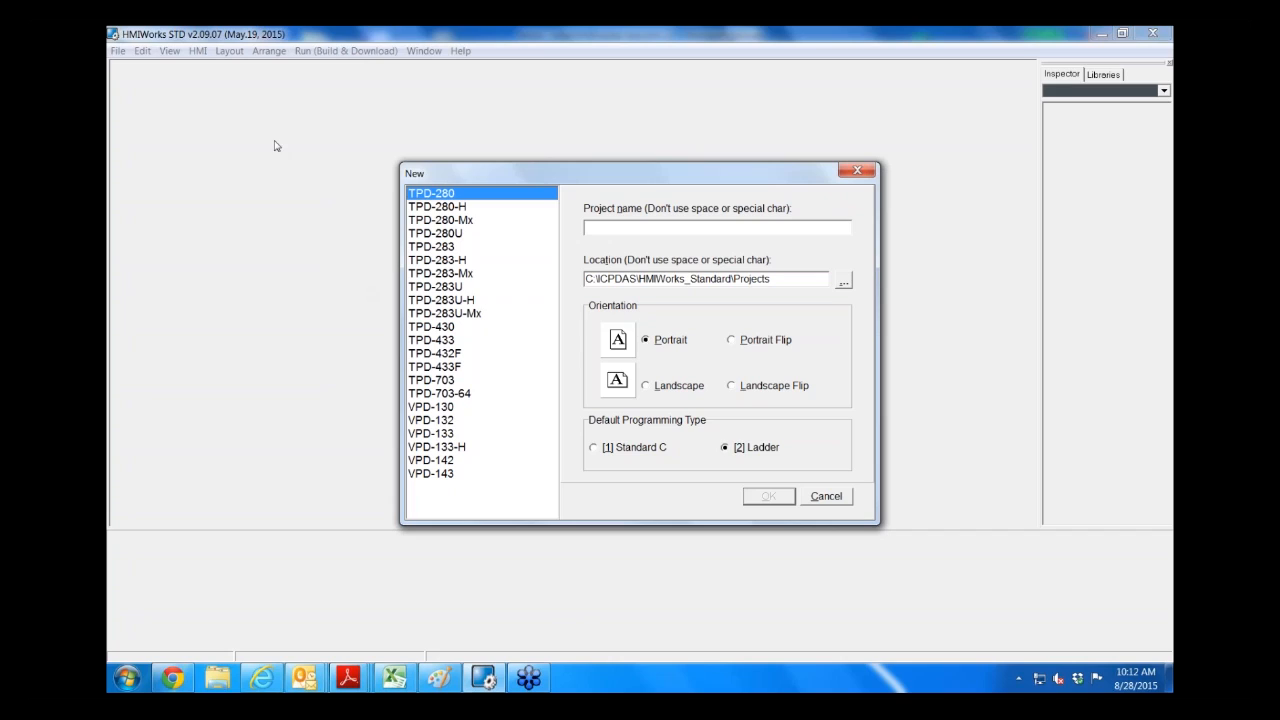
mouse_move(460, 298)
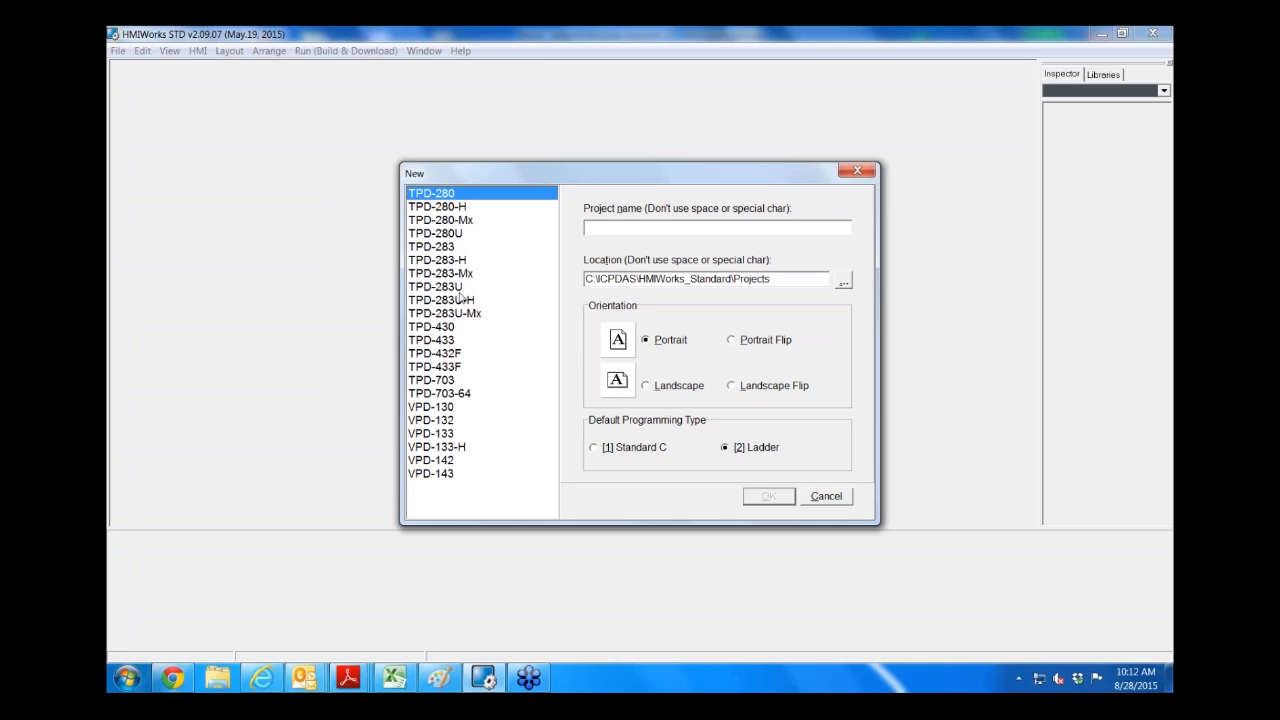
mouse_move(443, 368)
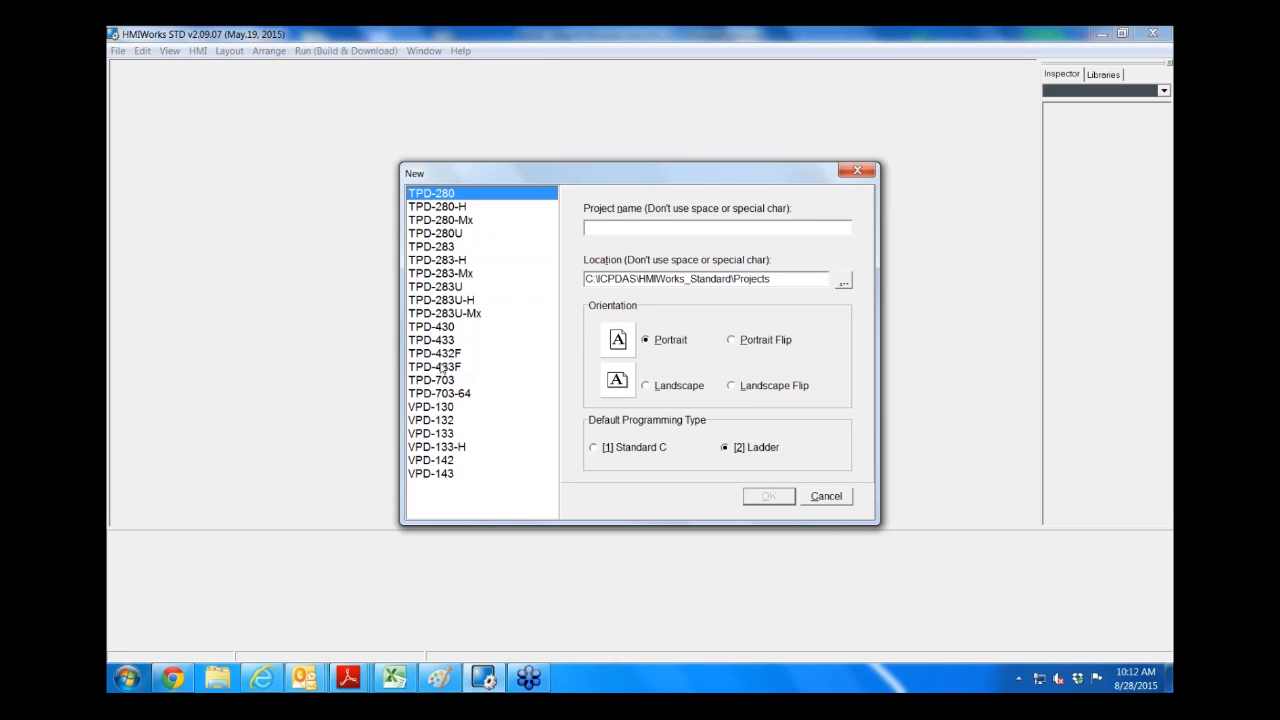
click(434, 366)
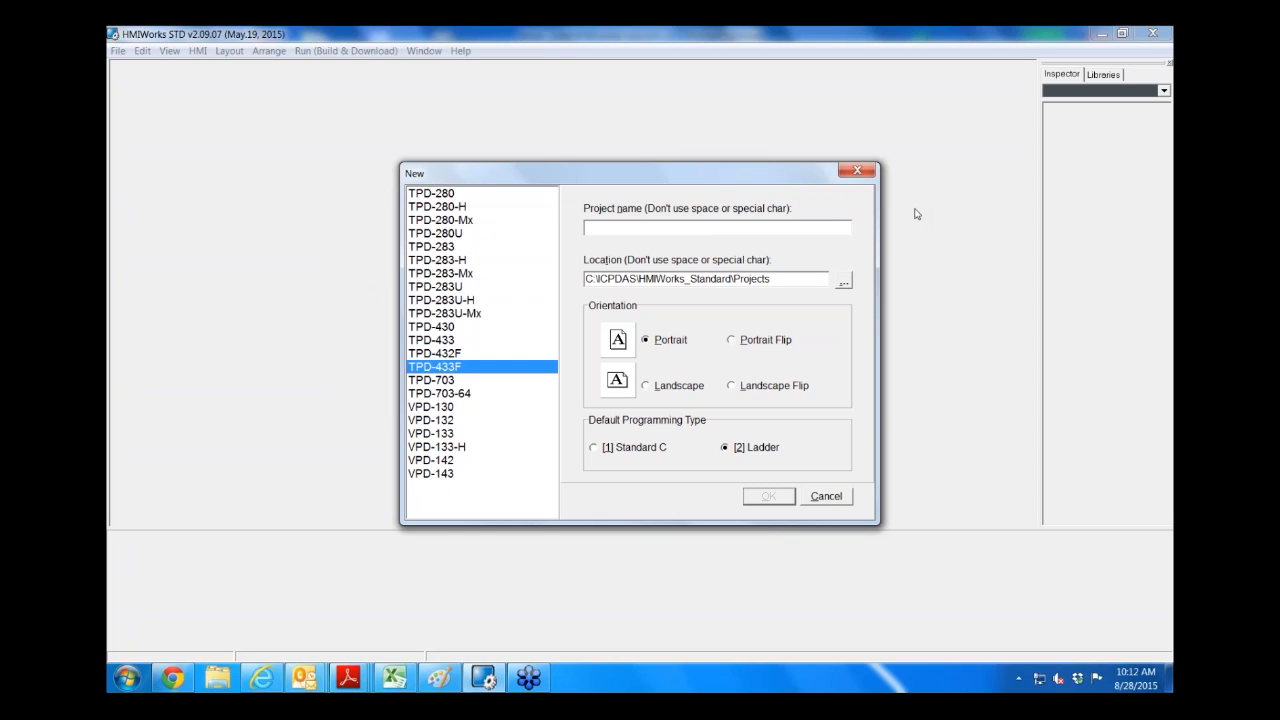
text(demo20)
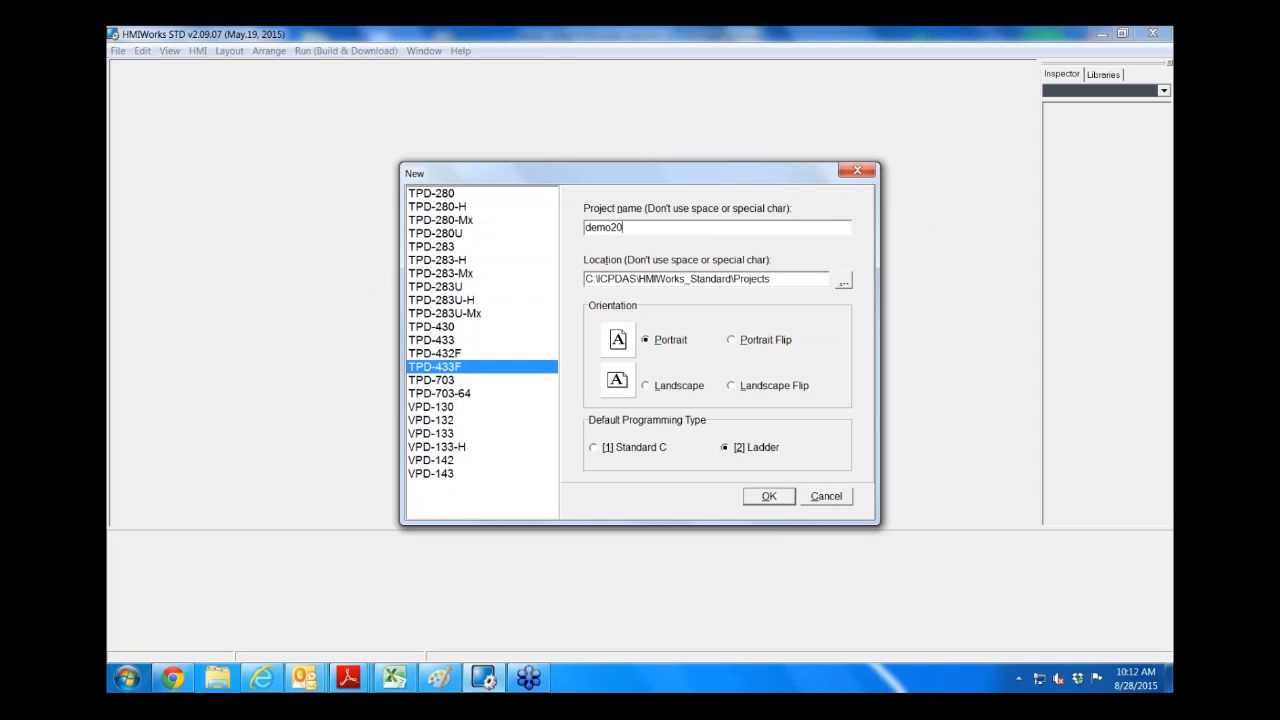
text(150828)
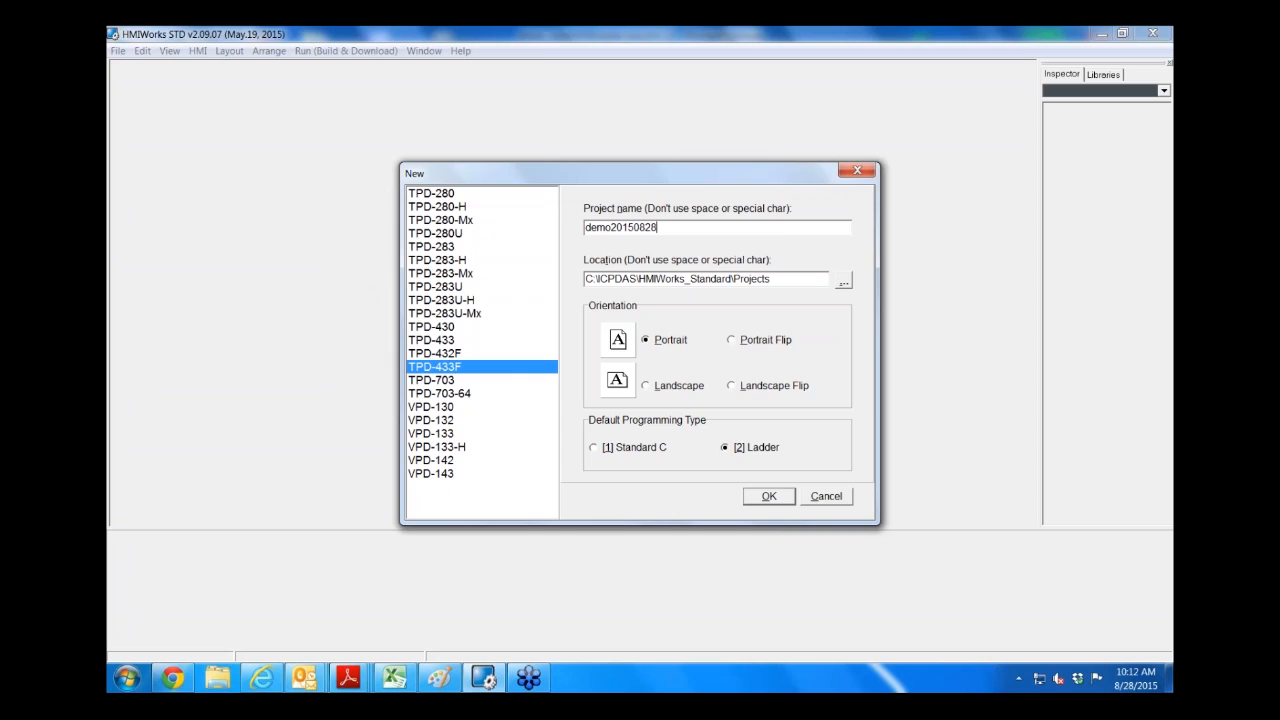
mouse_move(633, 344)
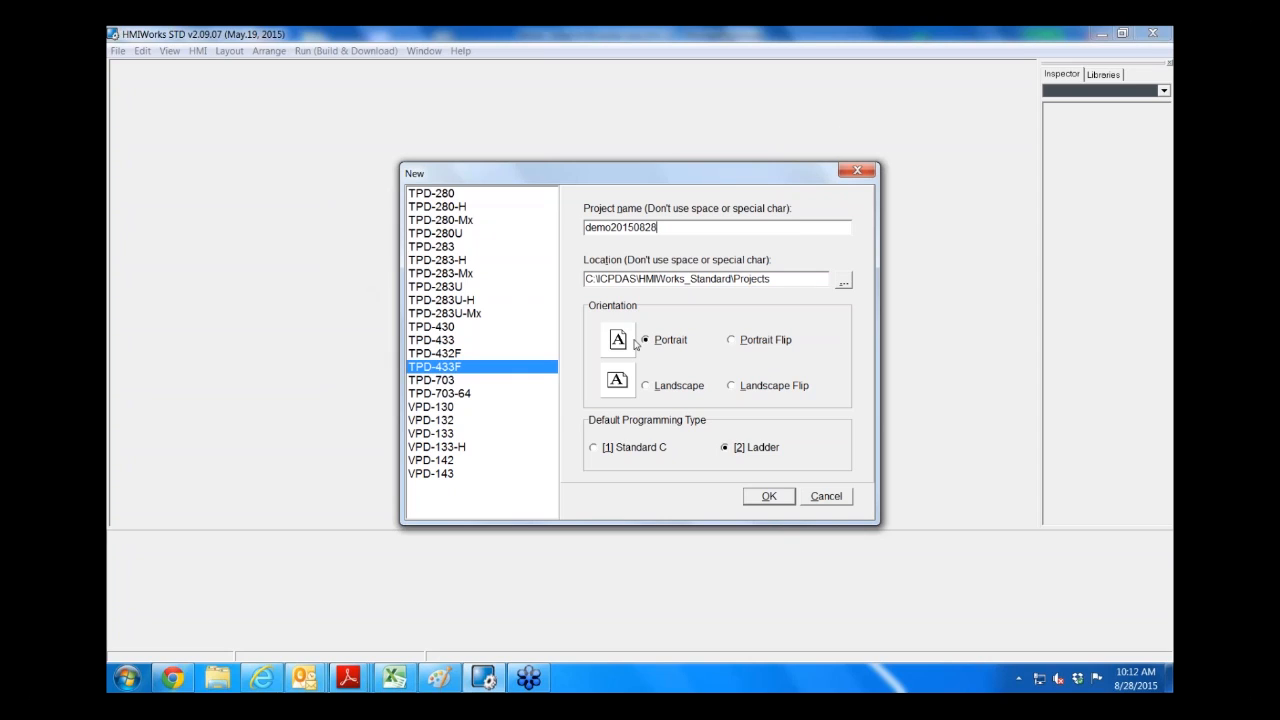
mouse_move(637, 360)
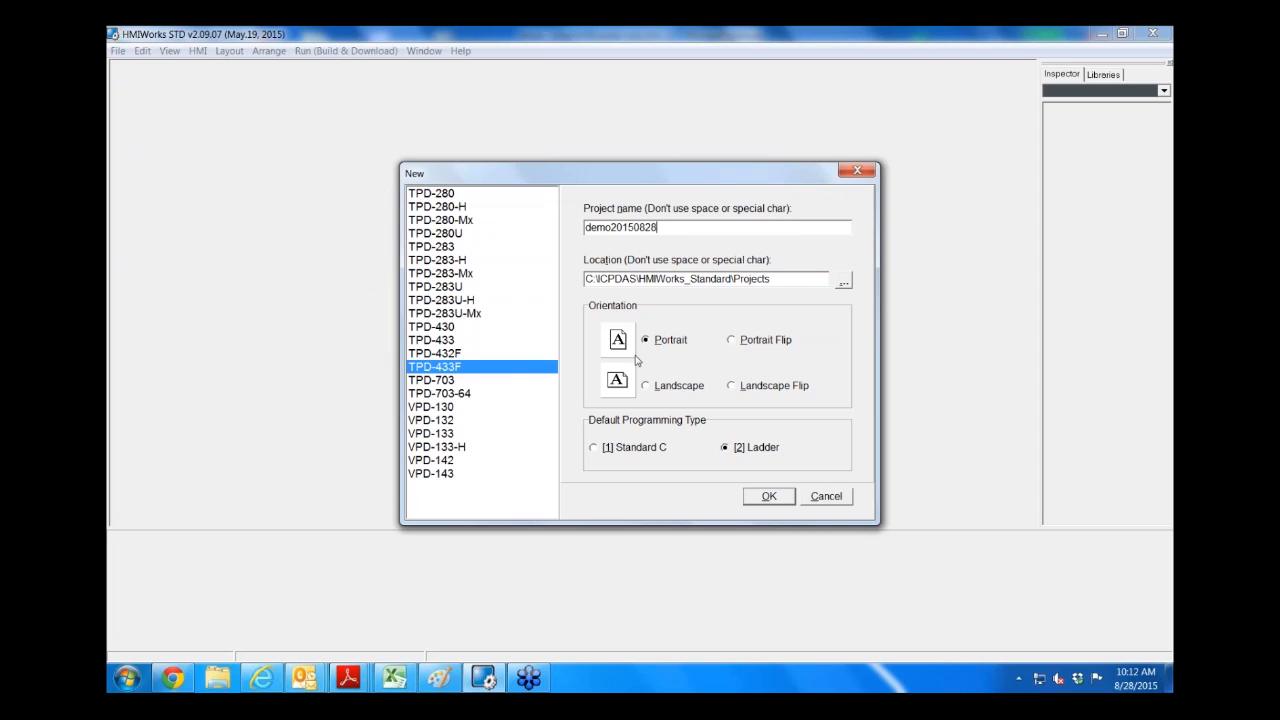
mouse_move(780, 360)
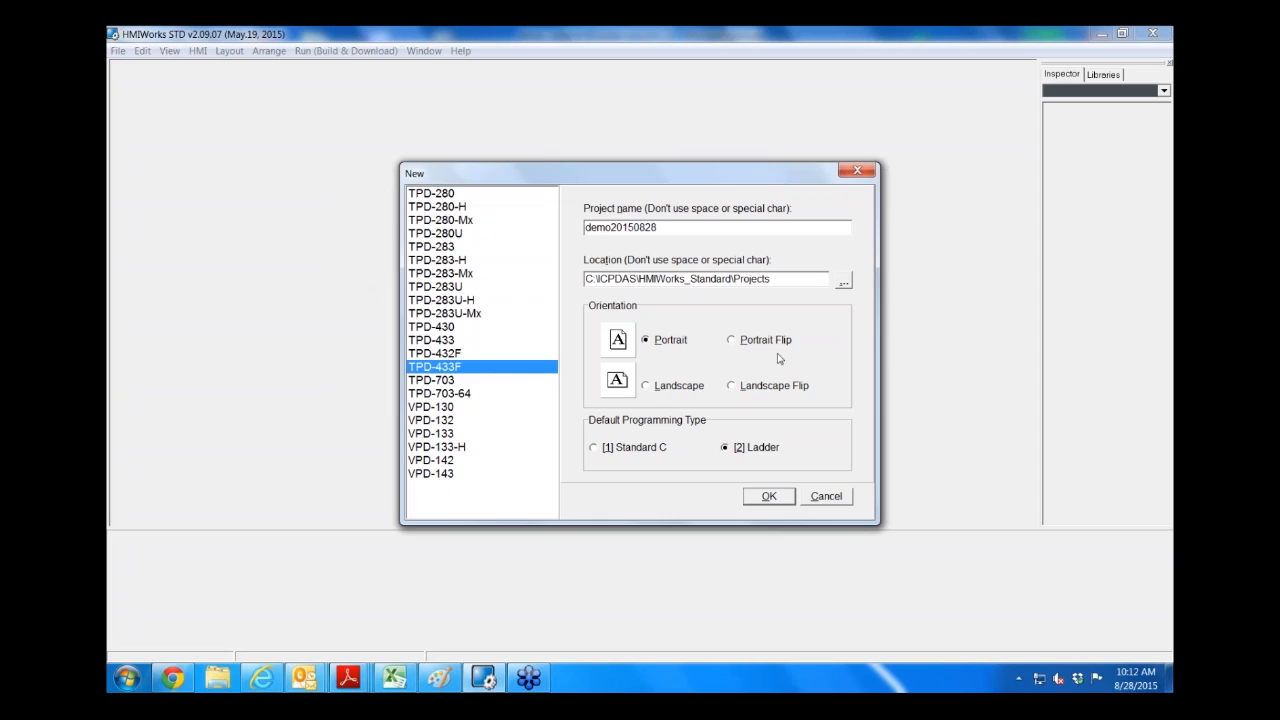
mouse_move(765, 406)
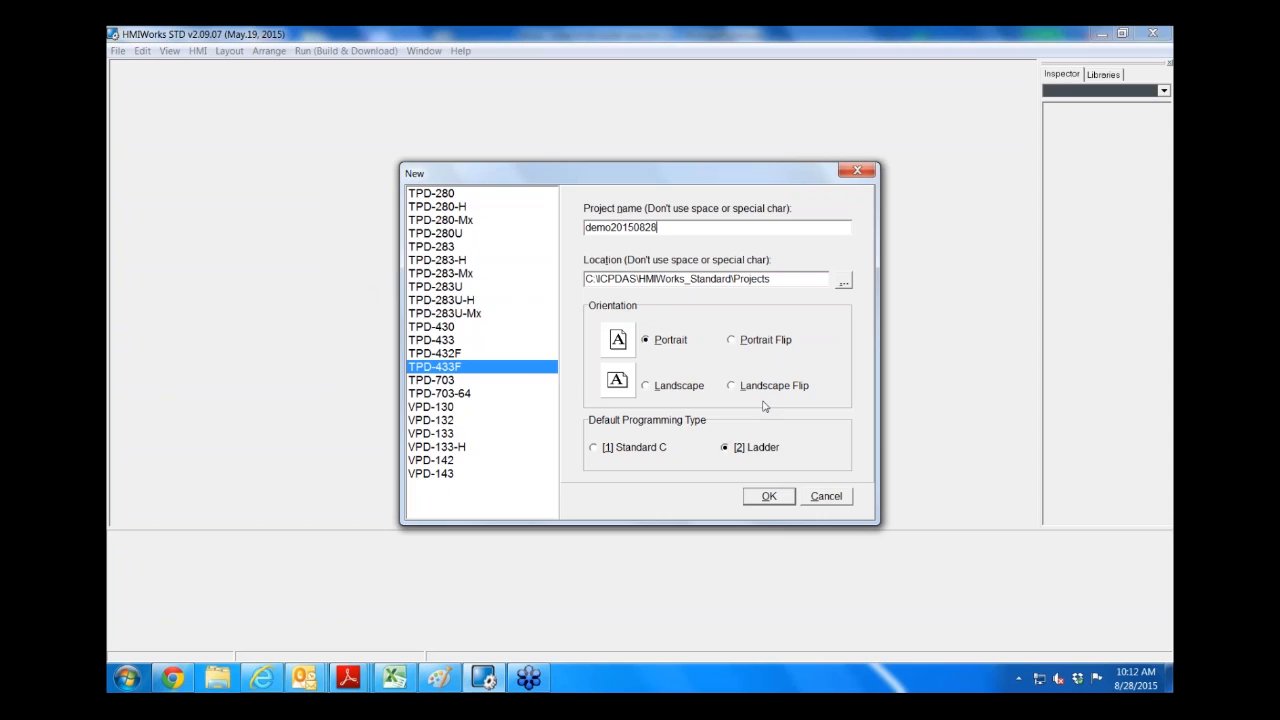
mouse_move(635, 356)
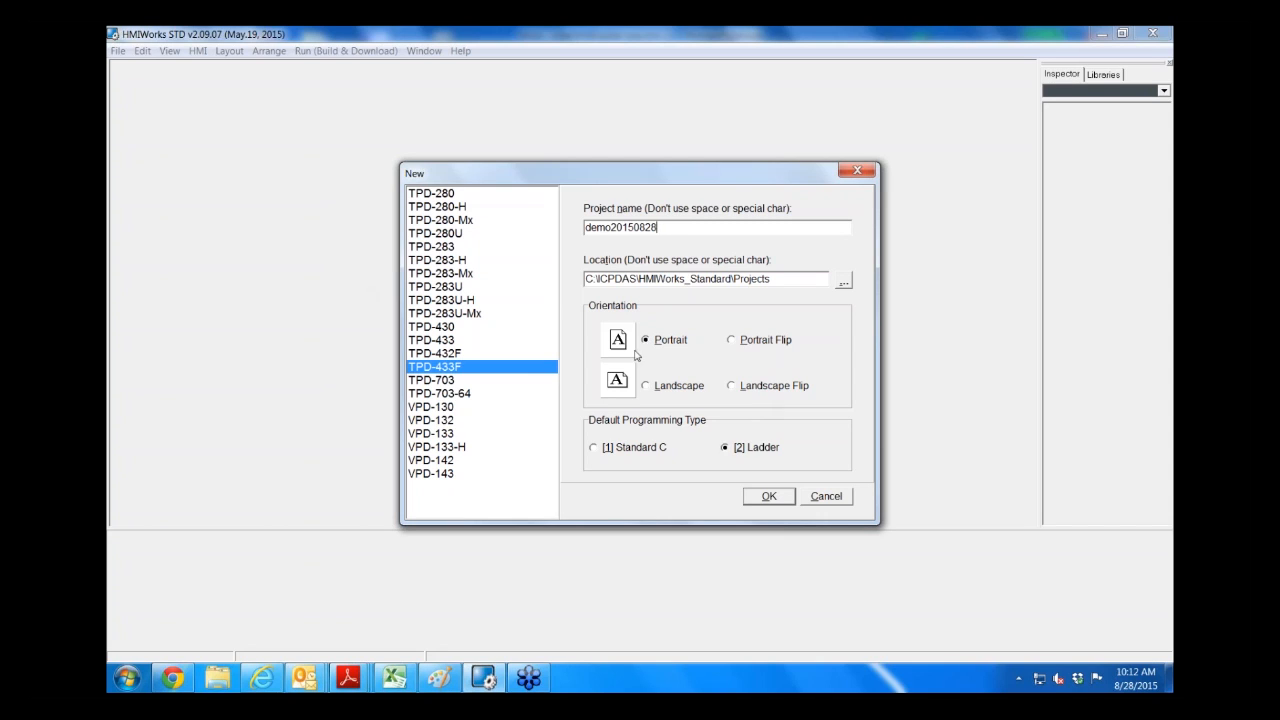
click(645, 385)
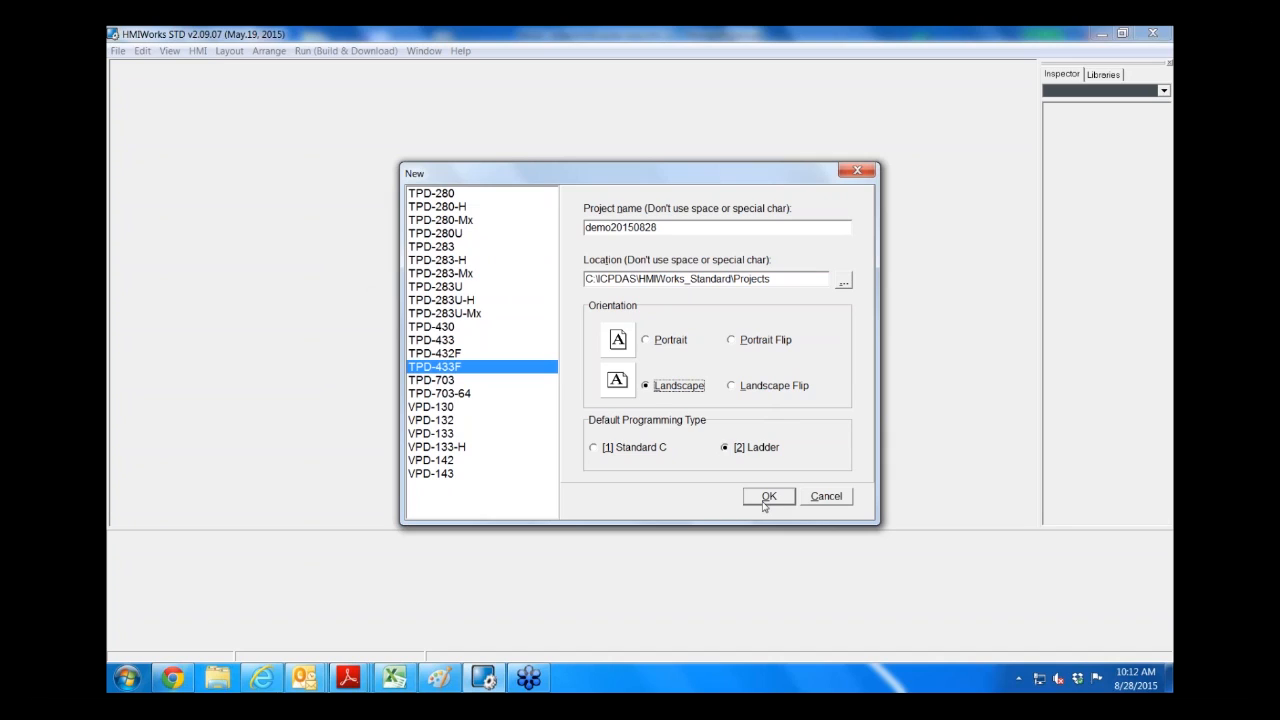
mouse_move(806, 442)
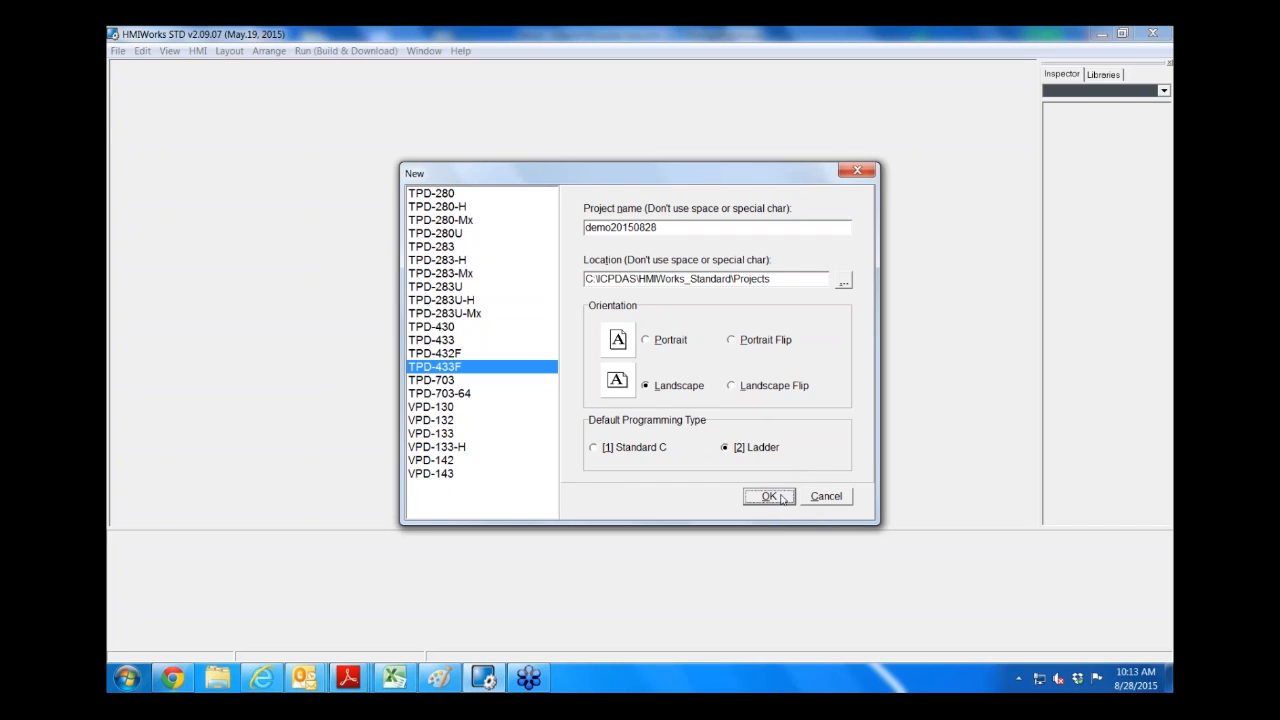
Step: Confirm the New dialog to create demo20150828 with an empty landscape Frame1
click(769, 496)
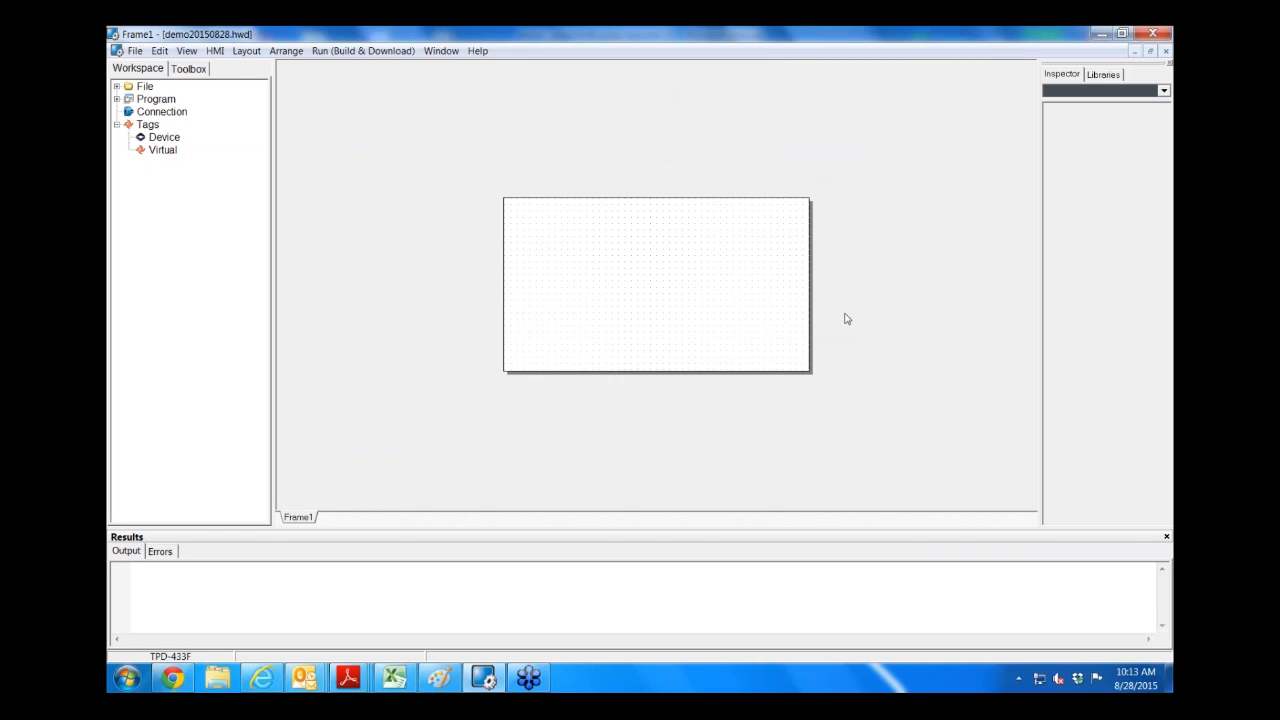
mouse_move(847, 157)
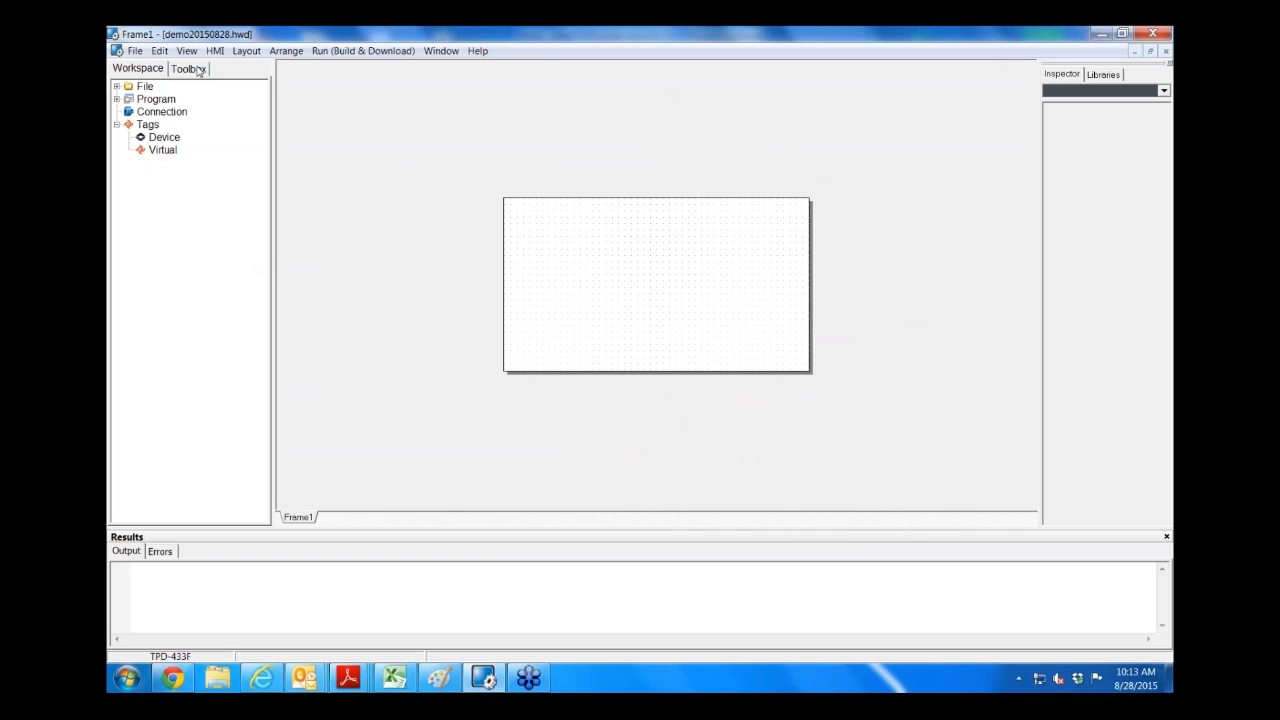
mouse_move(200, 68)
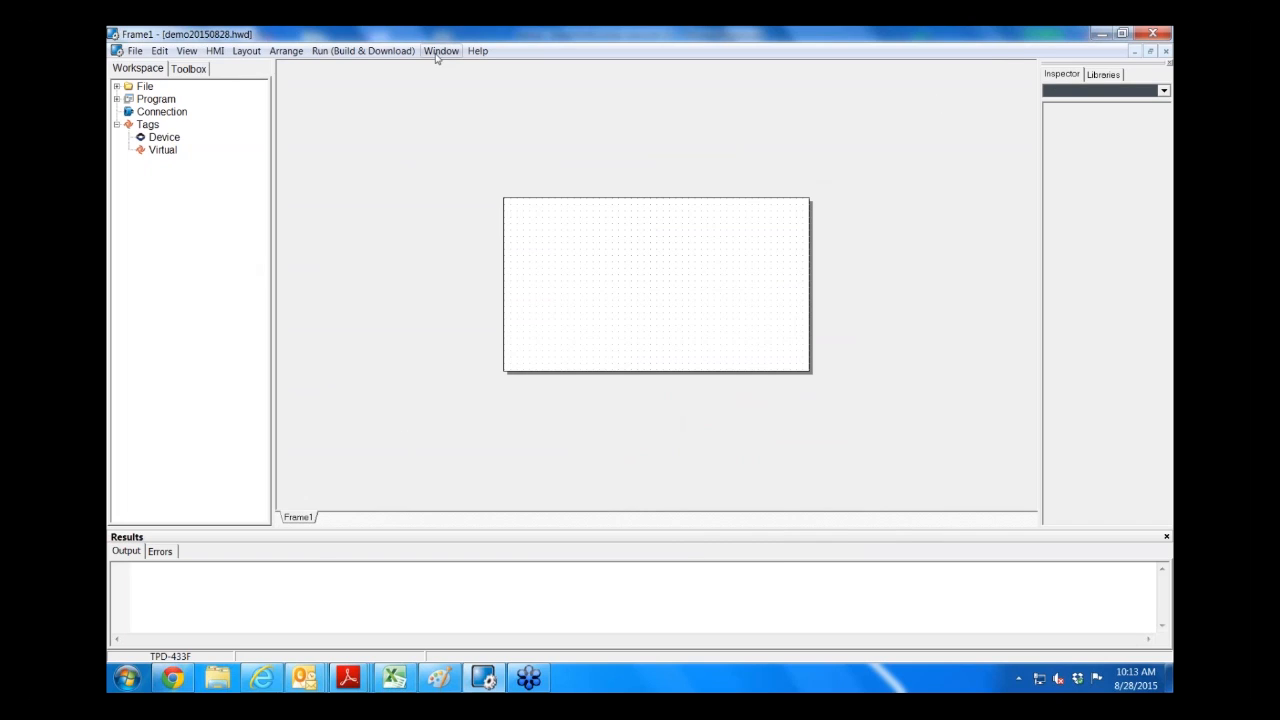
mouse_move(190, 142)
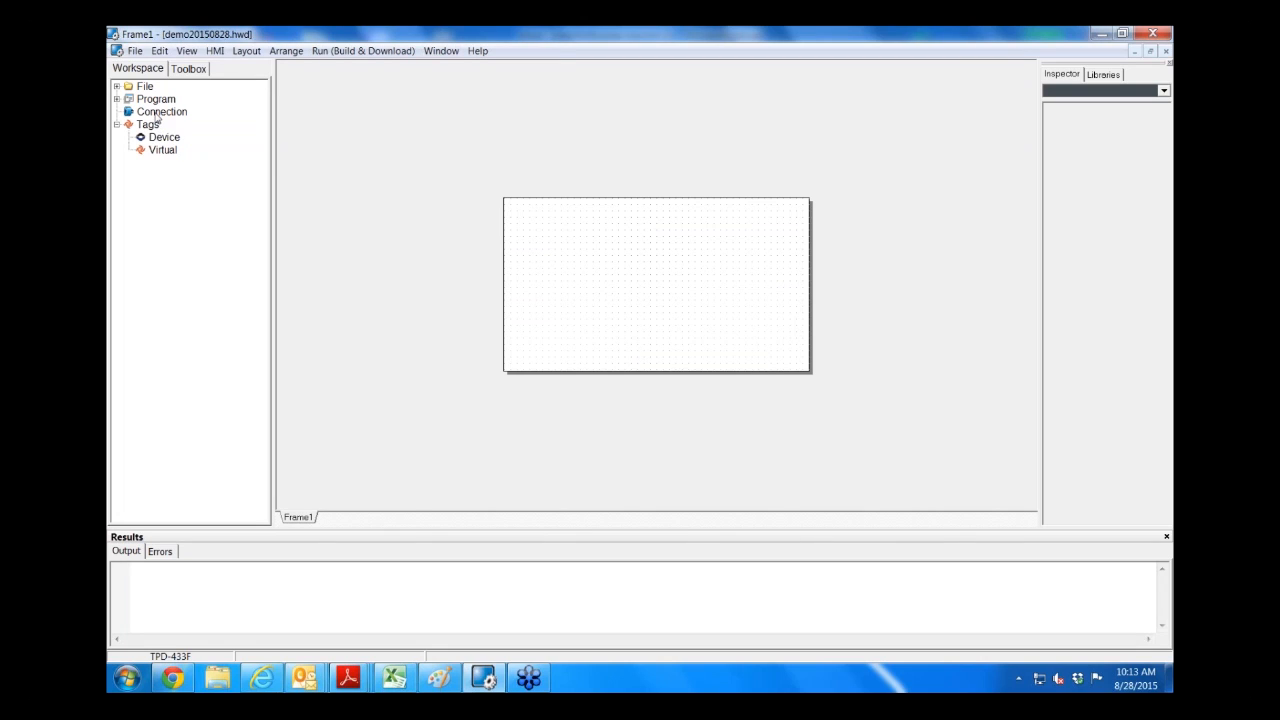
Step: Add connection TCPIP_1 to IP 192.168.255.1 on port 502
right_click(162, 111)
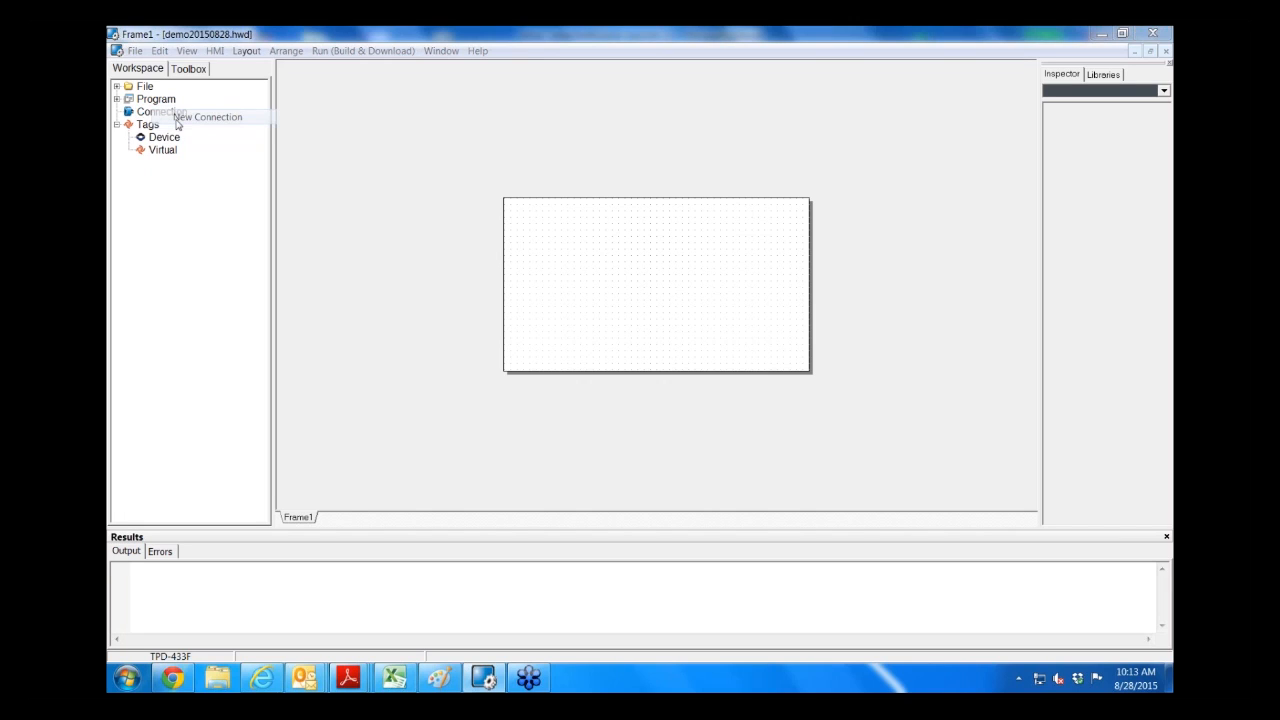
click(207, 117)
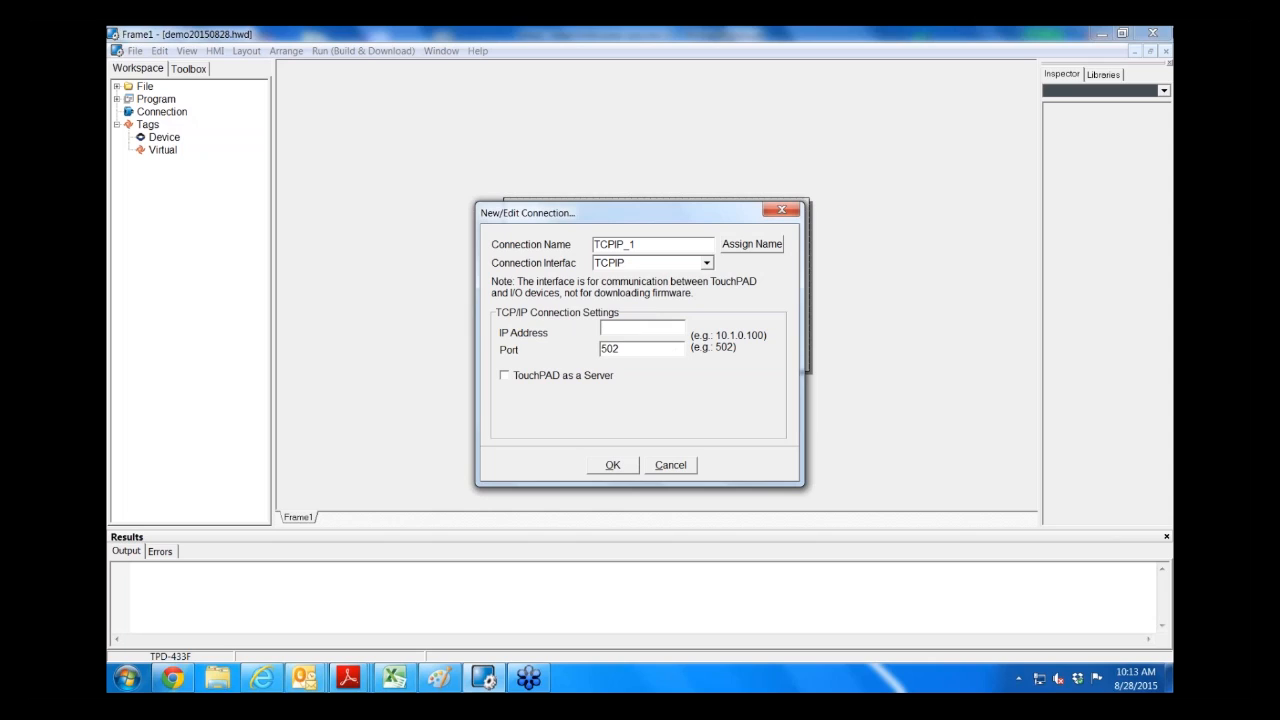
text(196)
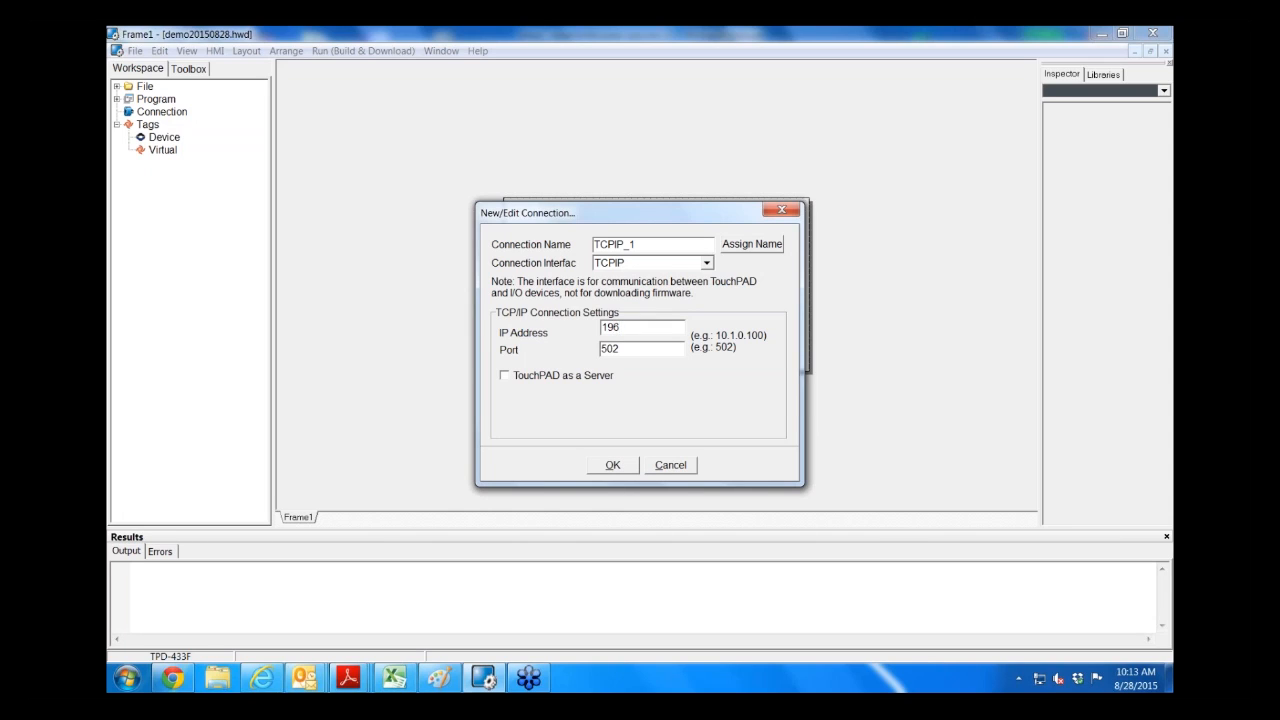
text(192.168.255.1)
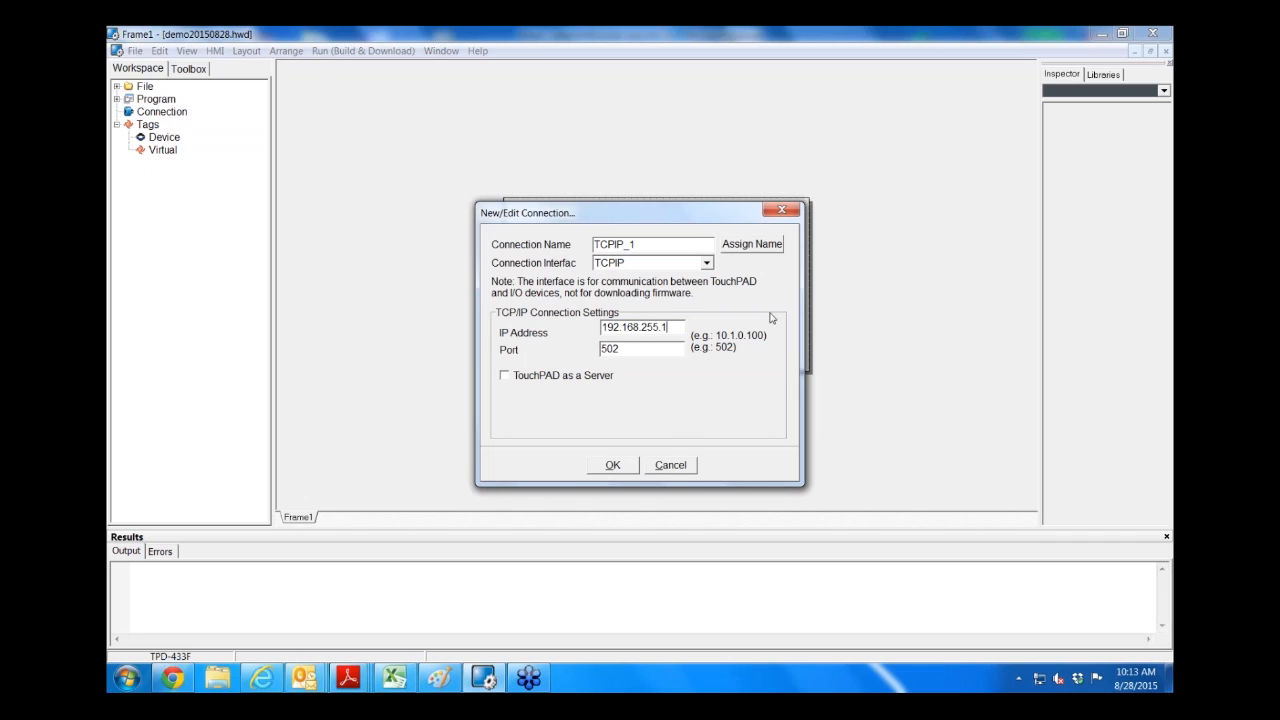
mouse_move(630, 478)
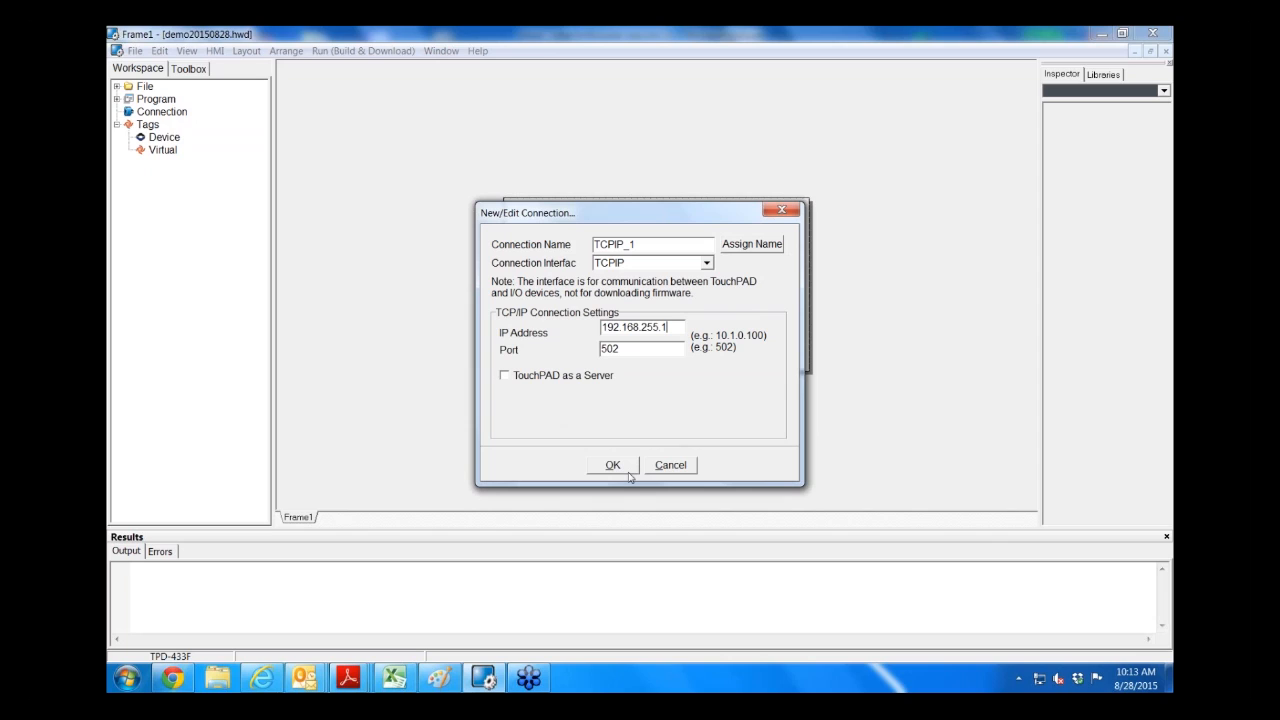
click(641, 327)
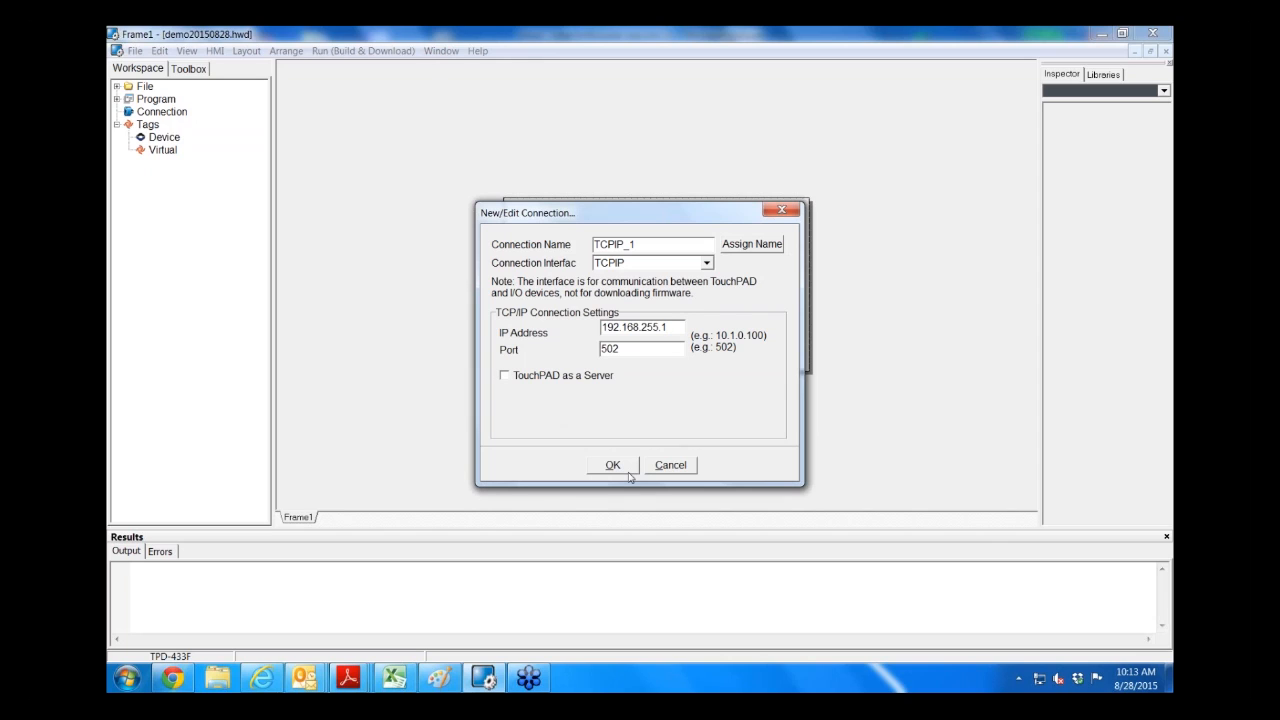
click(612, 464)
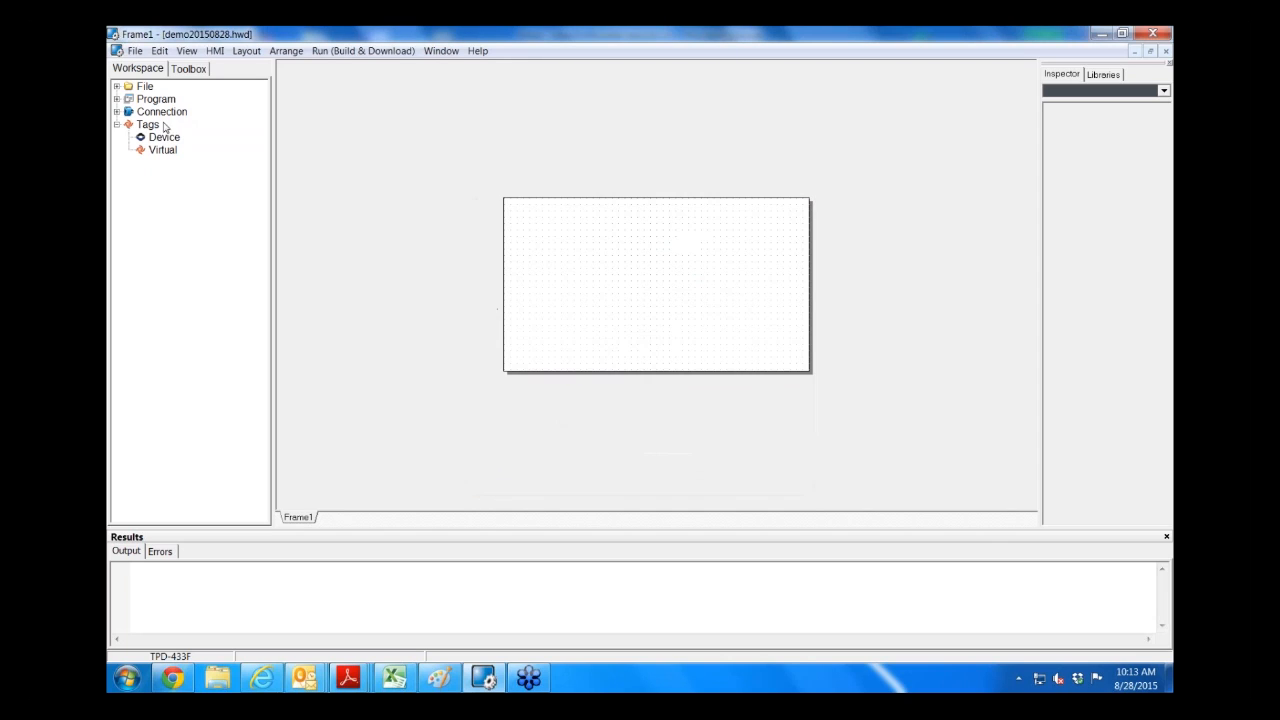
Step: Add a User_Define(MTCPM) Modbus TCP Master device on TCPIP_1 and define its tags
click(163, 137)
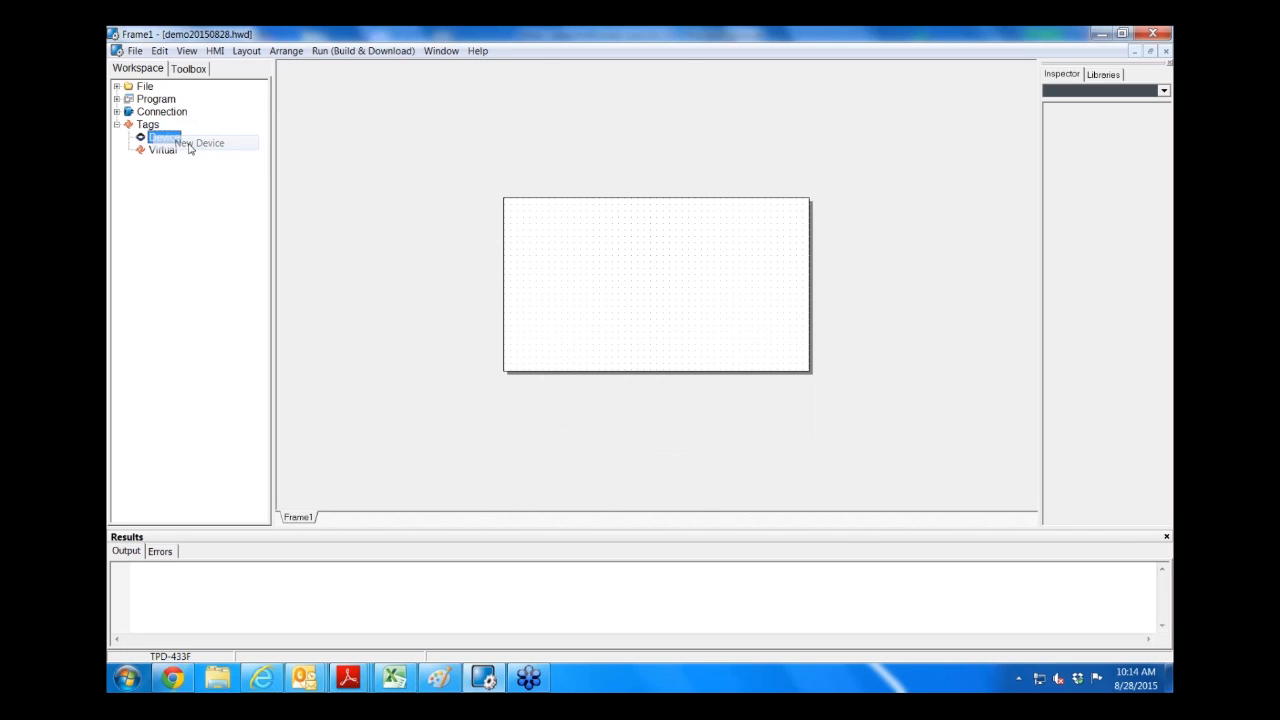
double_click(164, 137)
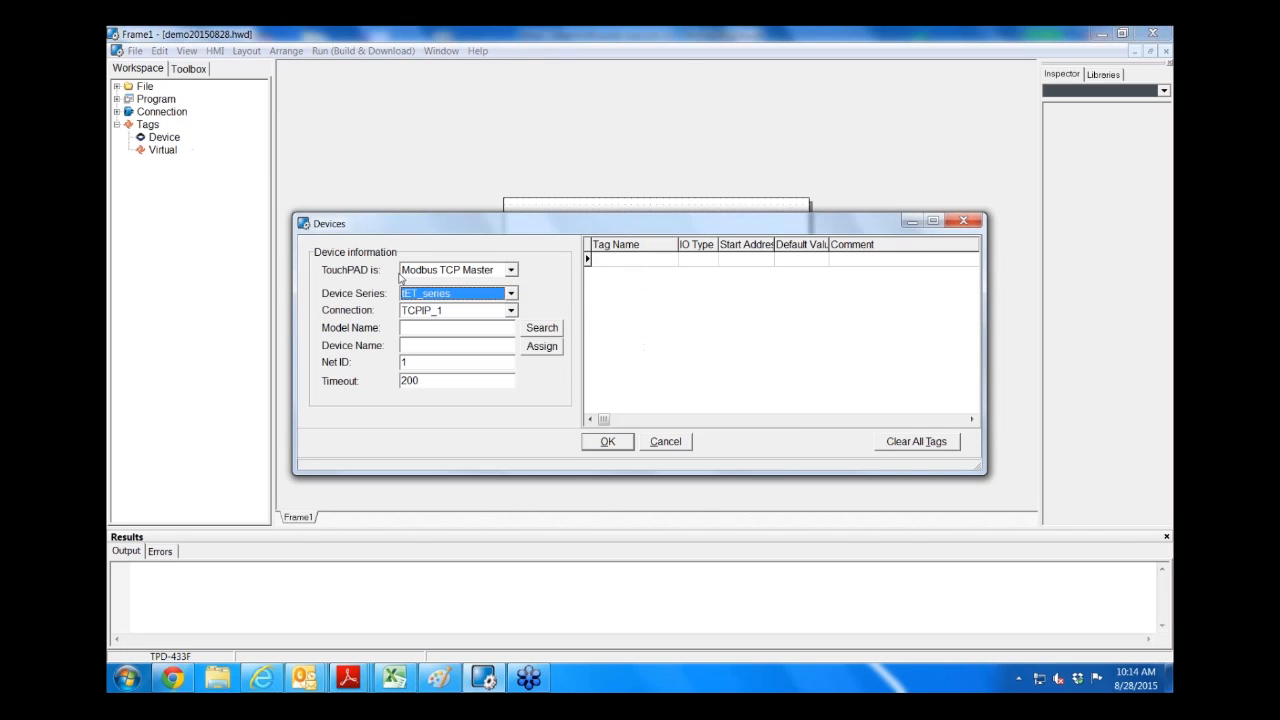
mouse_move(388, 281)
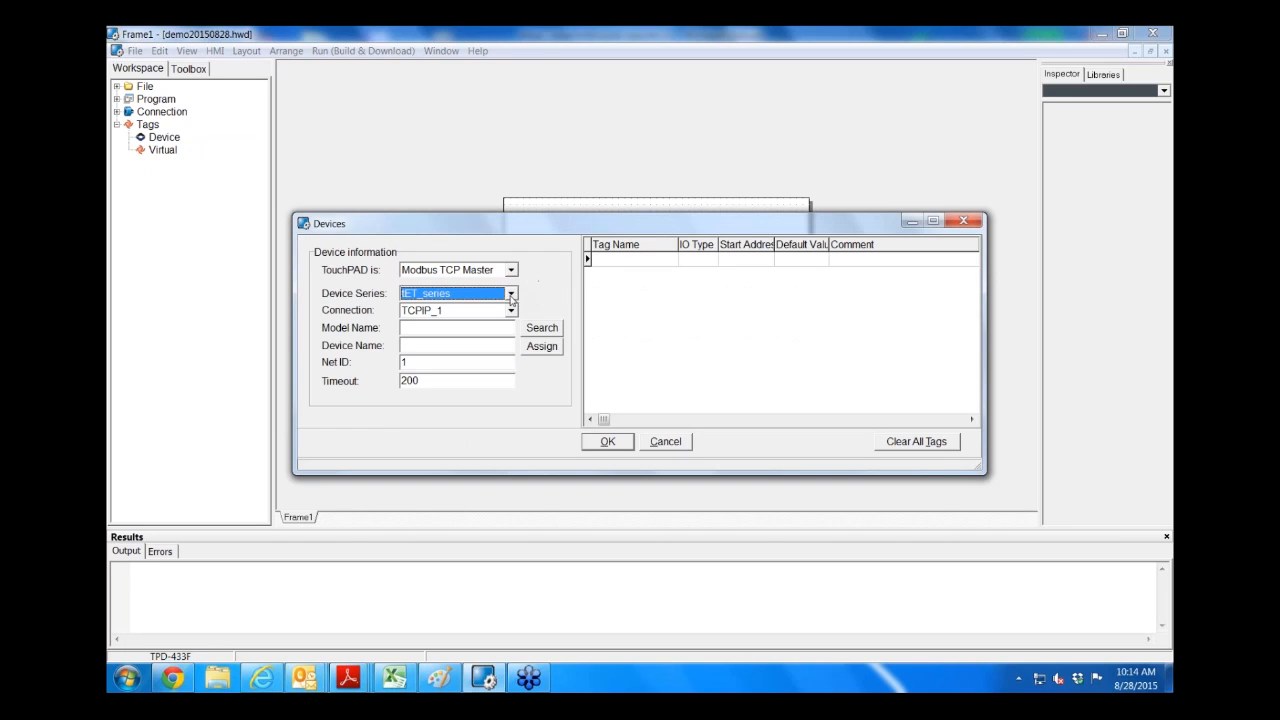
click(511, 293)
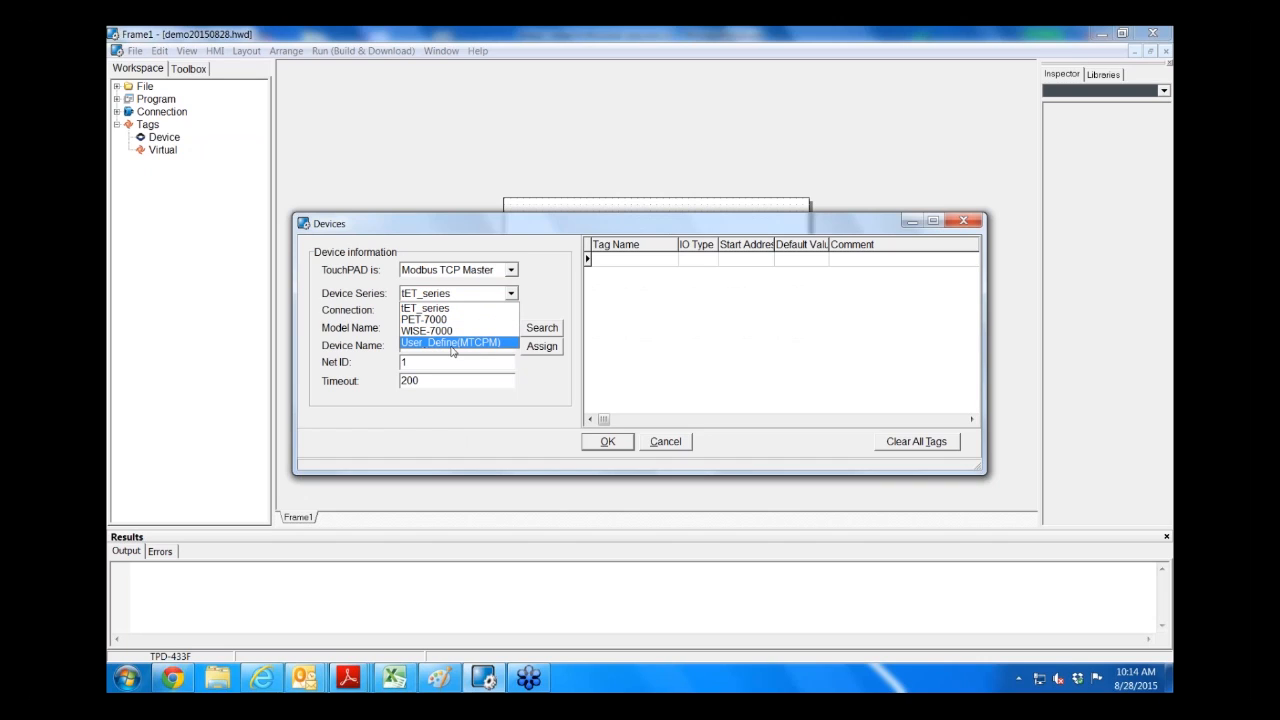
click(451, 342)
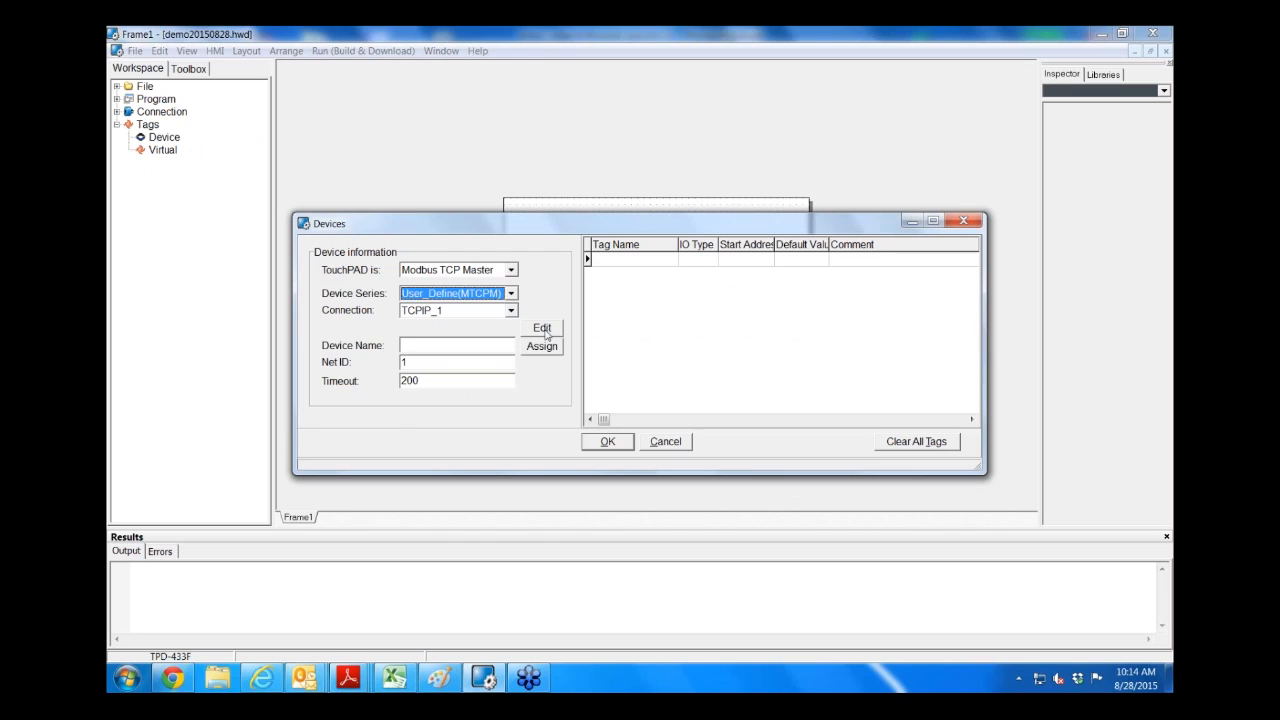
click(542, 328)
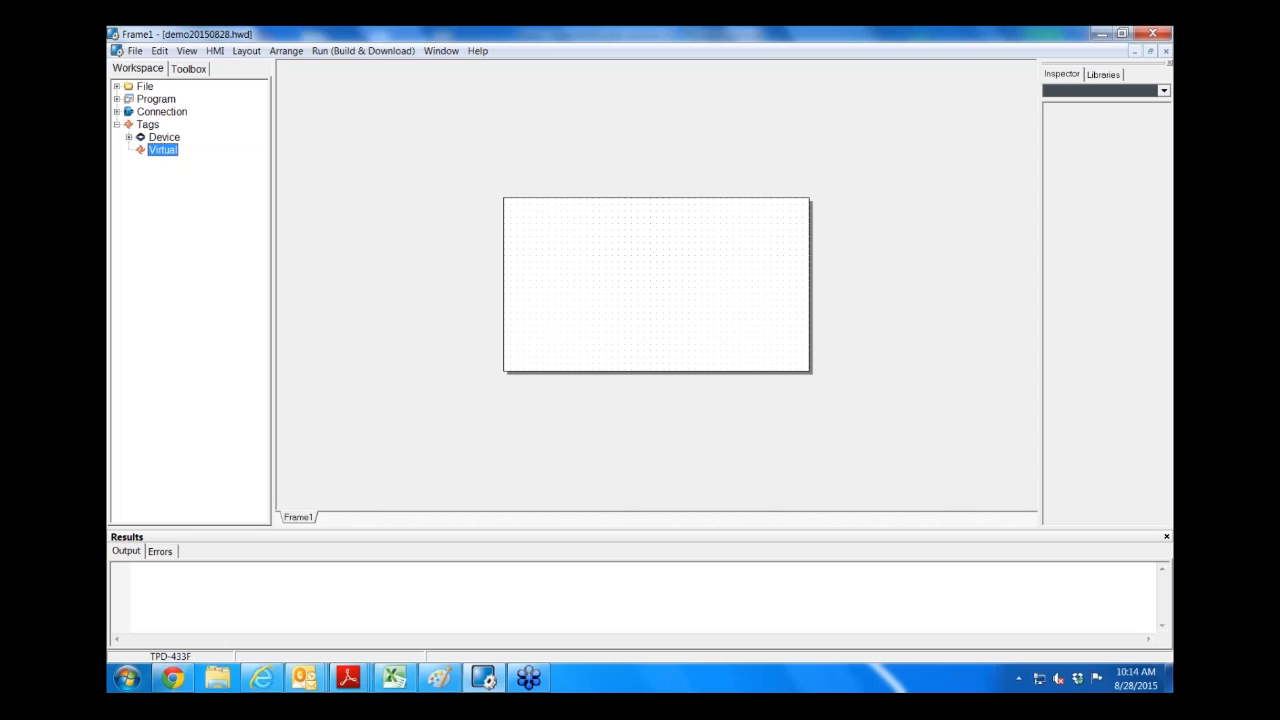
Step: Create a virtual tag named 'sum' under Tags > Virtual
right_click(162, 149)
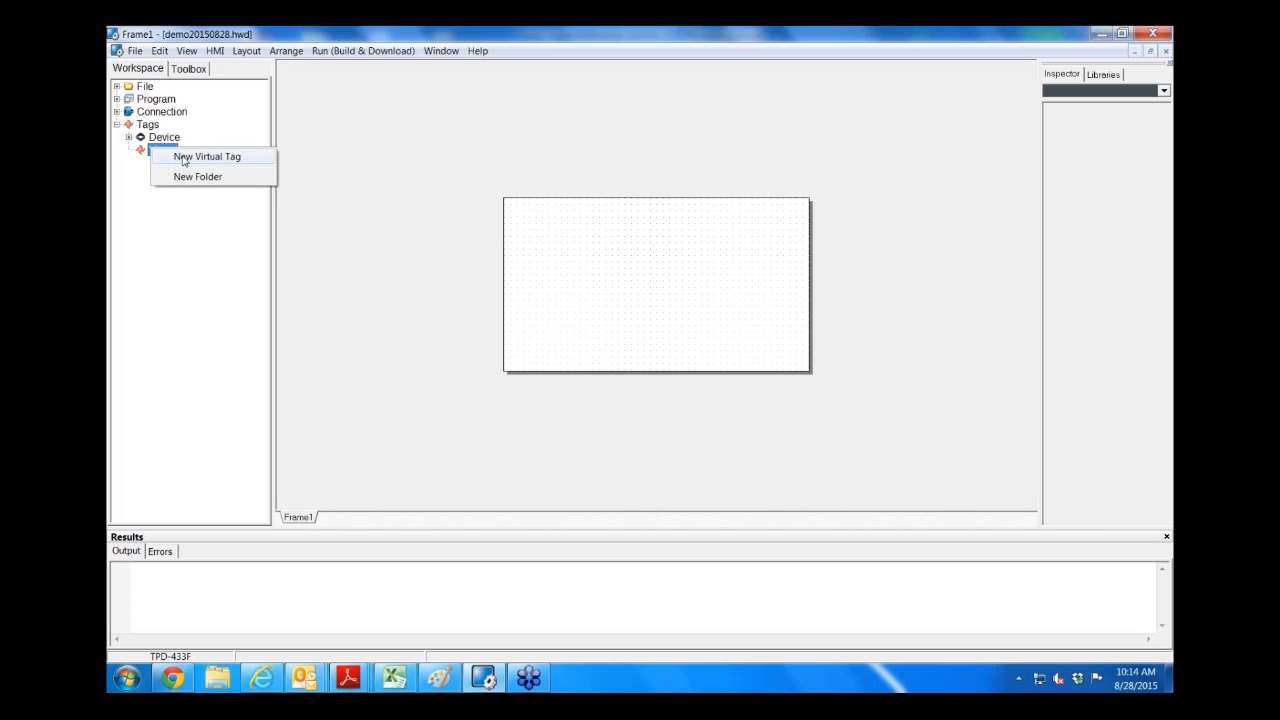
click(206, 156)
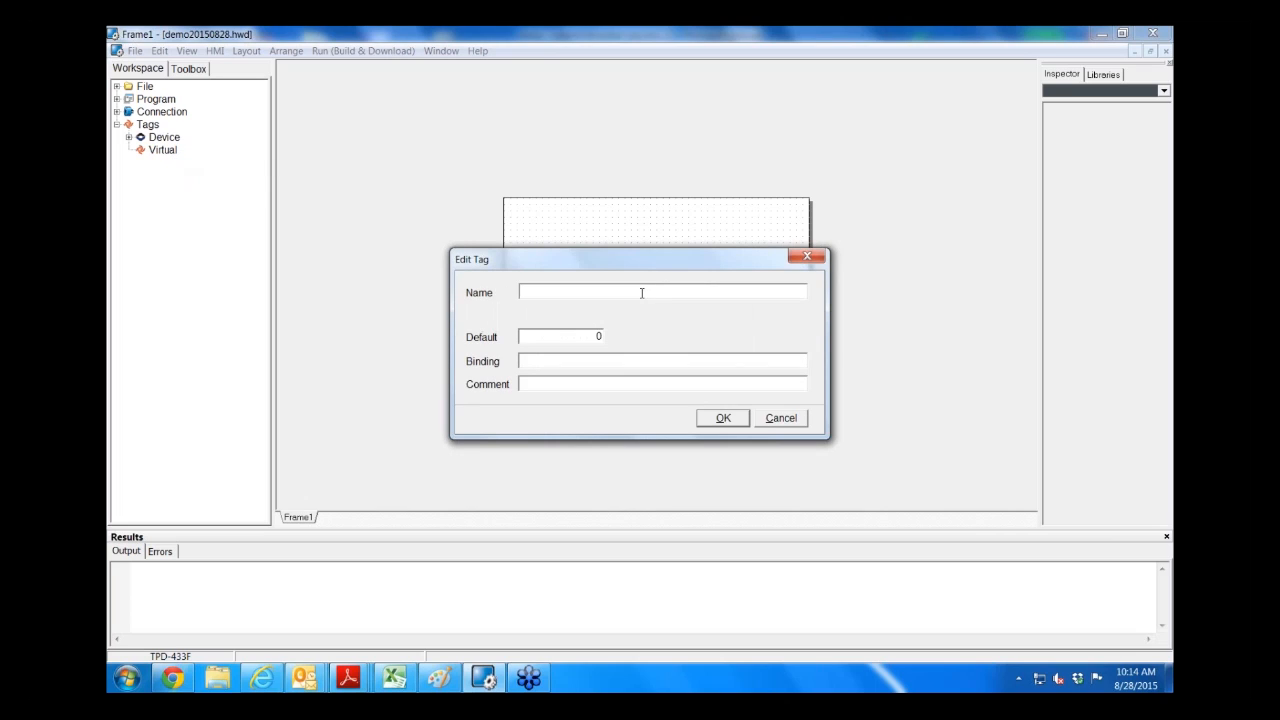
text(sum)
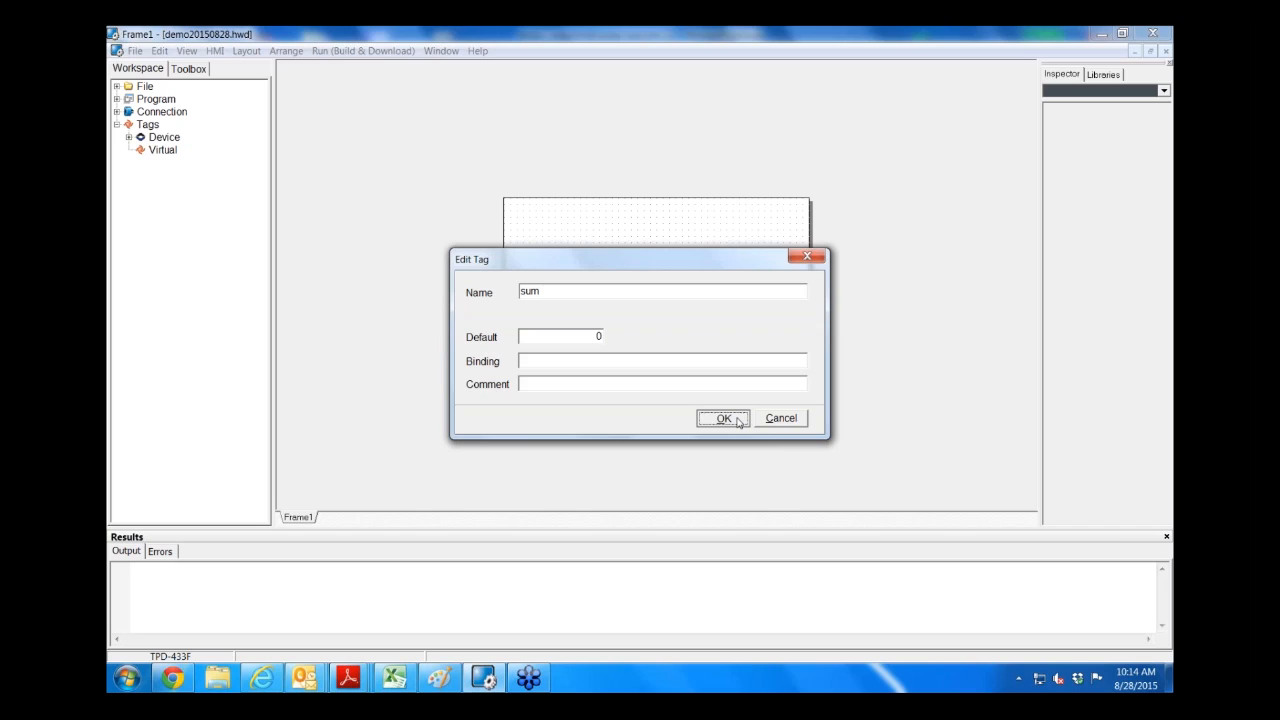
click(724, 418)
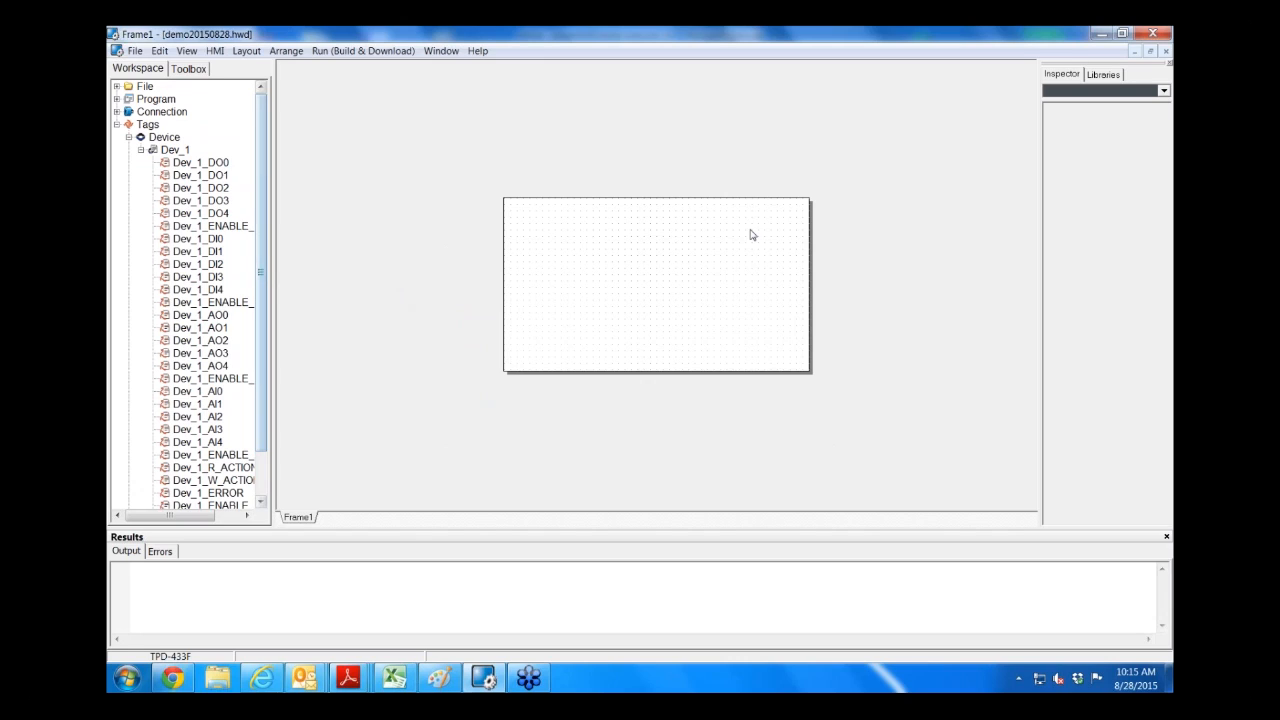
mouse_move(210, 80)
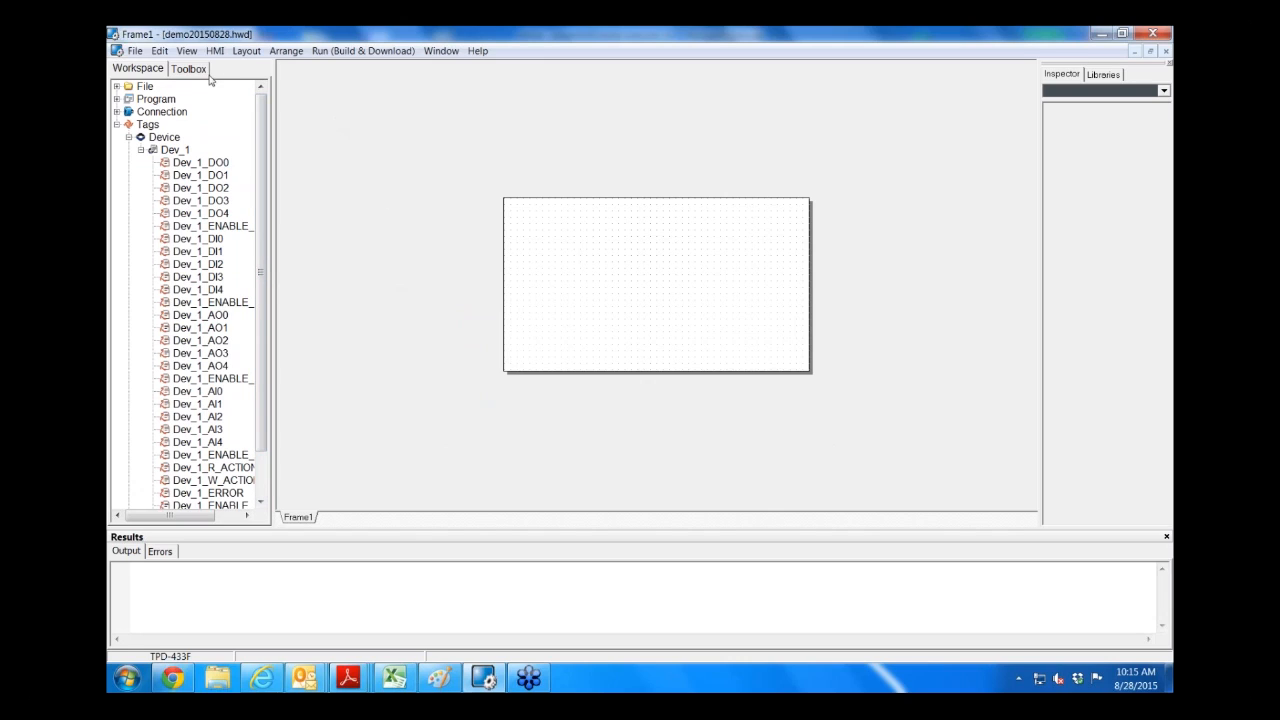
Step: Draw a rectangle on Frame1, then enlarge a picture box beside it
click(188, 68)
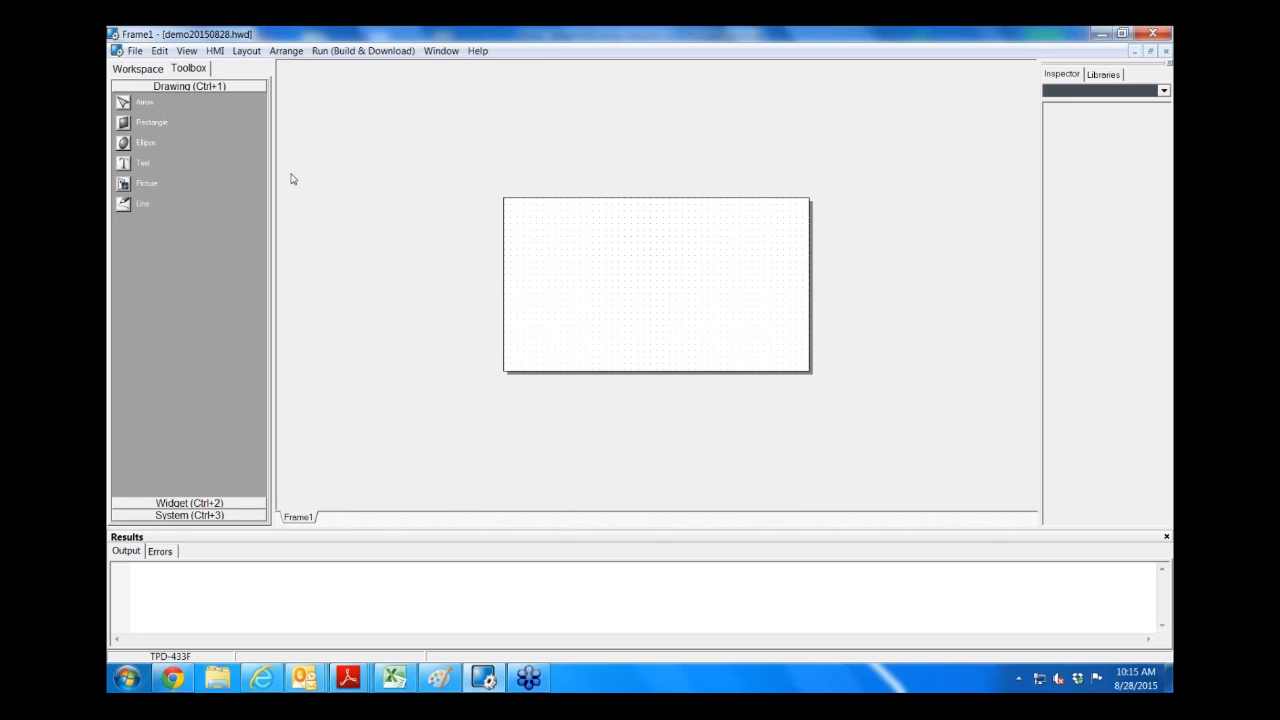
mouse_move(200, 142)
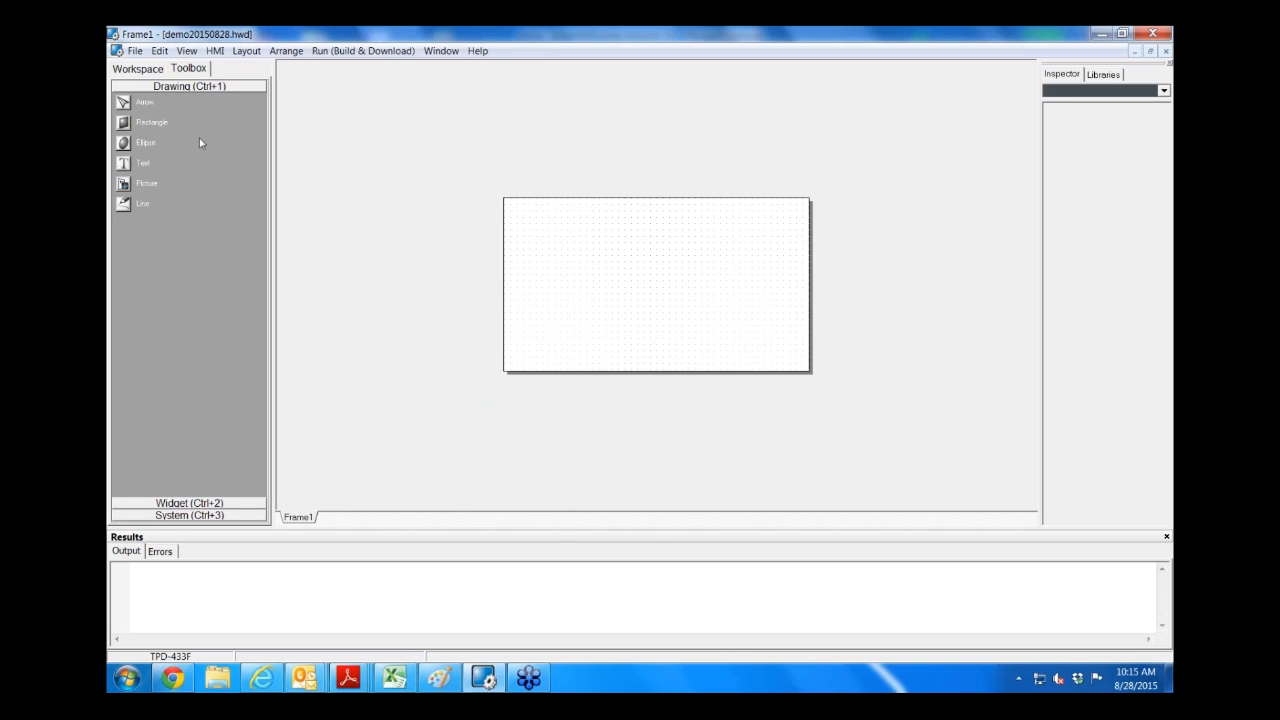
mouse_move(237, 158)
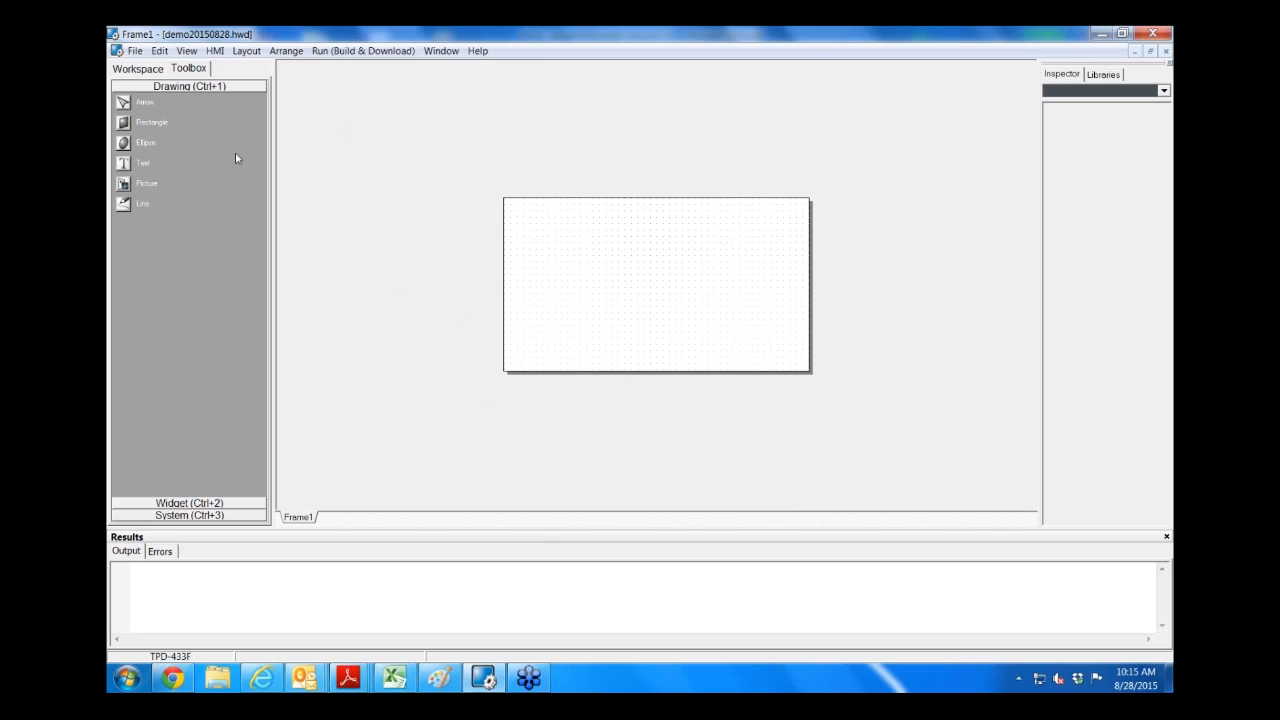
mouse_move(241, 162)
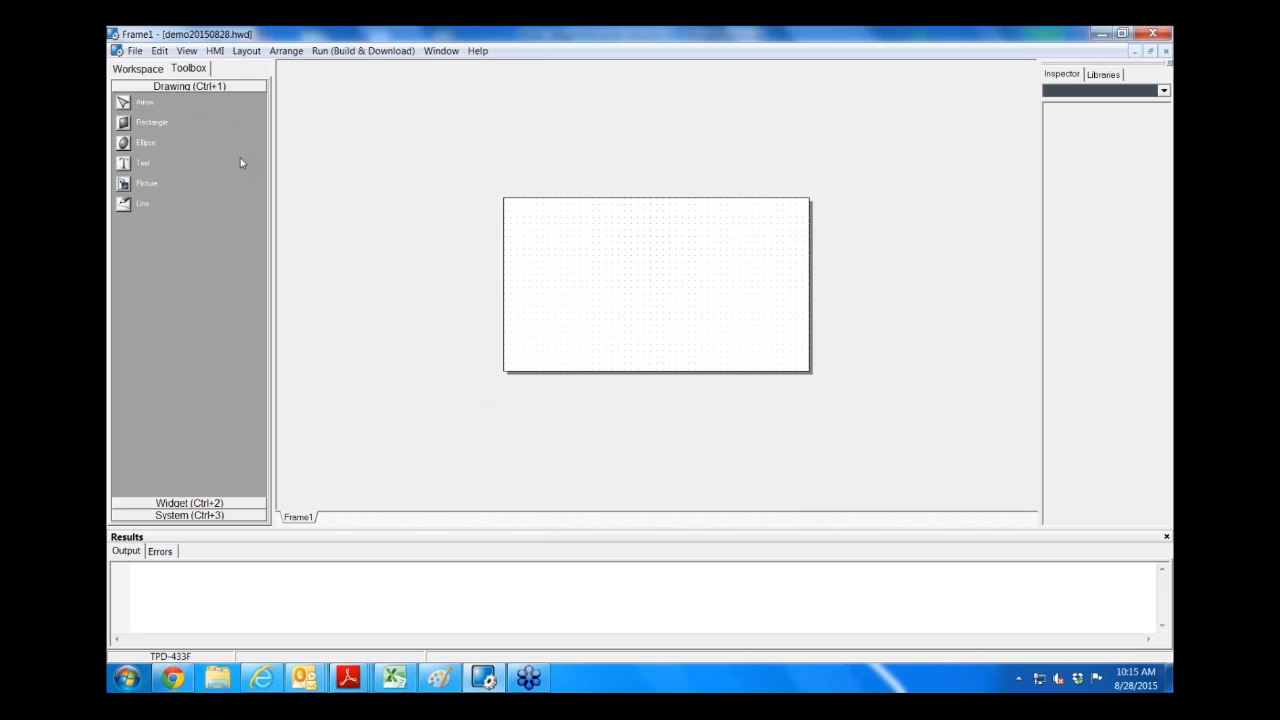
mouse_move(184, 140)
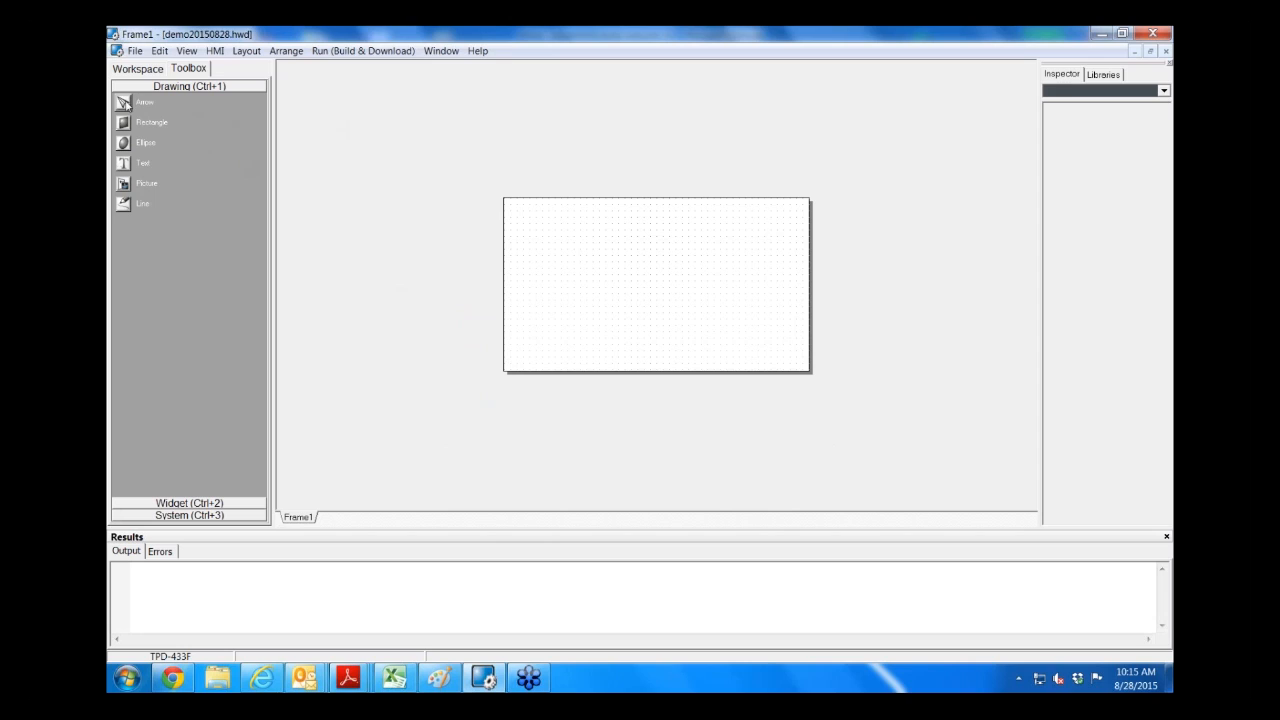
click(544, 230)
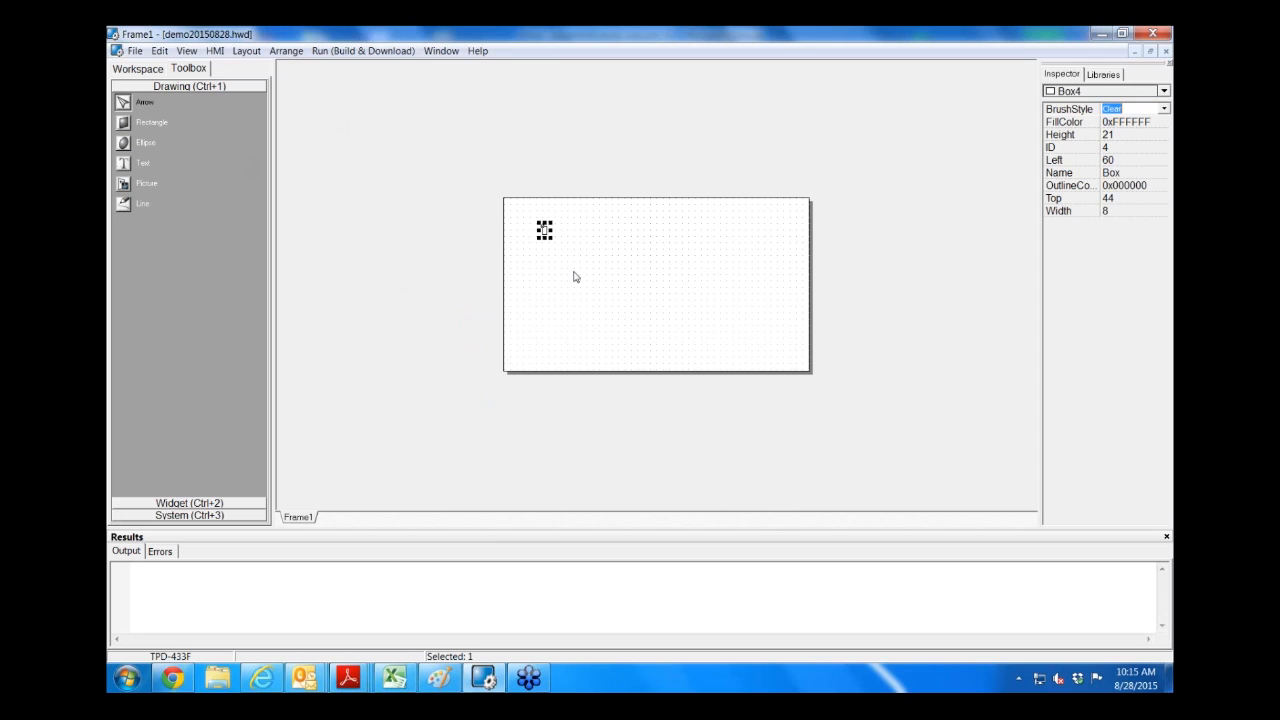
click(700, 320)
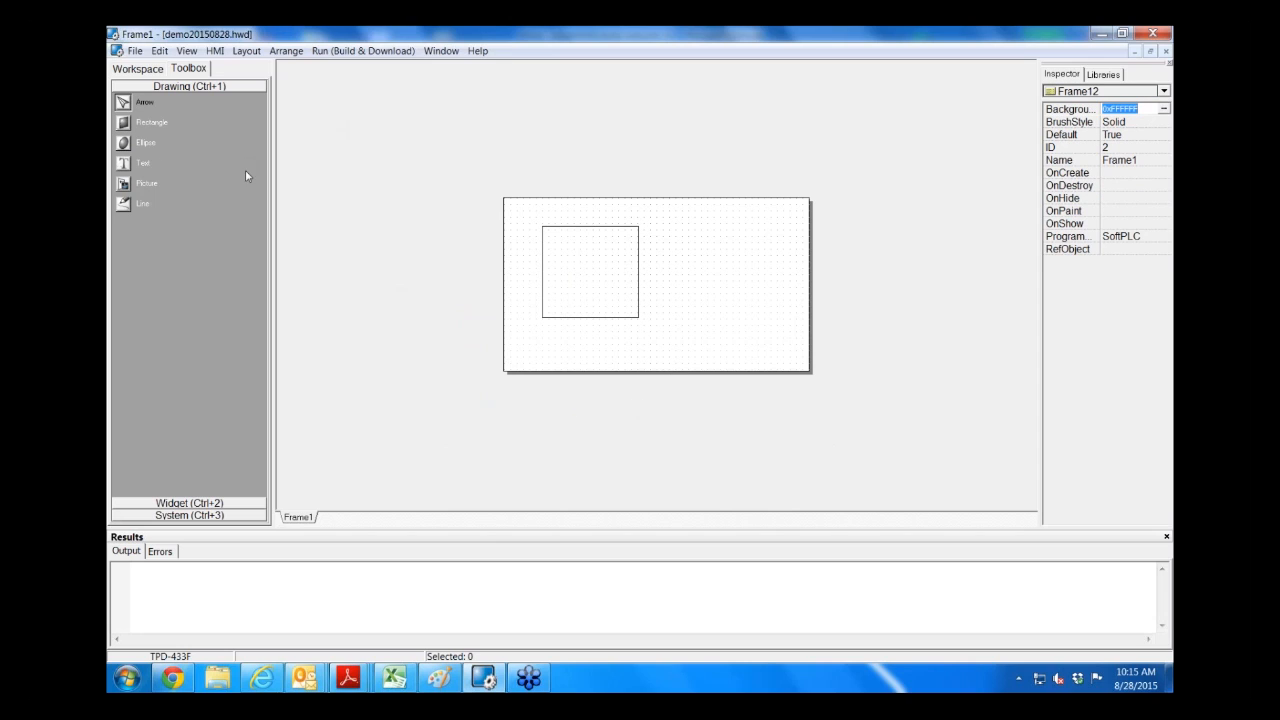
mouse_move(640, 258)
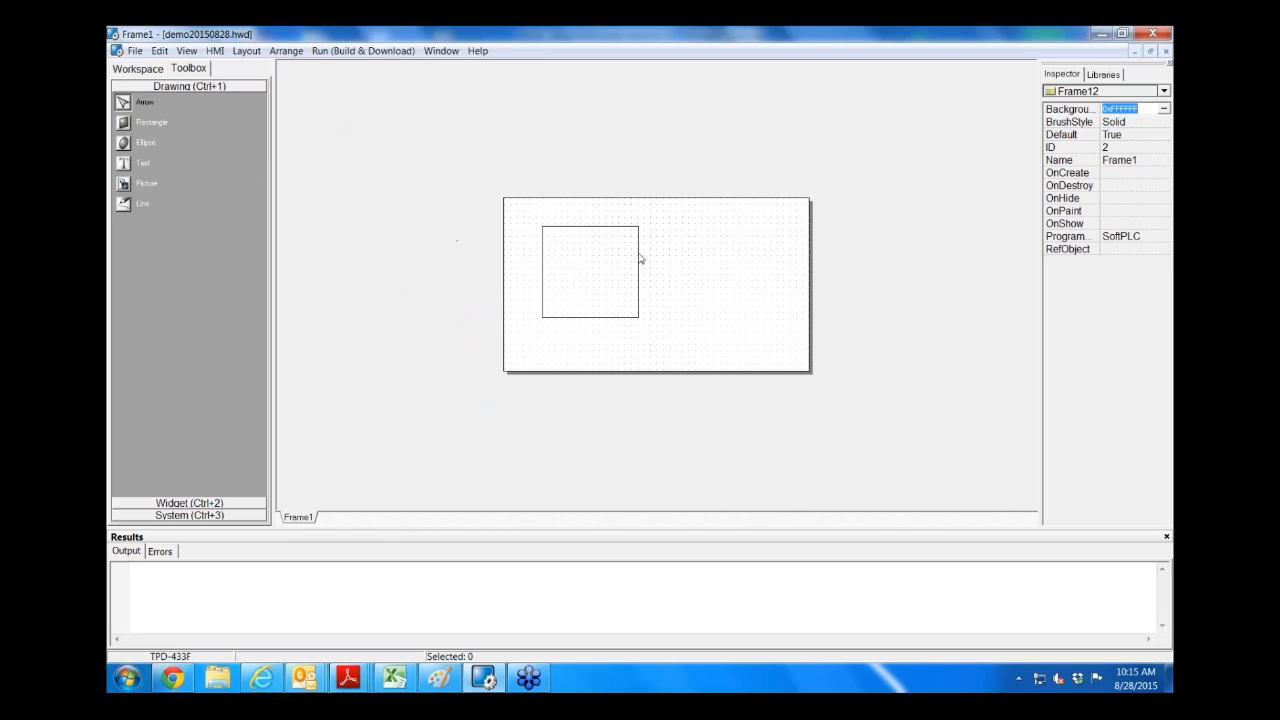
click(589, 271)
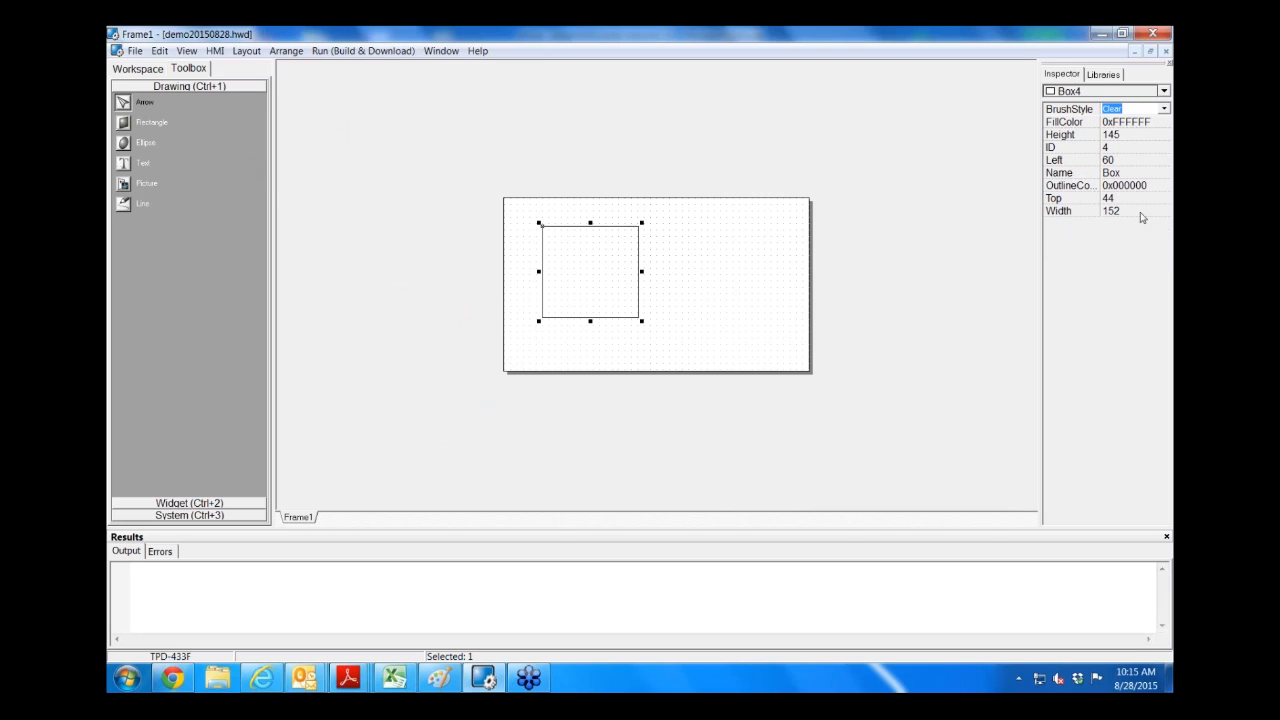
mouse_move(1170, 262)
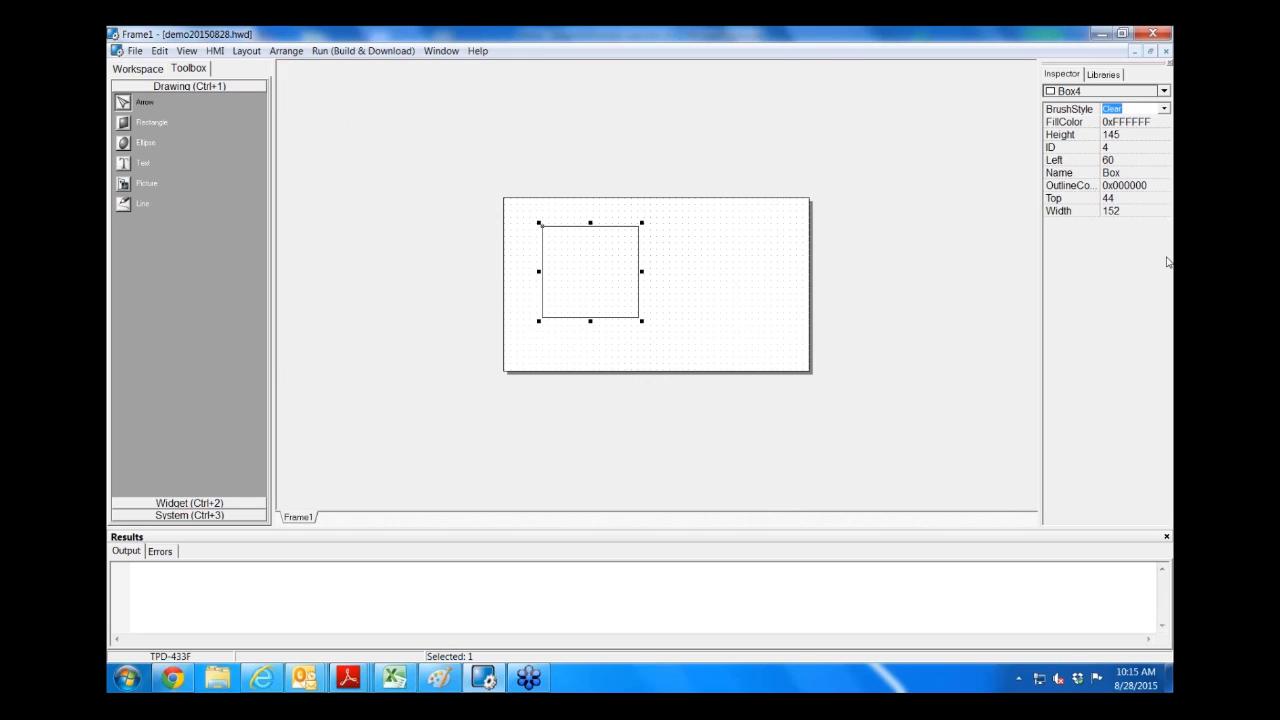
mouse_move(651, 320)
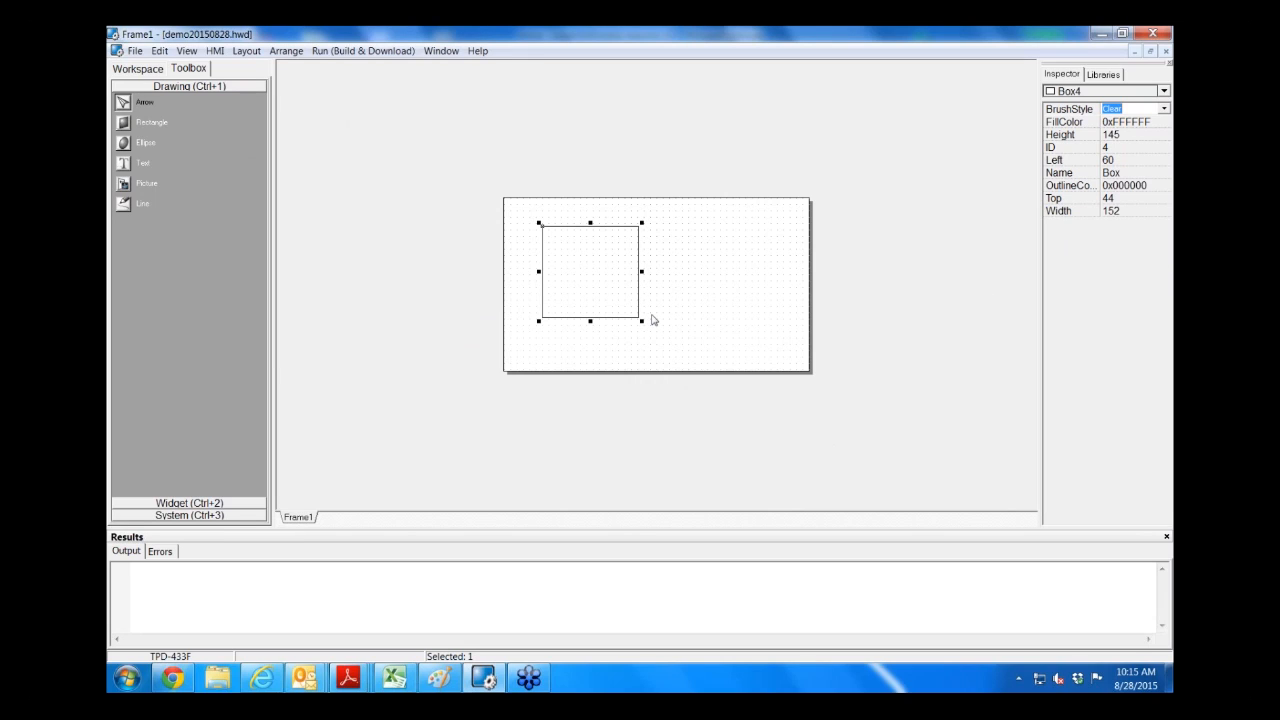
mouse_move(185, 235)
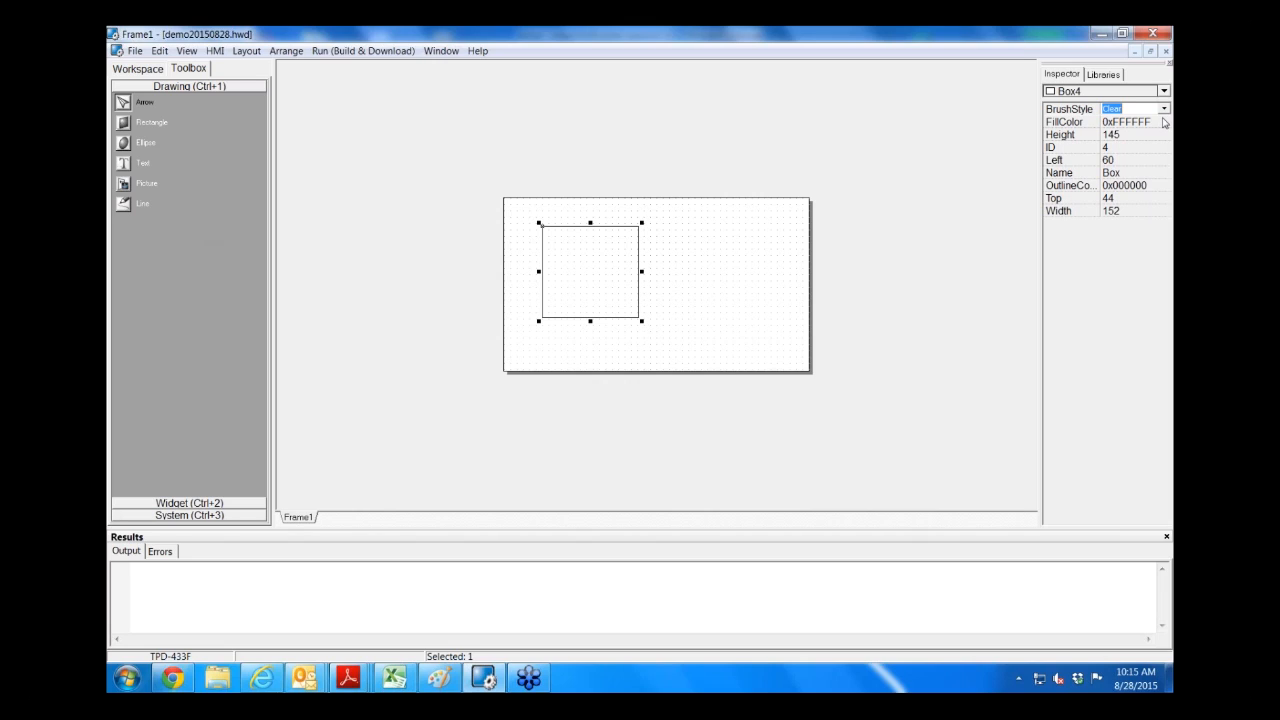
mouse_move(1163, 124)
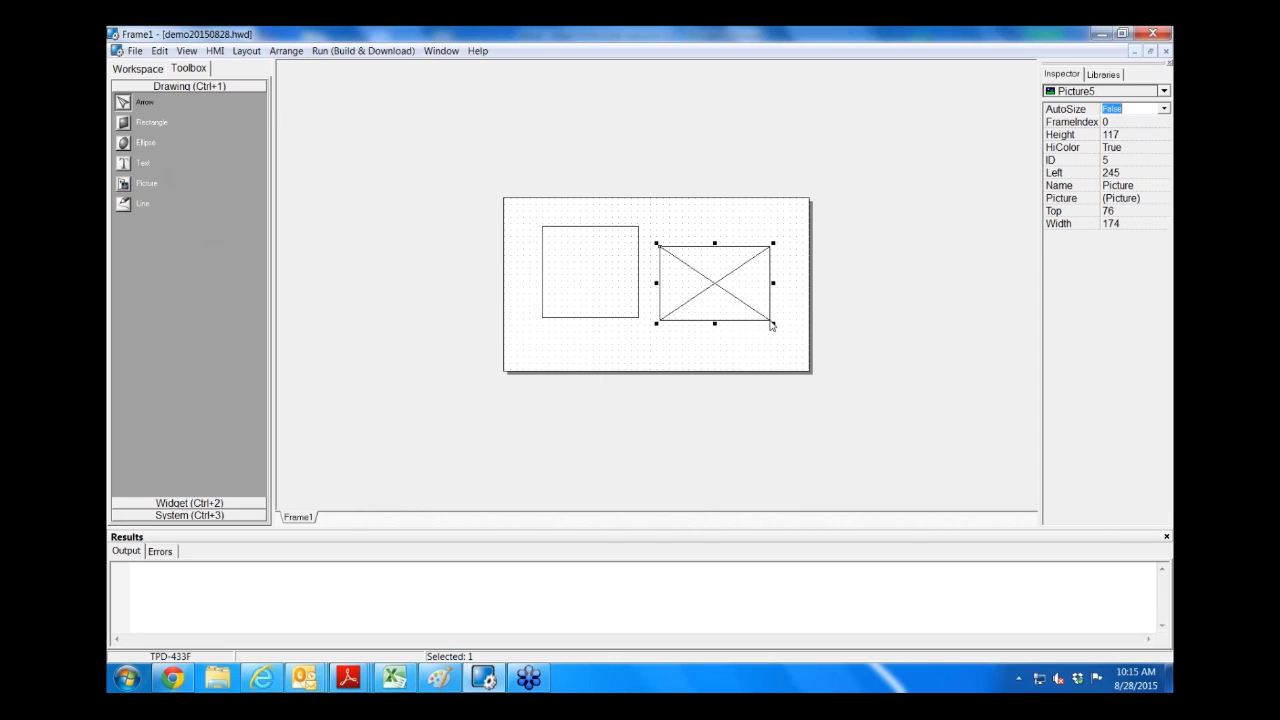
drag(771, 323, 789, 348)
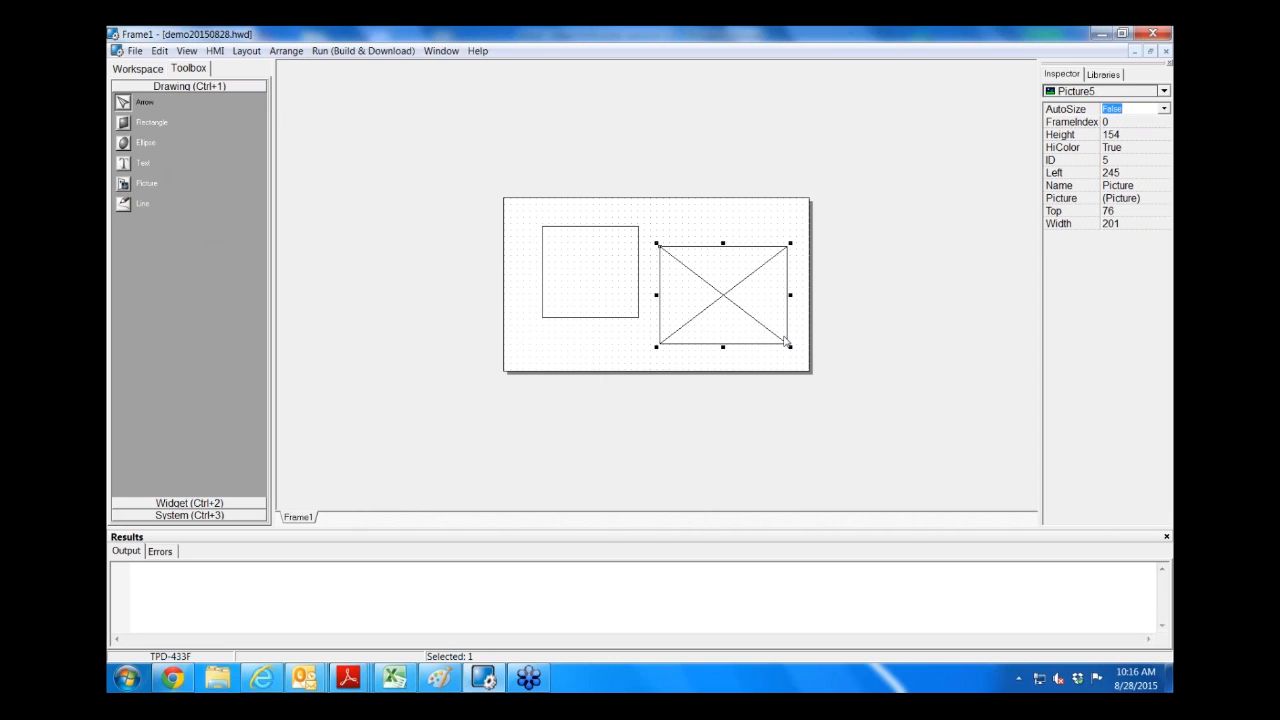
mouse_move(177, 218)
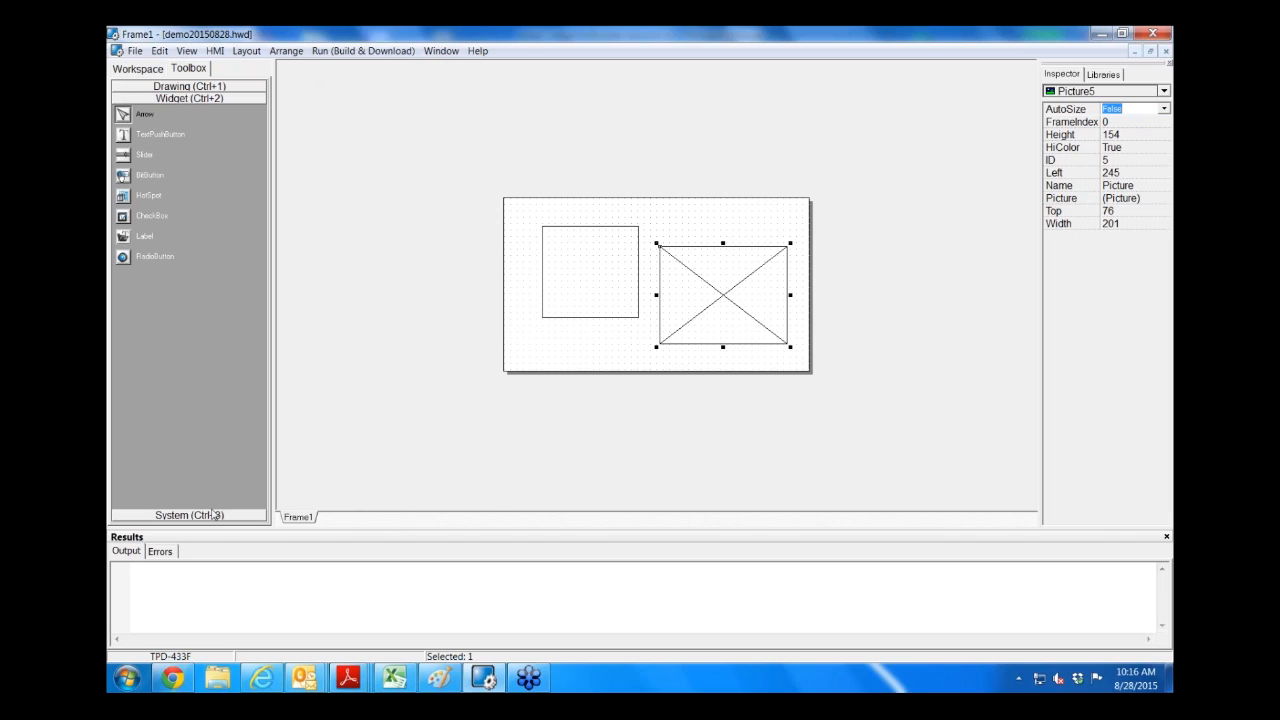
mouse_move(108, 288)
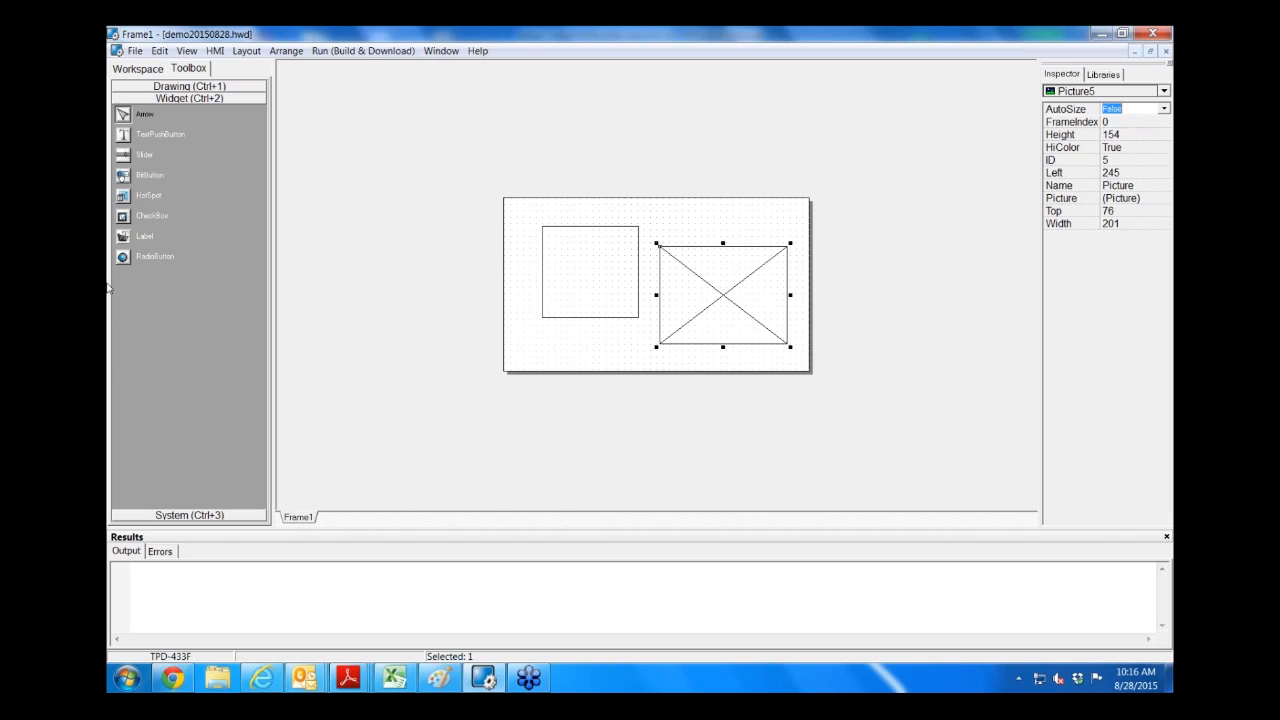
mouse_move(145, 142)
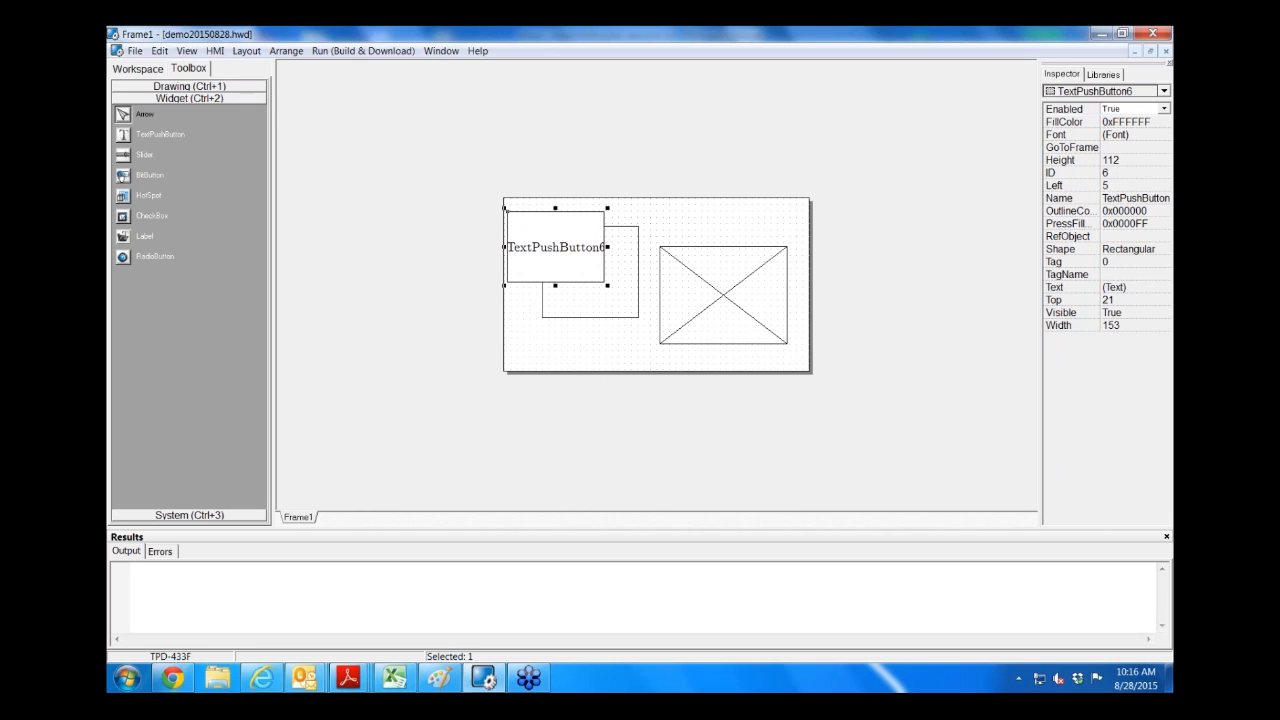
click(1133, 287)
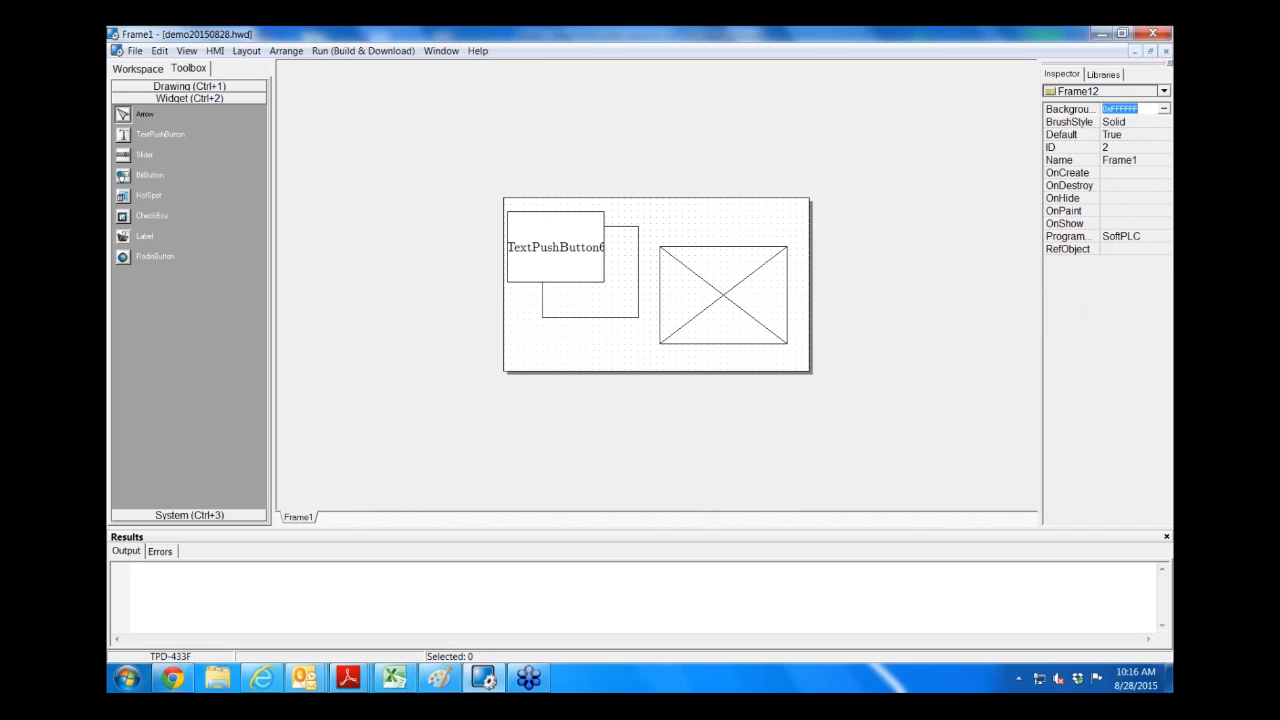
click(555, 247)
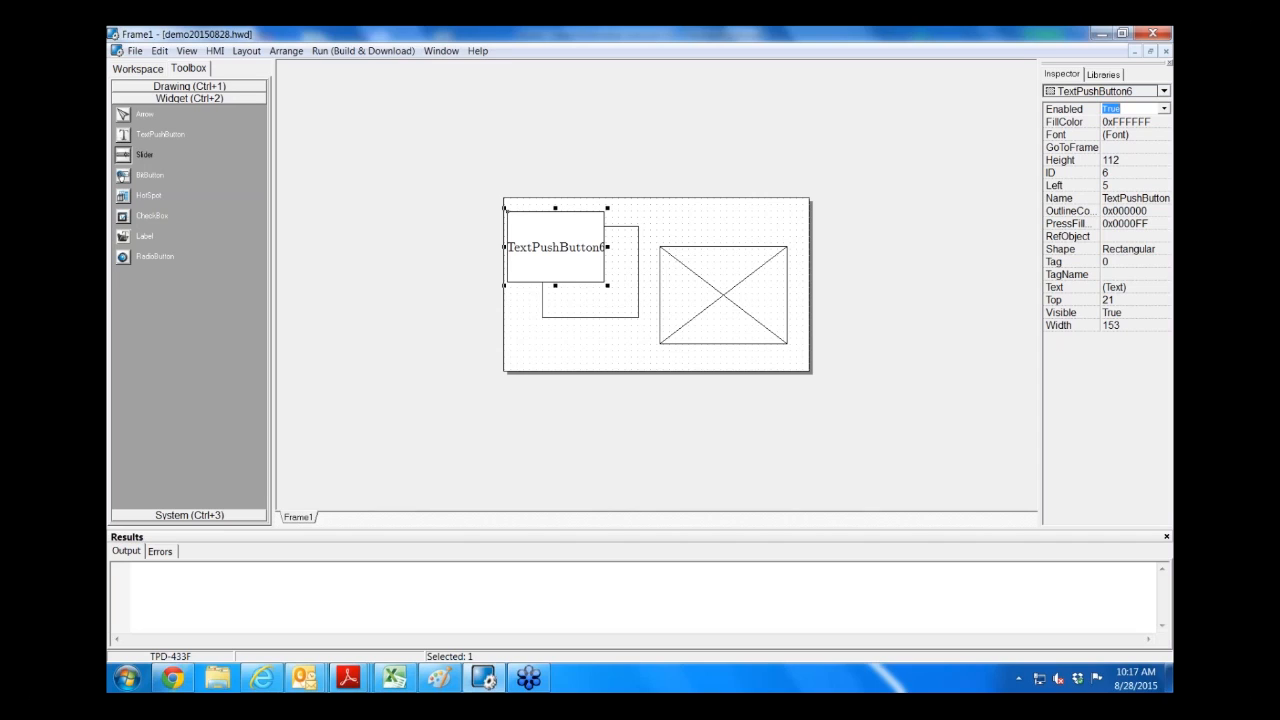
mouse_move(130, 238)
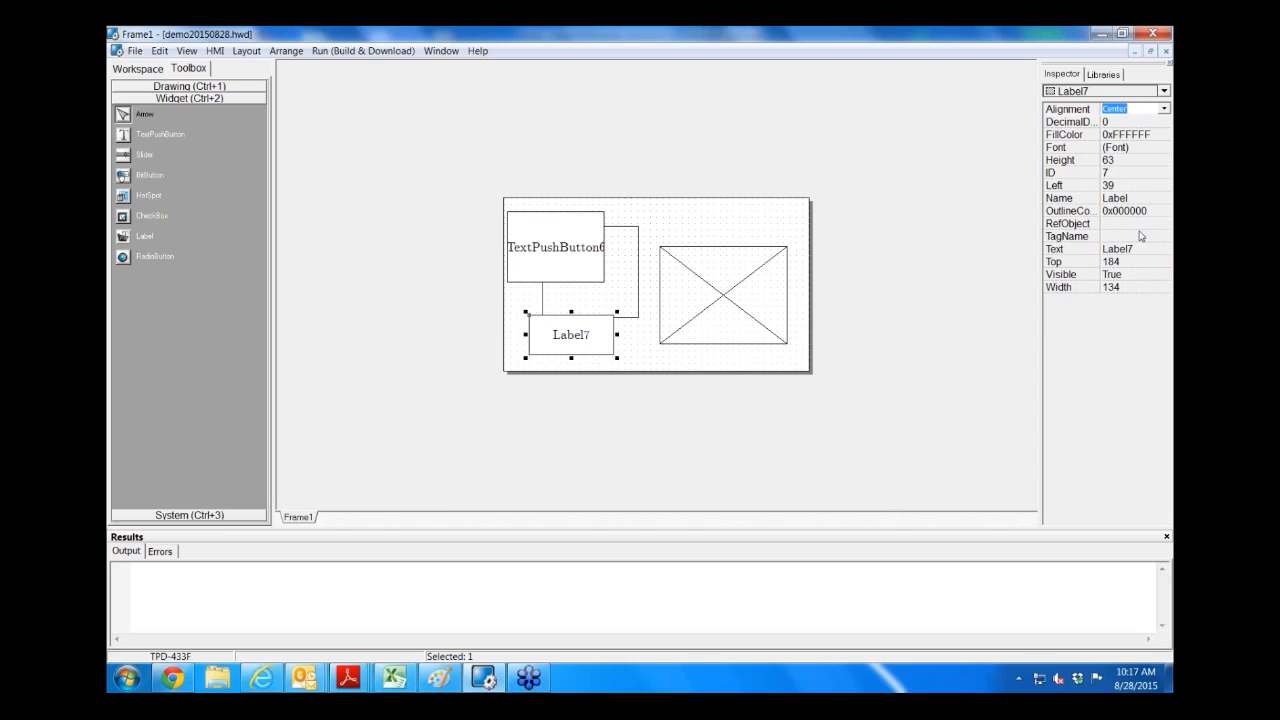
mouse_move(1168, 245)
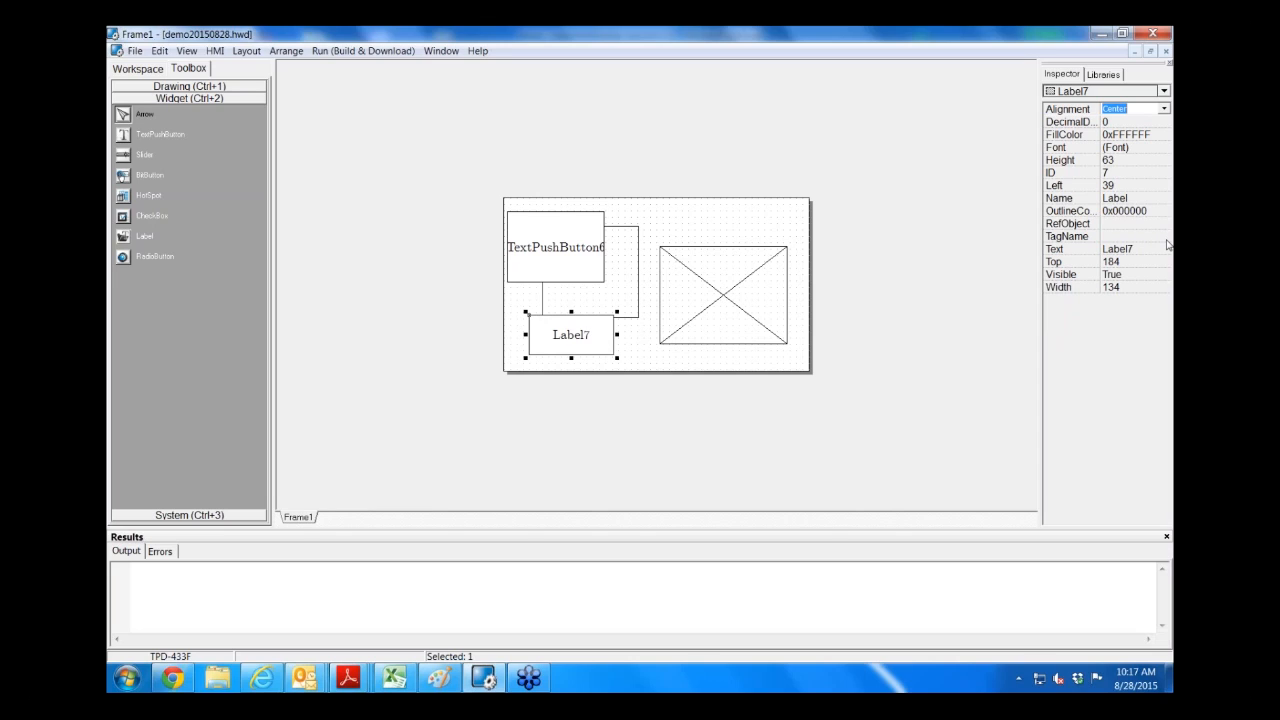
mouse_move(1160, 245)
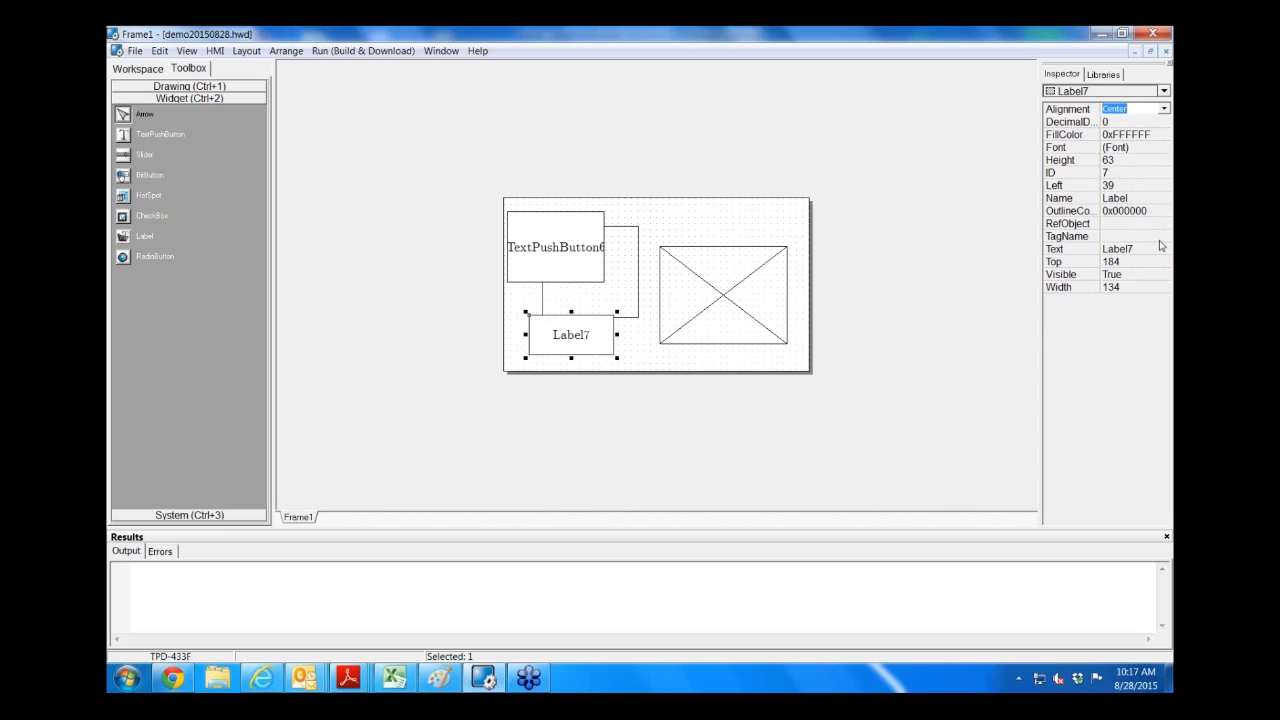
mouse_move(965, 192)
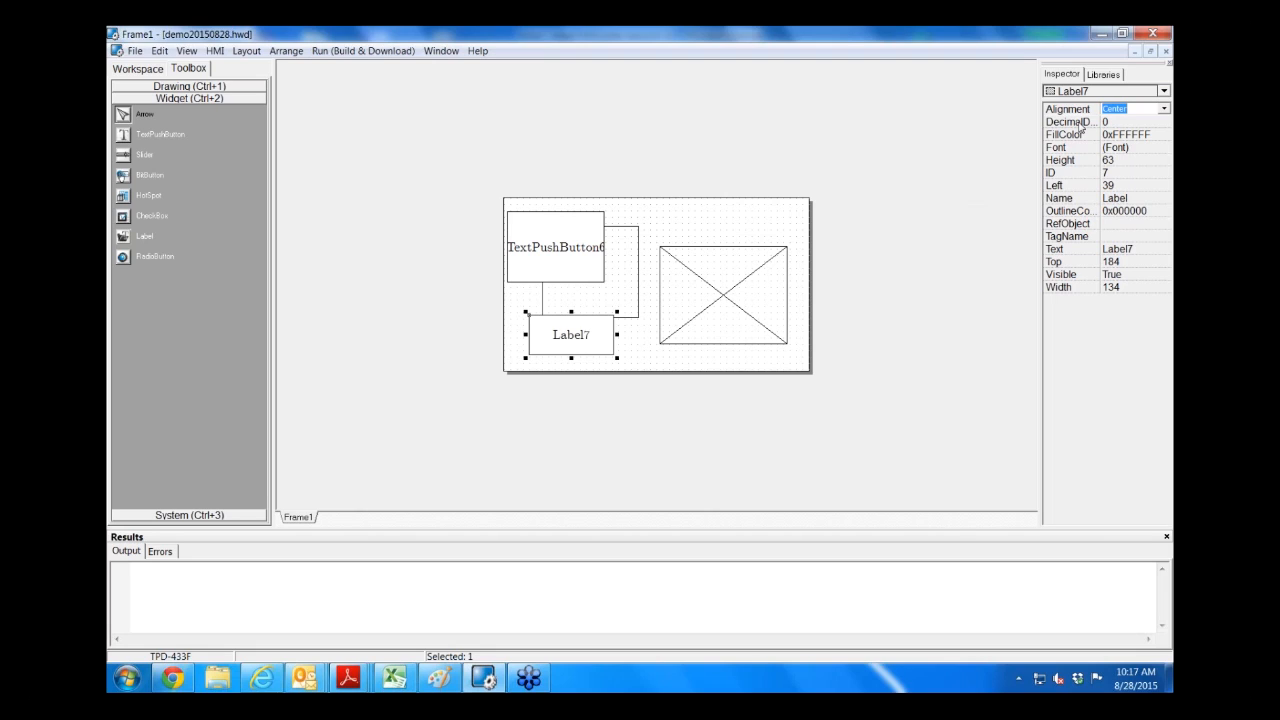
mouse_move(1065, 127)
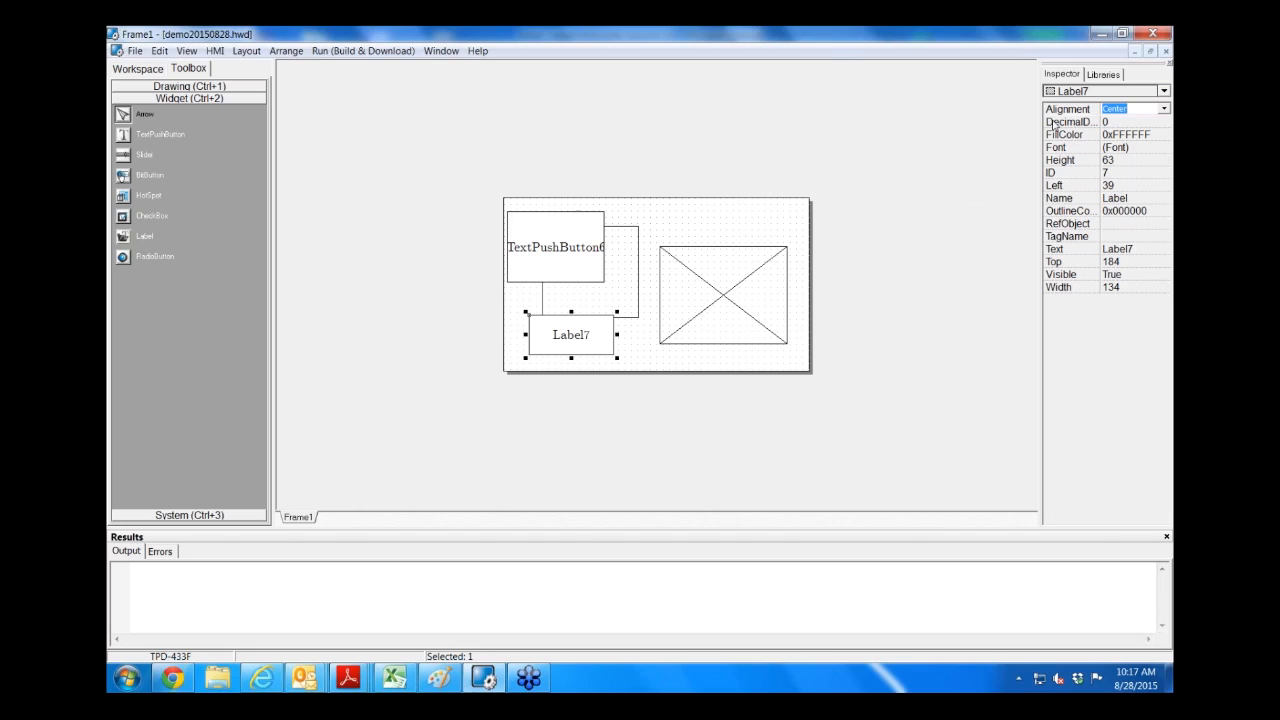
mouse_move(138, 260)
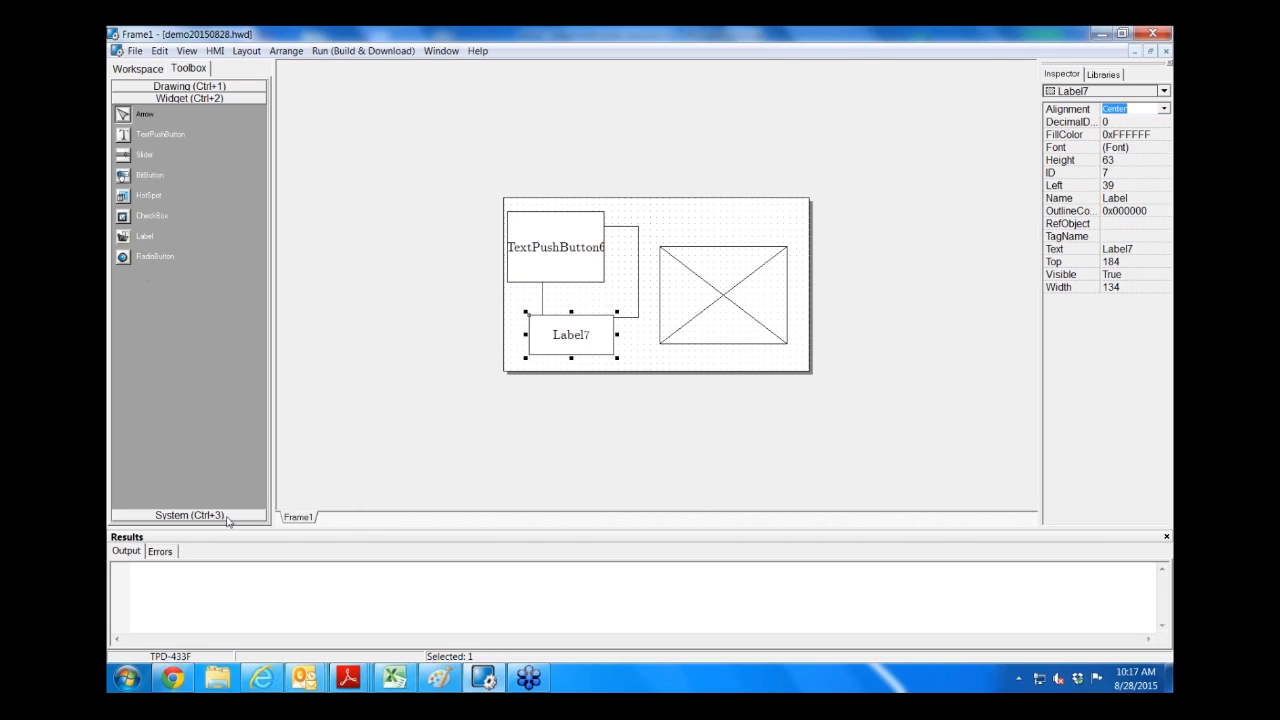
Step: Add a new frame, Frame2, using the Standard C programming type
click(188, 515)
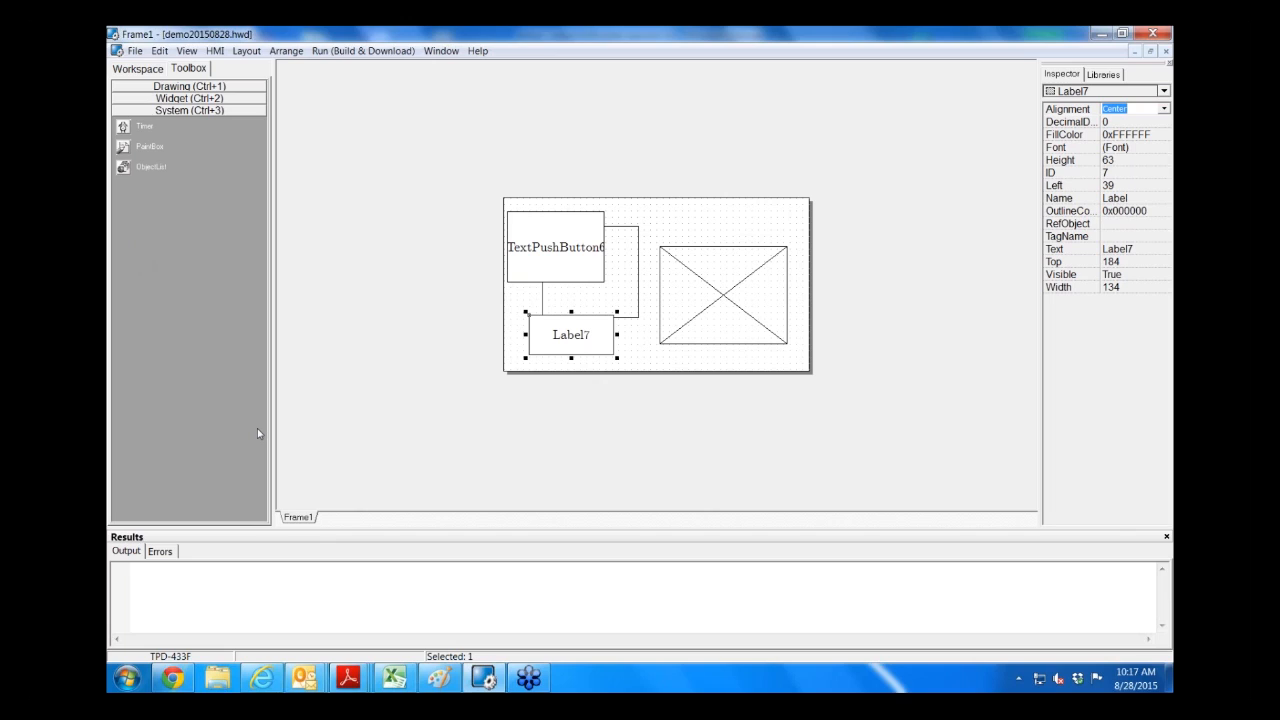
mouse_move(378, 430)
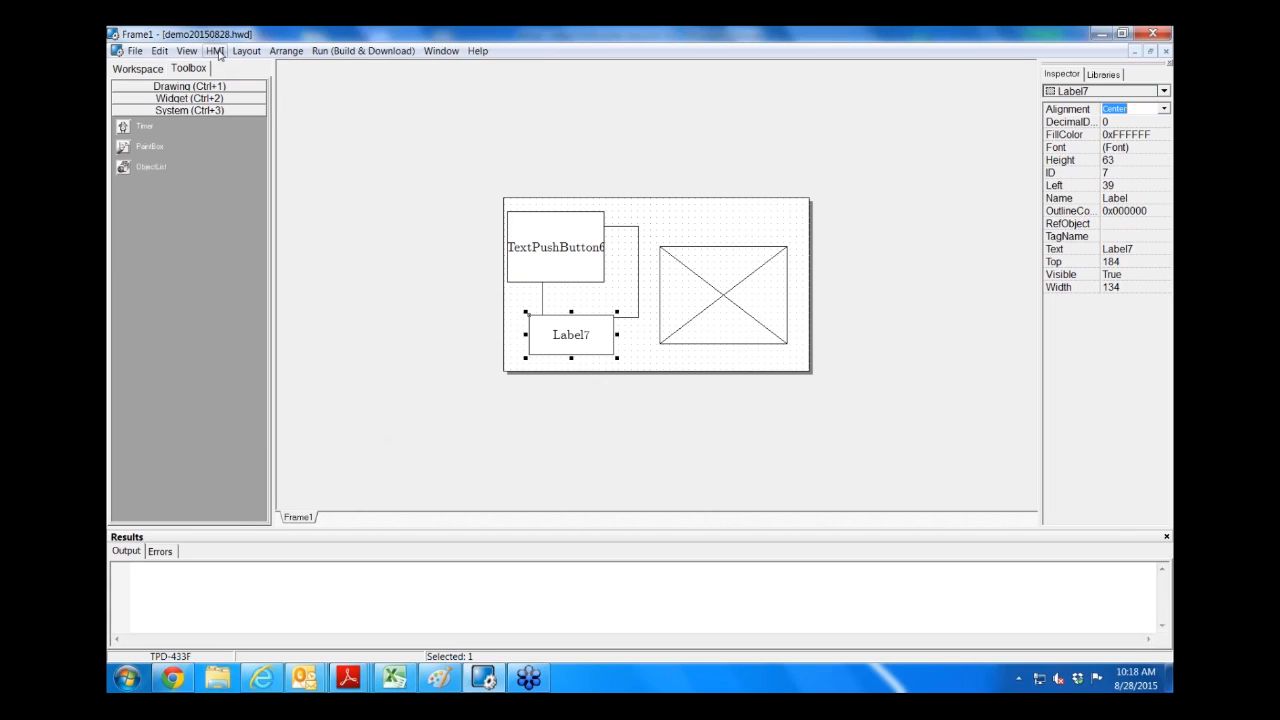
click(159, 51)
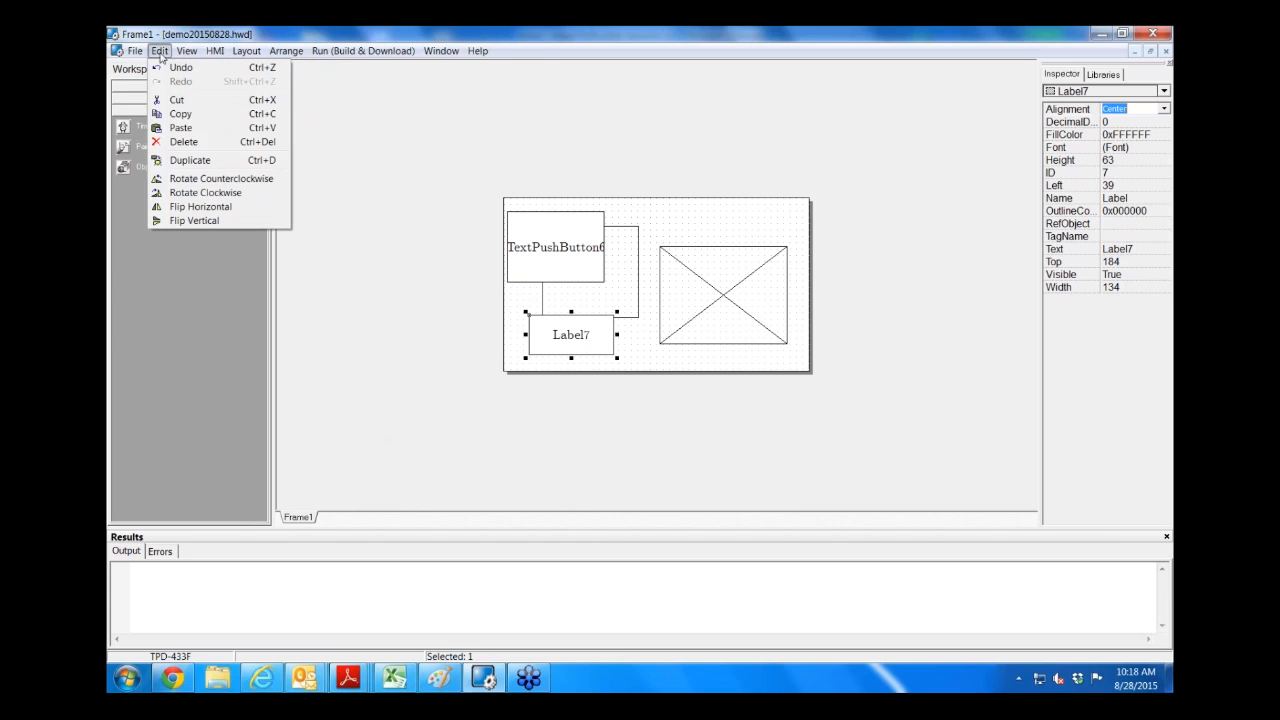
click(246, 51)
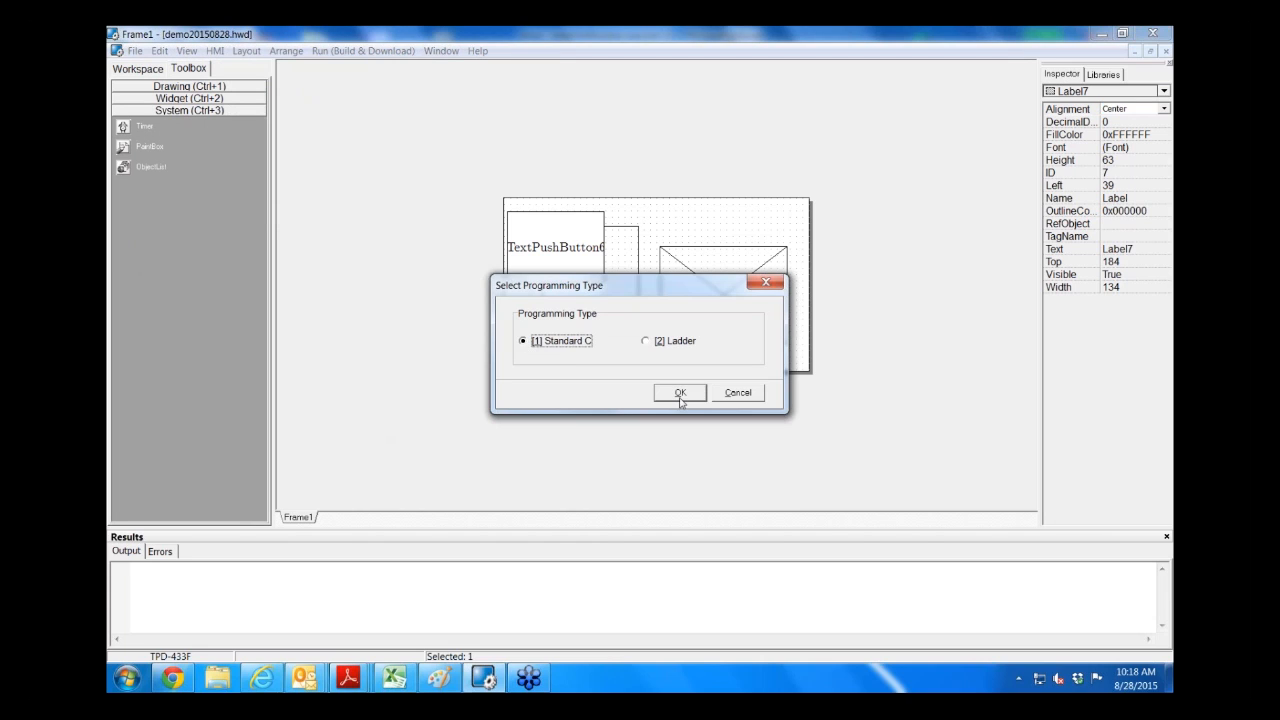
click(680, 392)
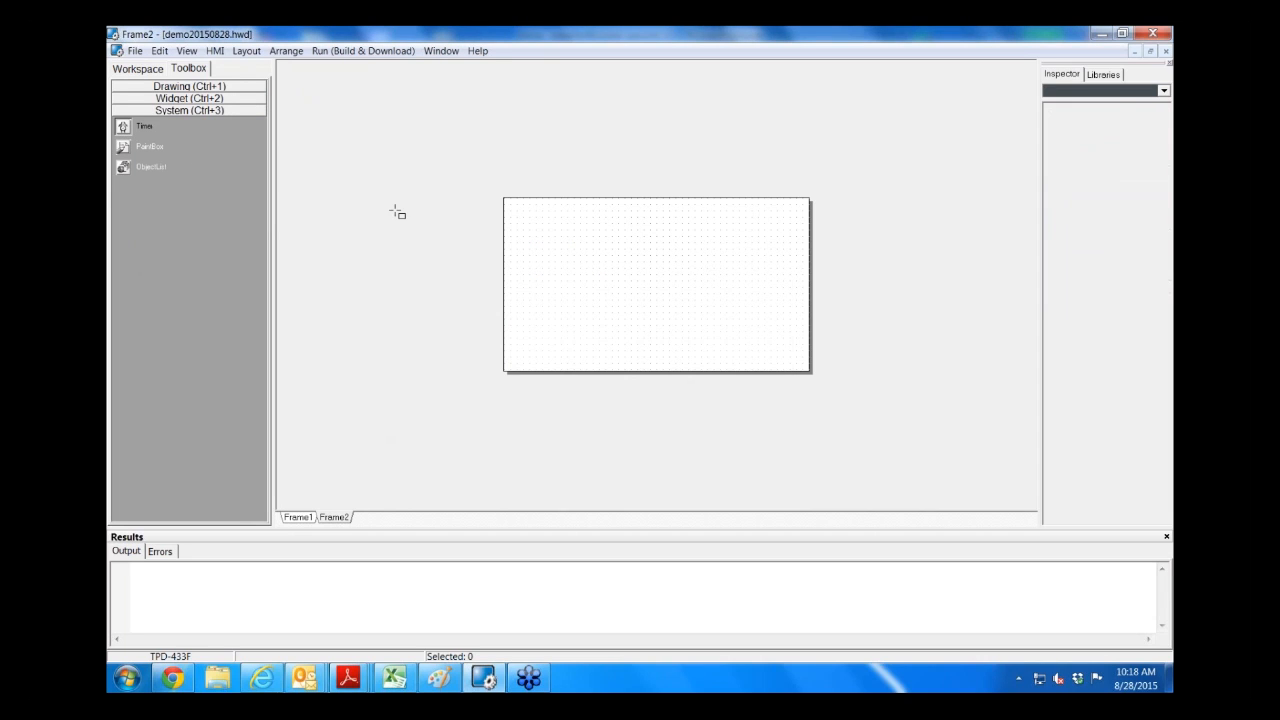
Step: Place a timer beside Frame2 and close its empty Timer9OnExecute handler unchanged
click(404, 219)
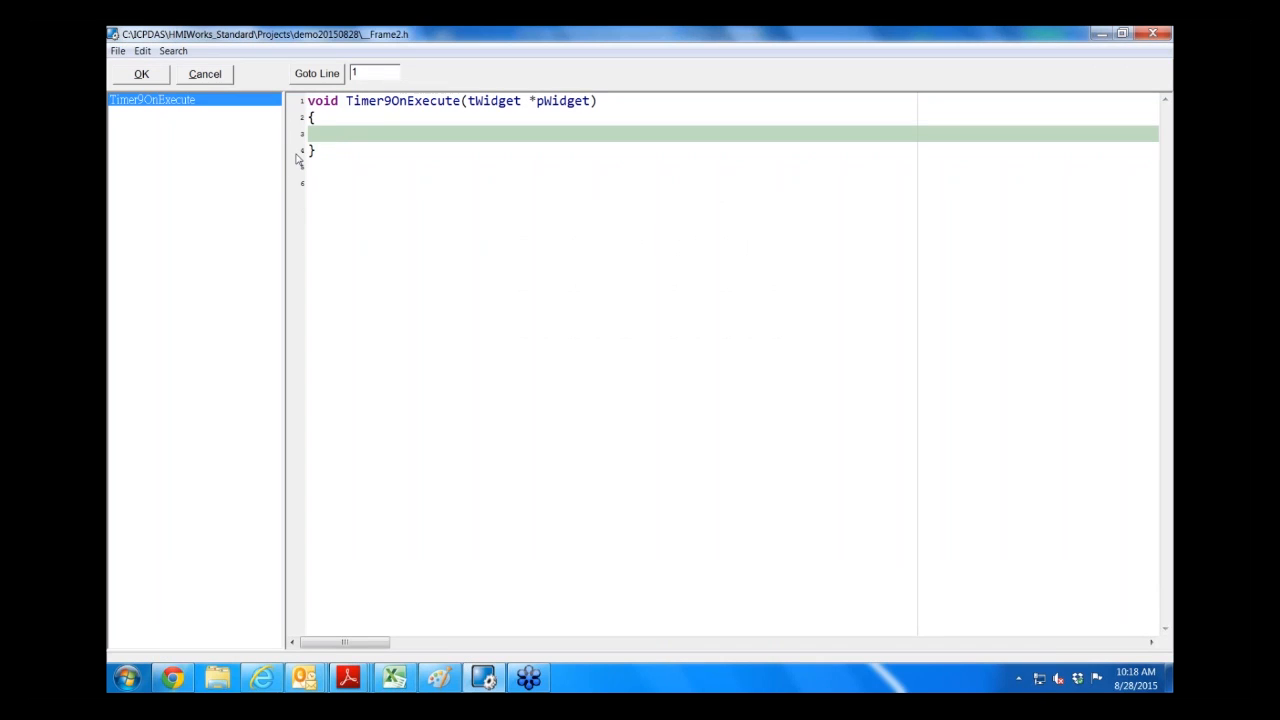
click(322, 133)
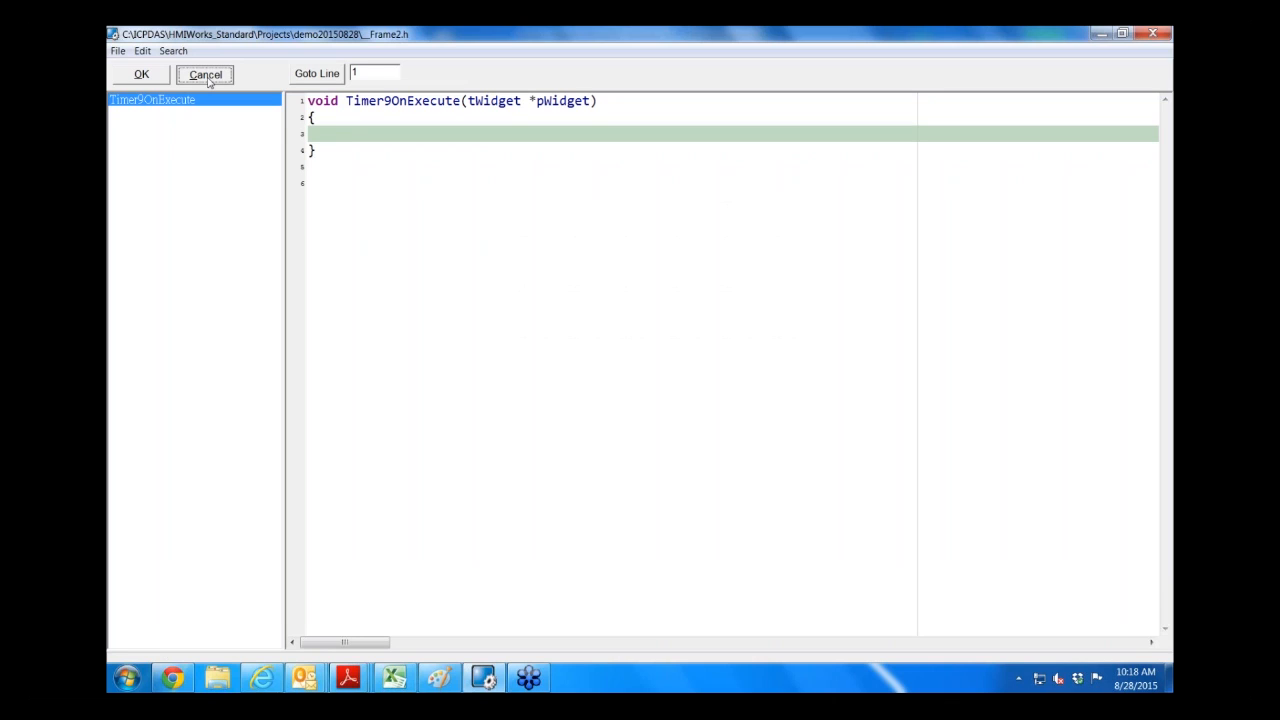
click(205, 74)
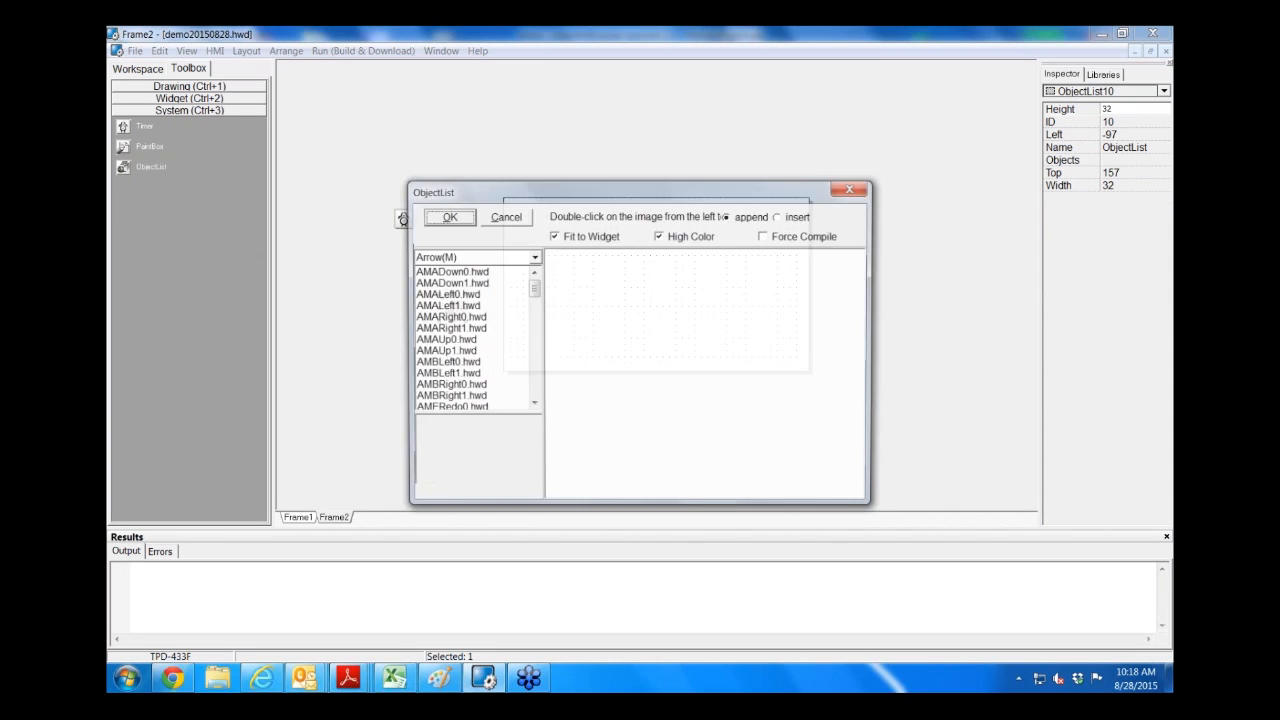
Step: Load AMADown0 and AMADown1 from the Arrow(M) category into the object list
click(448, 271)
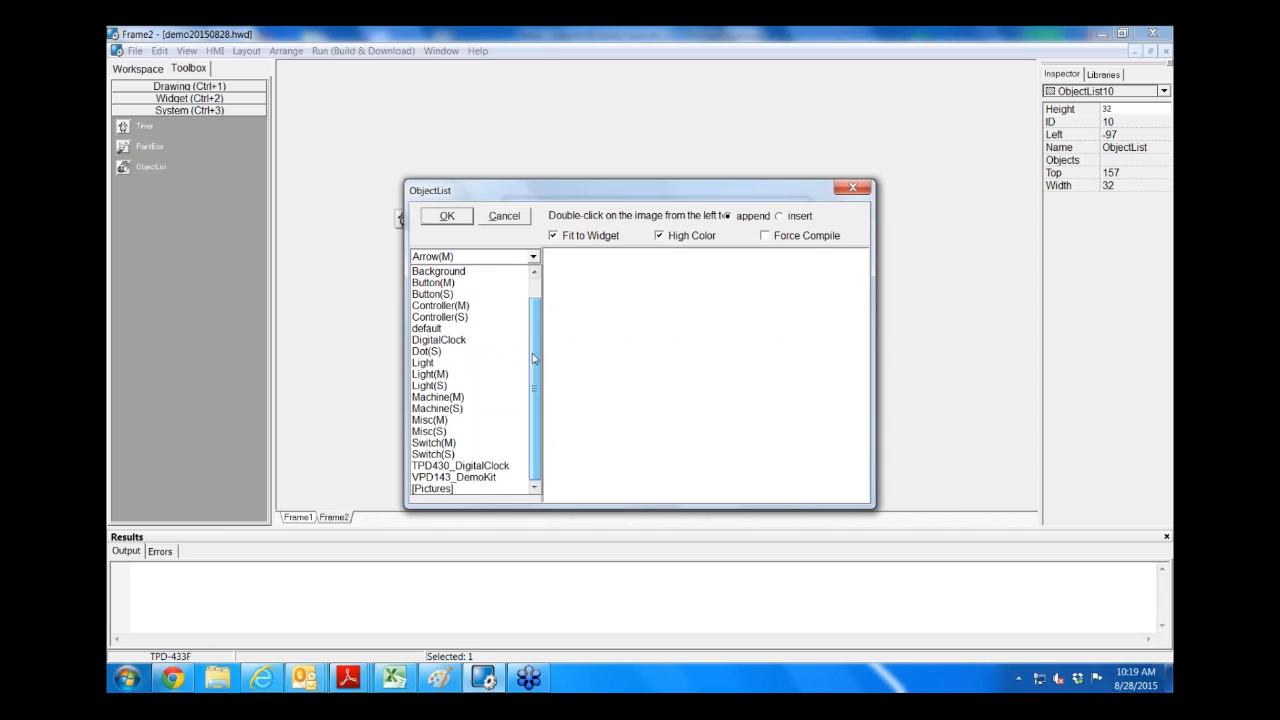
click(432, 489)
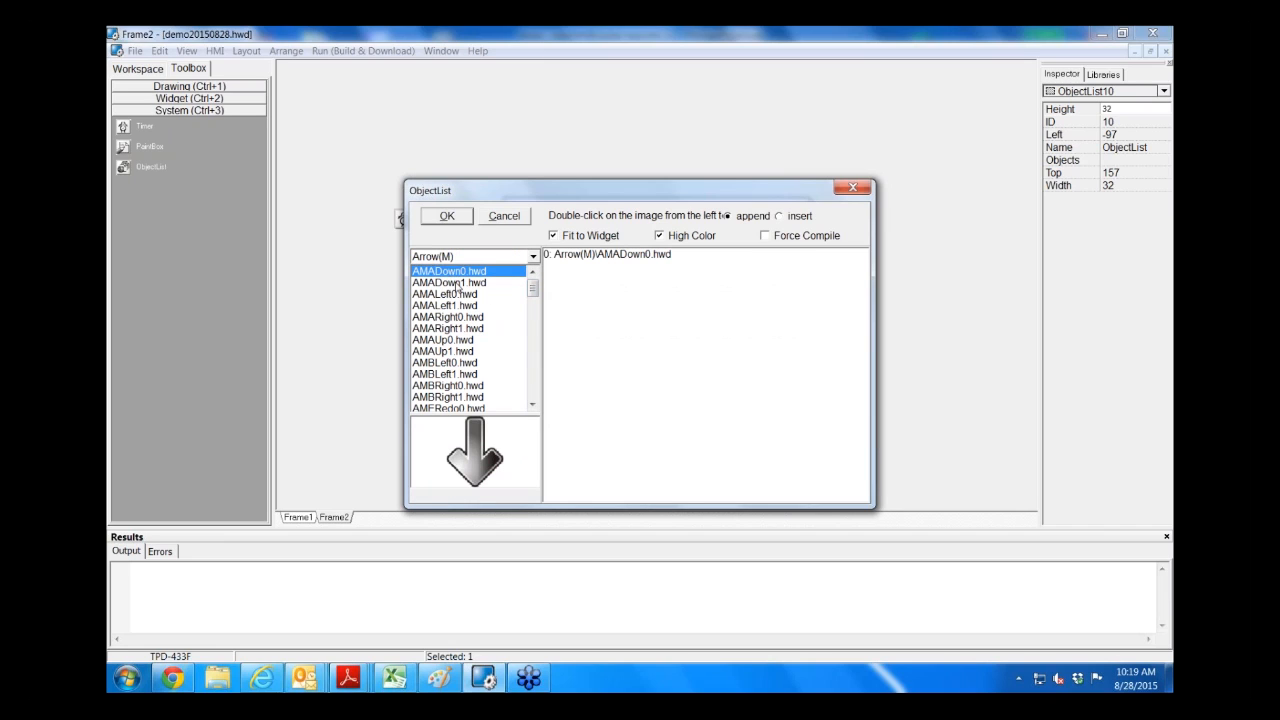
double_click(449, 282)
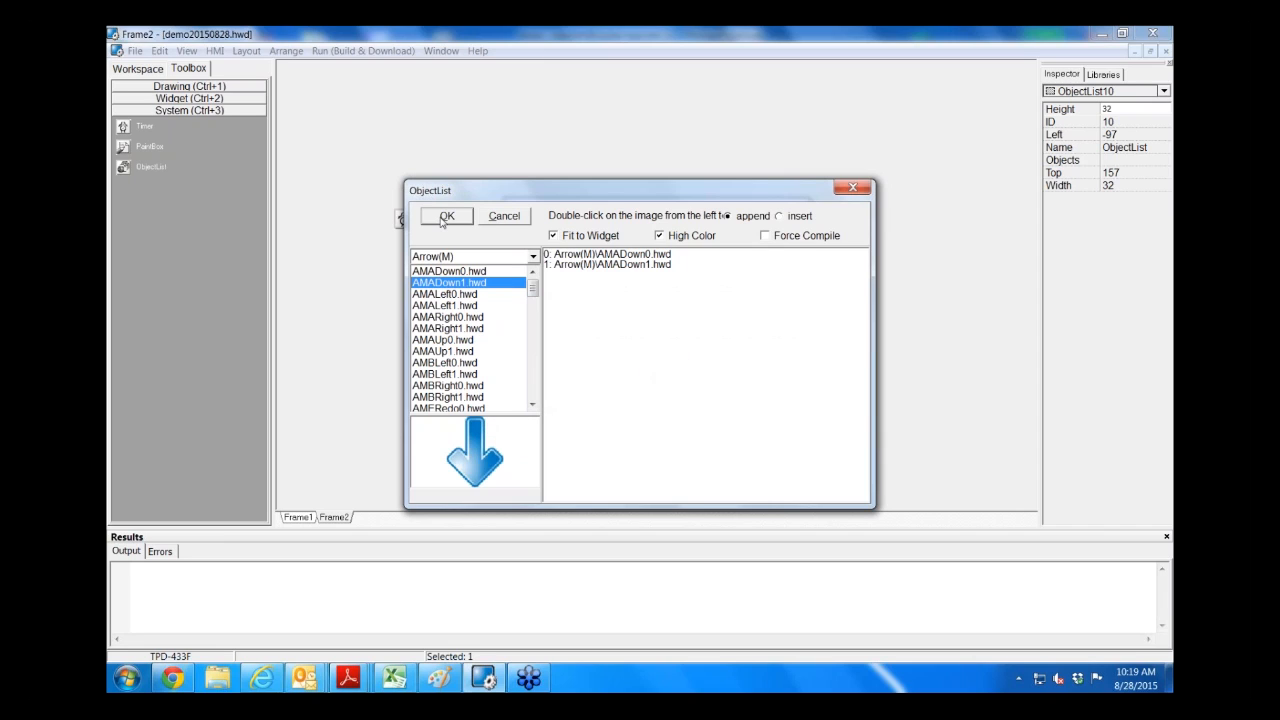
click(446, 216)
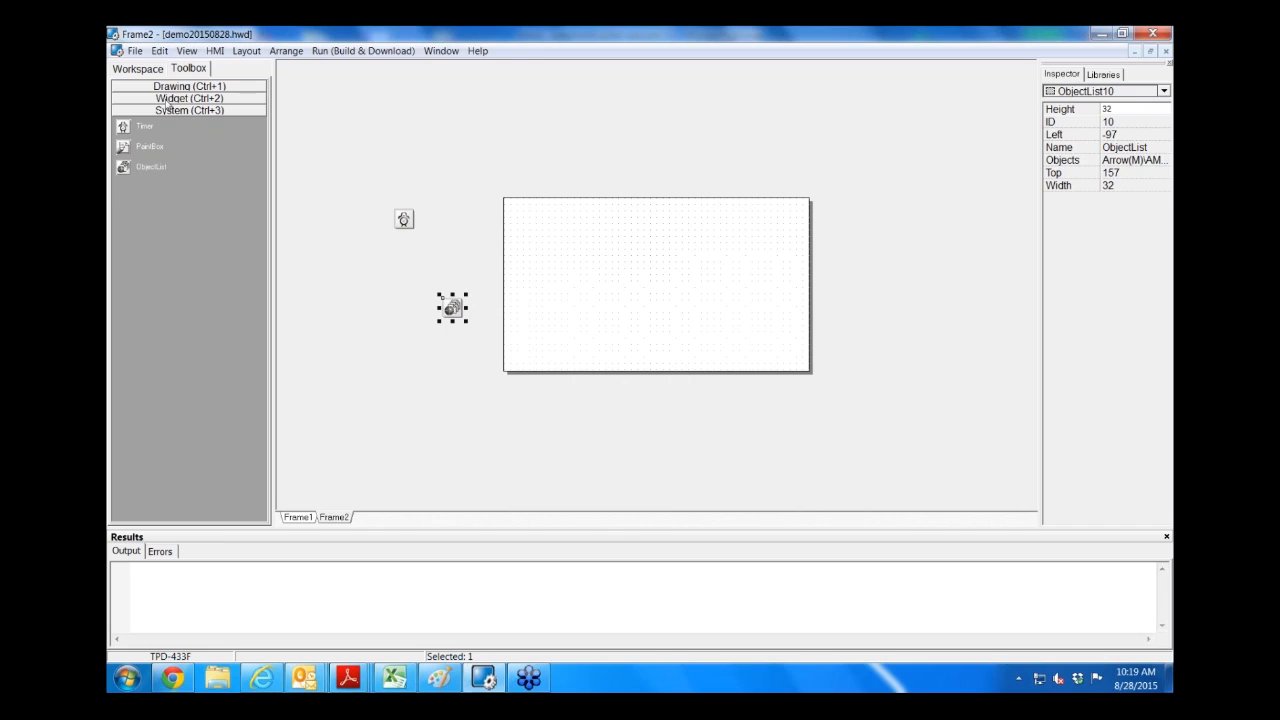
Step: Place a CheckBox on Frame2 with RefObject set to ObjectList10
click(189, 98)
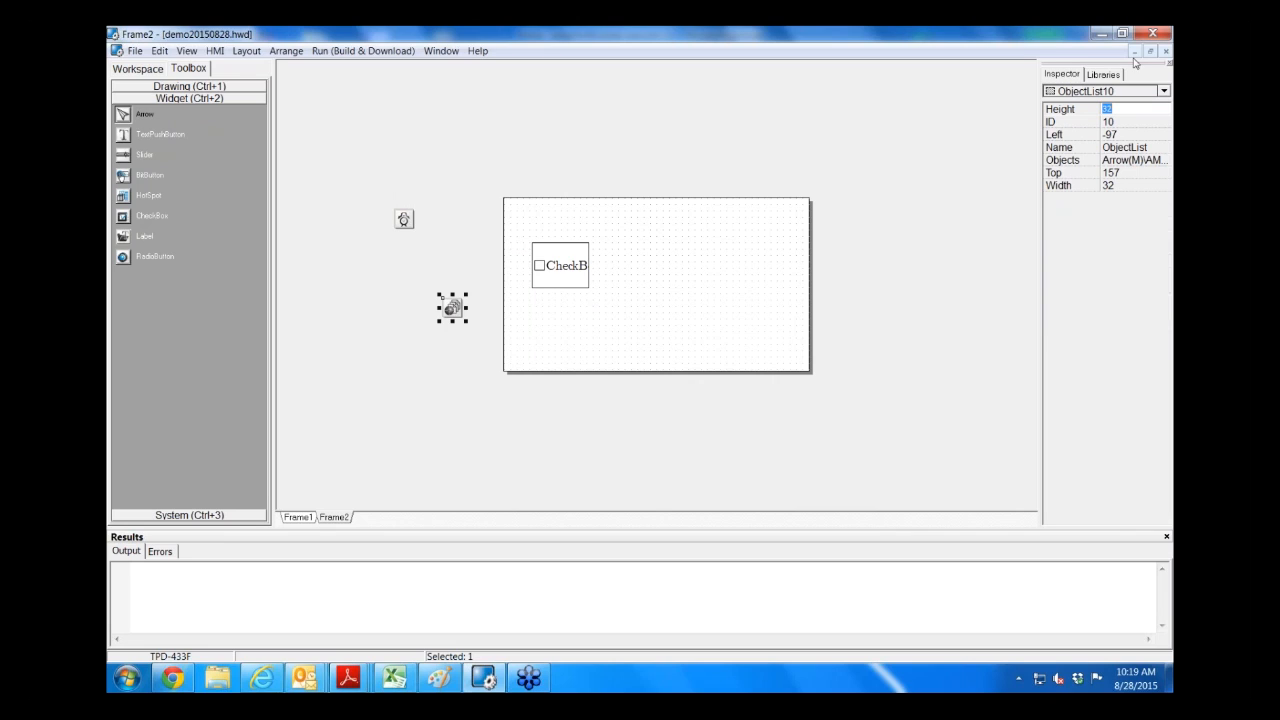
click(560, 265)
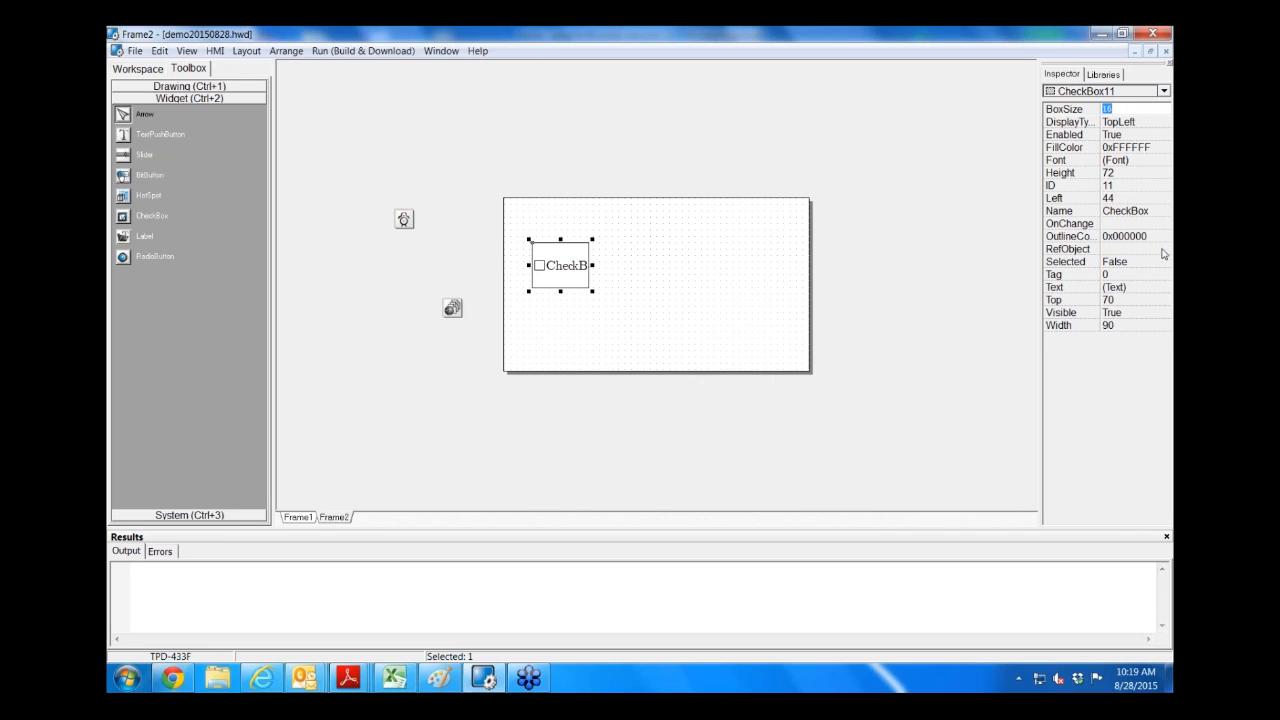
click(1162, 248)
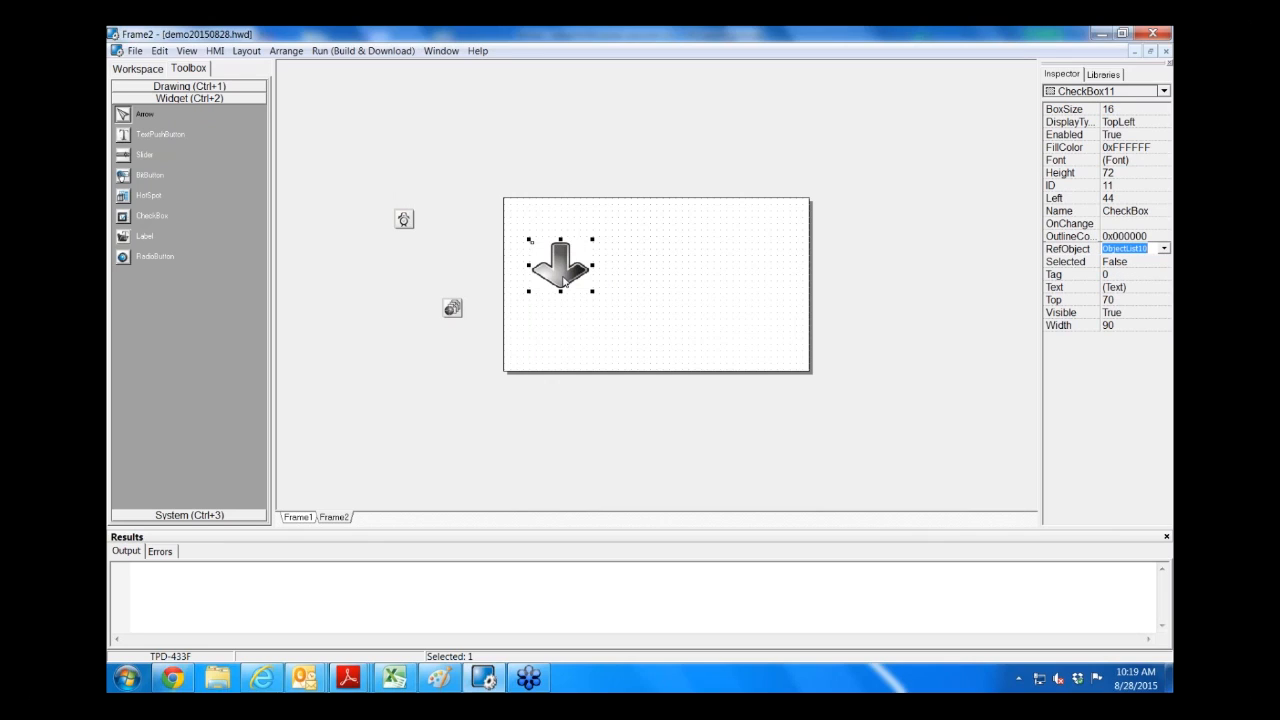
mouse_move(564, 282)
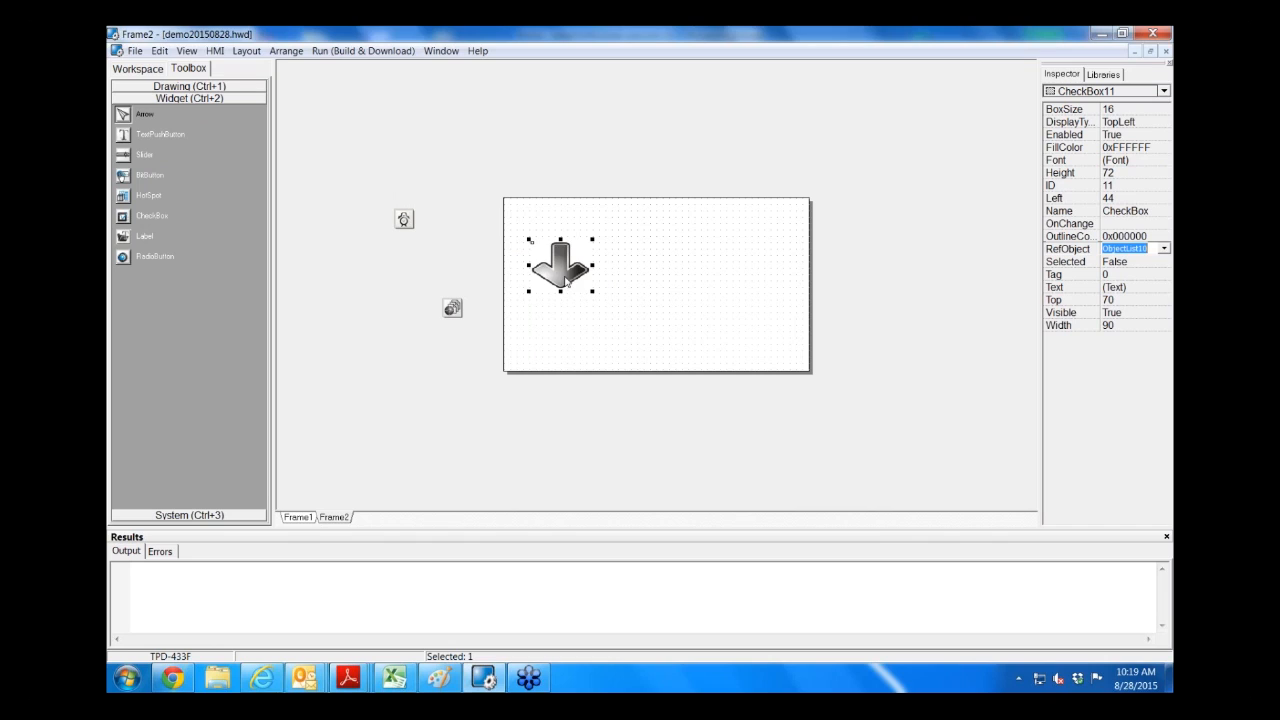
mouse_move(451, 315)
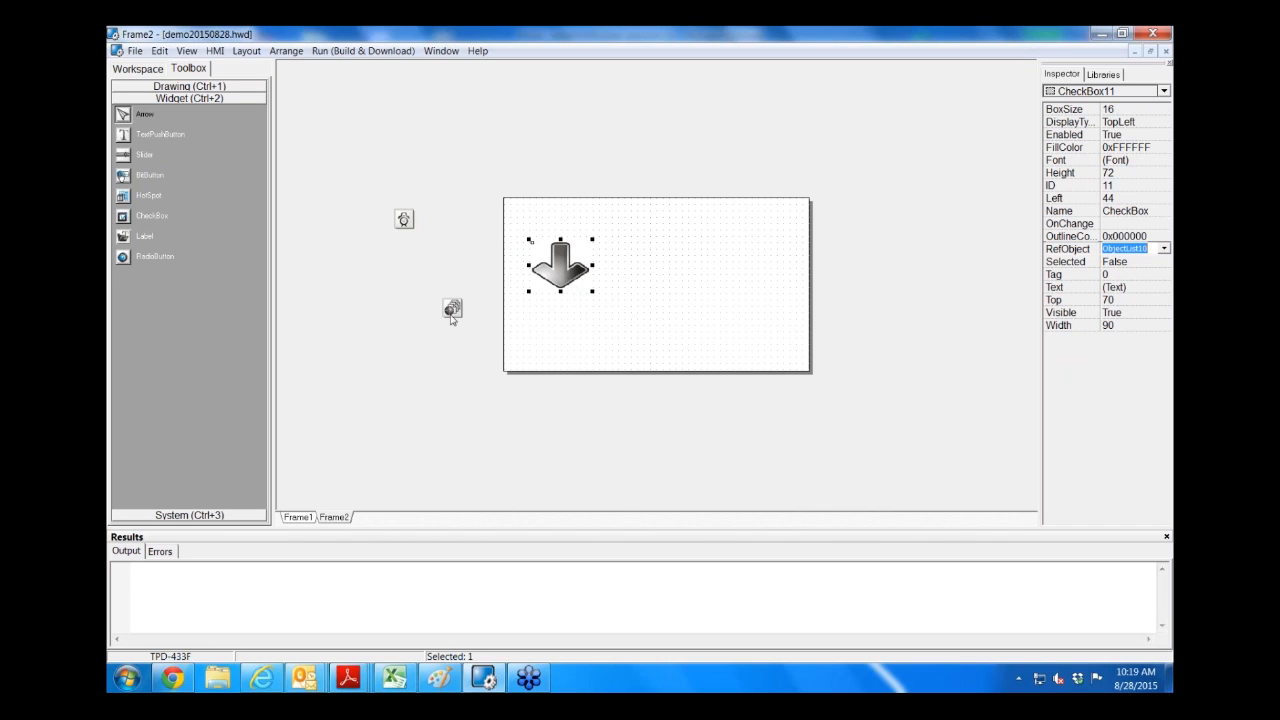
click(452, 308)
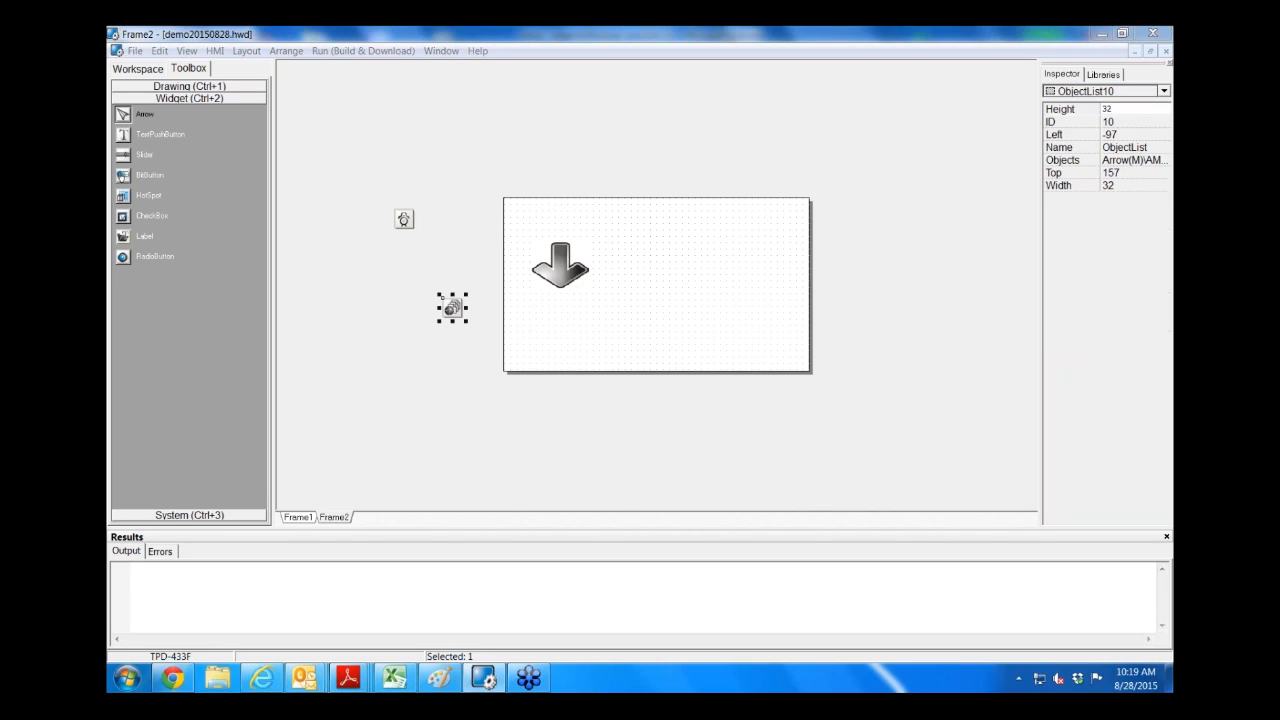
Step: Append the AMADown0/1 and AMALeft0/1 arrow images to the ObjectList, then close the editor
double_click(451, 307)
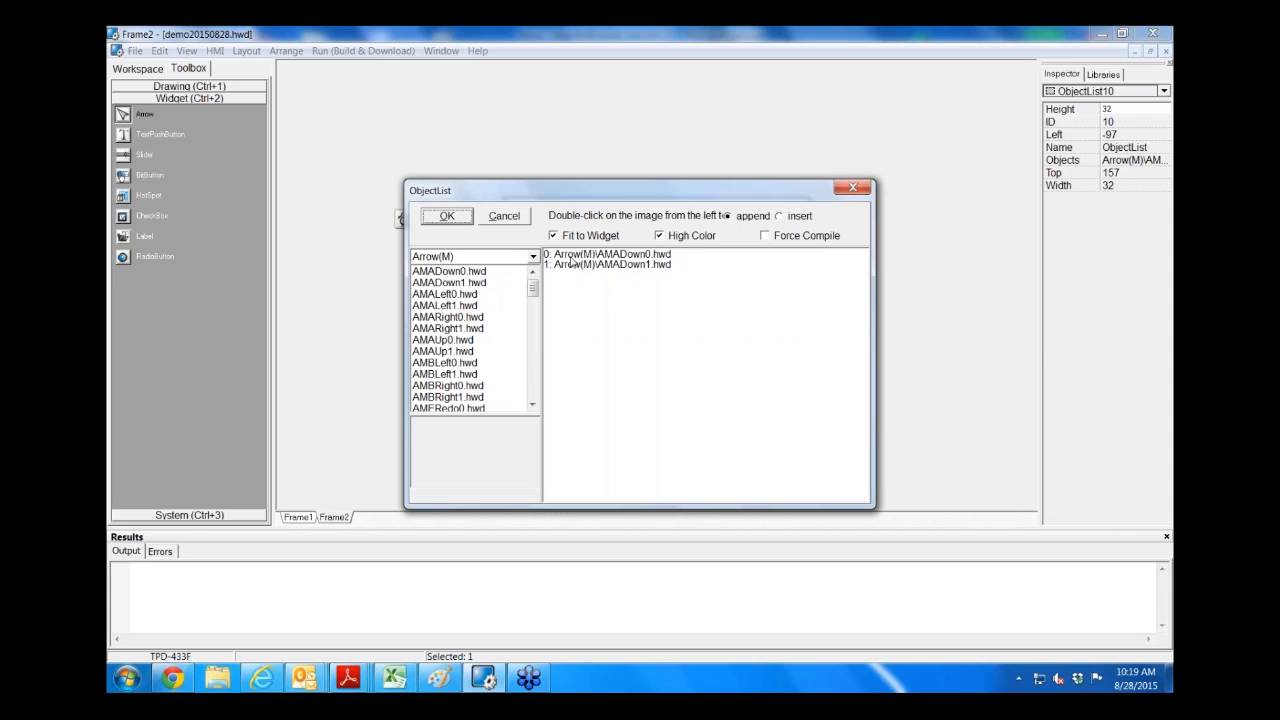
click(607, 253)
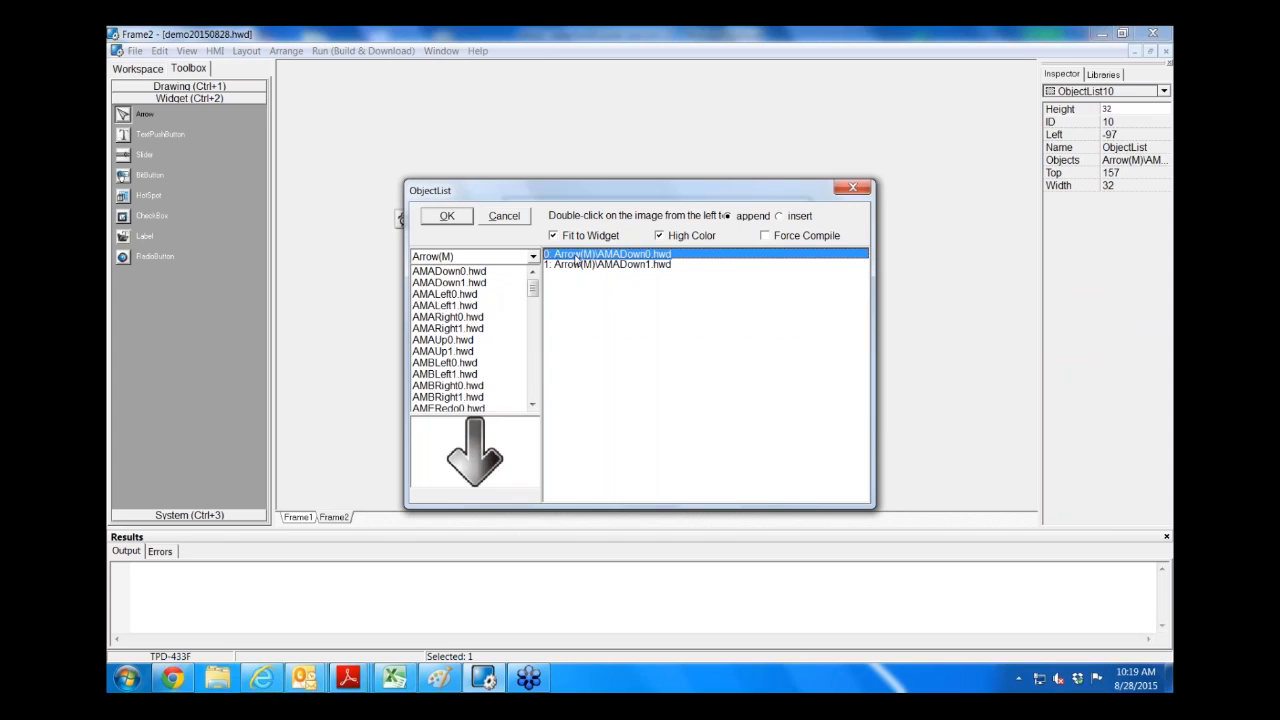
mouse_move(601, 293)
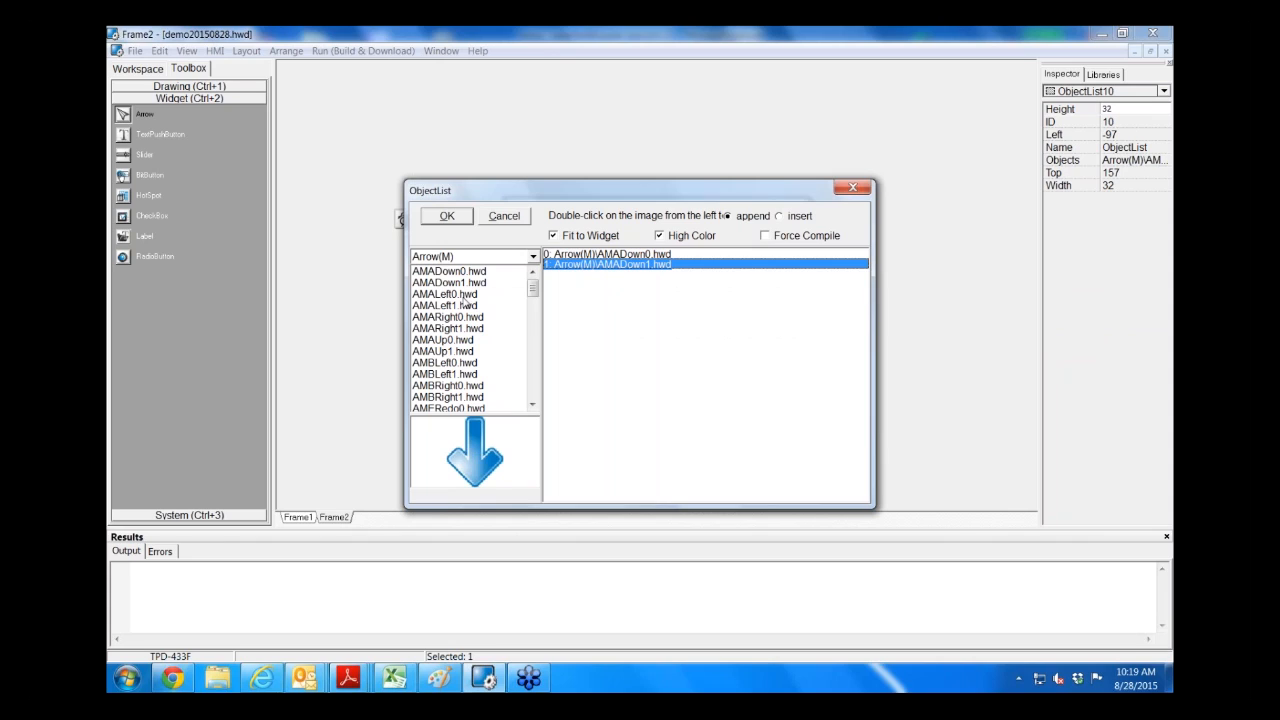
double_click(444, 305)
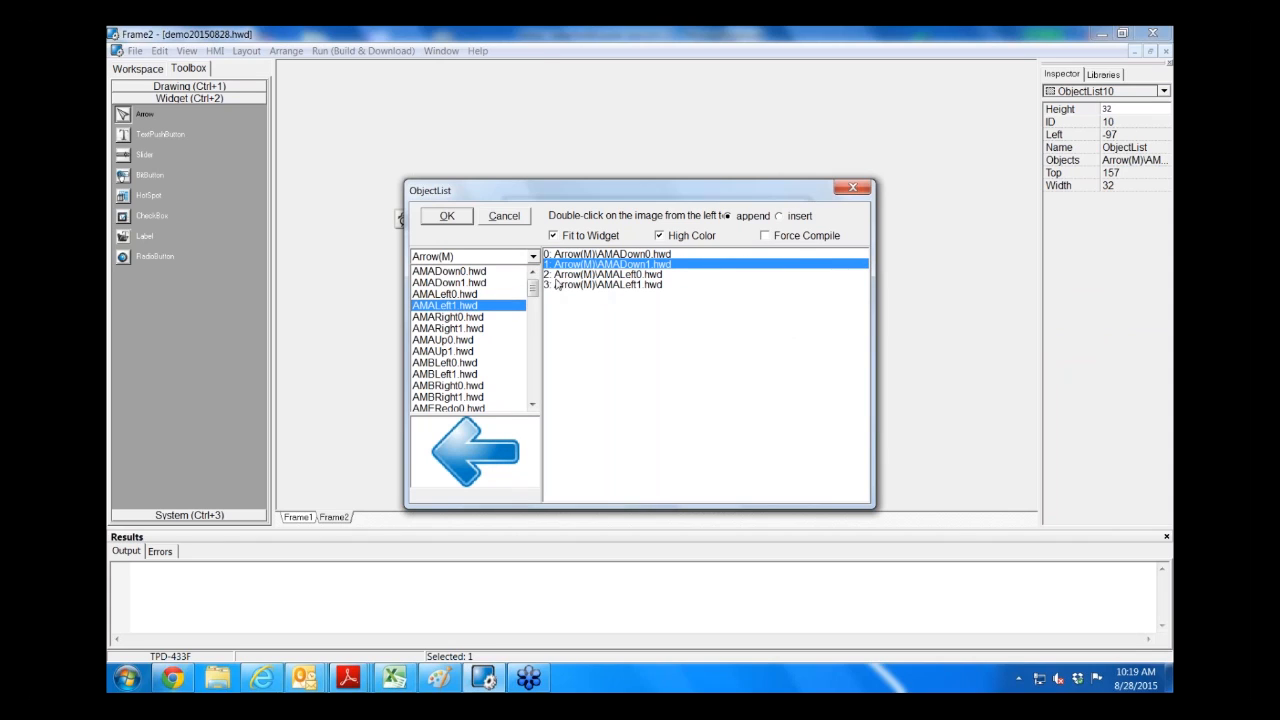
mouse_move(558, 309)
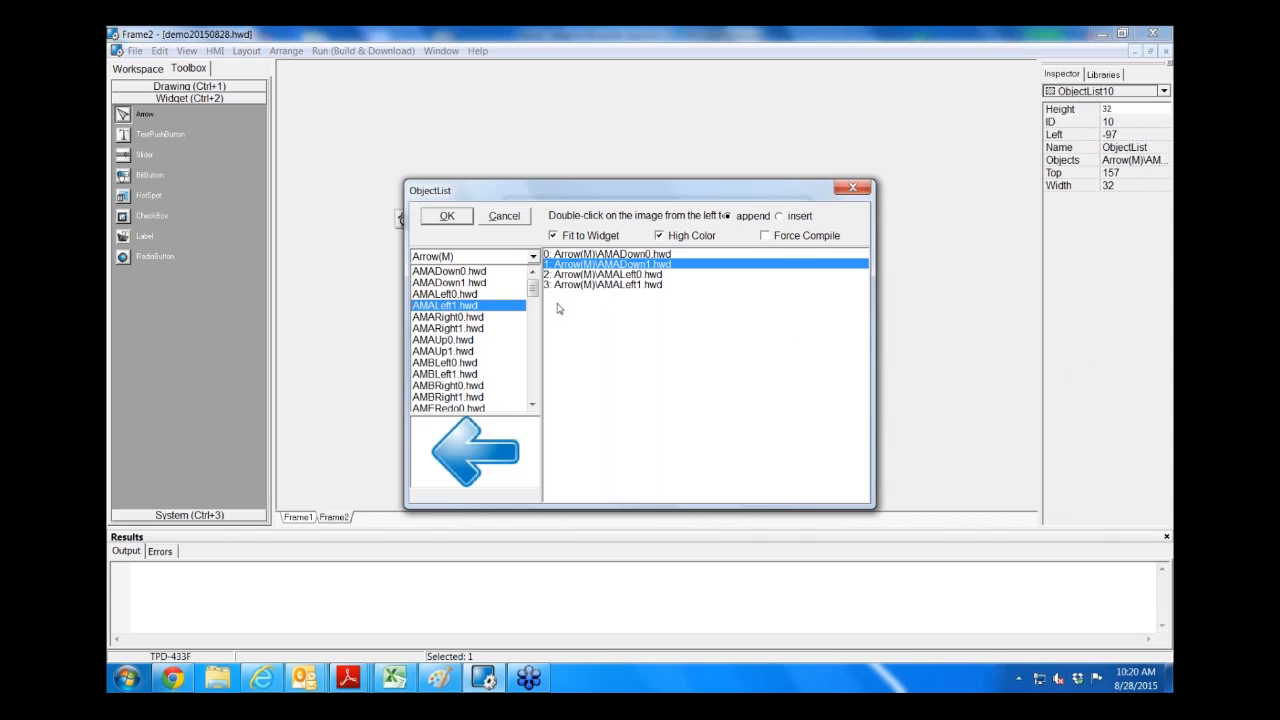
mouse_move(567, 320)
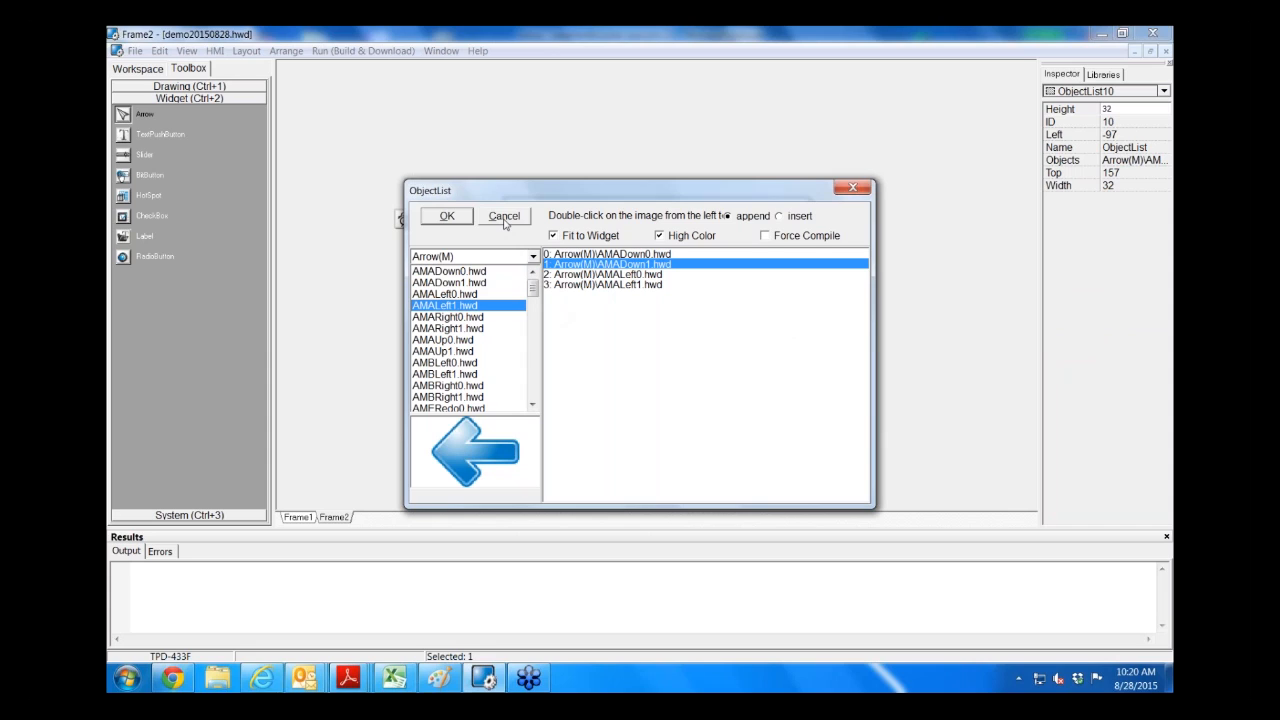
click(446, 216)
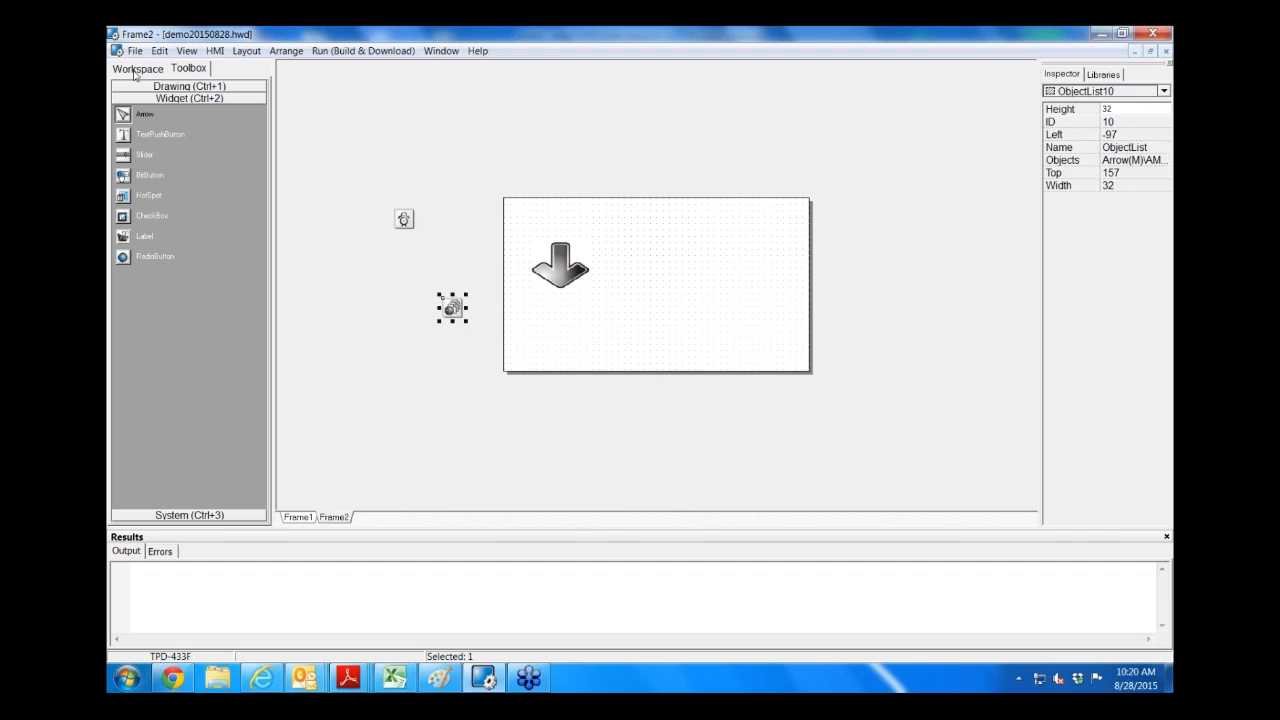
Step: Expand Program in the Workspace tree and open demo20150828.ldx
click(138, 68)
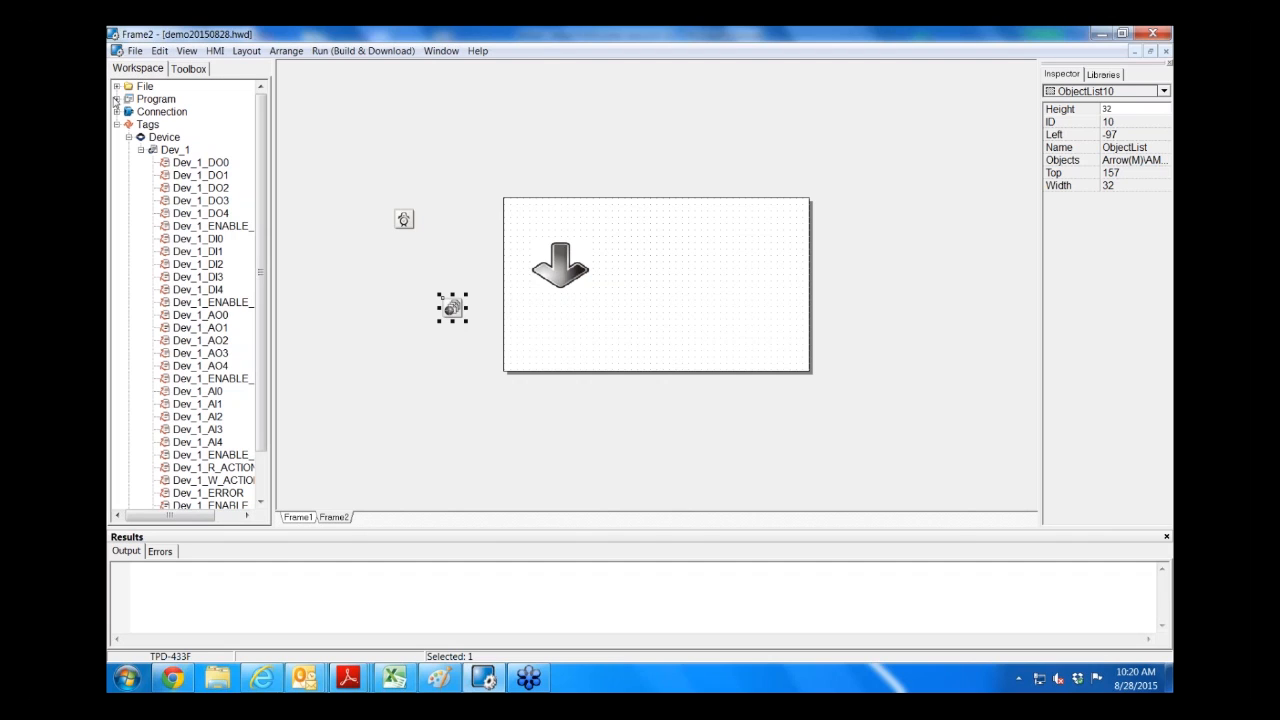
click(119, 98)
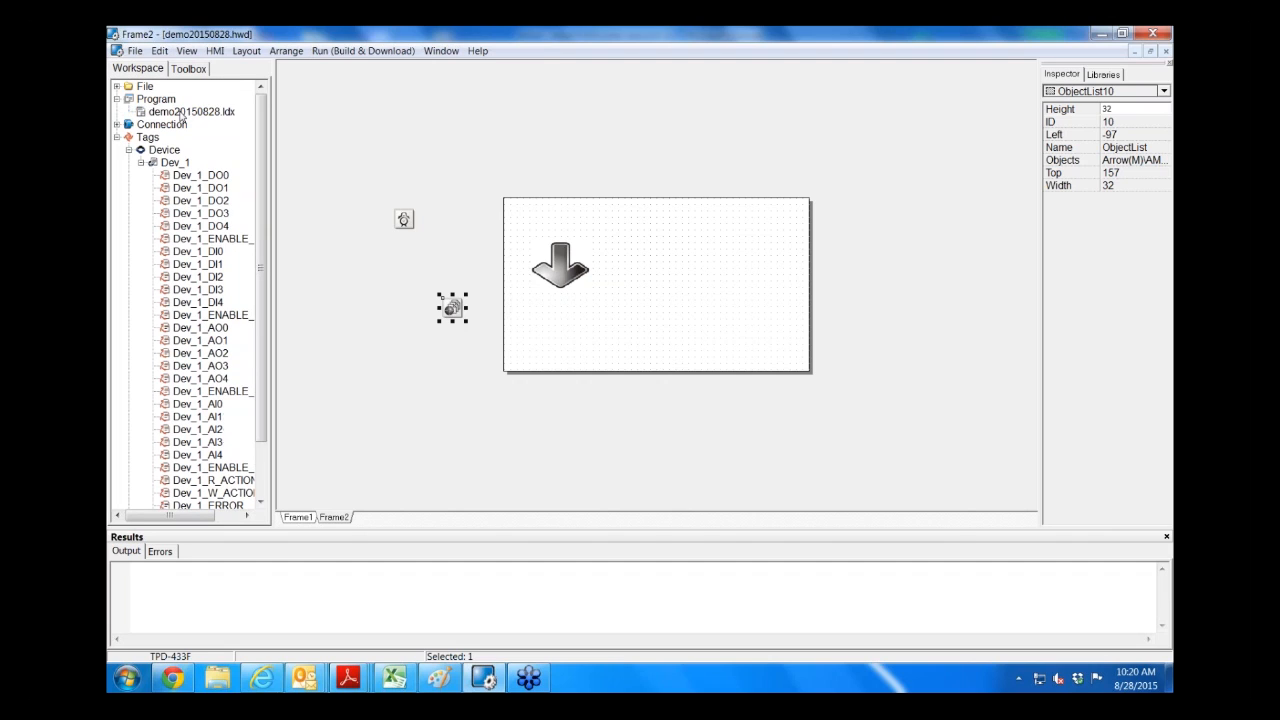
click(188, 111)
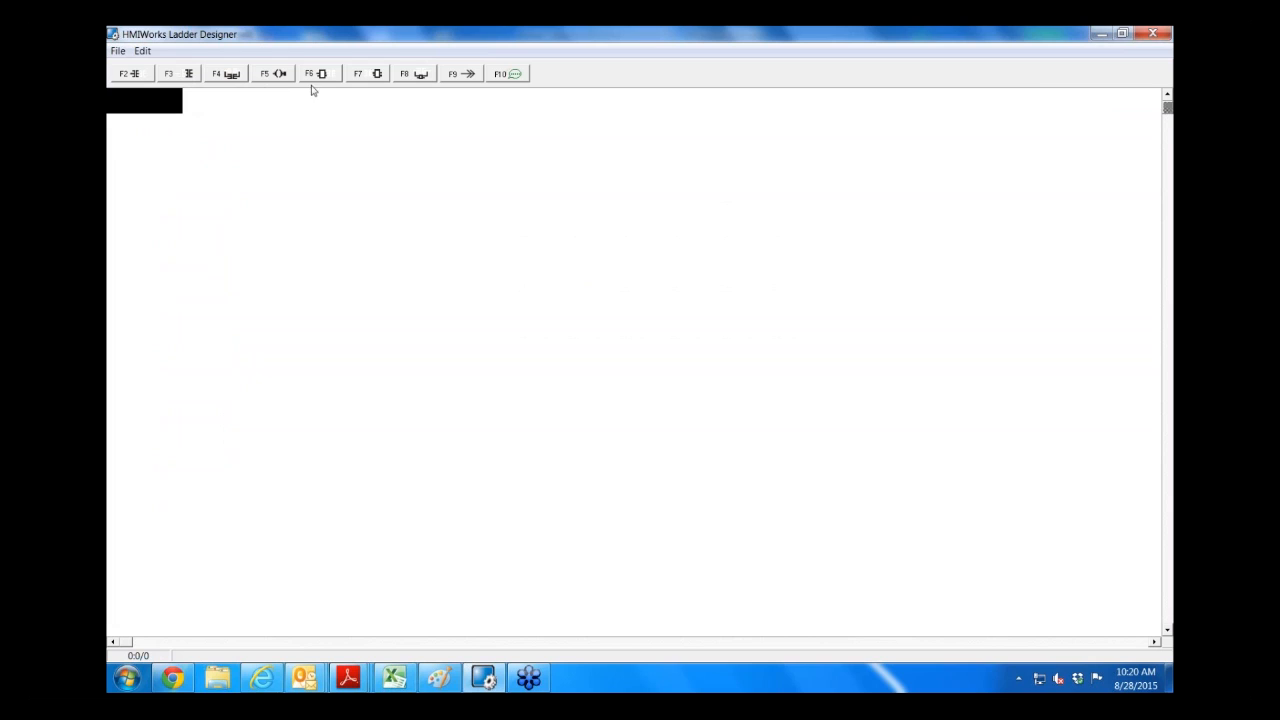
mouse_move(256, 80)
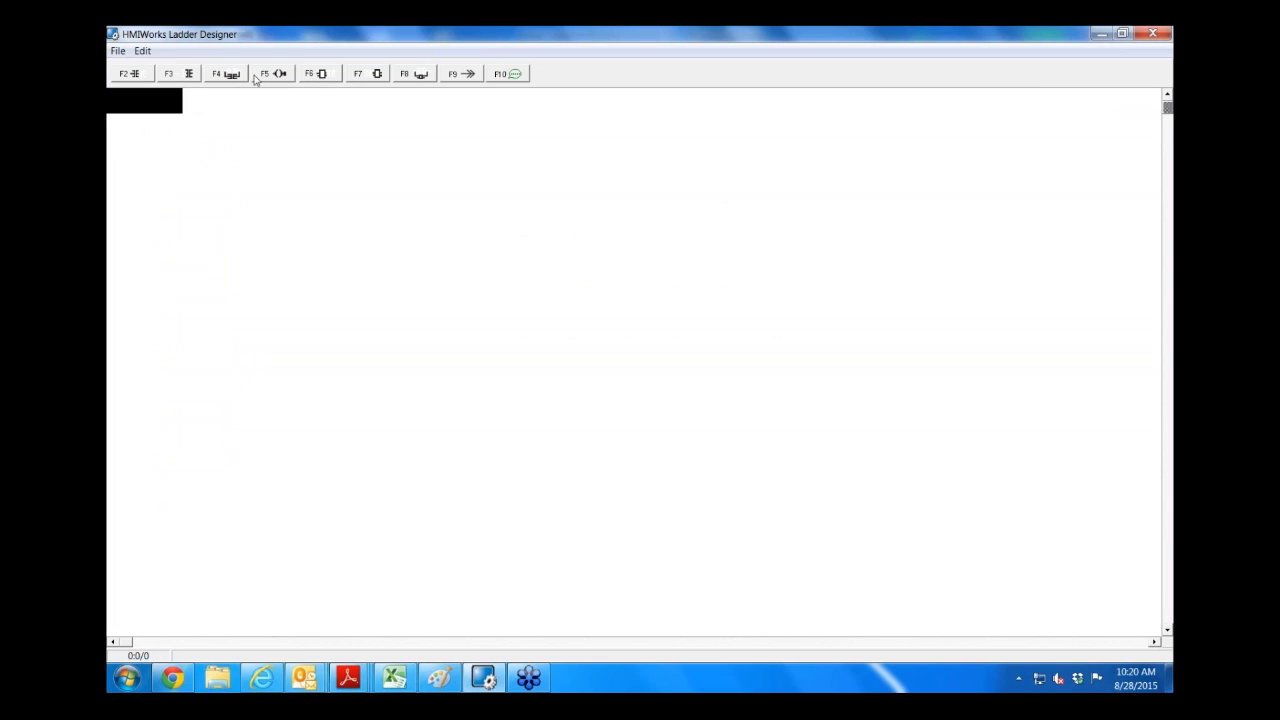
mouse_move(173, 80)
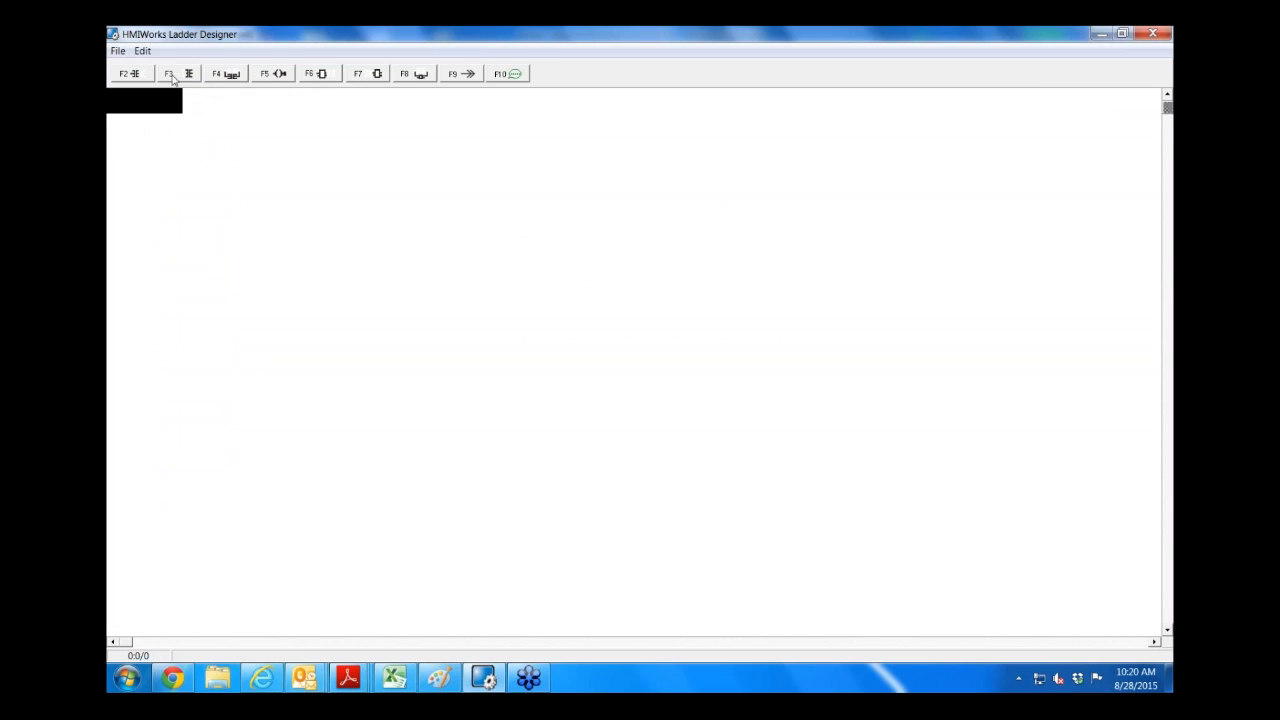
mouse_move(129, 73)
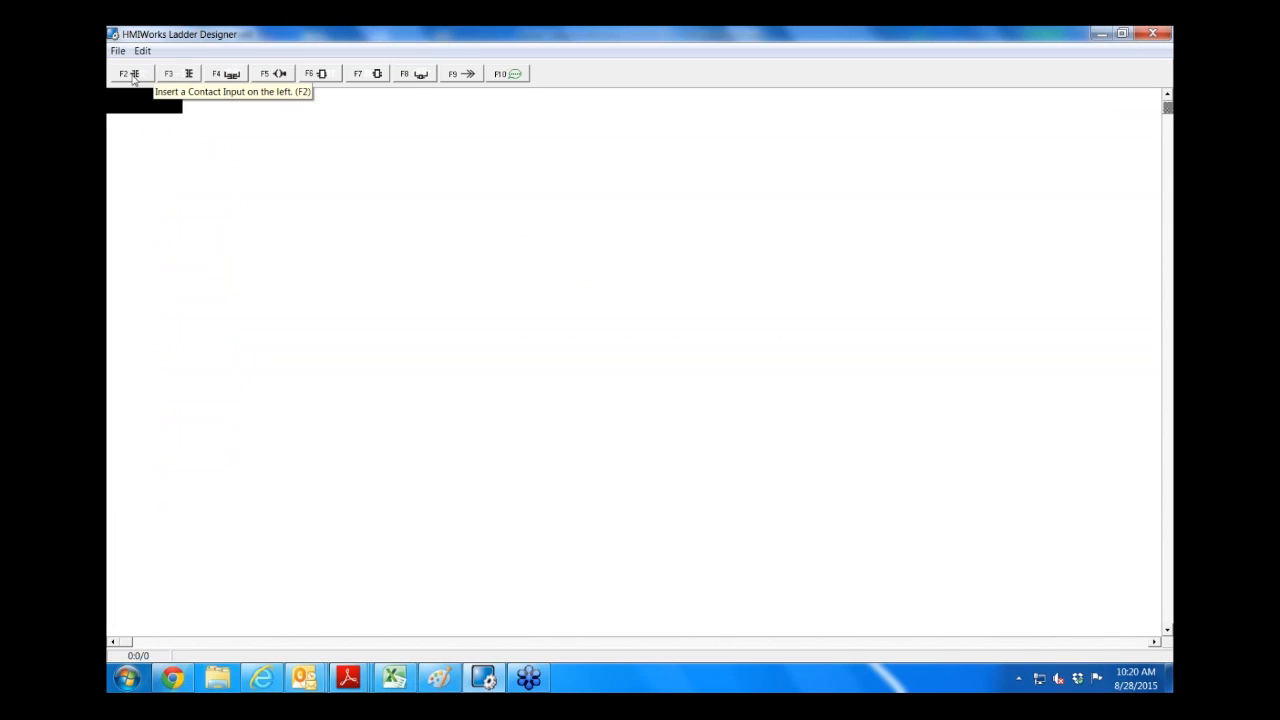
Step: Insert the first ladder rung with a contact wired to an output coil
click(129, 73)
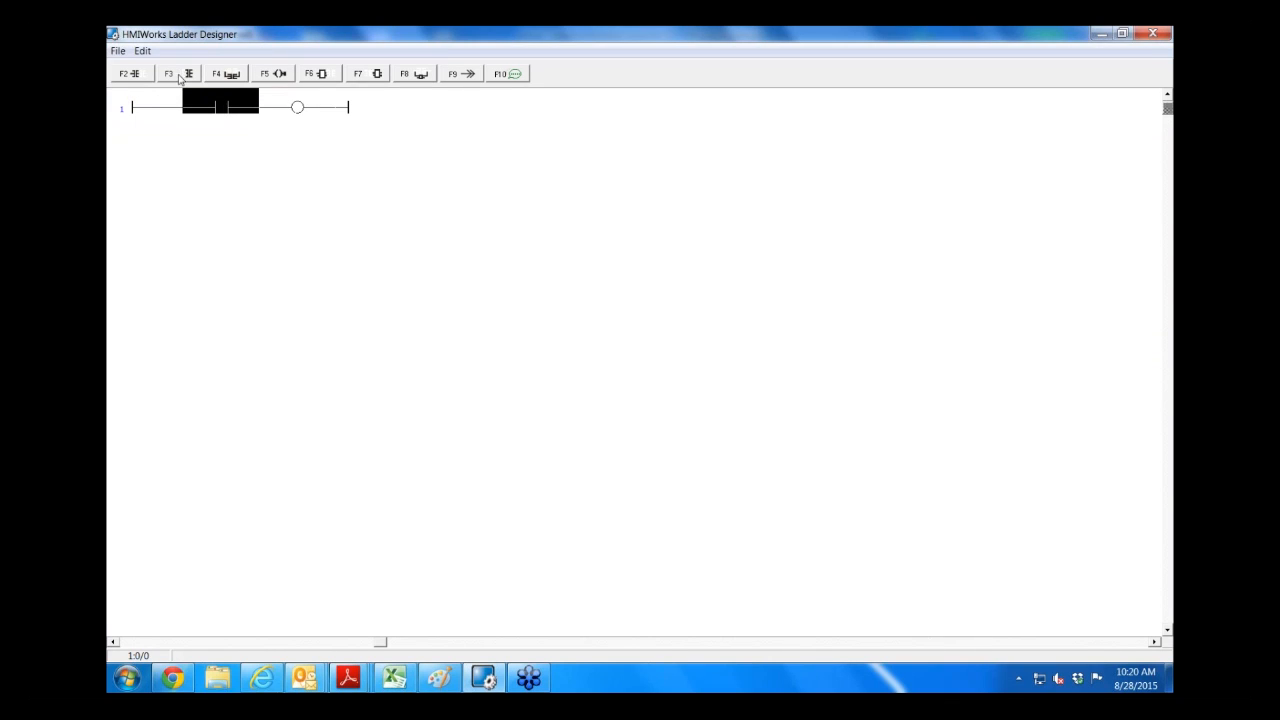
mouse_move(178, 73)
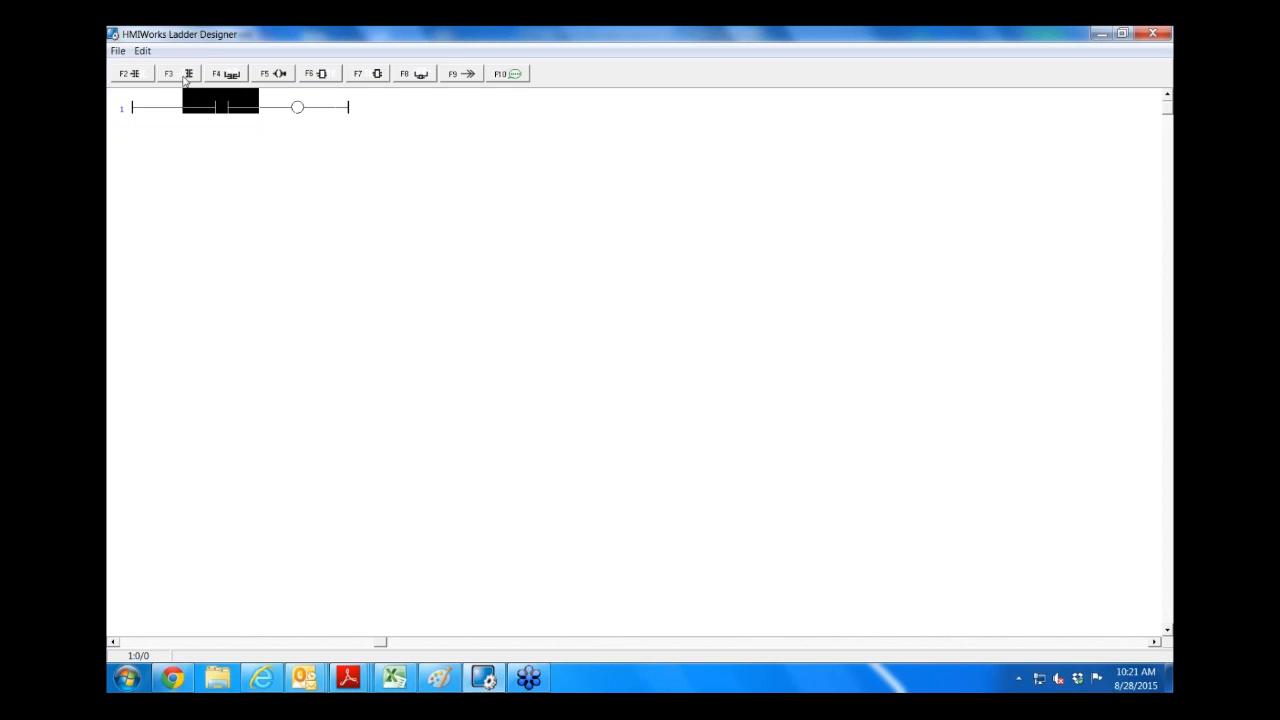
mouse_move(225, 73)
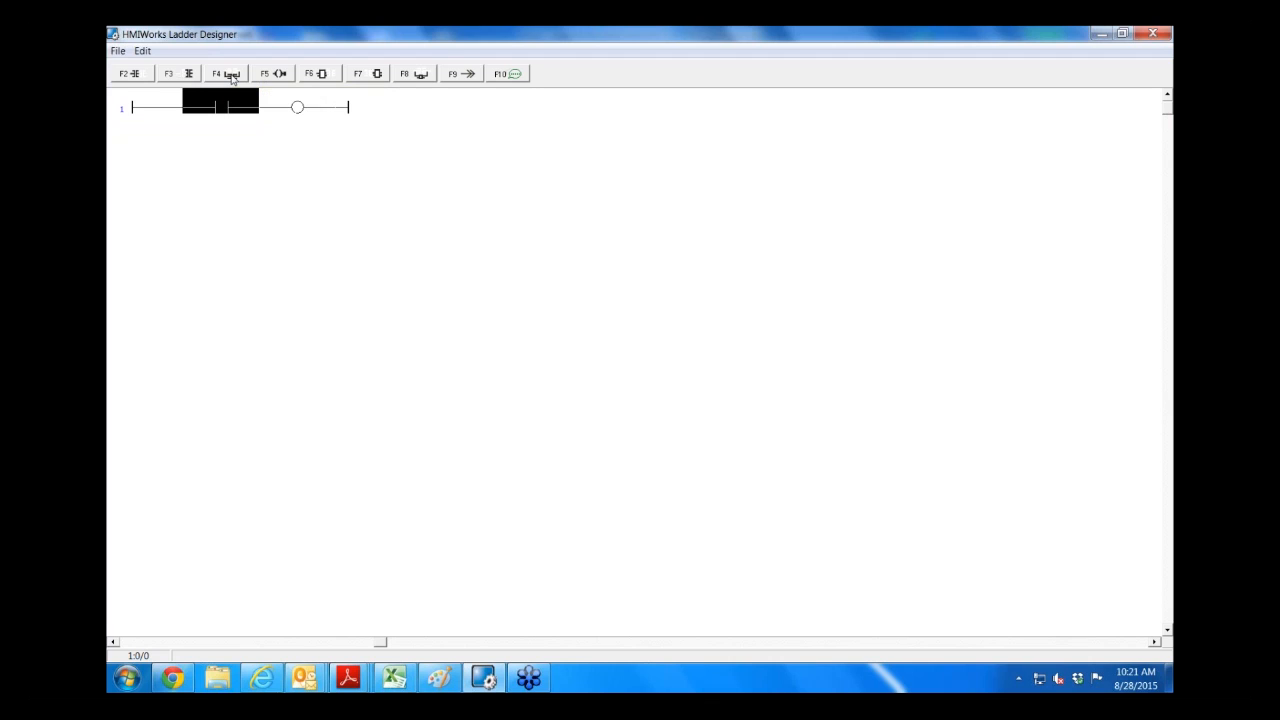
mouse_move(334, 95)
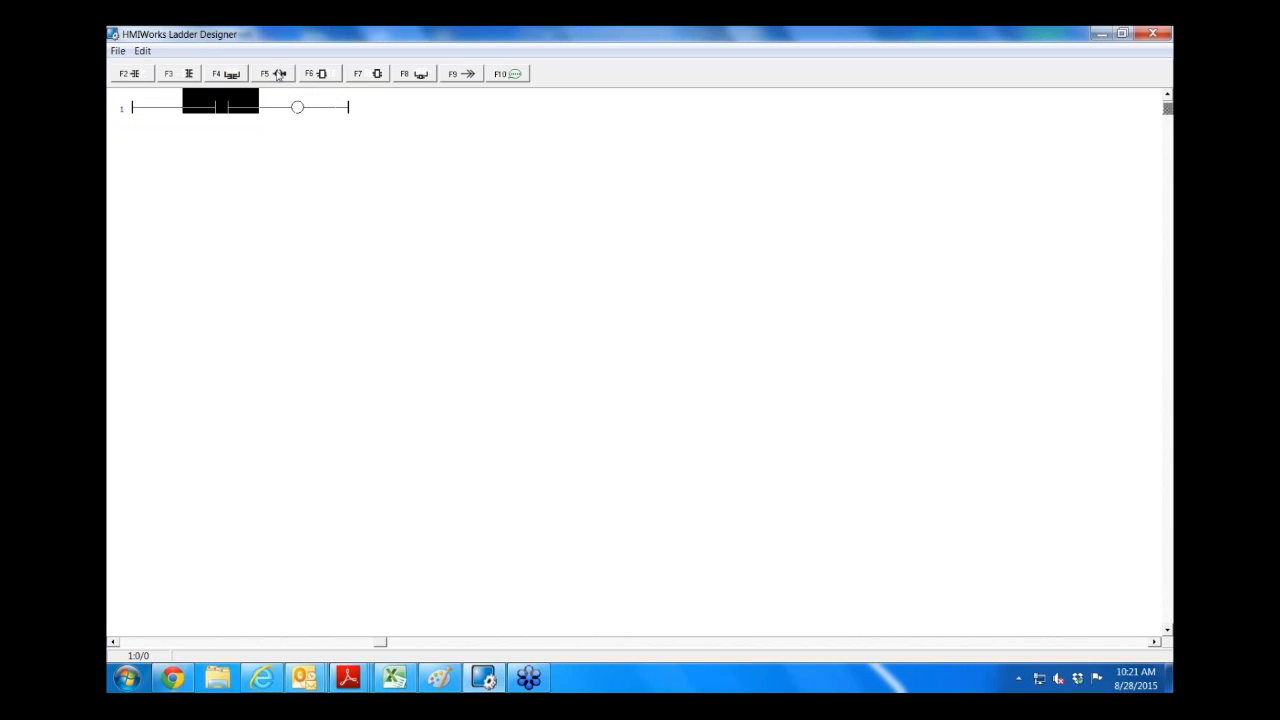
mouse_move(272, 73)
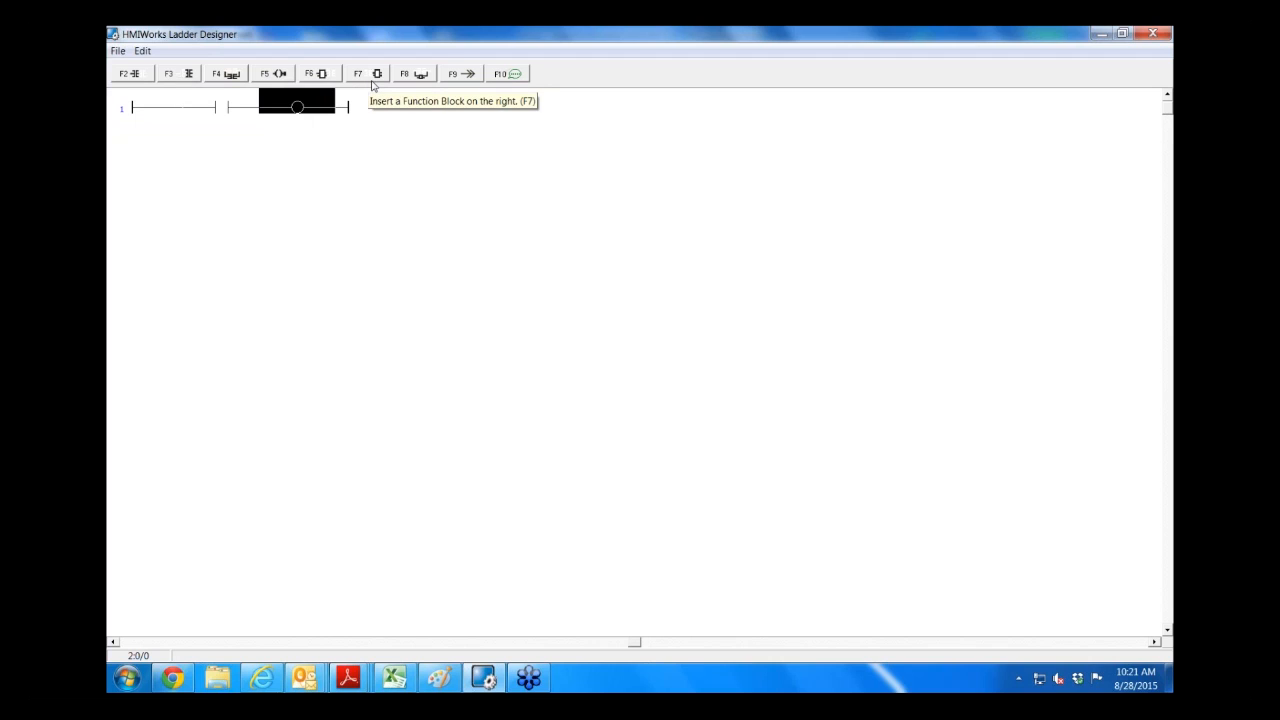
mouse_move(330, 80)
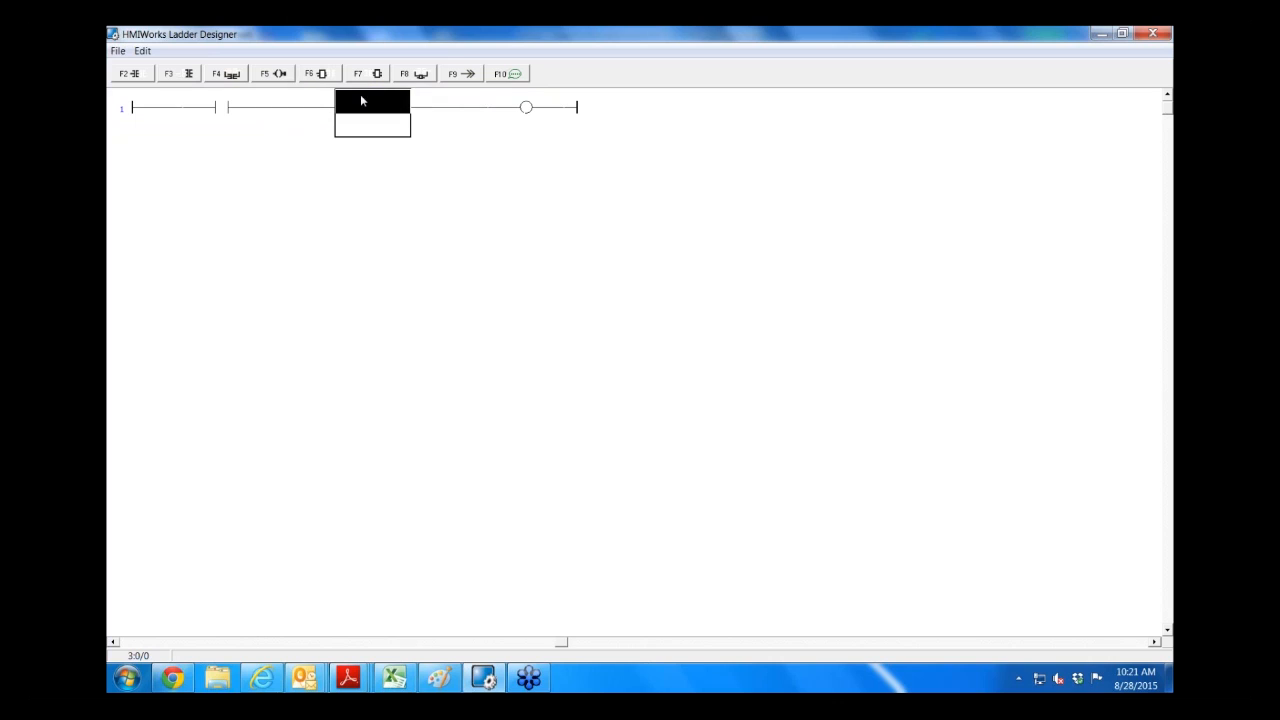
mouse_move(378, 73)
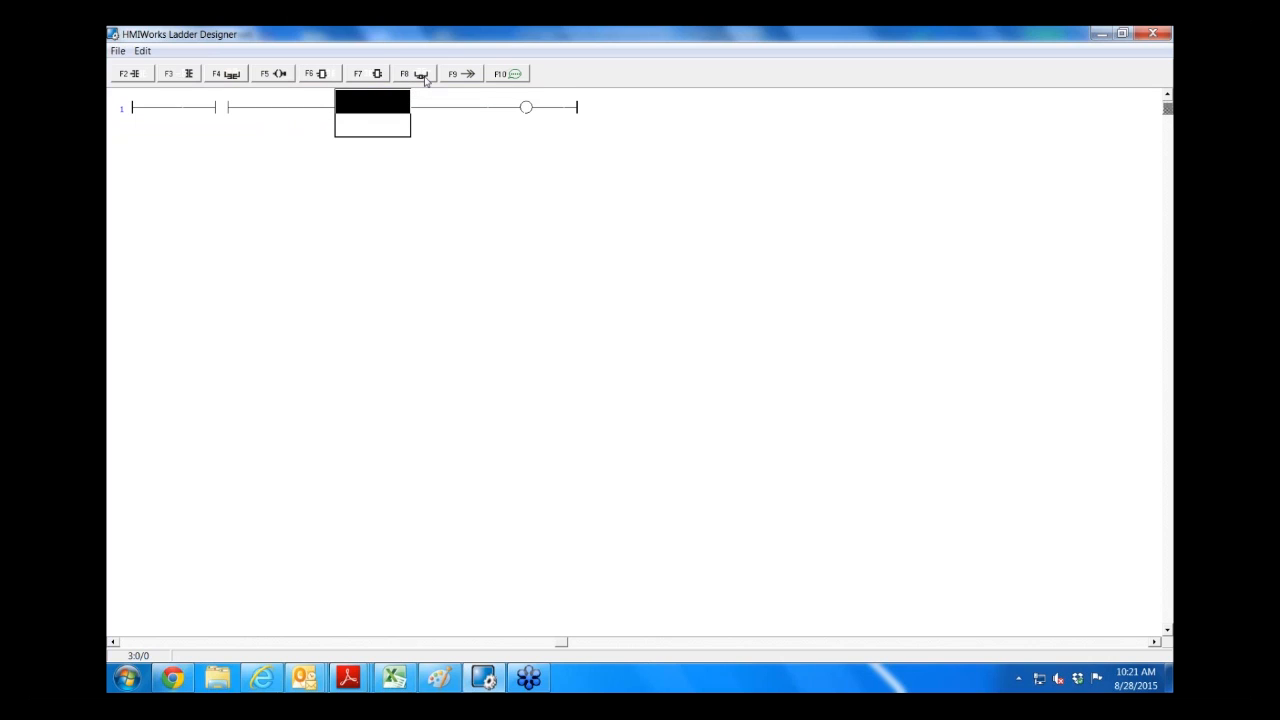
mouse_move(413, 73)
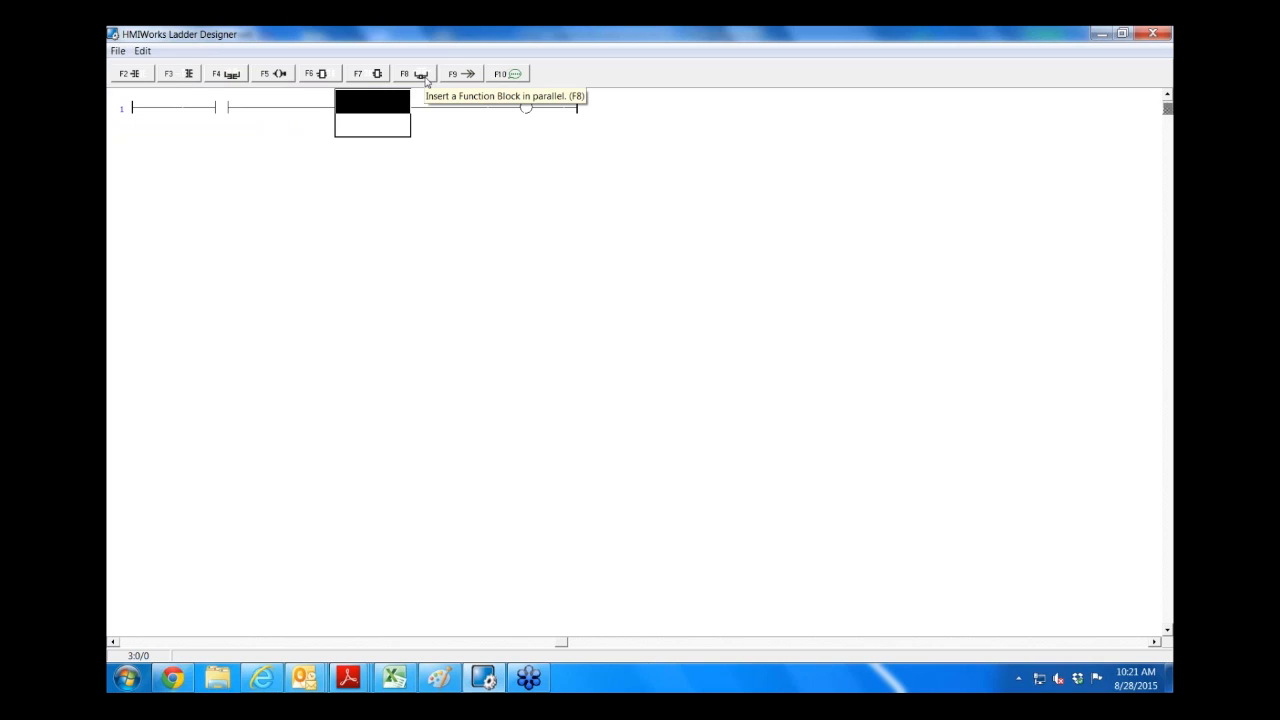
mouse_move(217, 125)
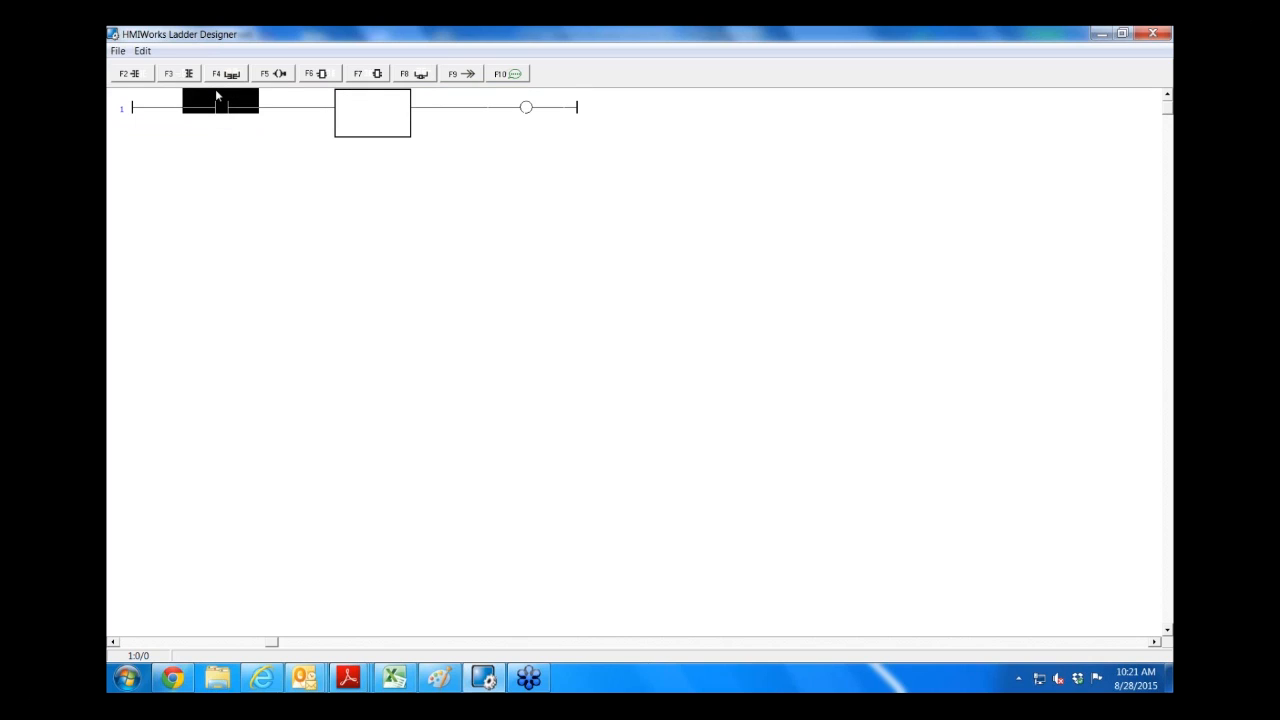
Step: Tag rung 1's contact as Dev_1_DI0 and its coil as Dev_1_DO0
double_click(220, 100)
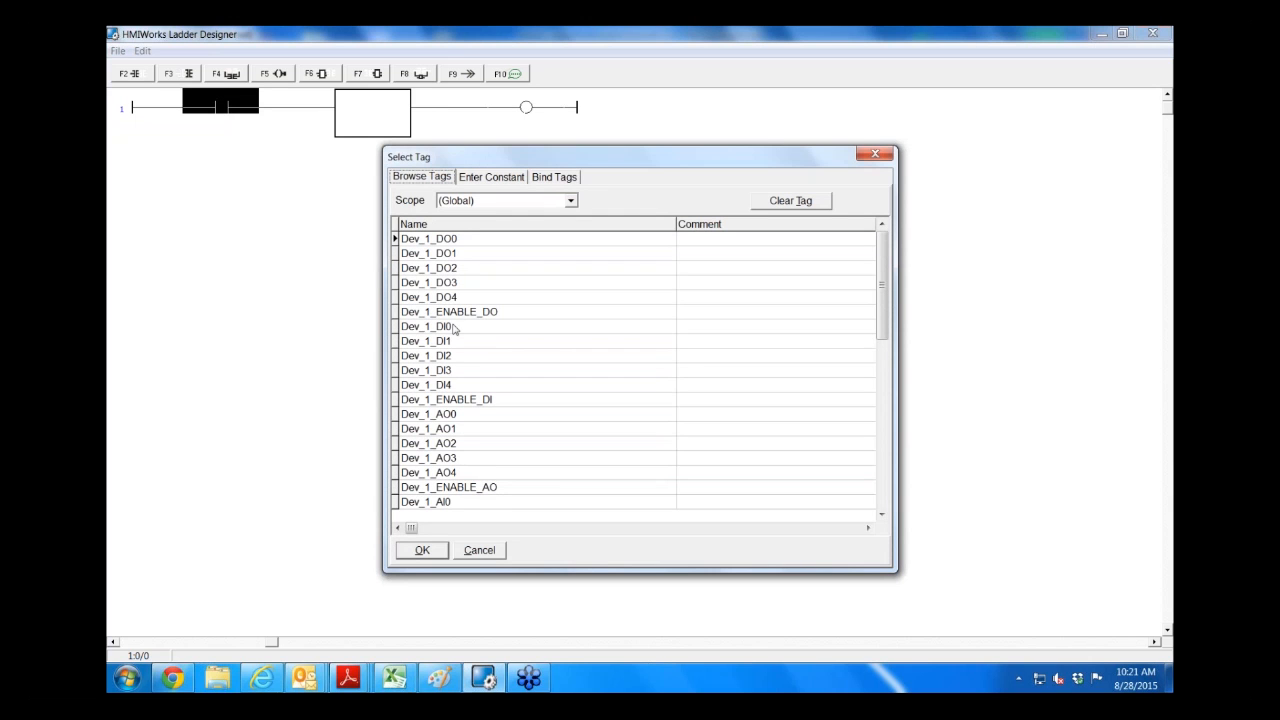
click(430, 325)
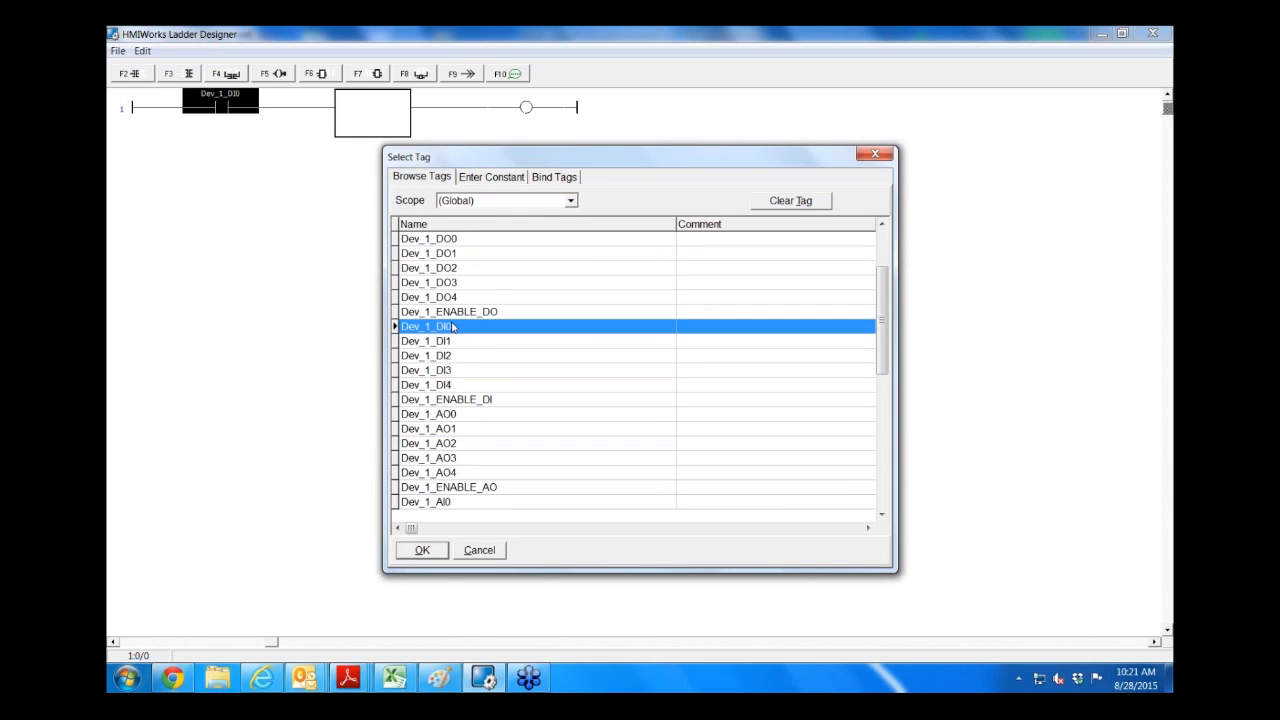
click(421, 550)
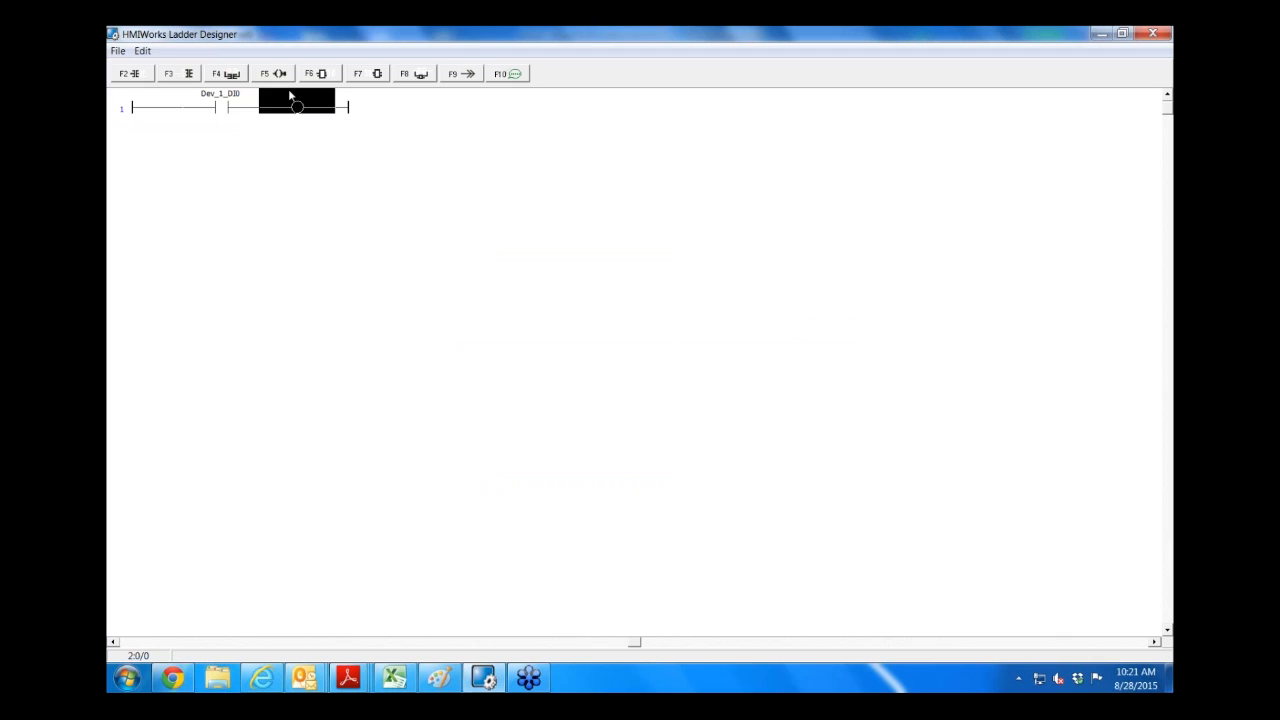
double_click(296, 107)
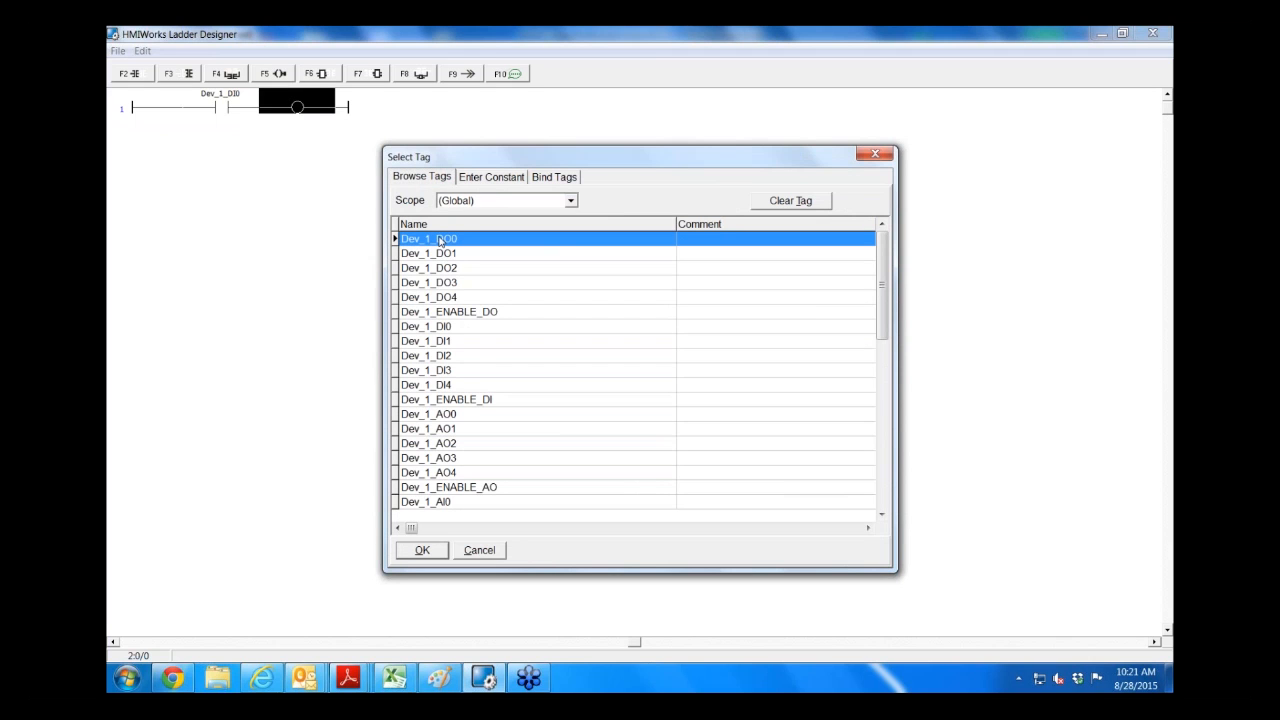
click(421, 550)
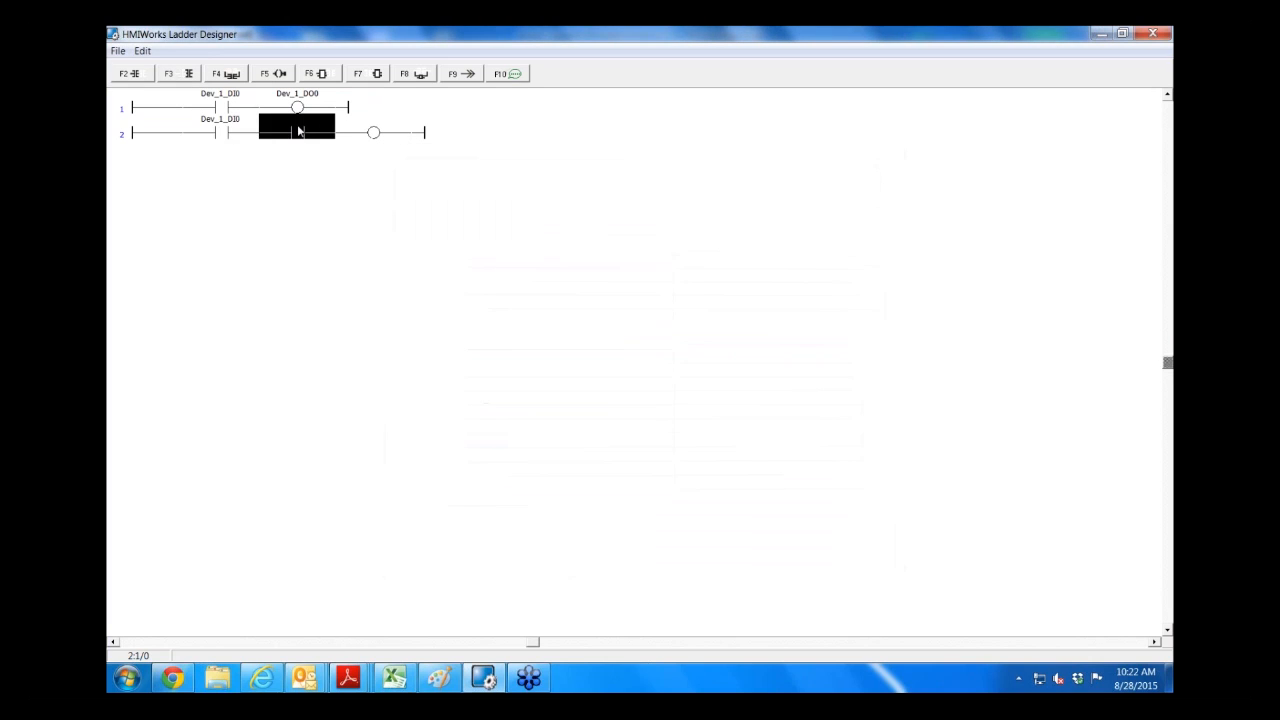
Step: Assign Dev_1_DI1 to rung 2's second contact and Dev_1_DO0 to its coil
double_click(295, 131)
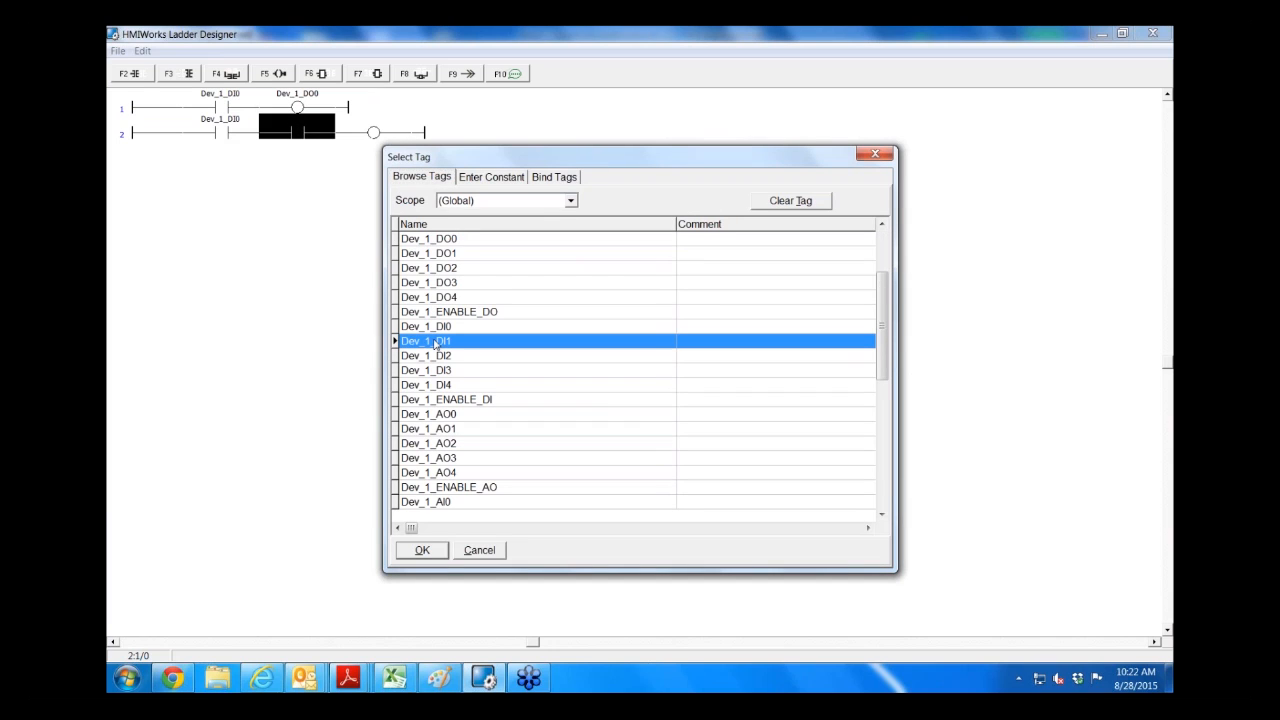
click(422, 550)
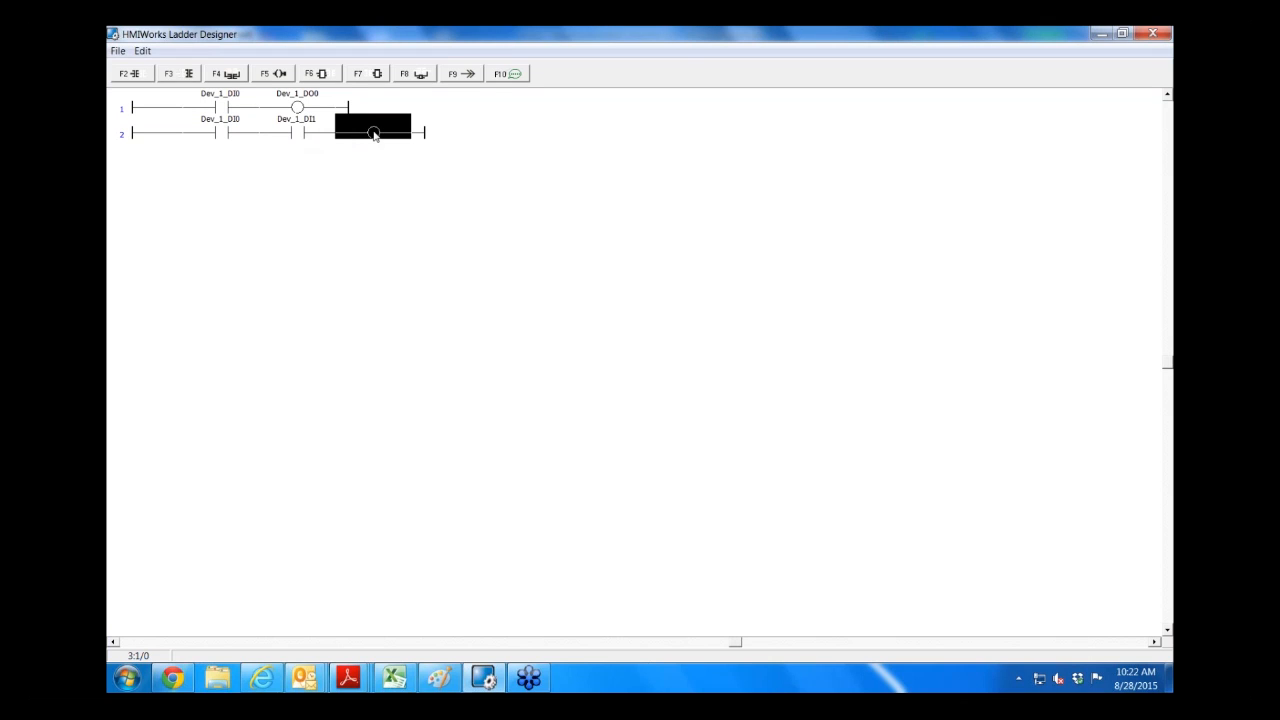
double_click(372, 131)
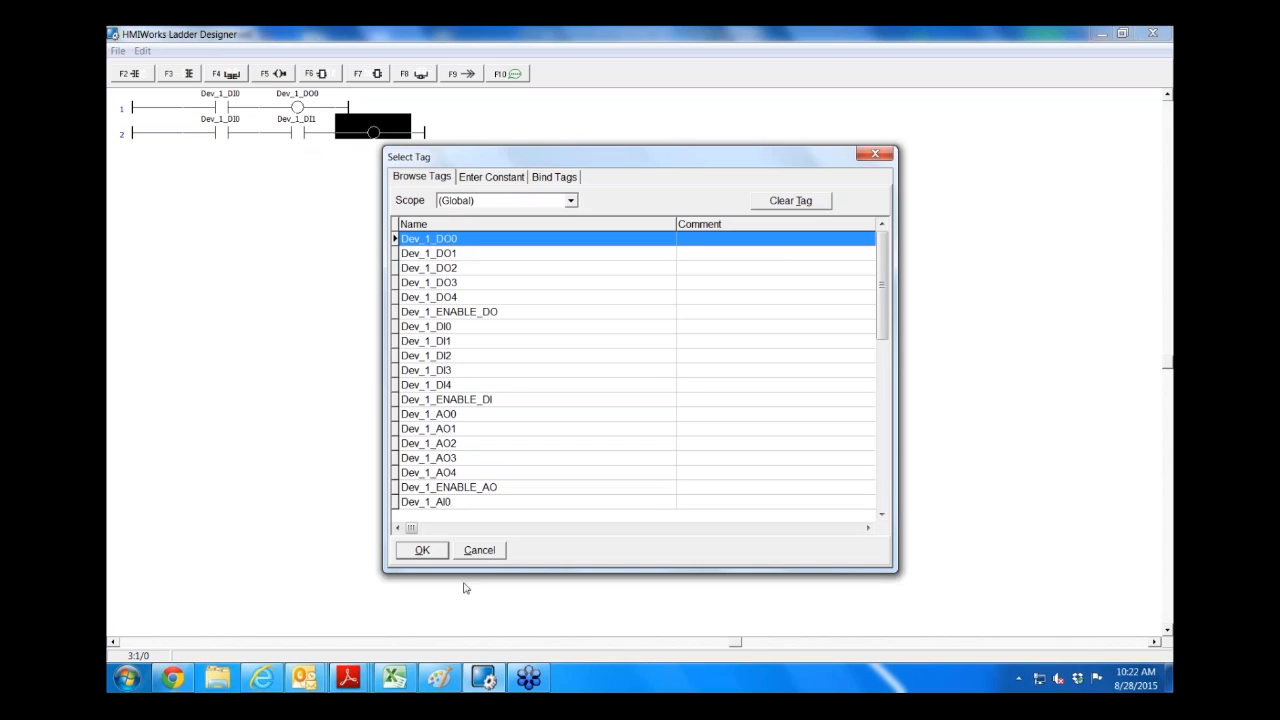
click(421, 550)
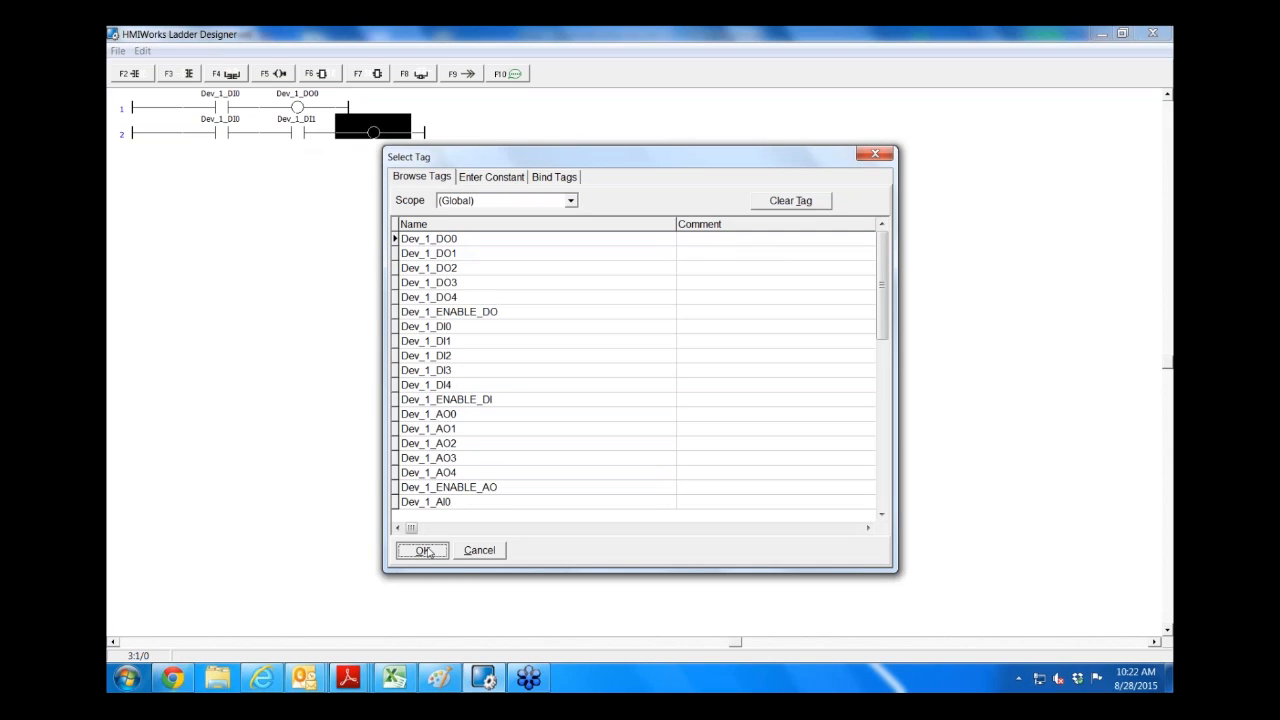
click(423, 550)
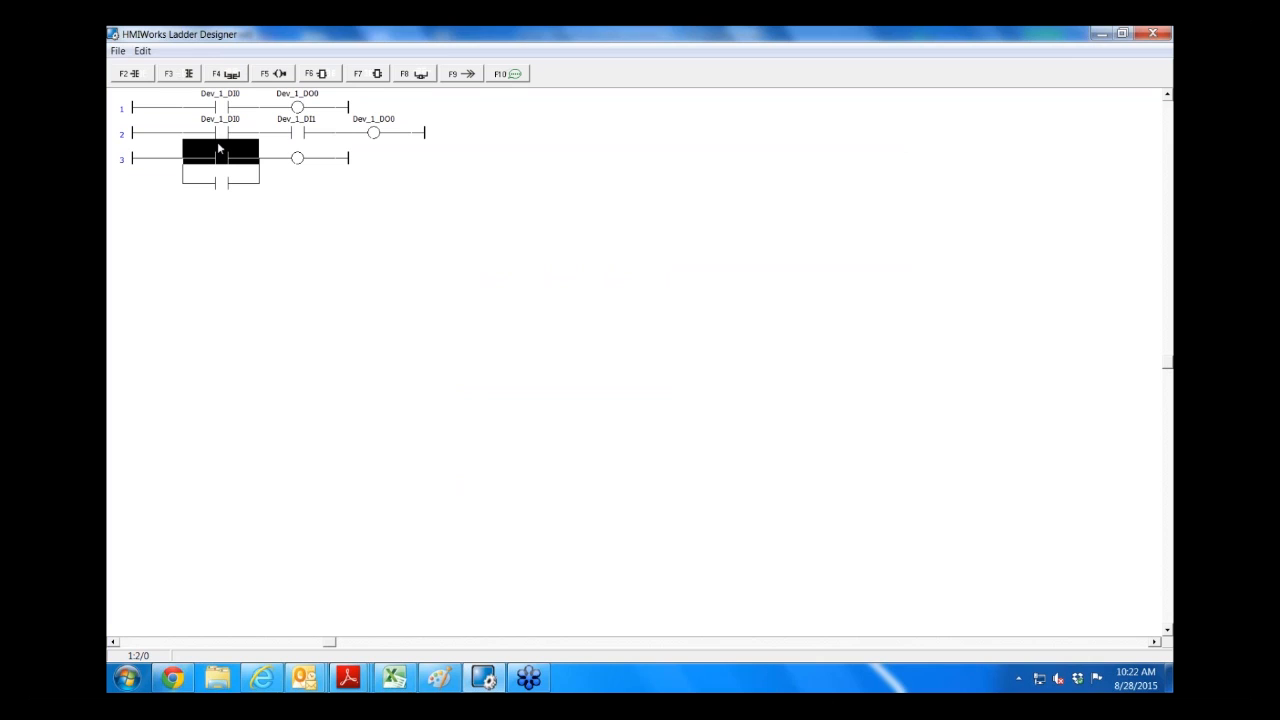
Step: Bind rung 3's output coil to the Dev_1_DO0 tag
double_click(220, 148)
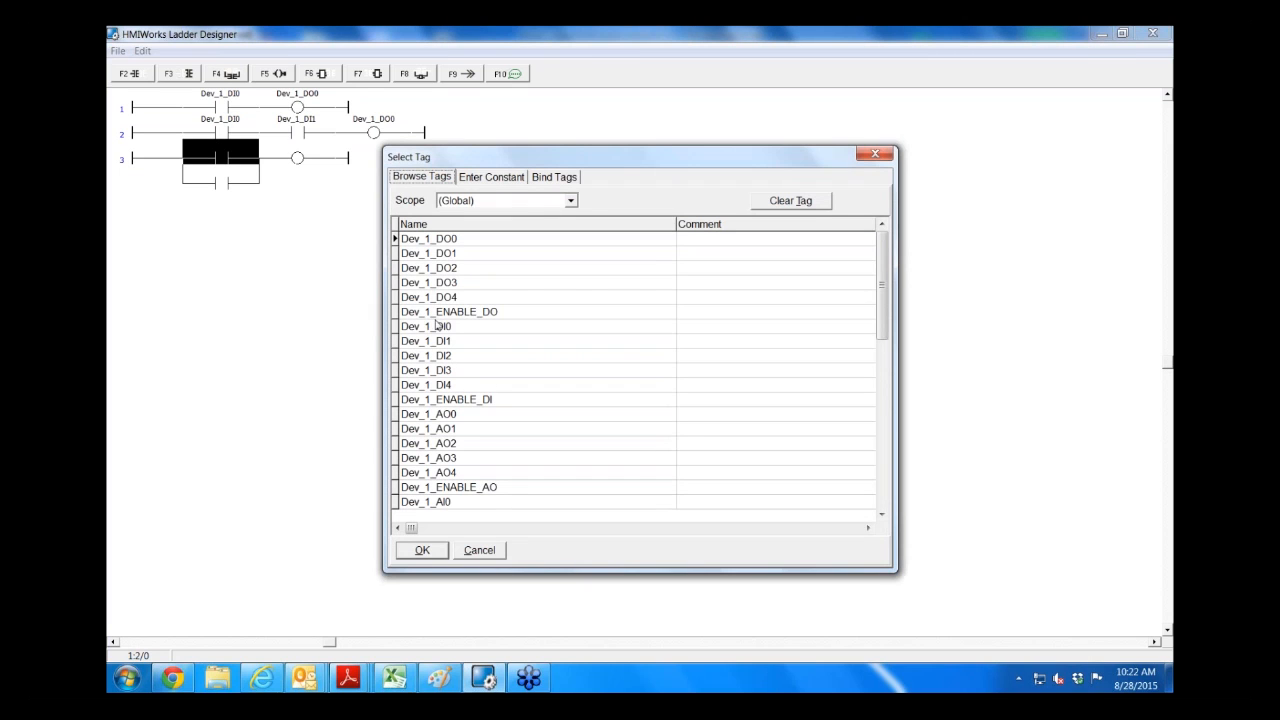
click(425, 326)
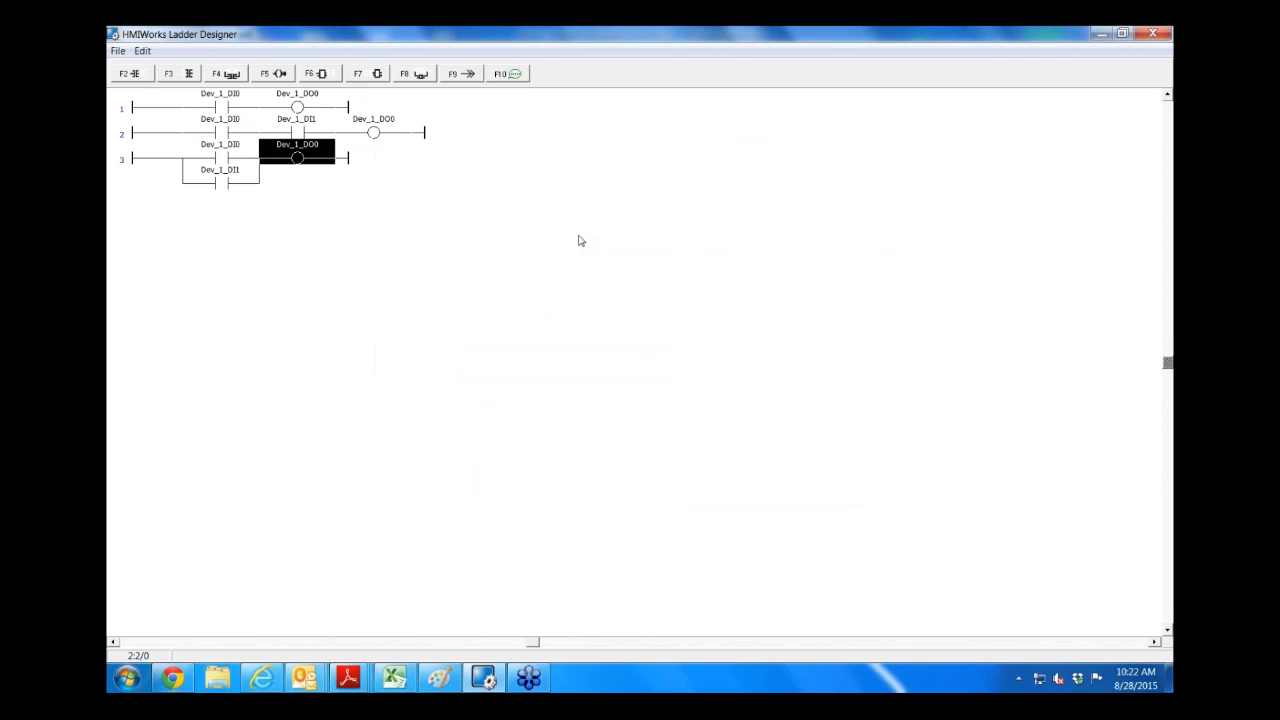
mouse_move(472, 153)
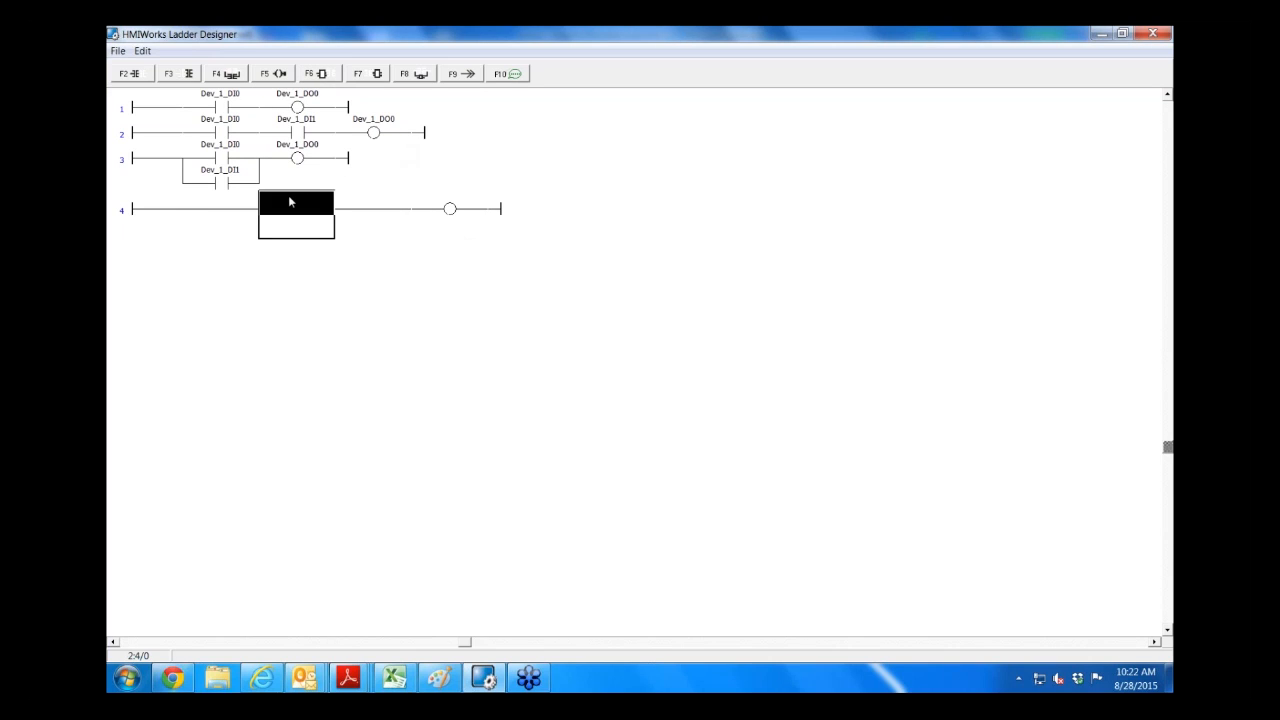
Step: Open the Function Block chooser for rung 4's empty block
double_click(296, 208)
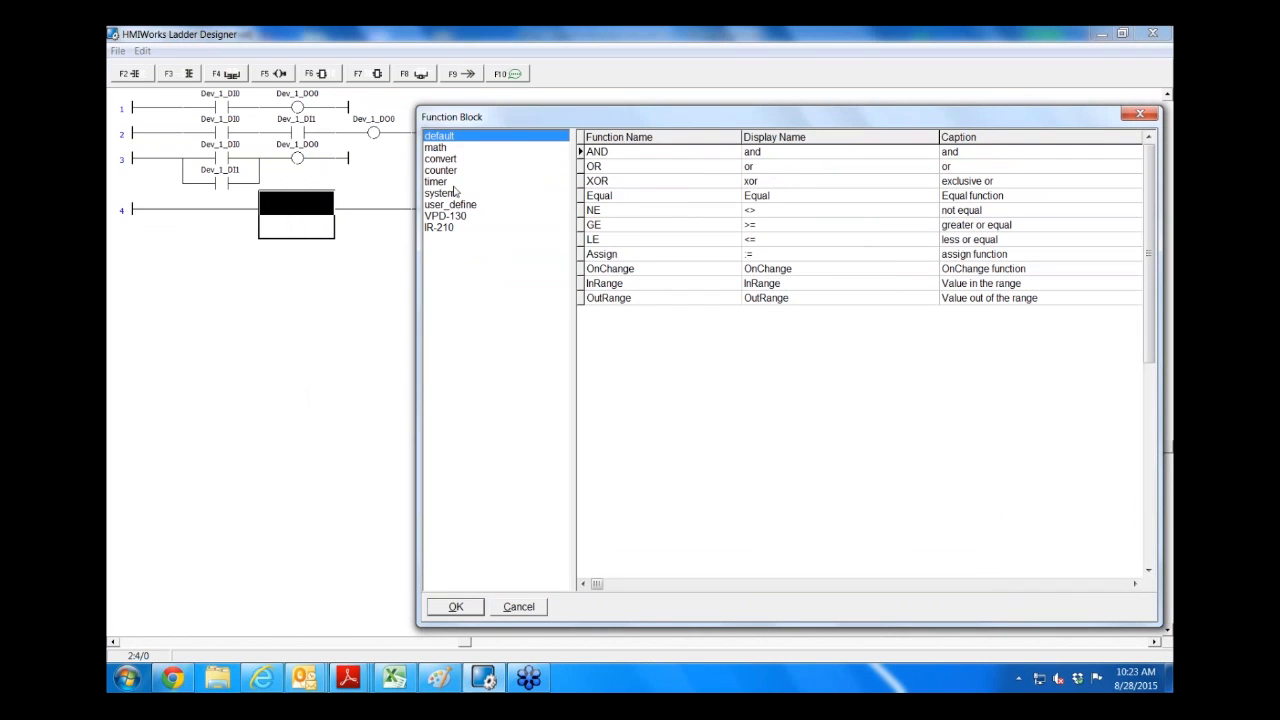
mouse_move(616, 185)
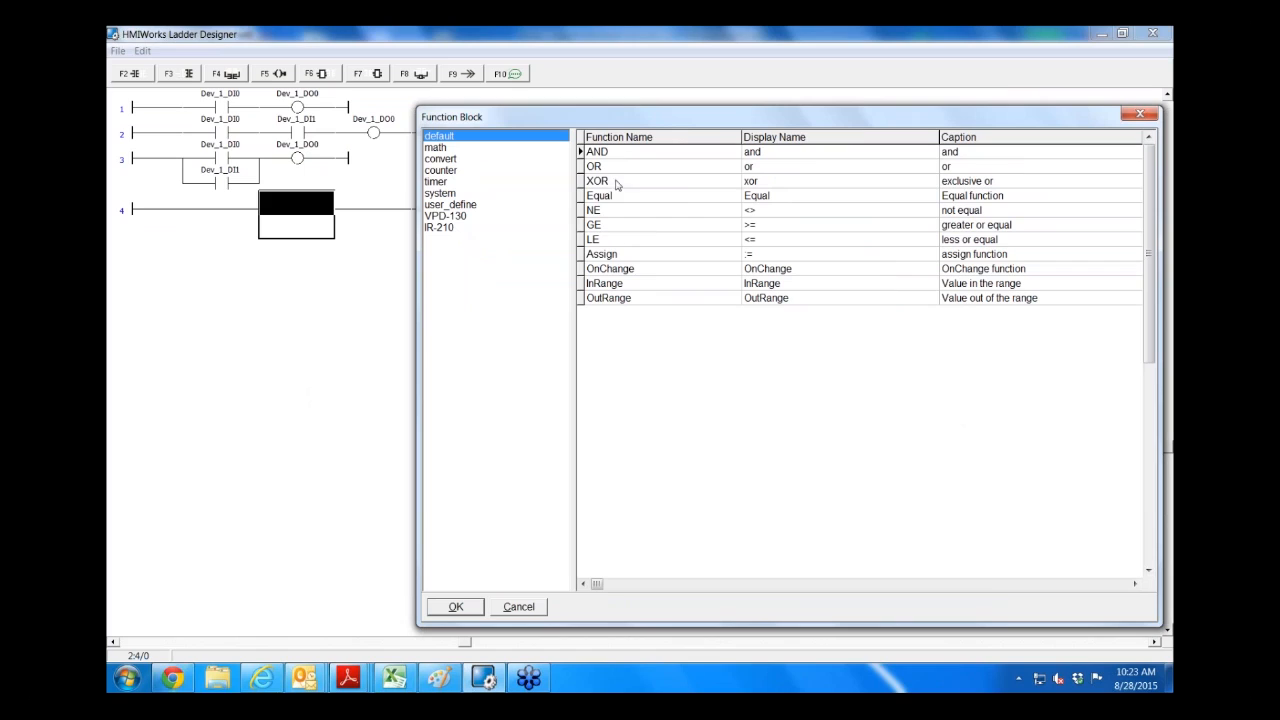
mouse_move(617, 186)
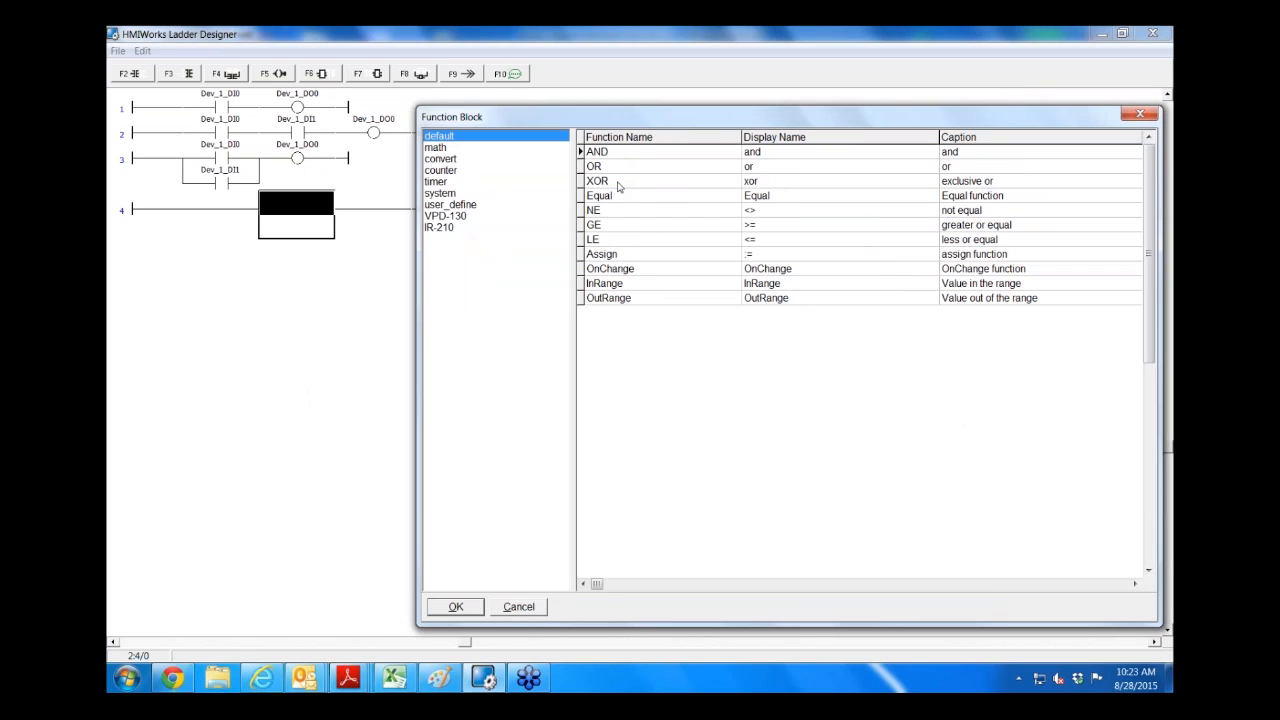
mouse_move(629, 211)
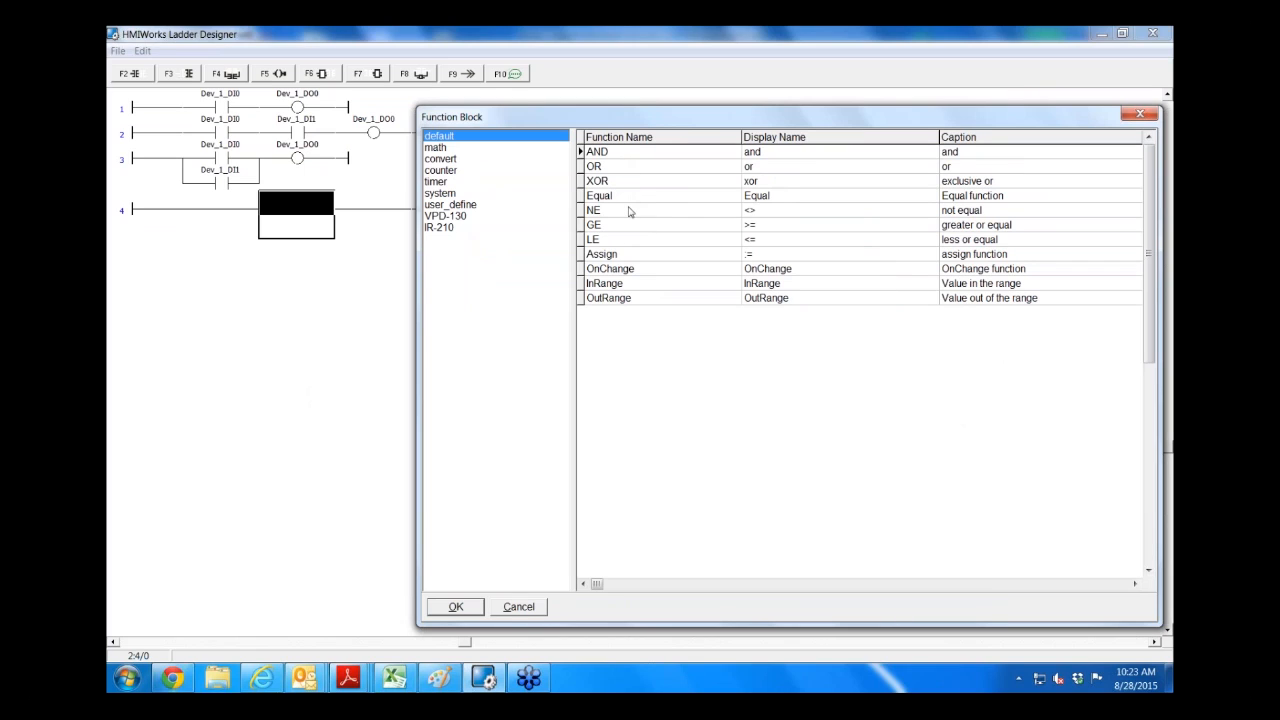
mouse_move(625, 245)
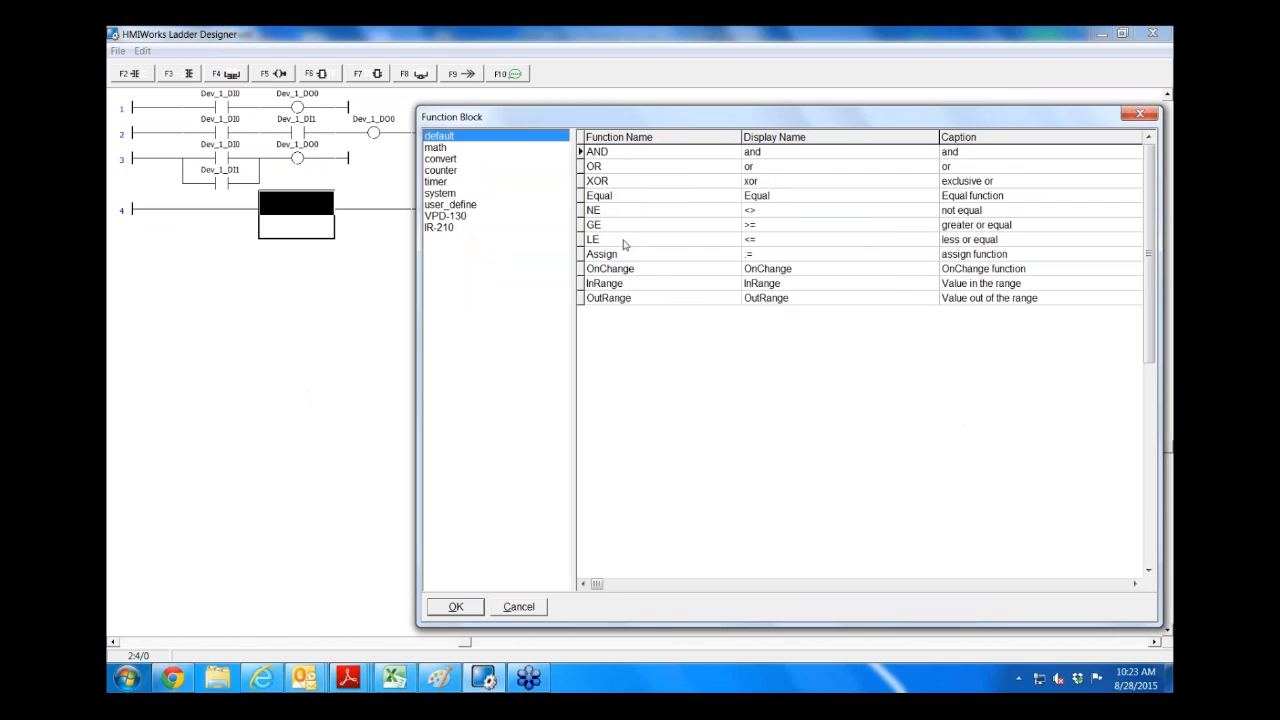
mouse_move(630, 246)
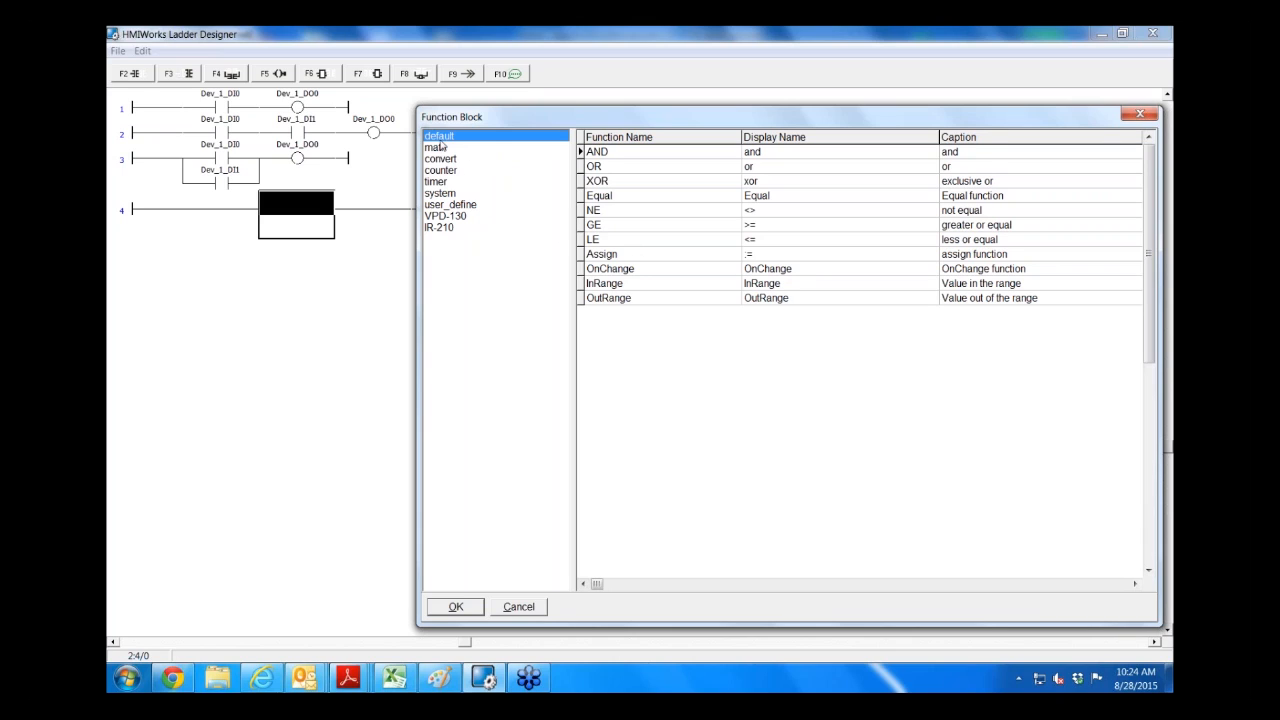
Step: Place the C2F_Degree converter from the convert category on rung 4
click(436, 147)
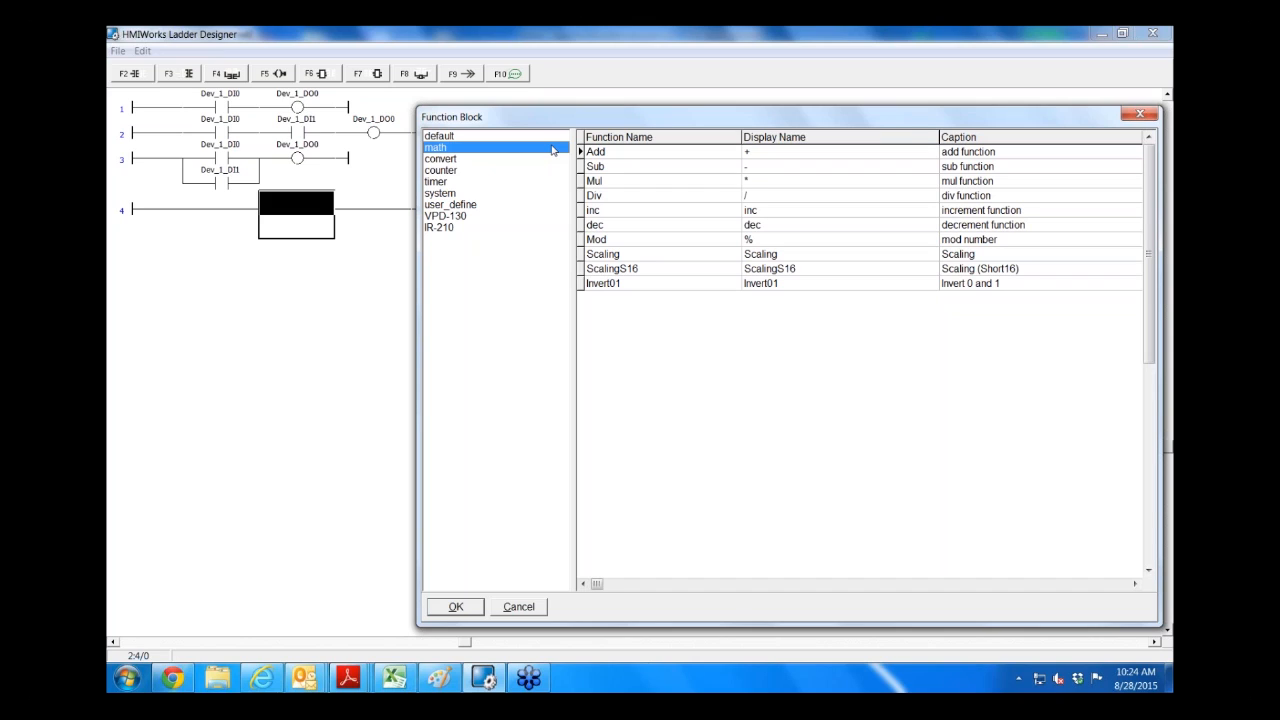
click(441, 158)
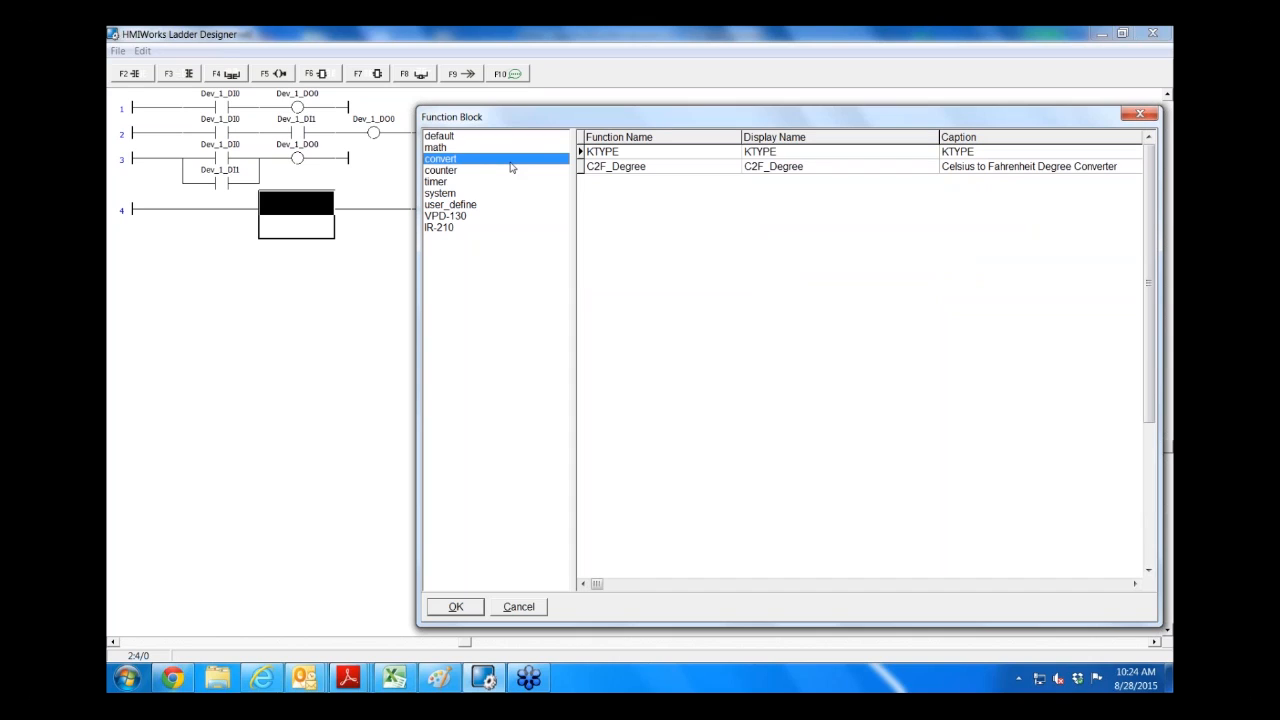
mouse_move(625, 180)
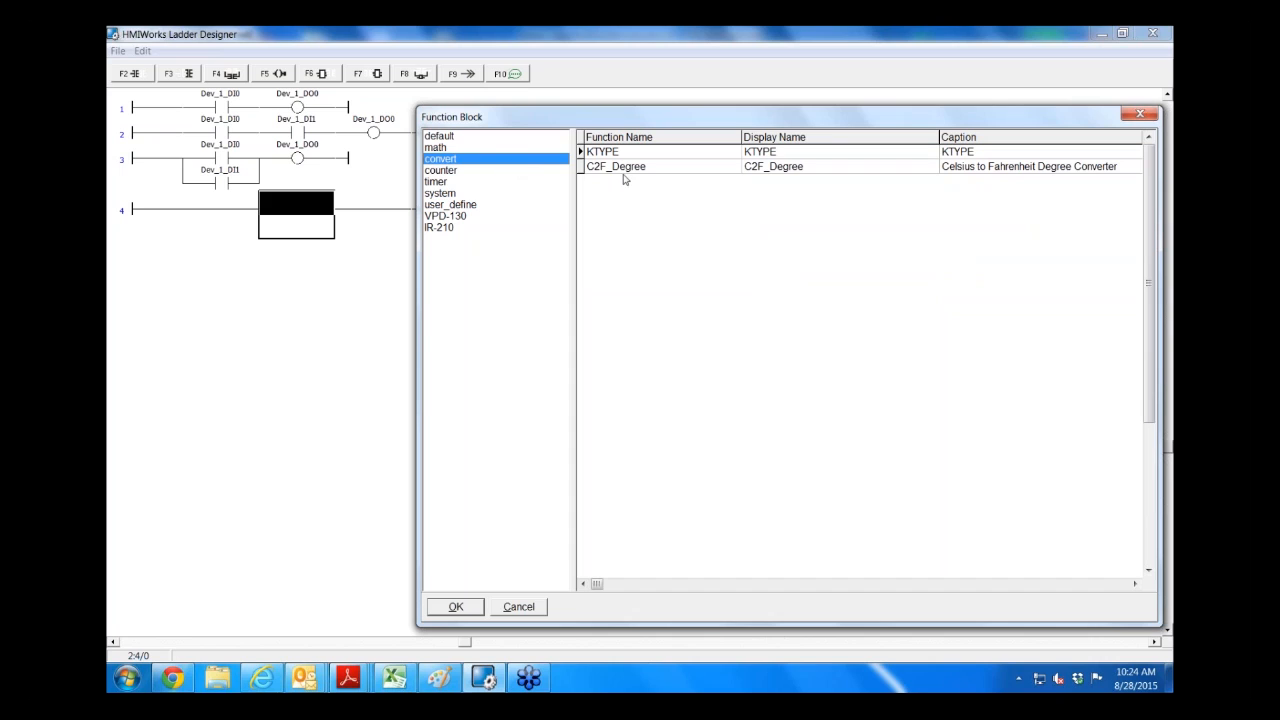
click(616, 166)
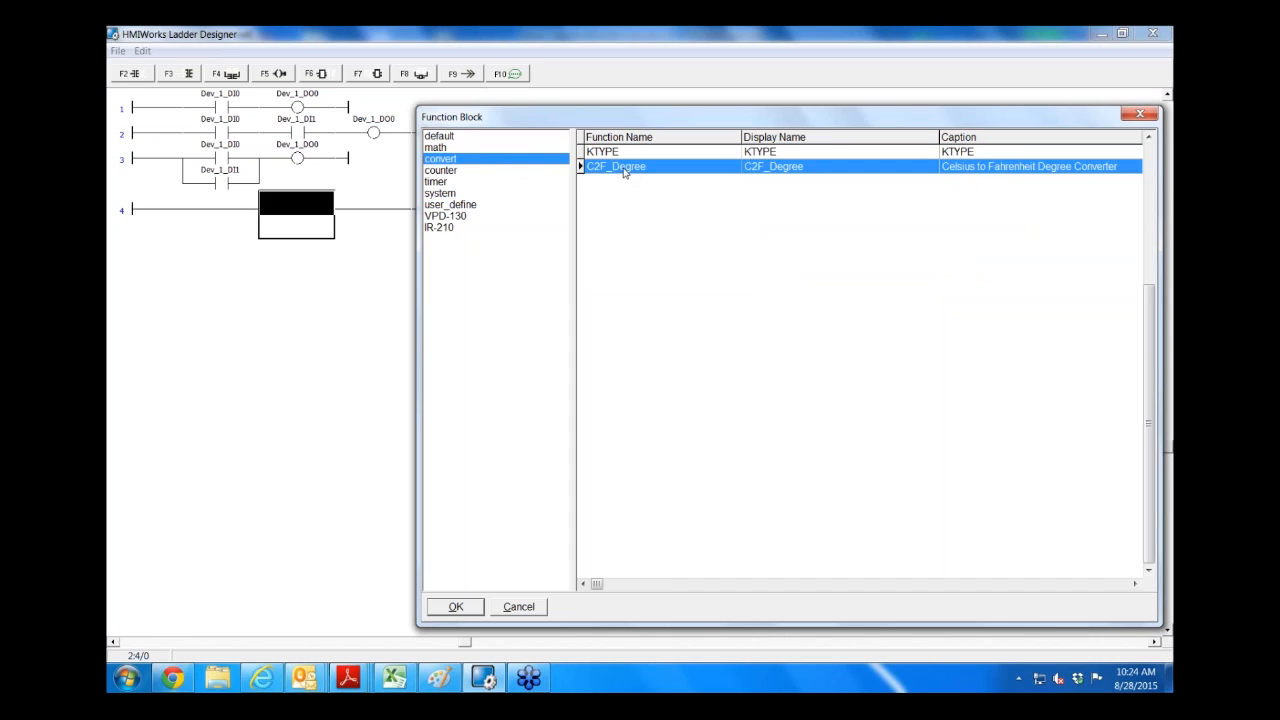
click(455, 606)
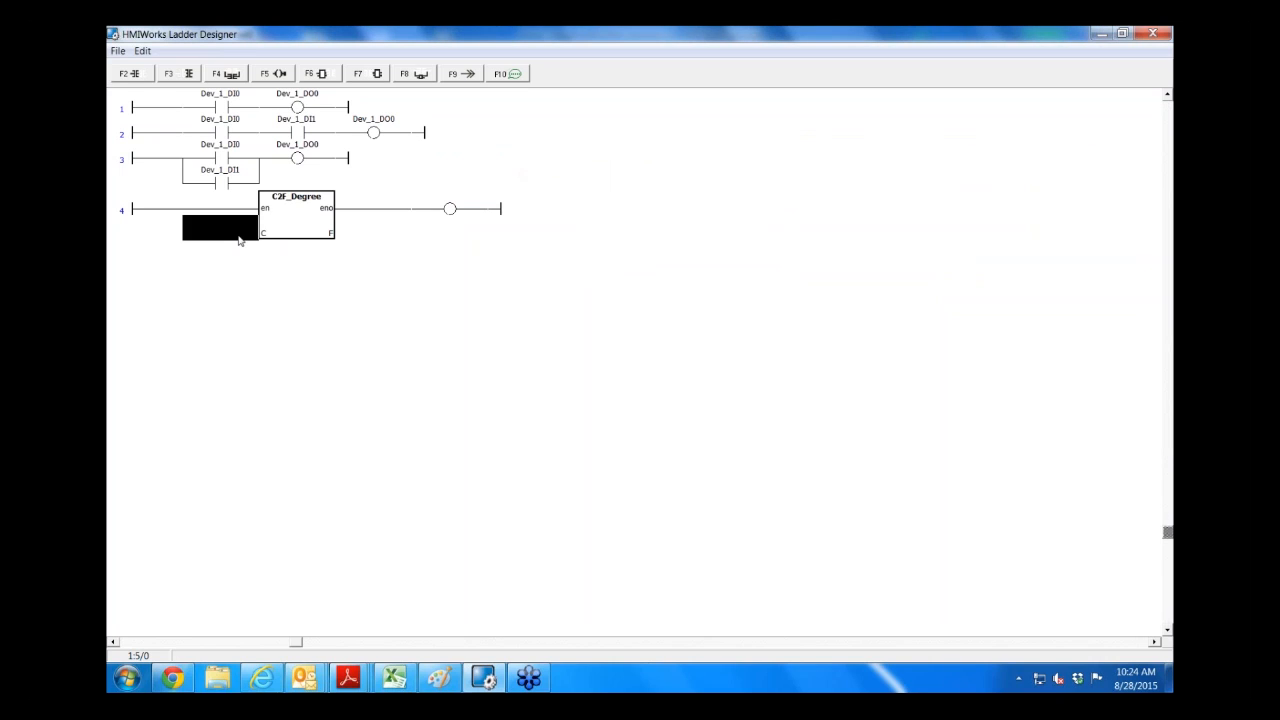
mouse_move(343, 231)
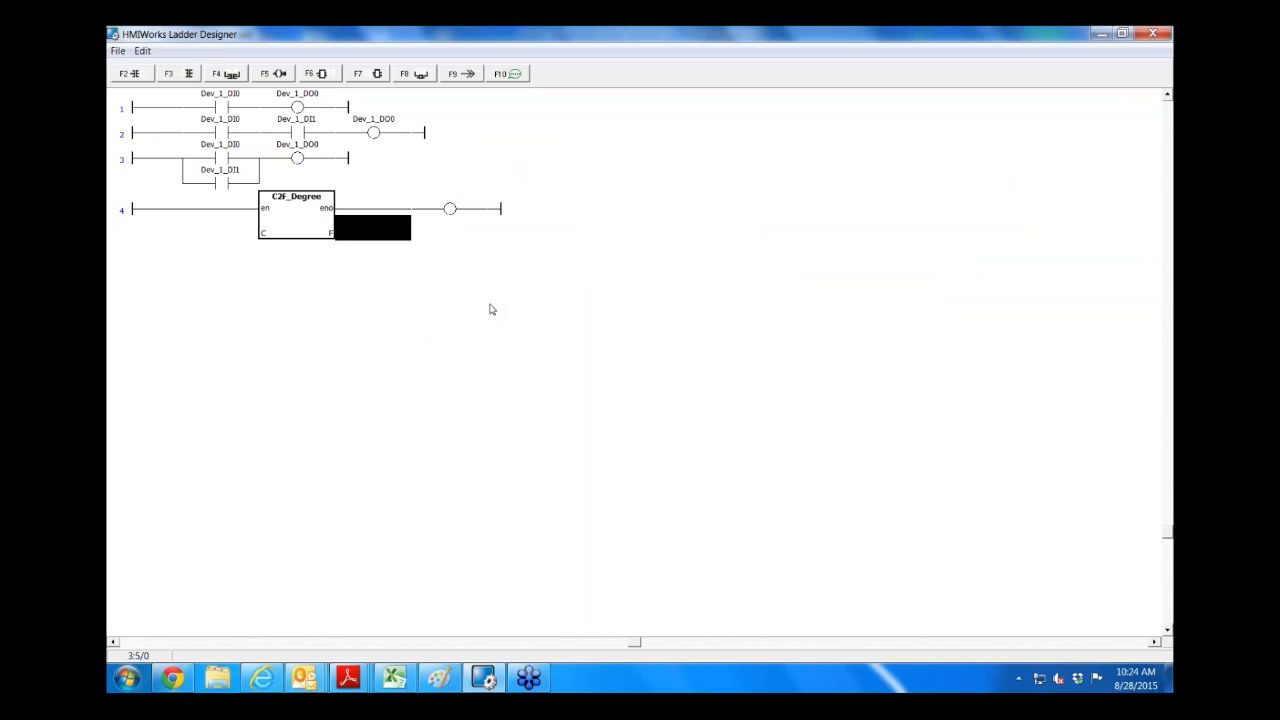
mouse_move(360, 213)
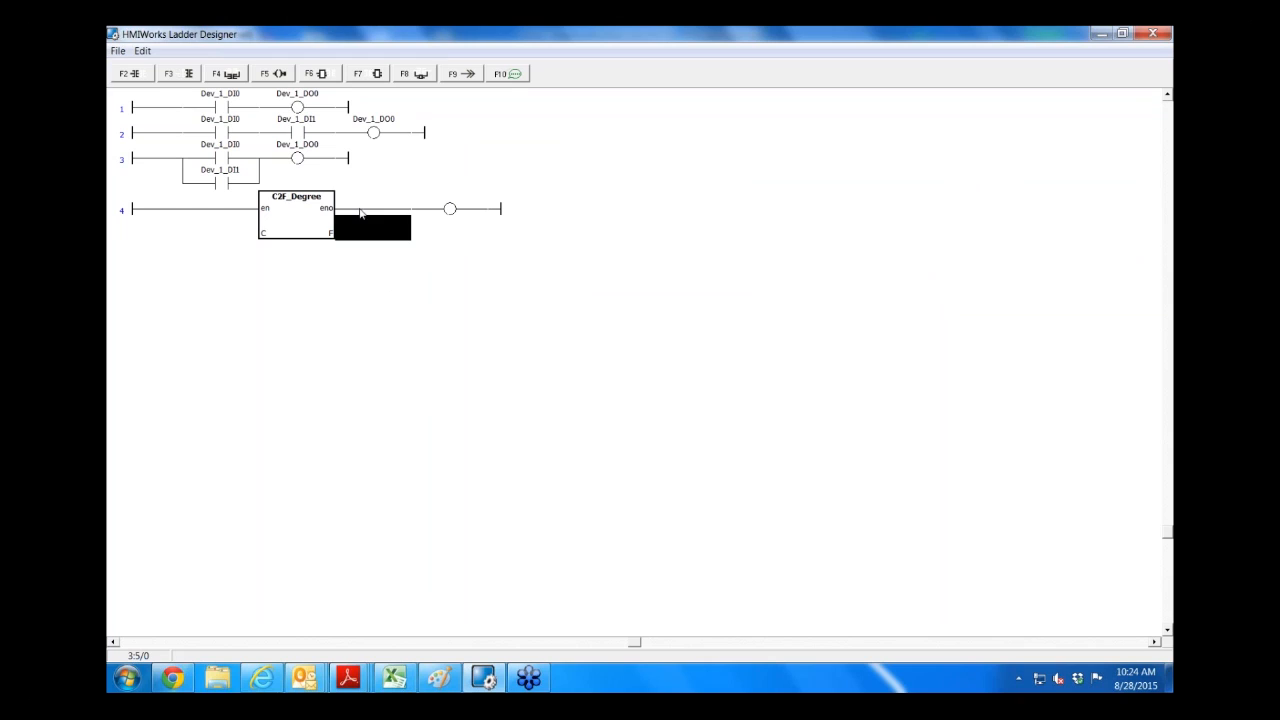
mouse_move(375, 238)
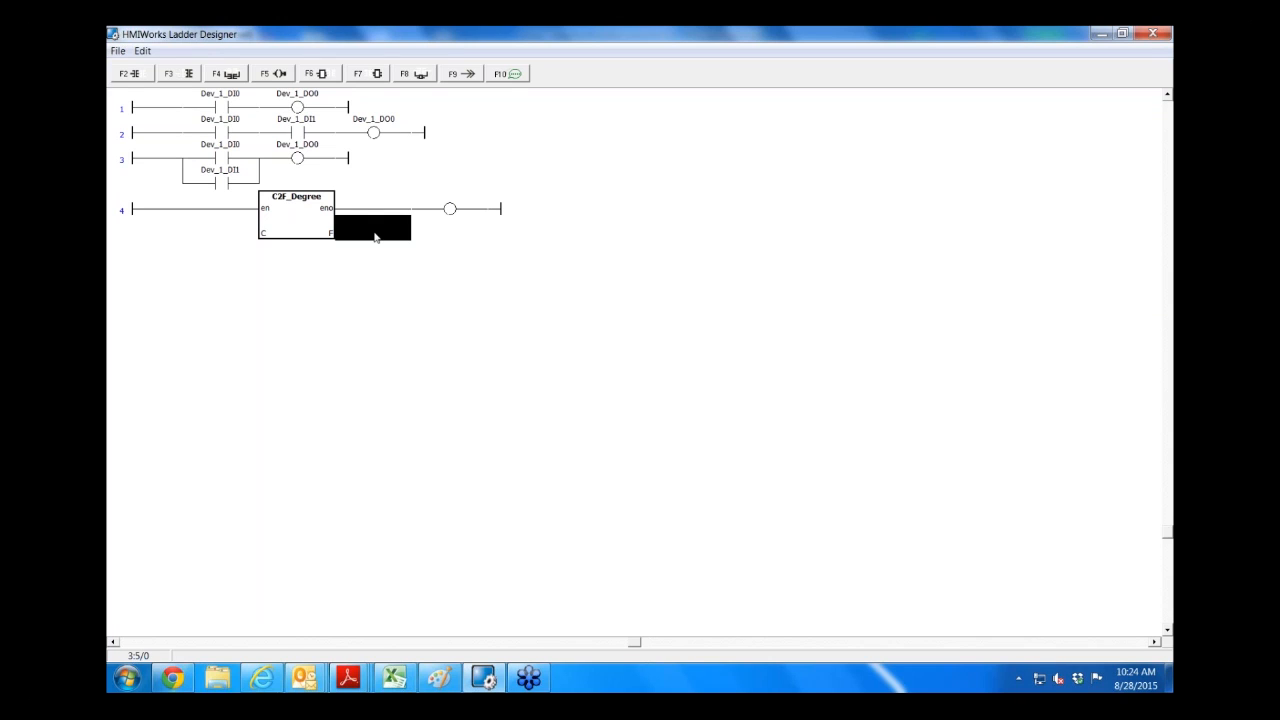
mouse_move(285, 200)
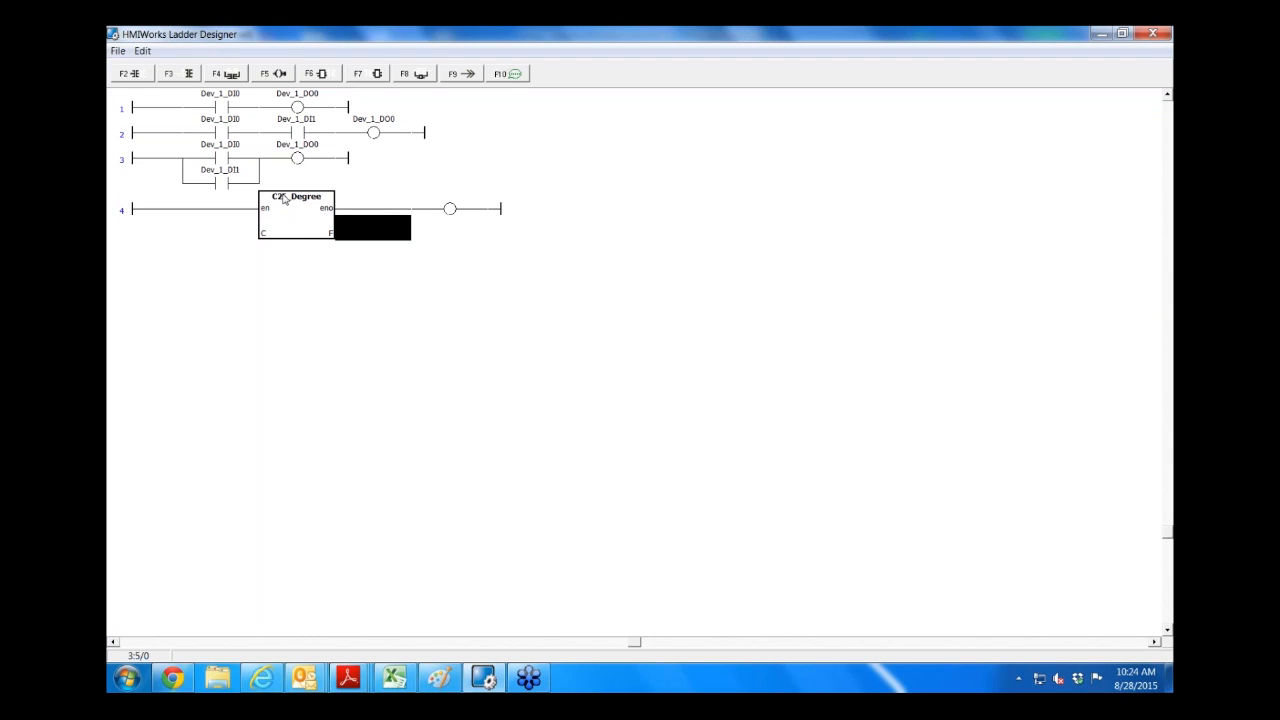
click(297, 196)
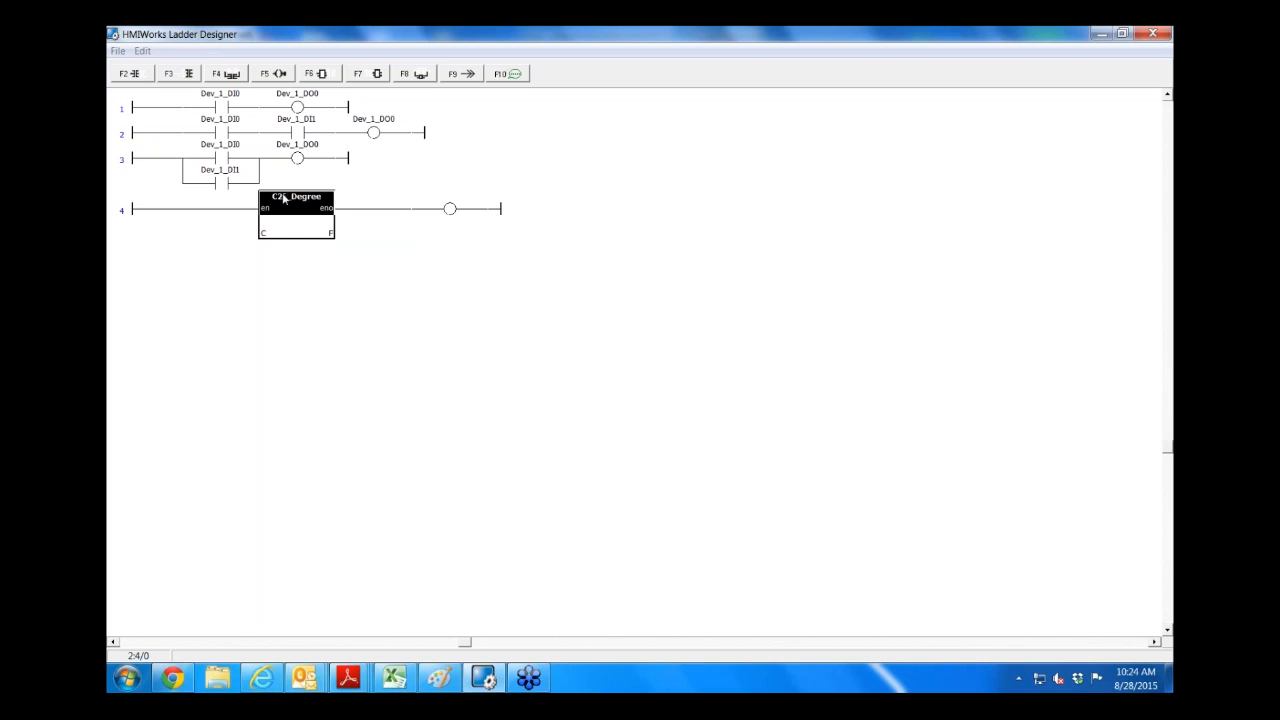
Step: Reopen the block's catalogue and browse the system, counter and timer blocks
double_click(296, 210)
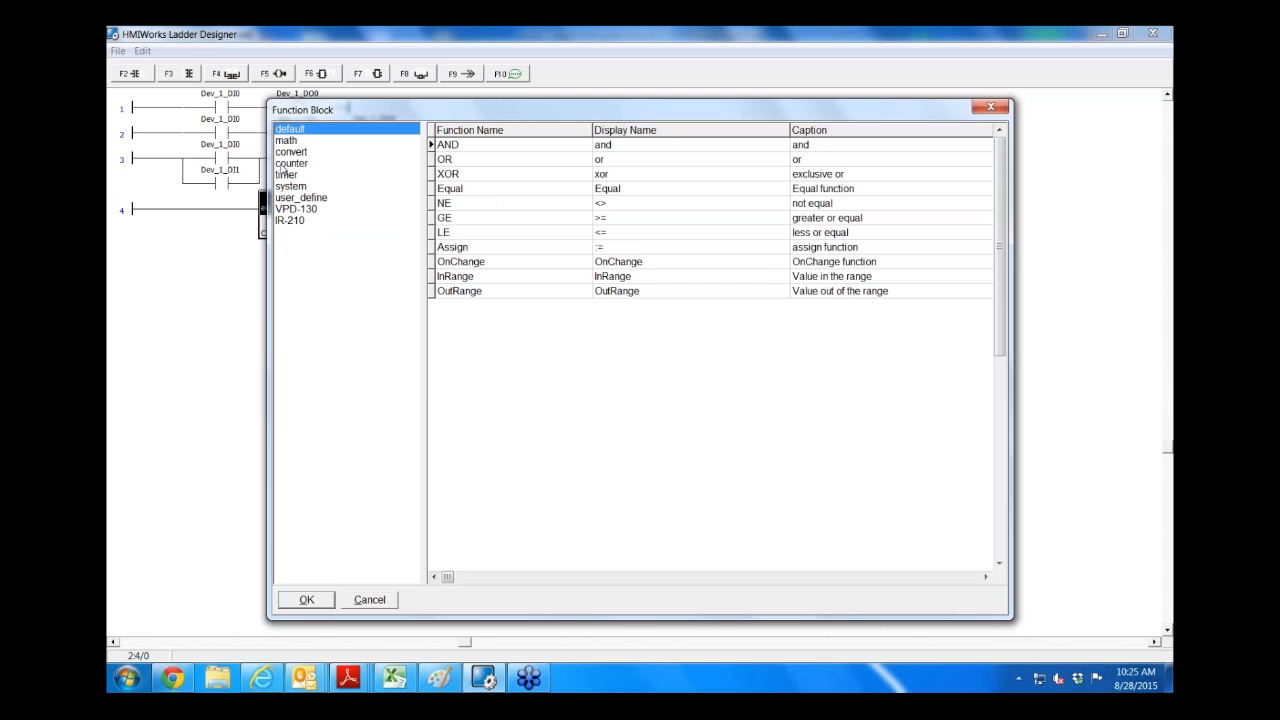
click(290, 186)
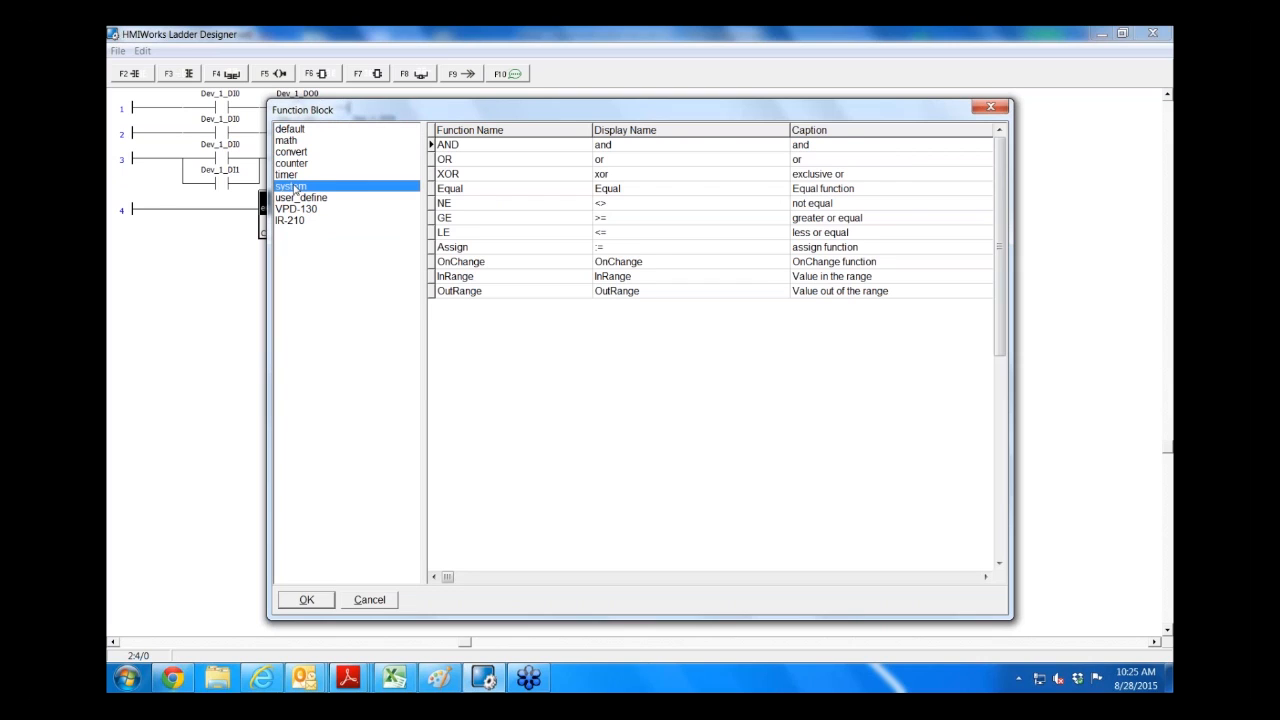
click(291, 163)
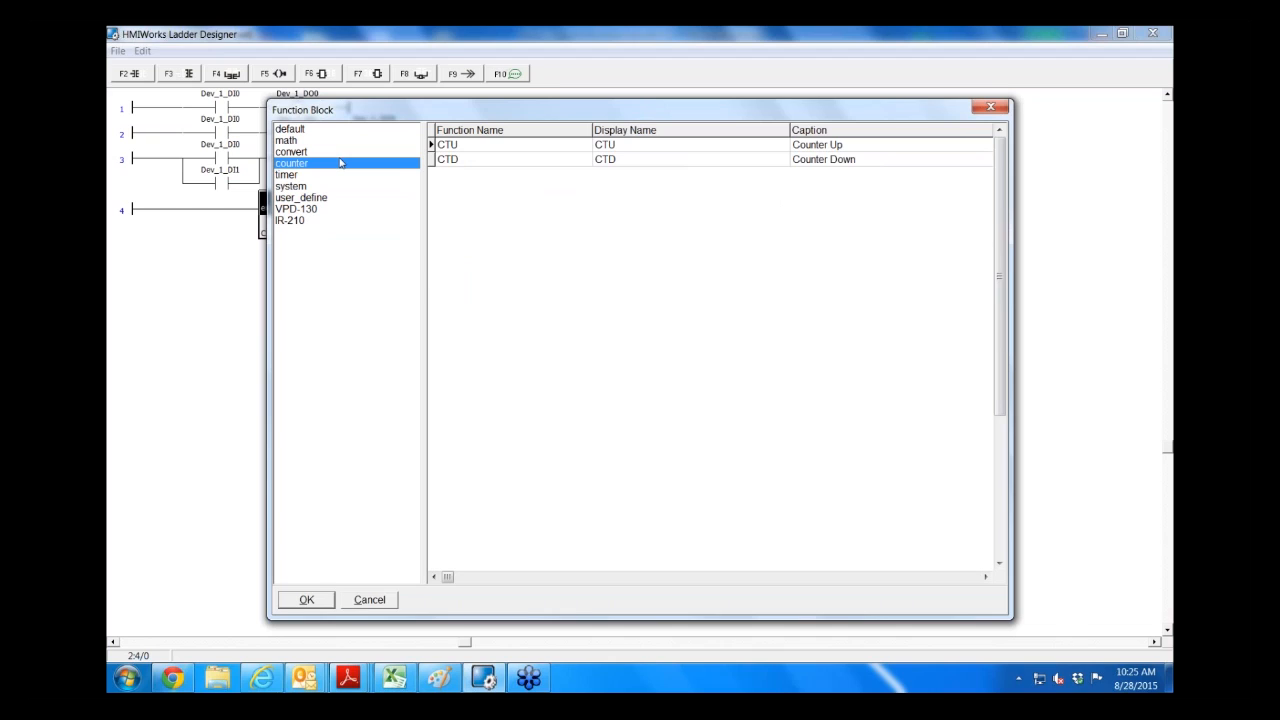
click(287, 175)
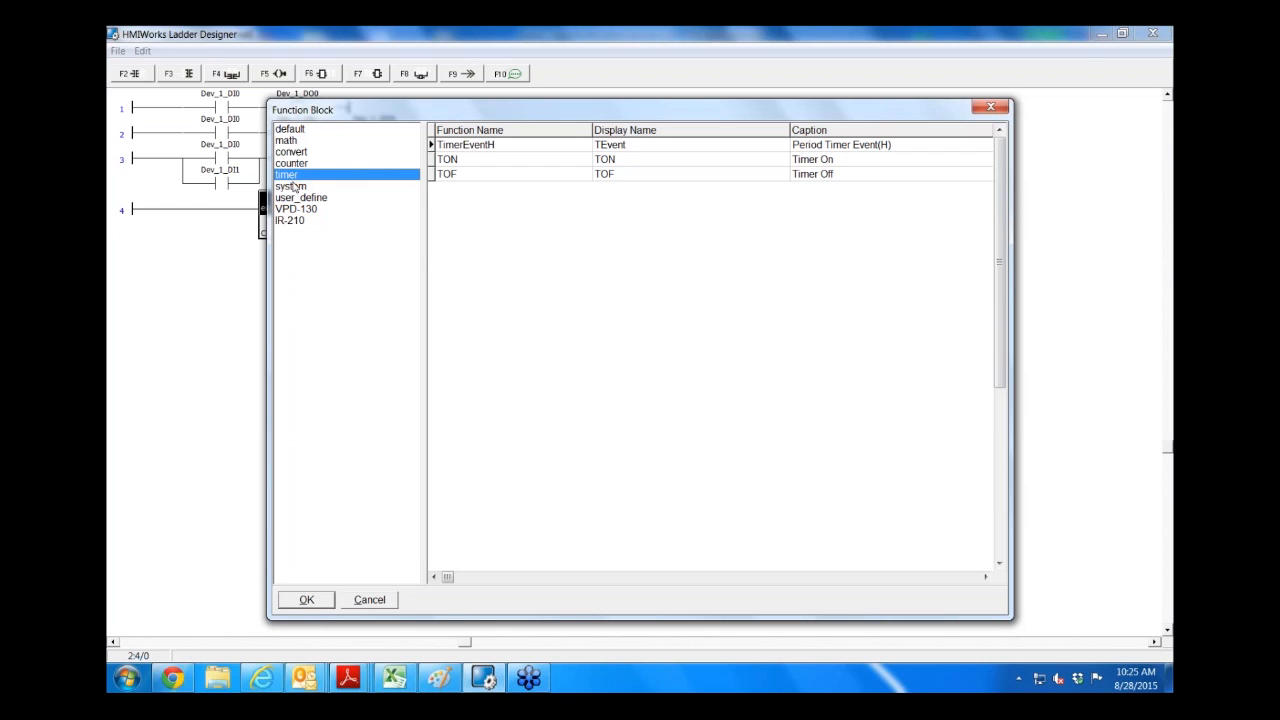
click(290, 186)
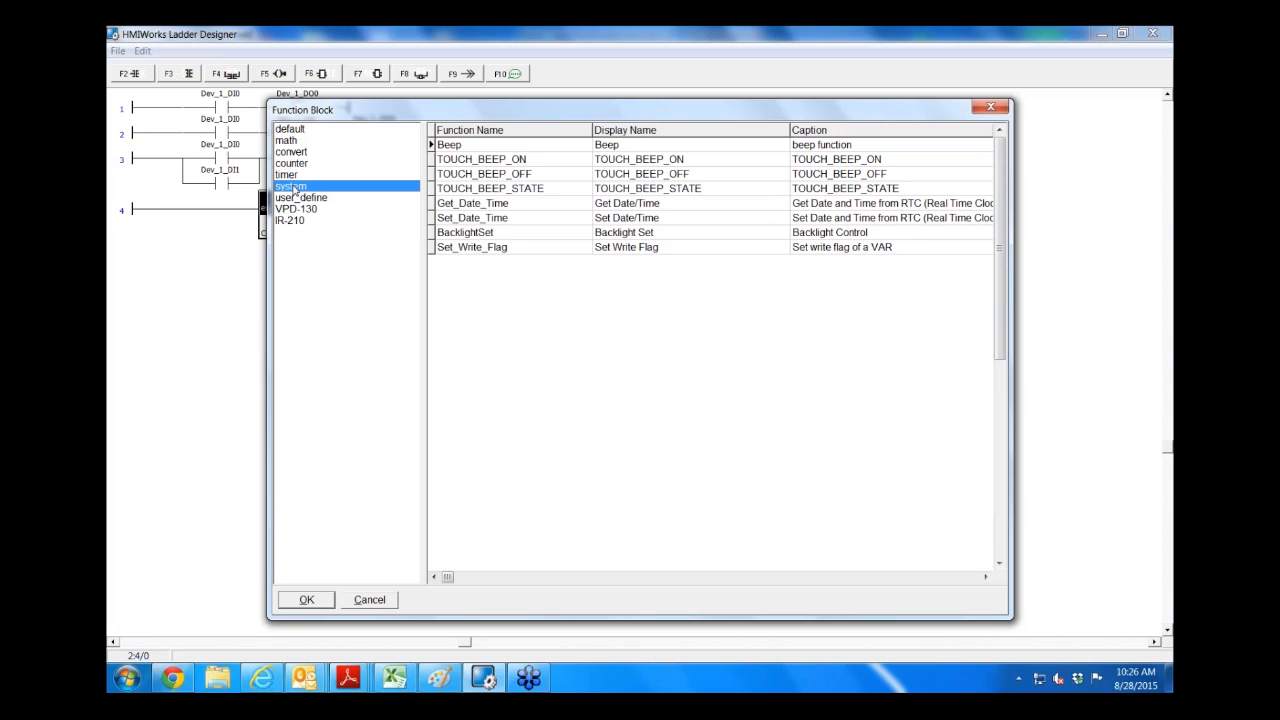
Step: Browse the user_define, VPD-130 and IR-210 function block categories
click(300, 197)
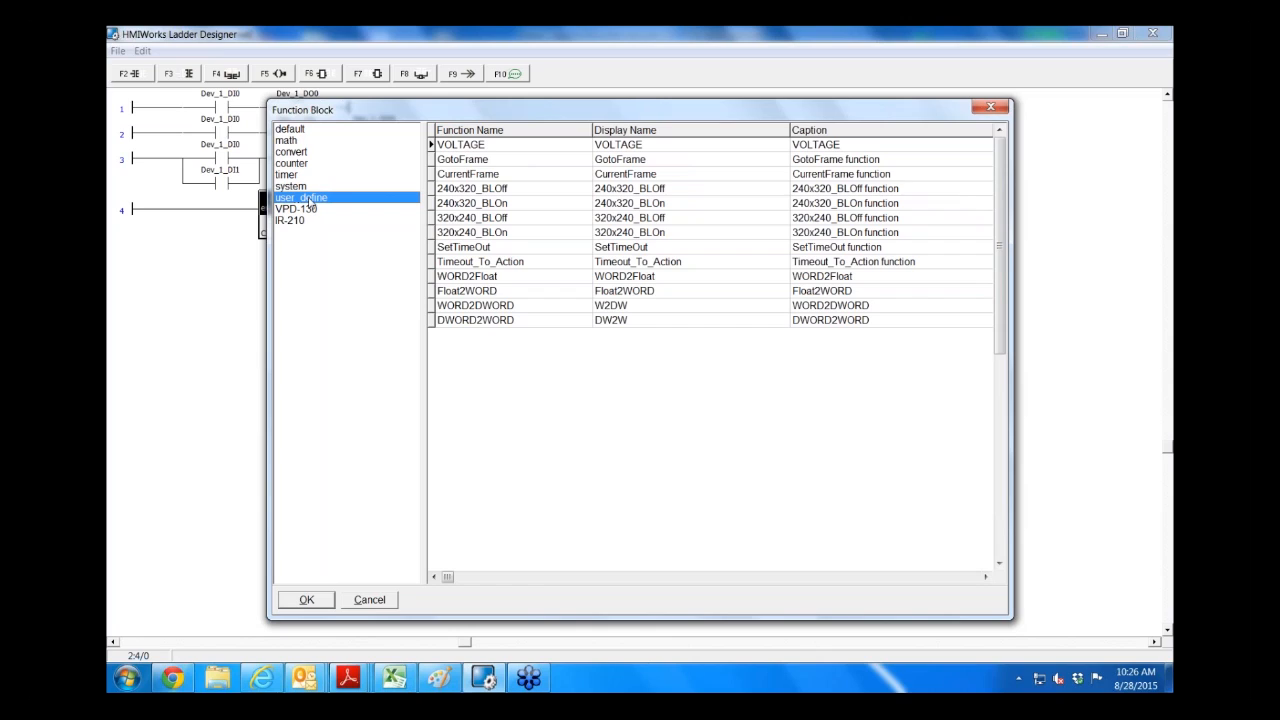
mouse_move(307, 217)
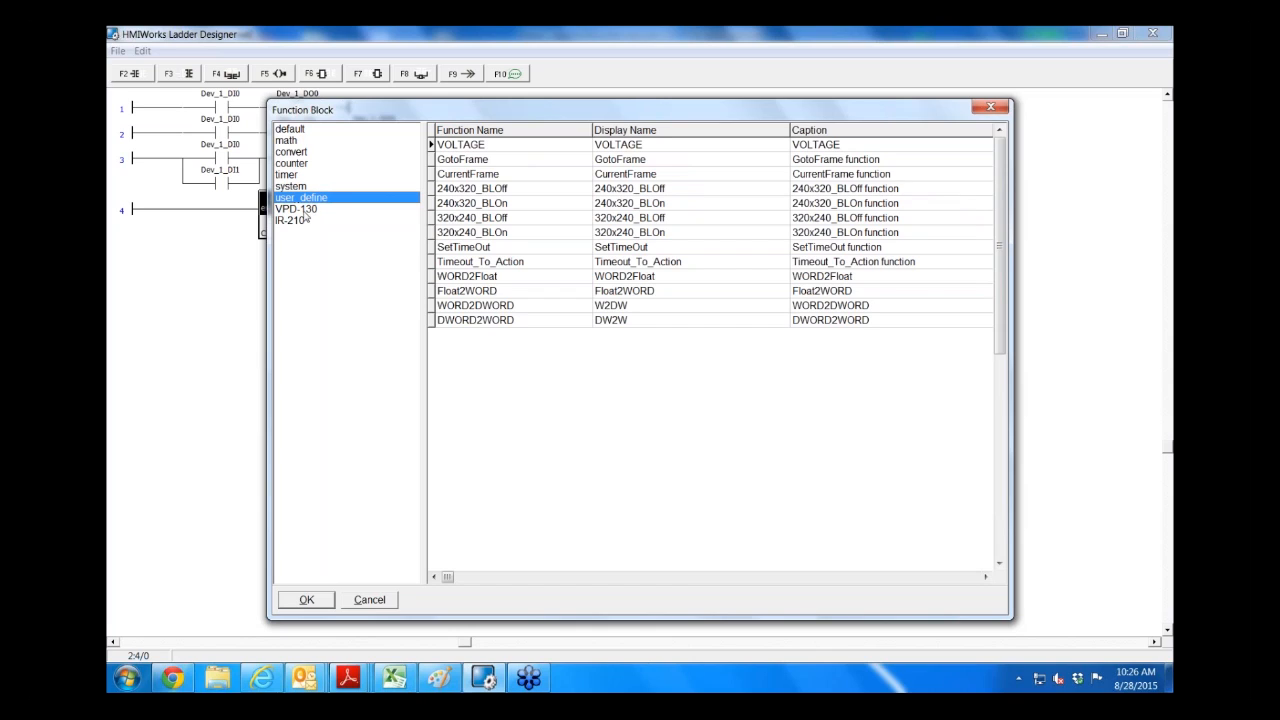
click(296, 209)
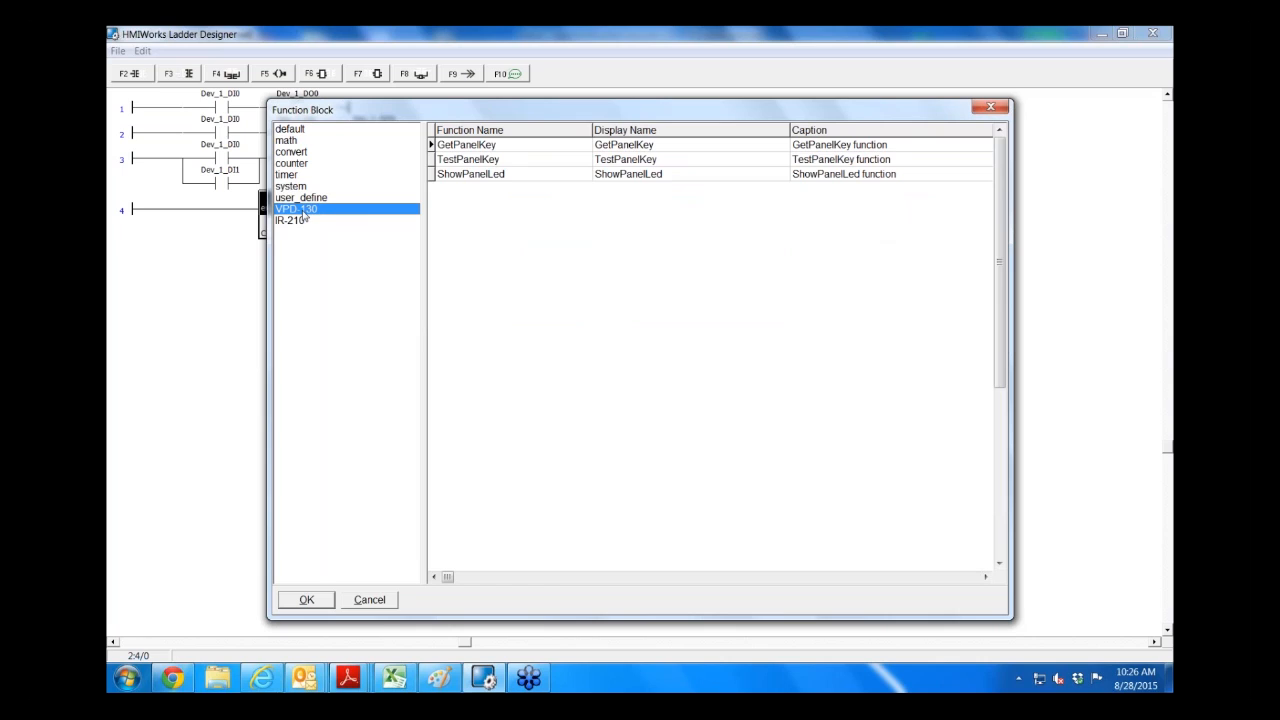
mouse_move(307, 224)
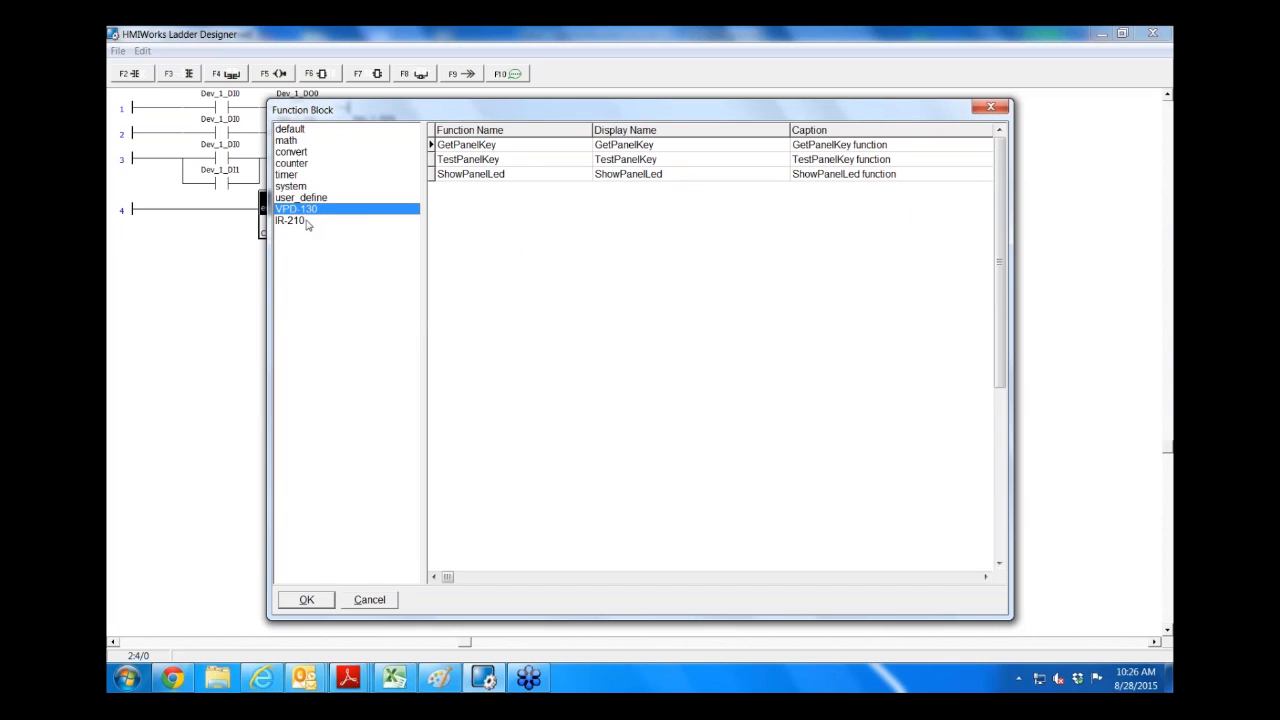
click(290, 220)
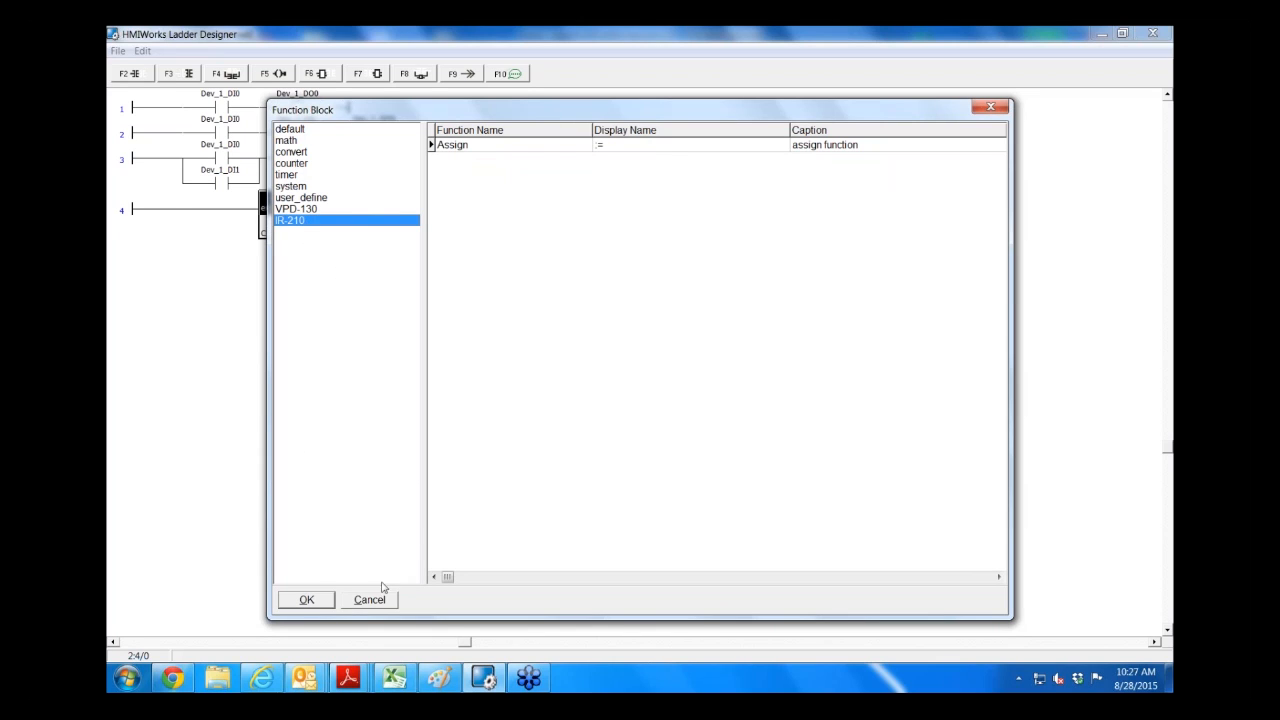
mouse_move(369, 599)
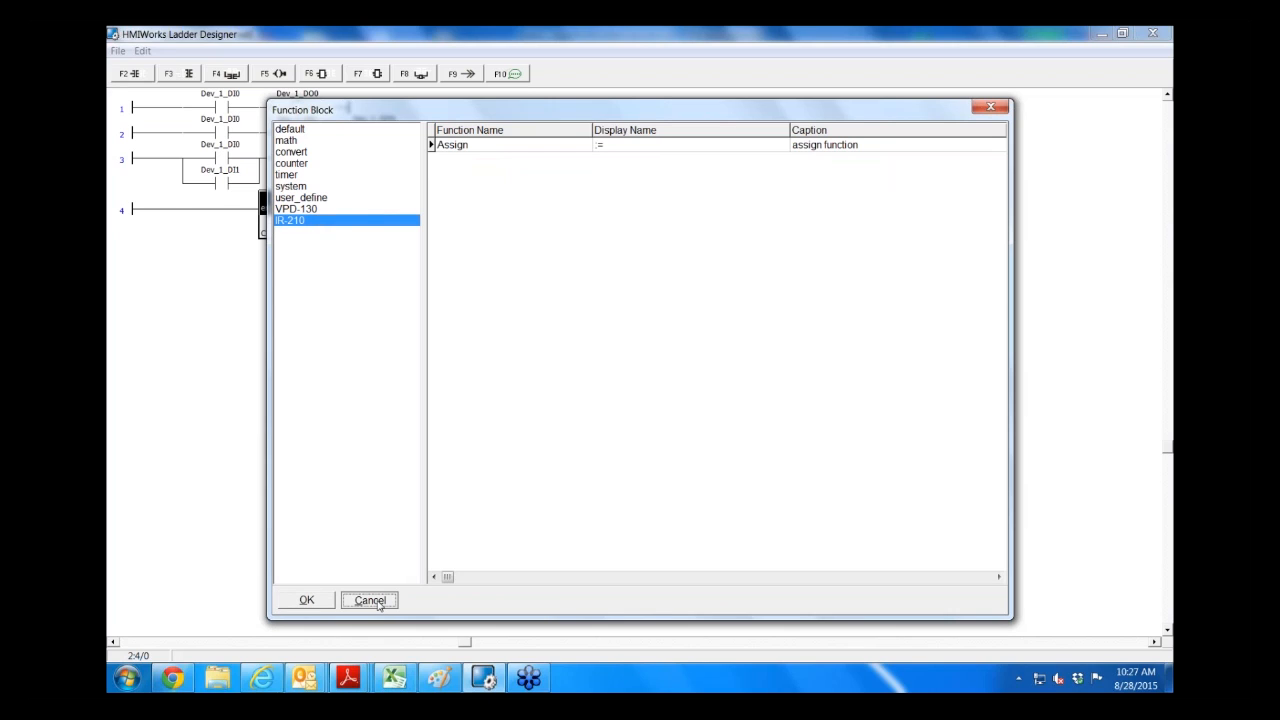
Step: Make rung 5 a math Add block: in1 Dev_1_AI0, in2 Dev_1_AI1, q virtual tag sum
click(306, 600)
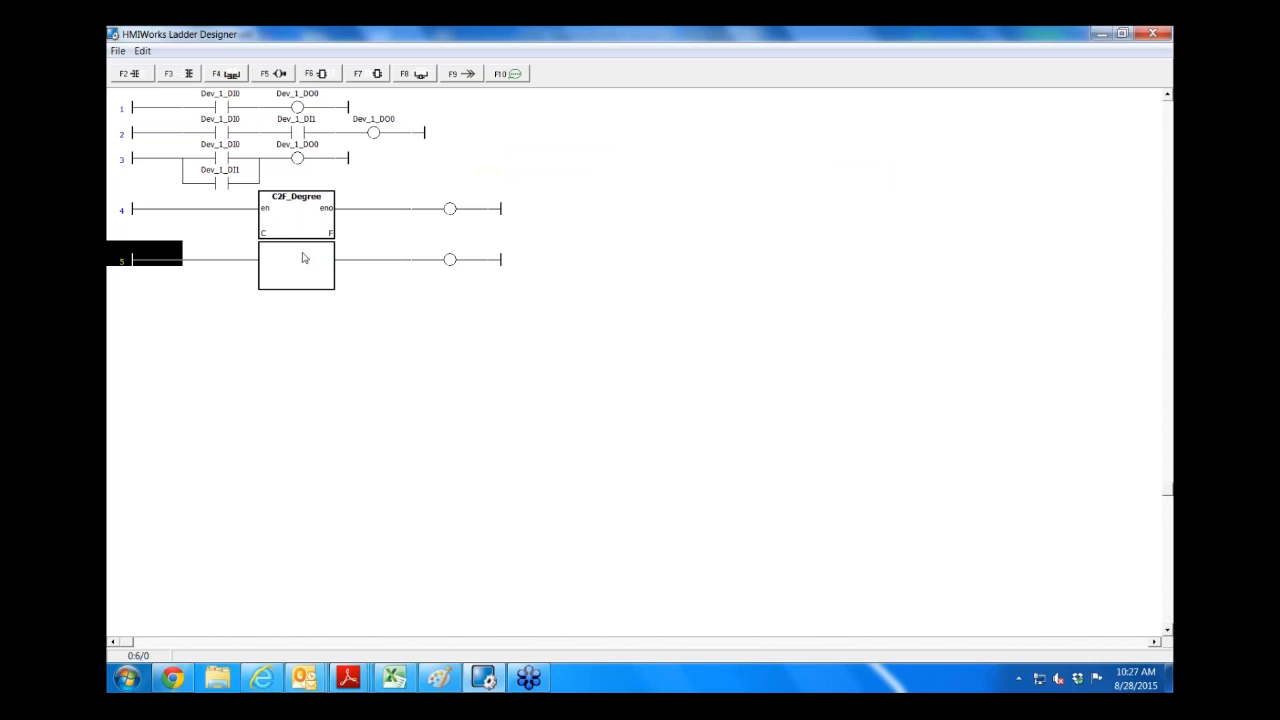
double_click(295, 265)
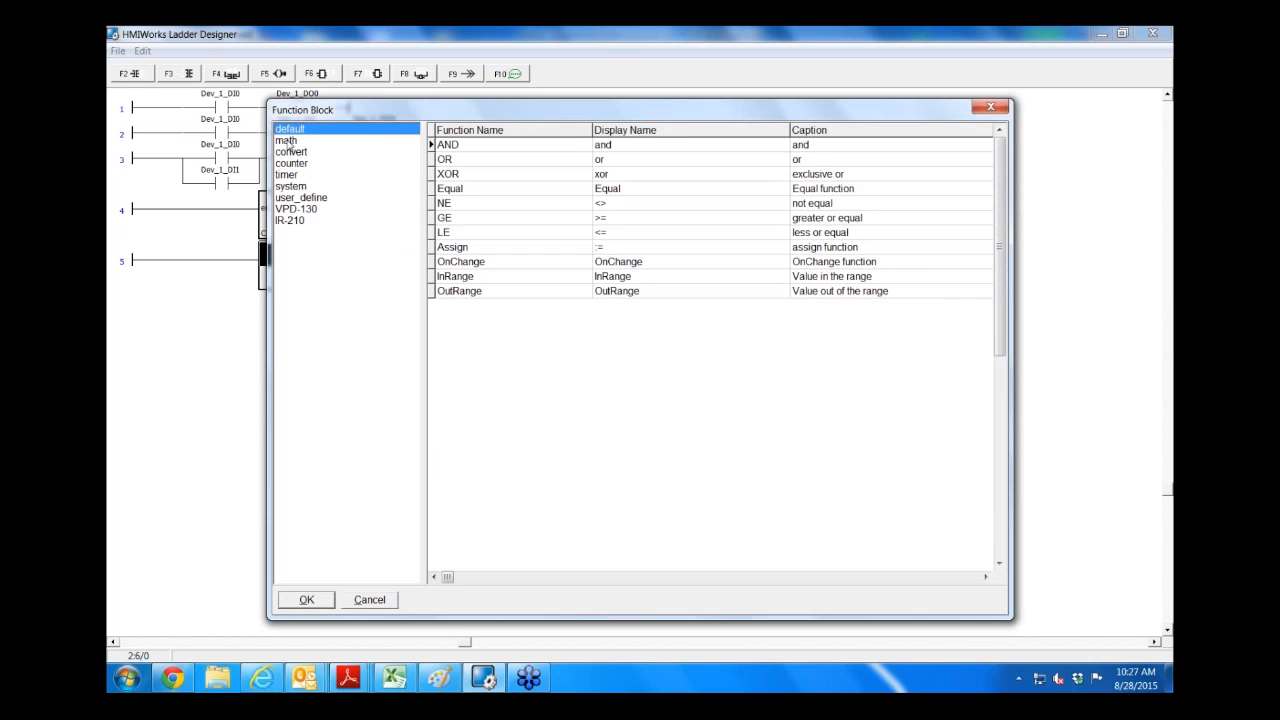
click(286, 140)
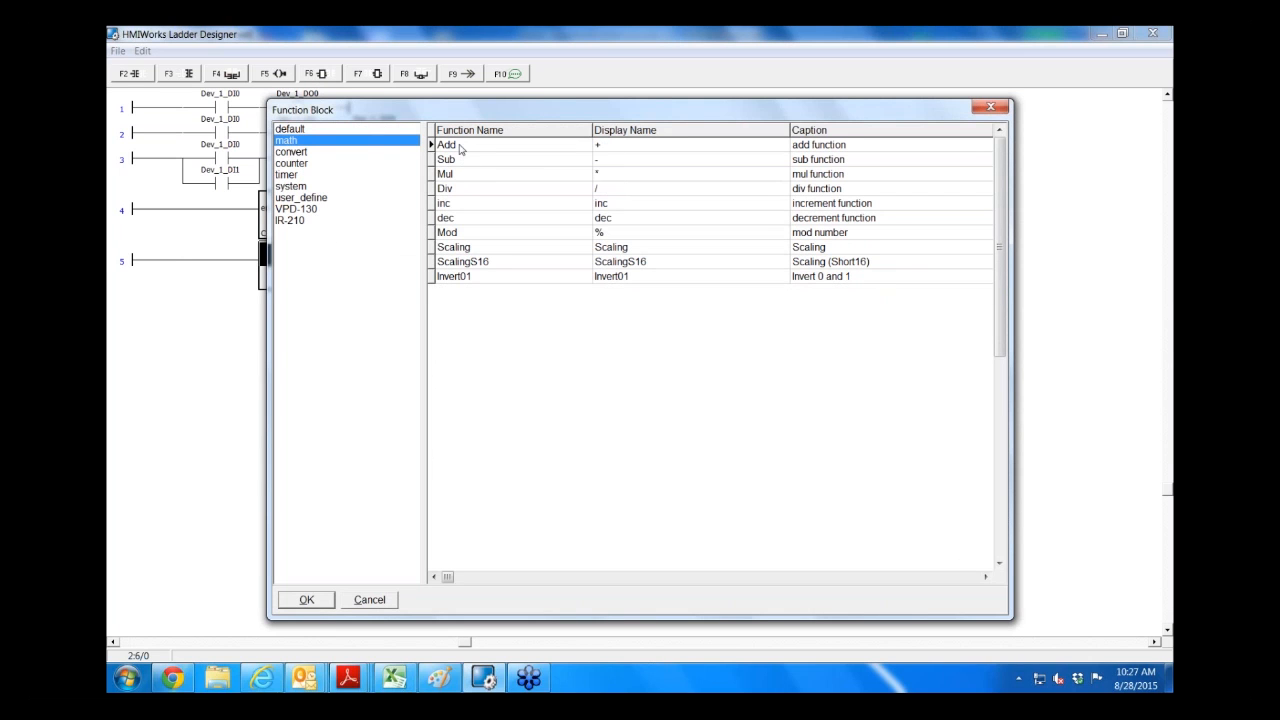
click(446, 145)
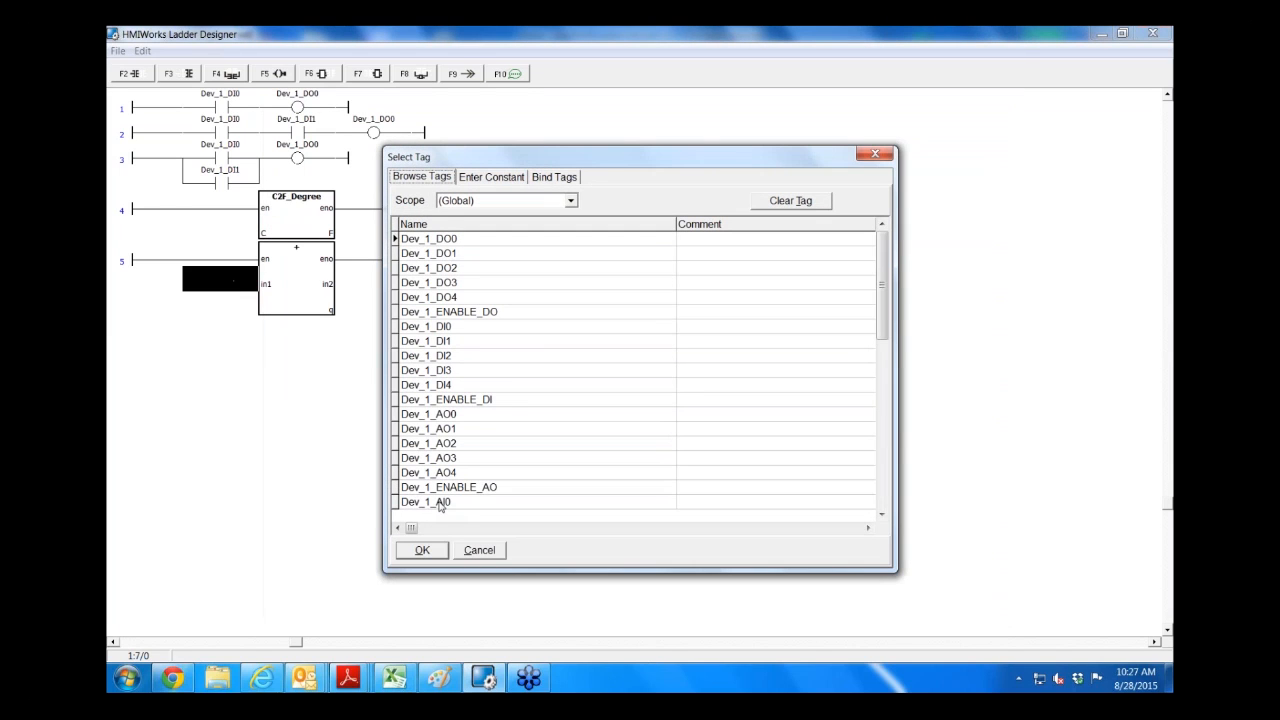
click(421, 550)
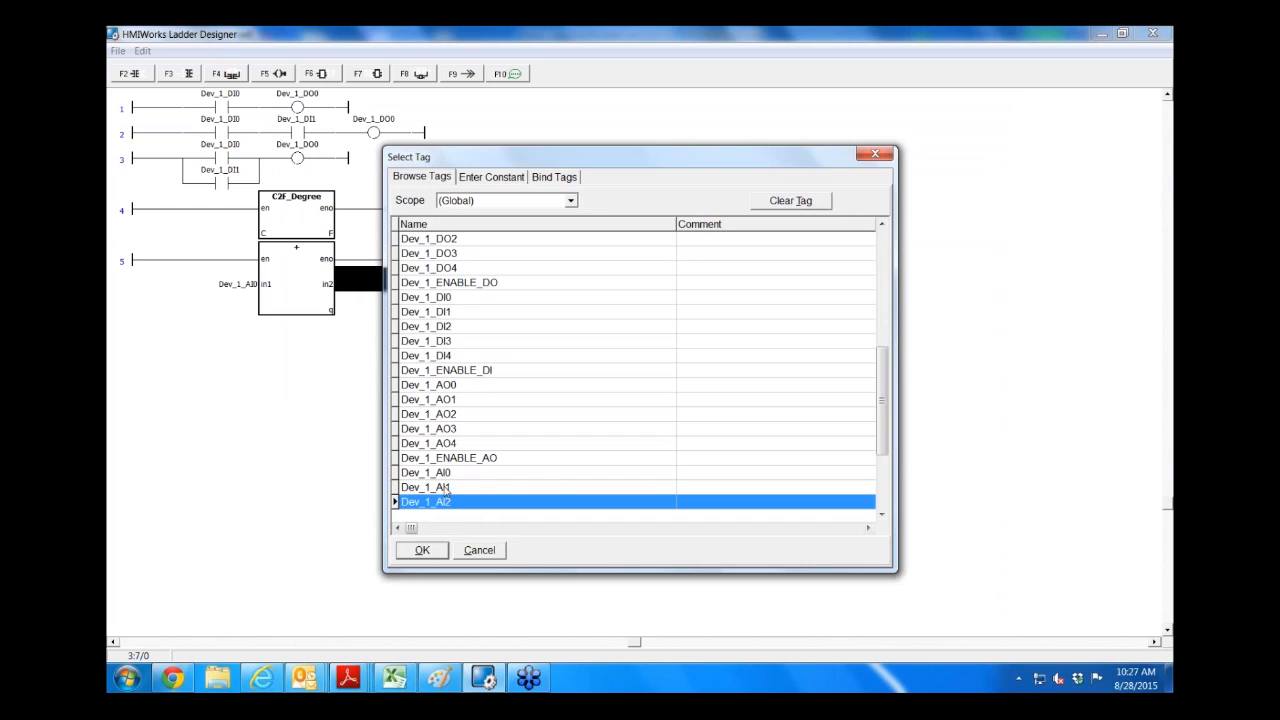
click(426, 487)
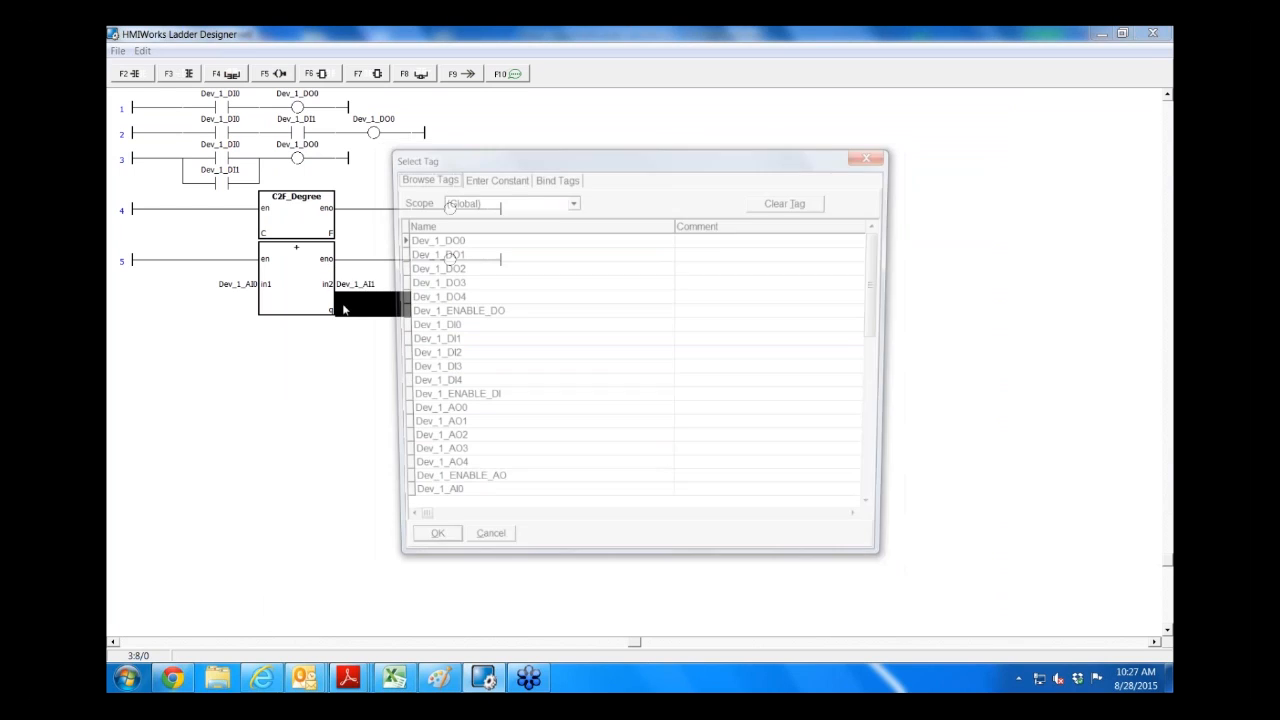
click(571, 203)
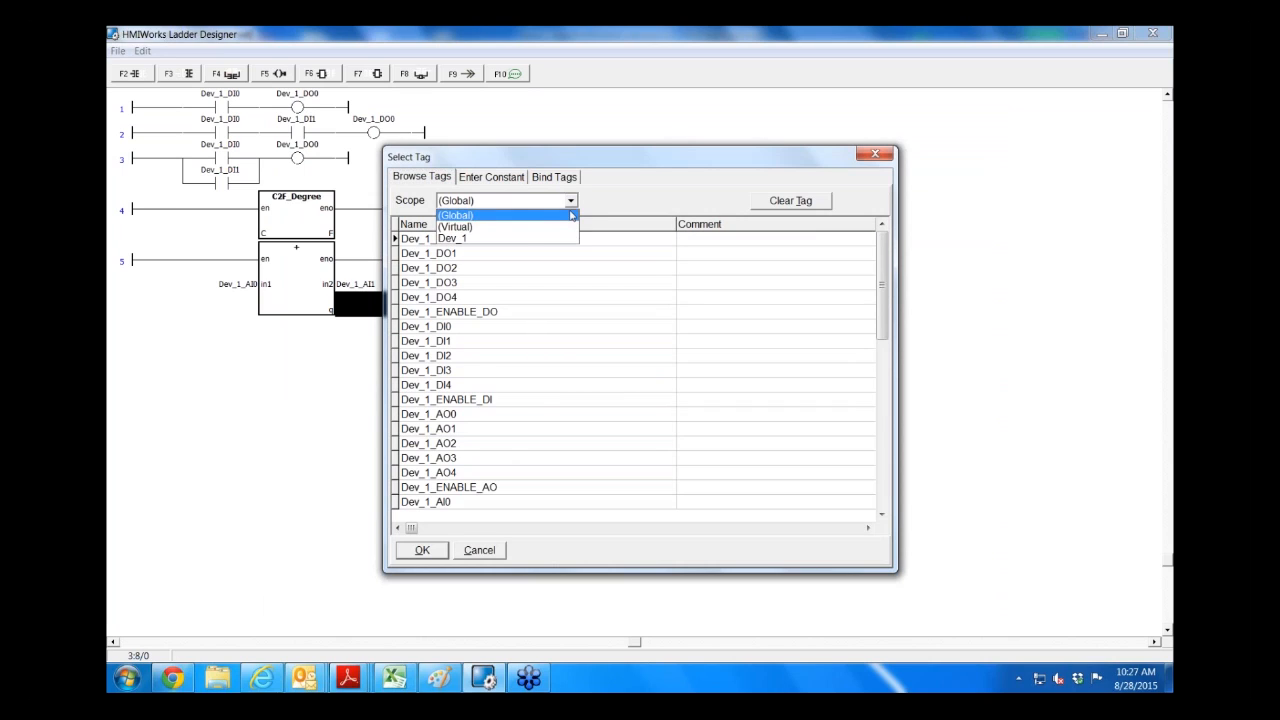
click(455, 227)
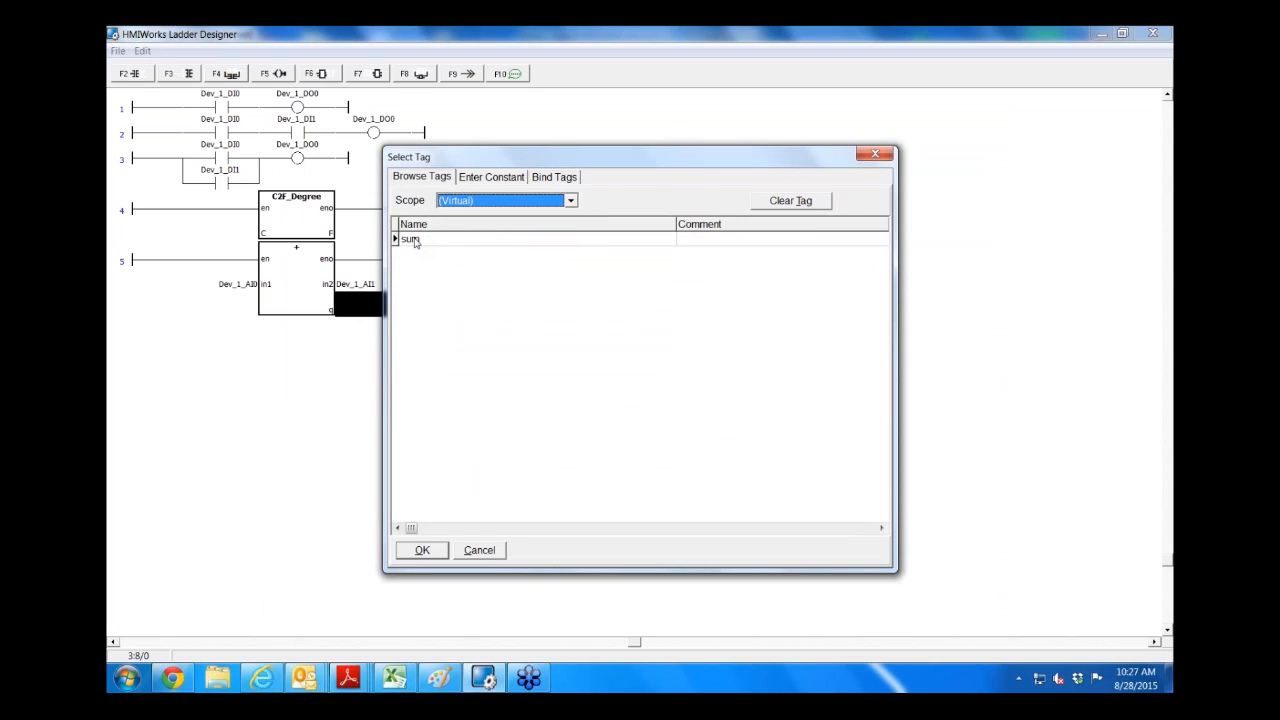
click(421, 550)
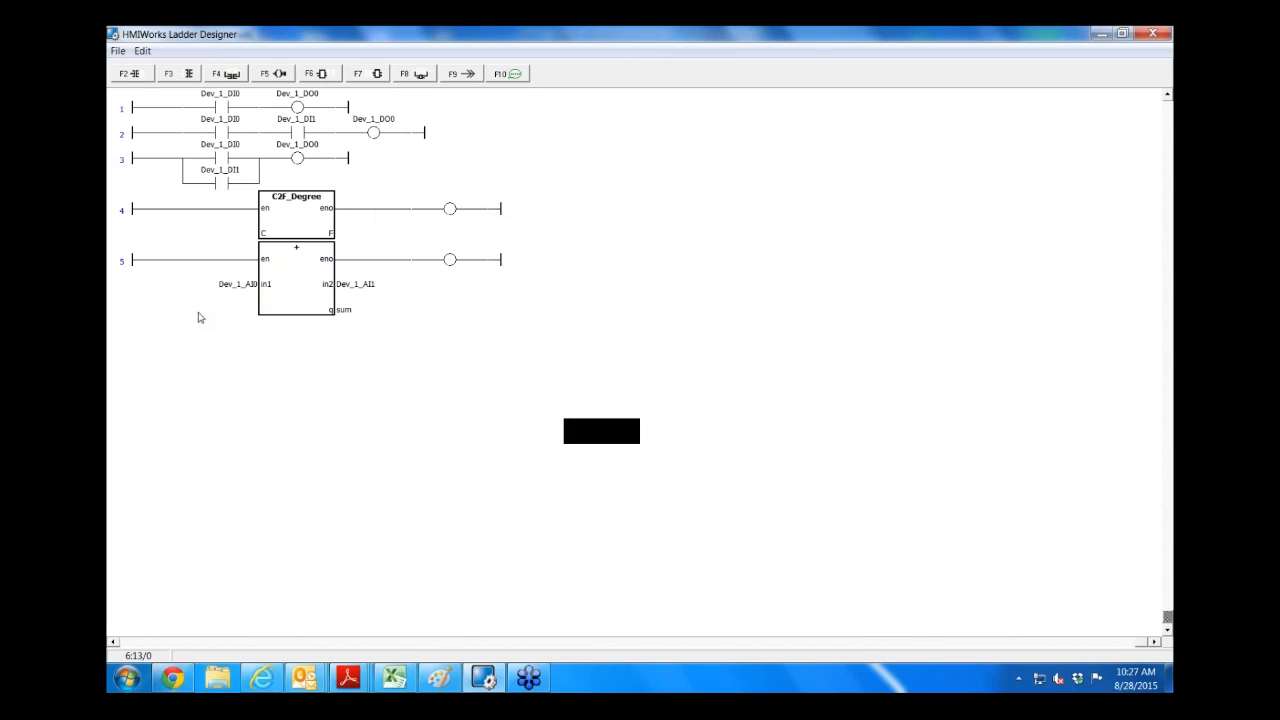
mouse_move(287, 282)
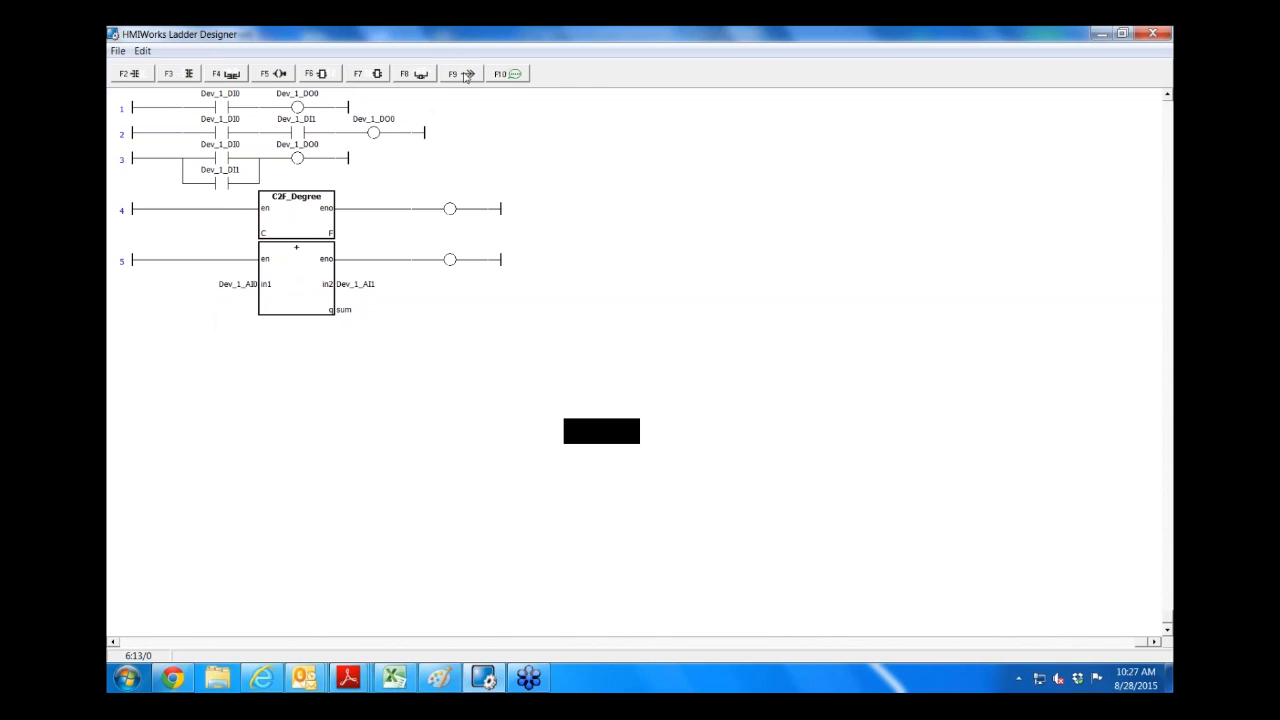
mouse_move(509, 74)
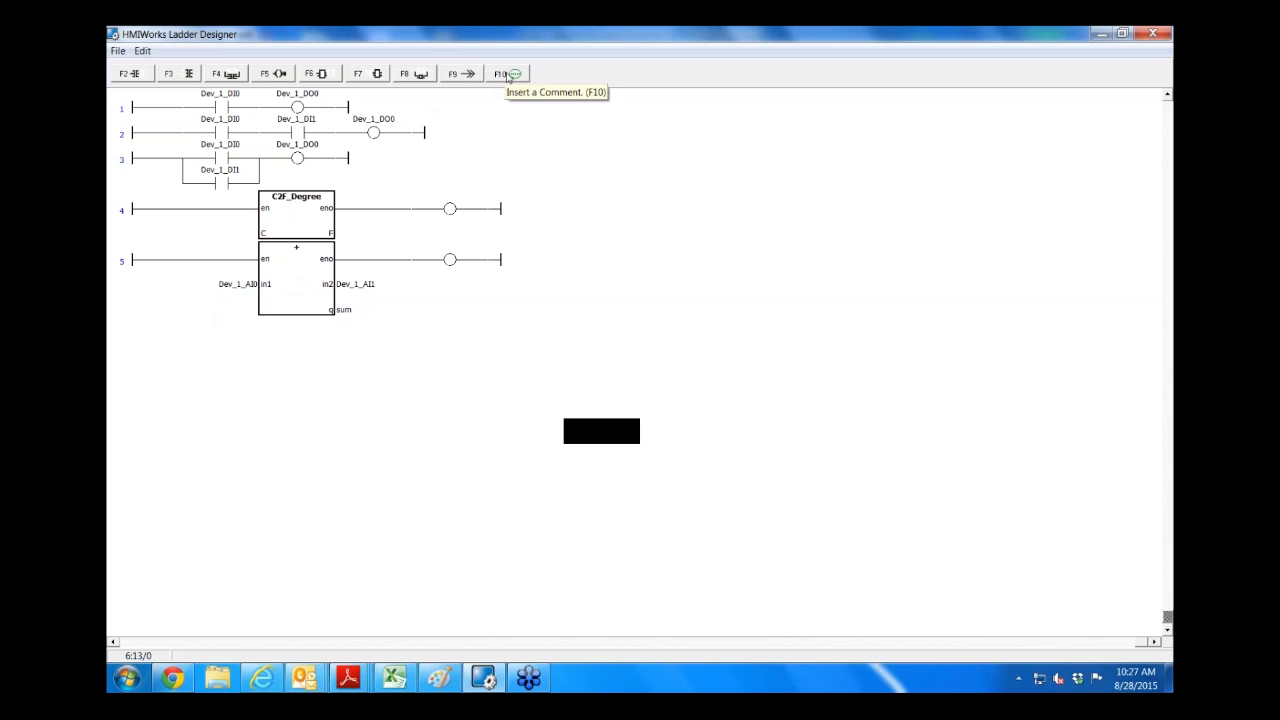
Step: Insert the comment 'sum of input 0 and input 1 stored in sum variable' under rung 5
click(507, 73)
text(sum of in)
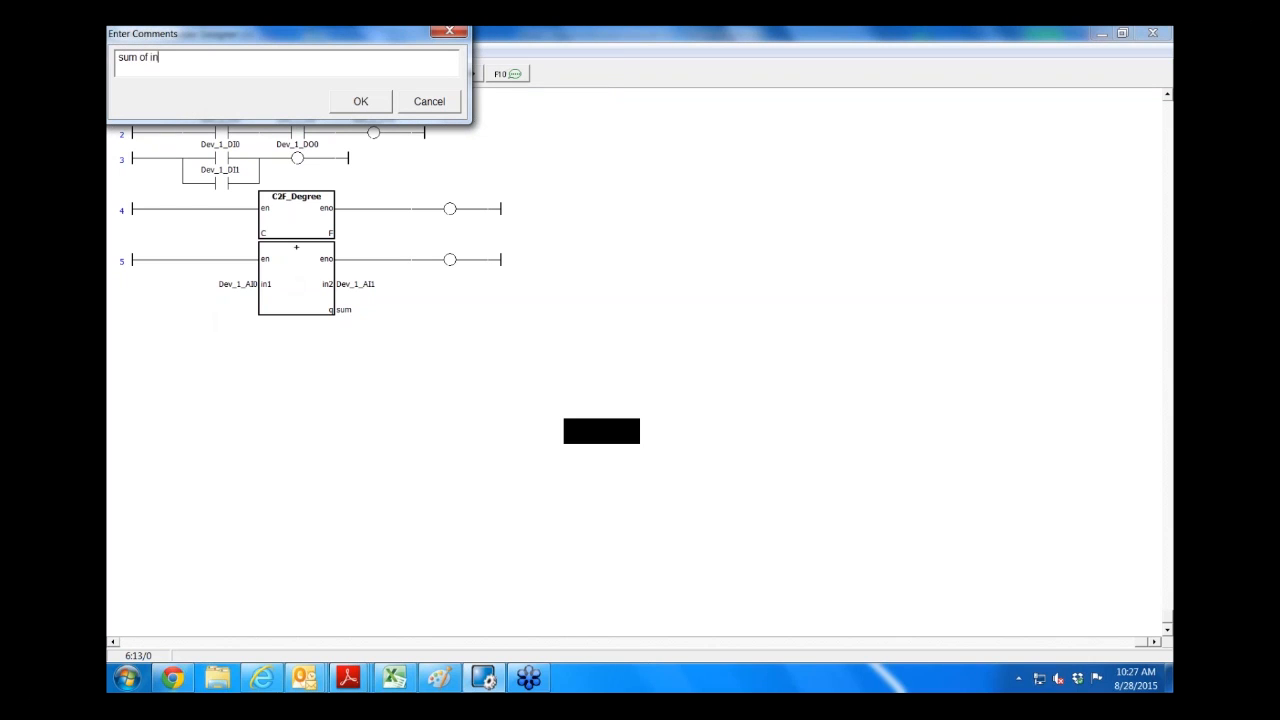
text(put)
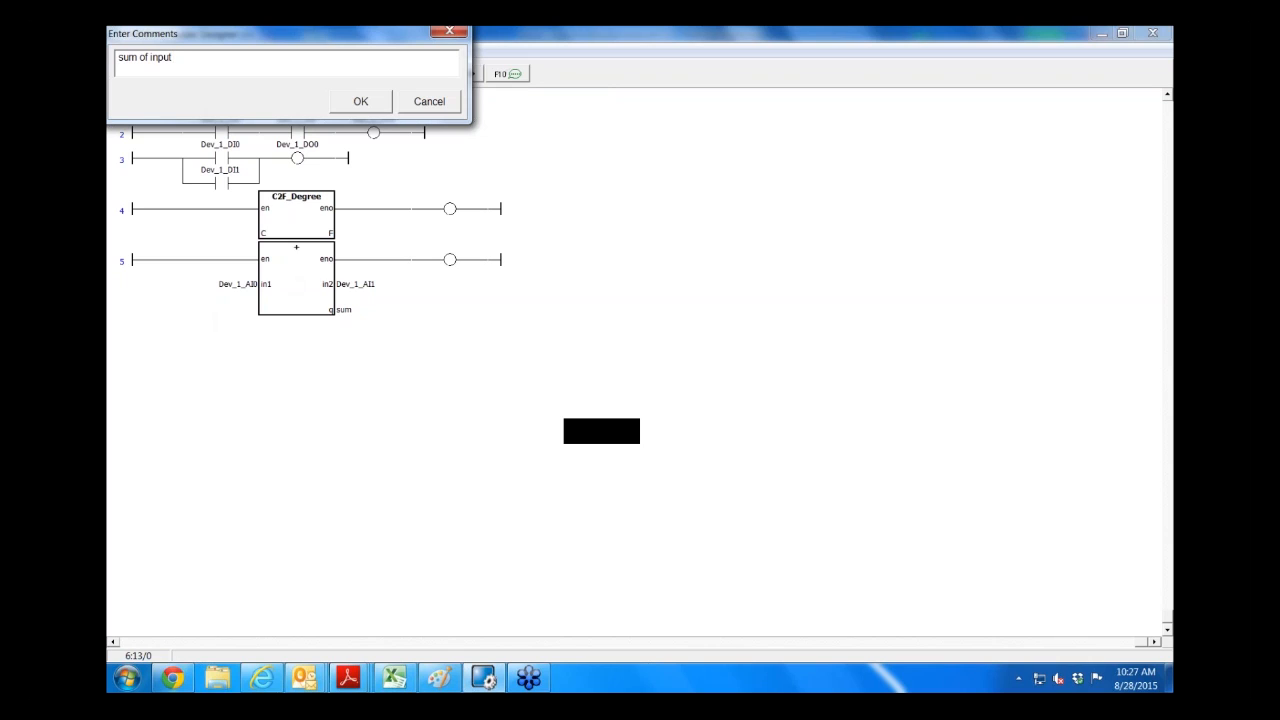
text(0 and input)
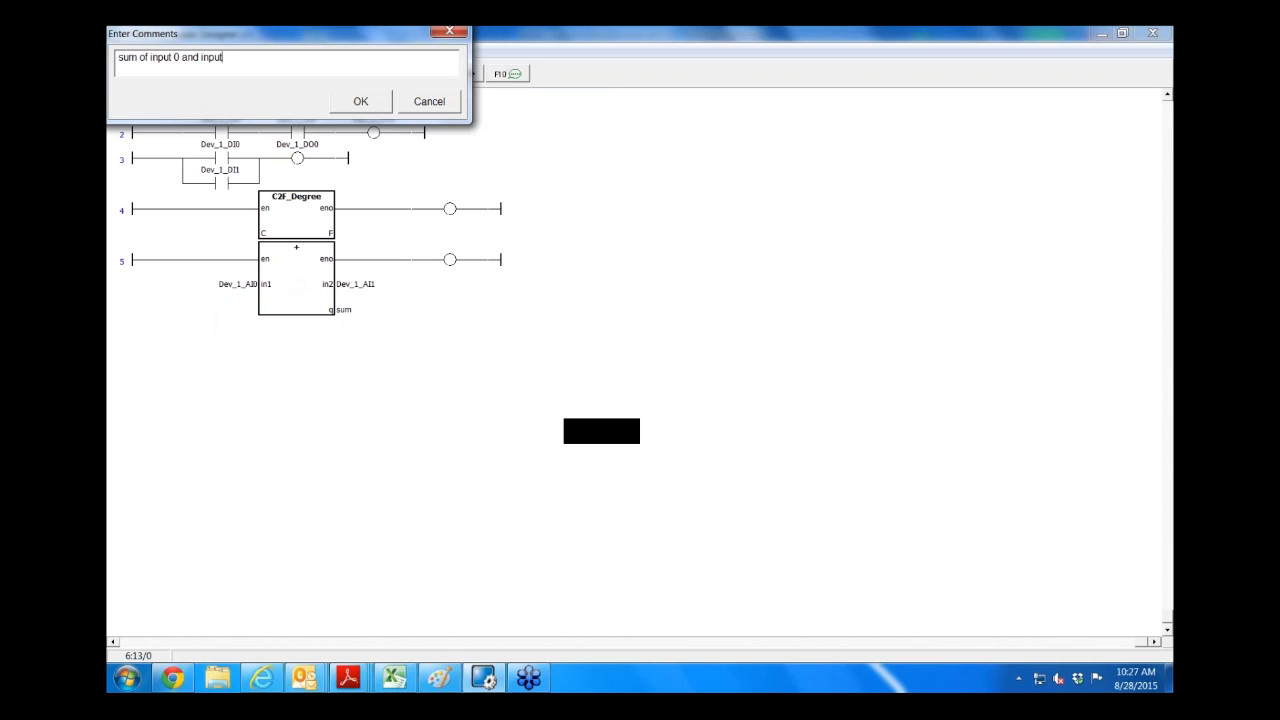
text(1 stored in sum variable)
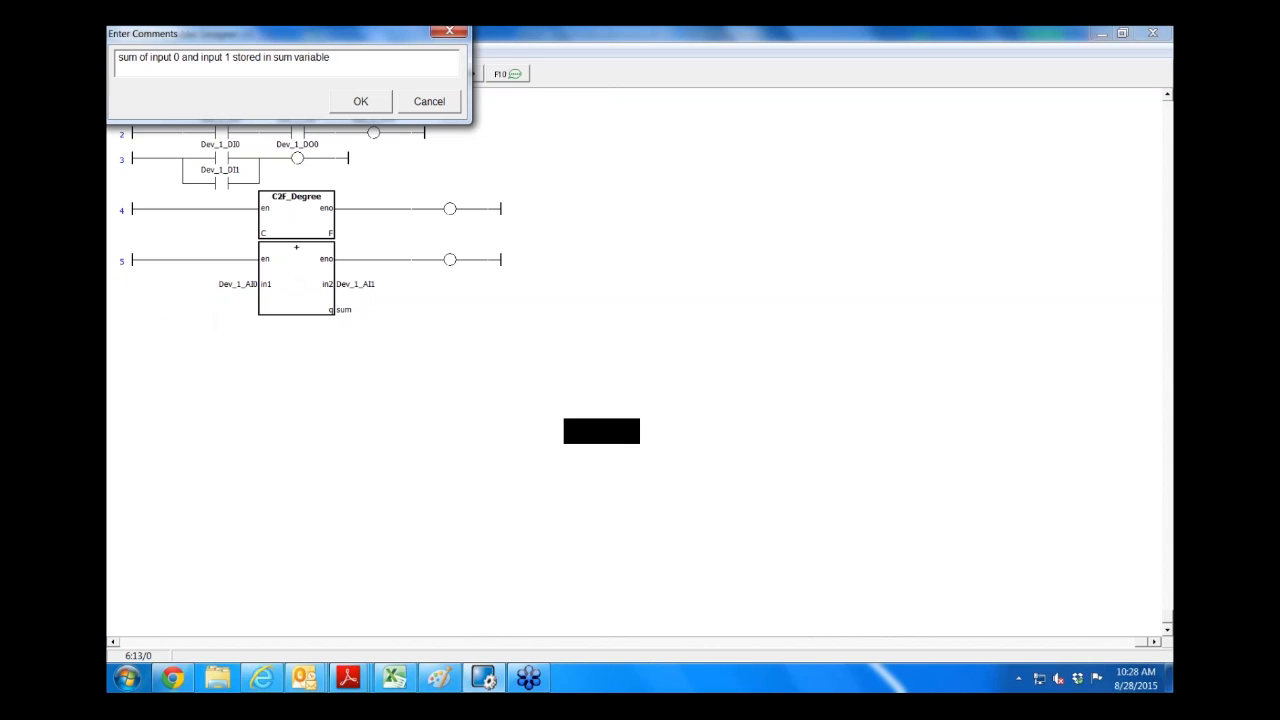
click(360, 101)
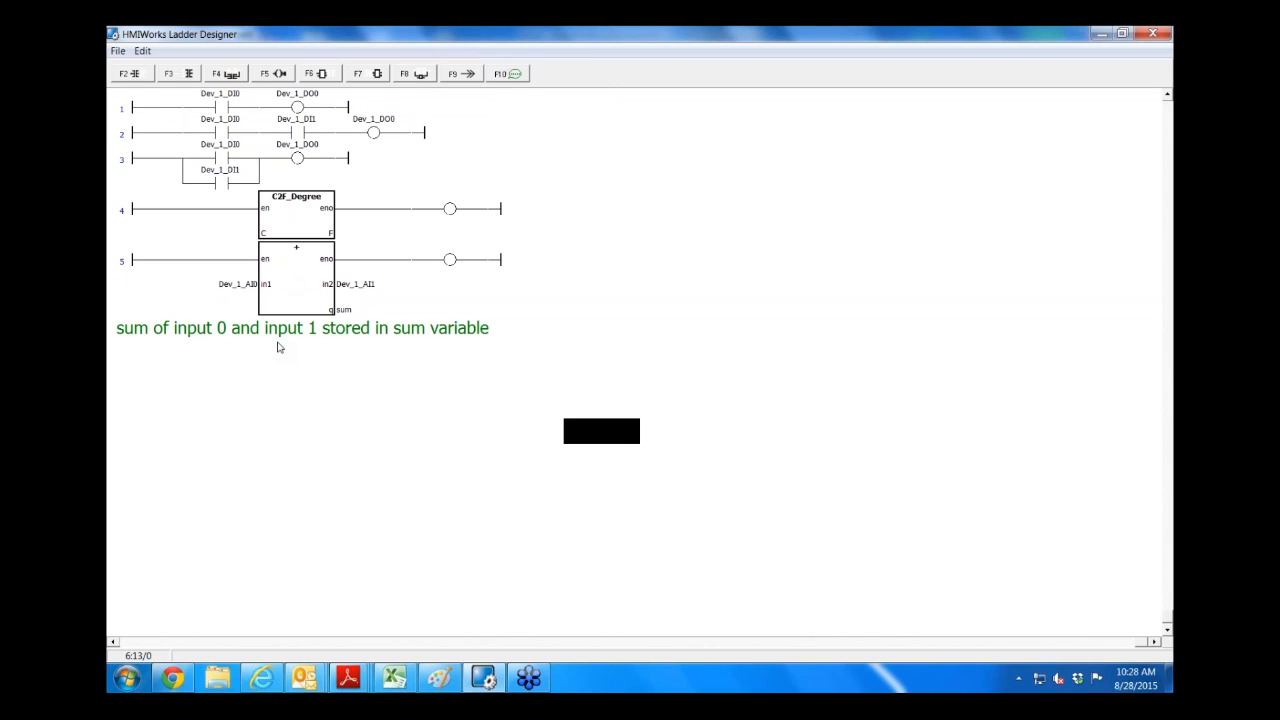
mouse_move(138, 232)
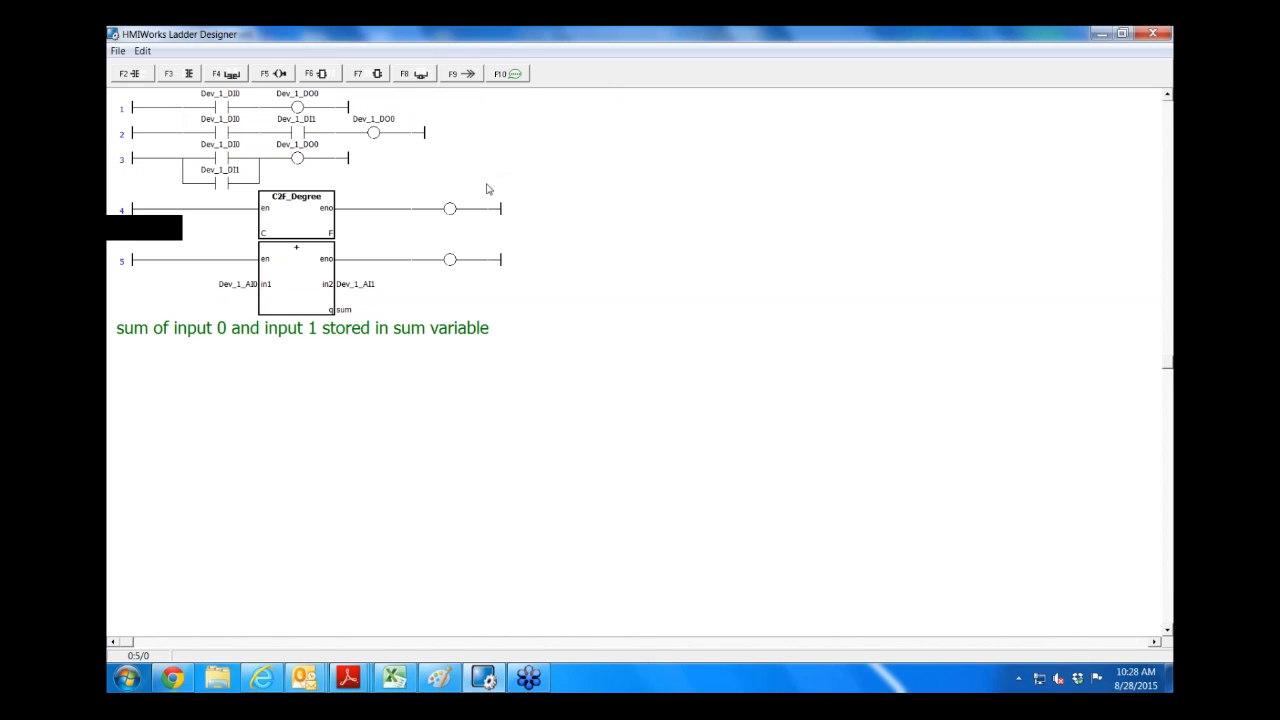
mouse_move(455, 148)
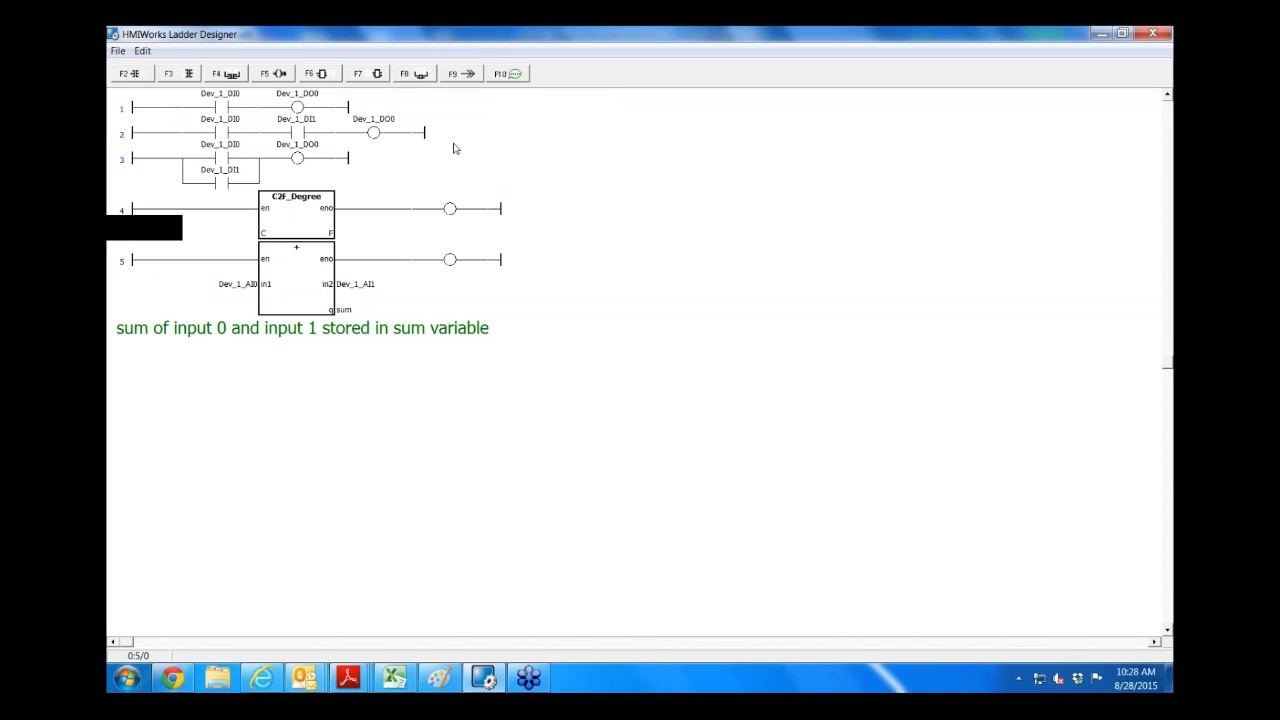
Step: Close the Ladder Designer window
click(117, 51)
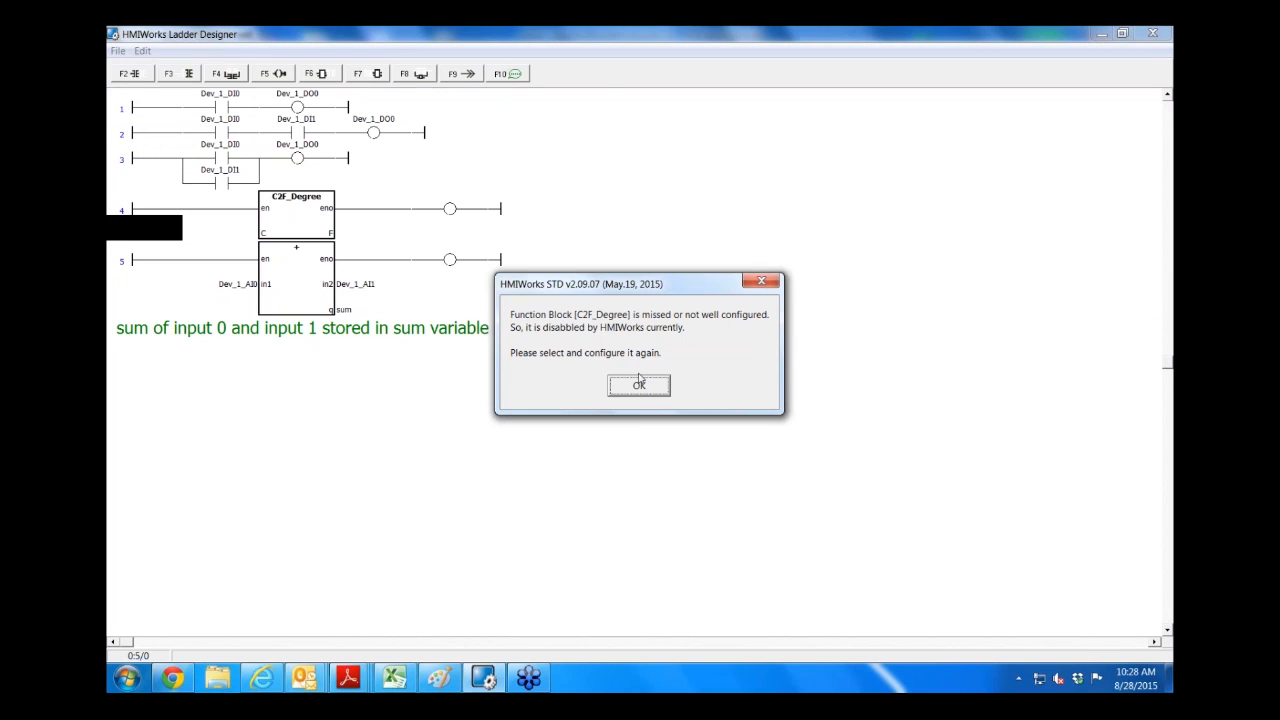
mouse_move(825, 263)
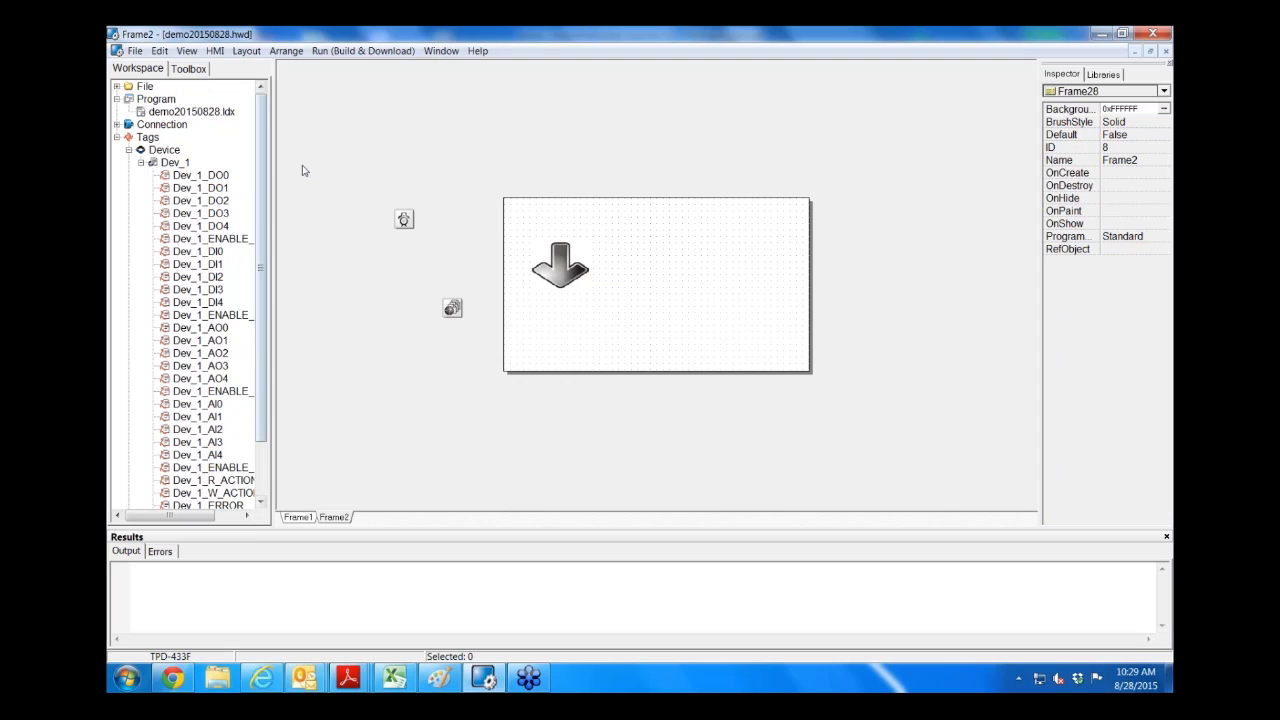
Step: Add the A01 library background to Frame2 and send it behind the arrow icon
click(1102, 74)
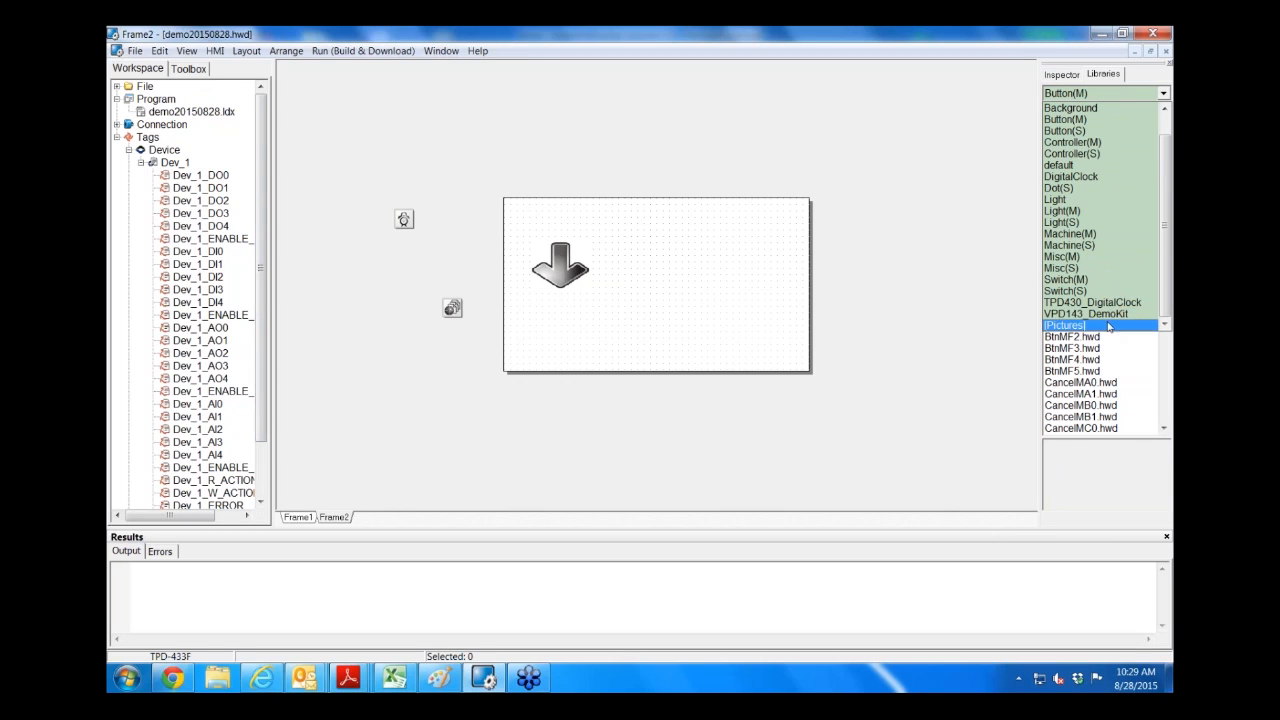
click(1070, 107)
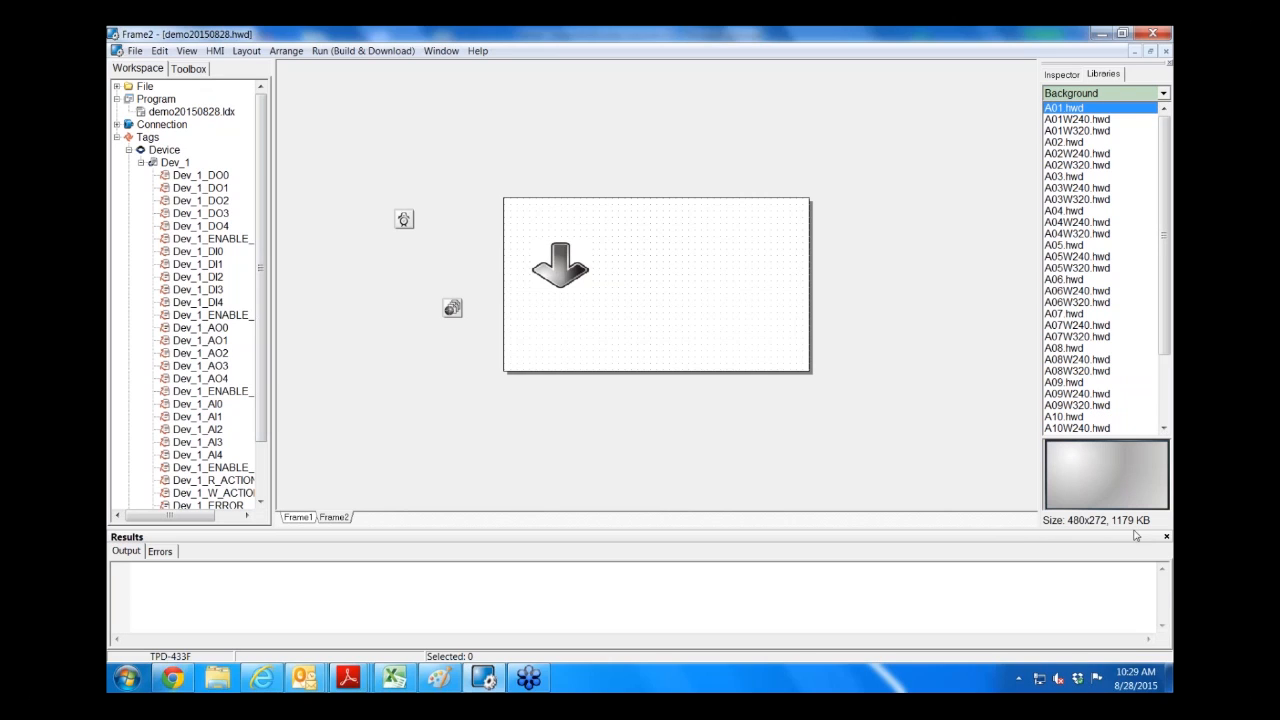
mouse_move(1105, 489)
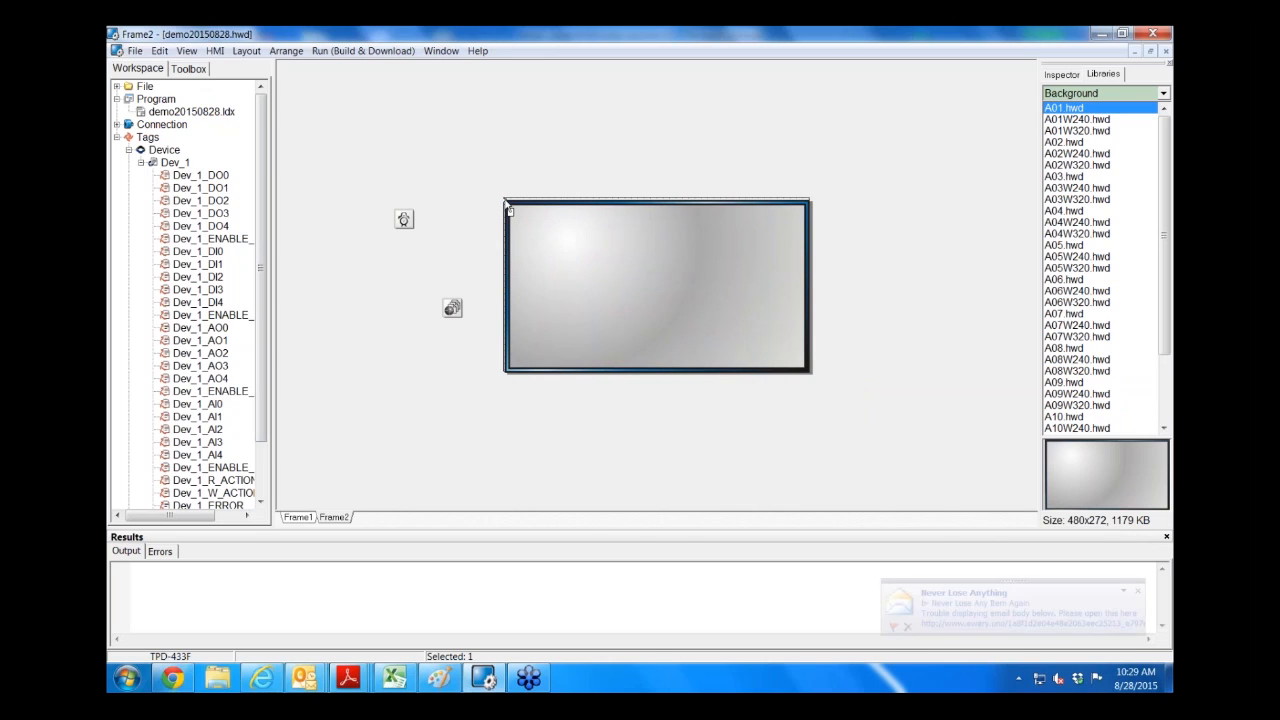
right_click(657, 285)
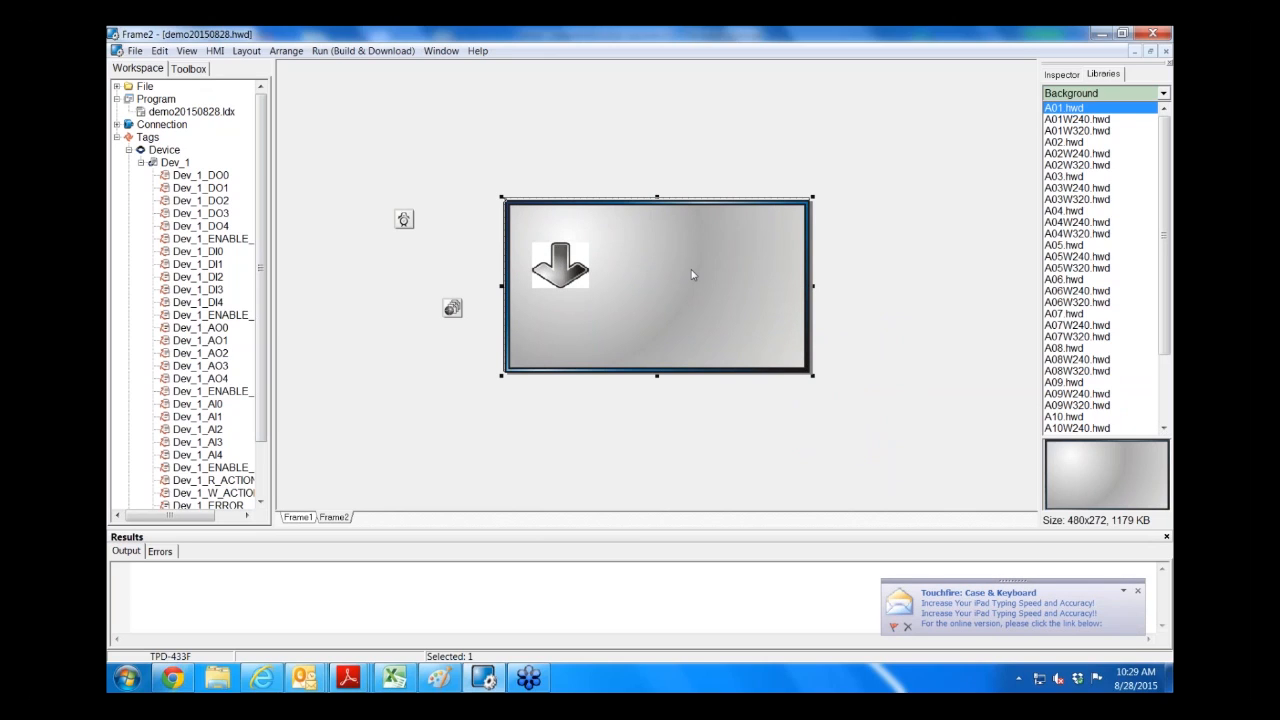
mouse_move(743, 291)
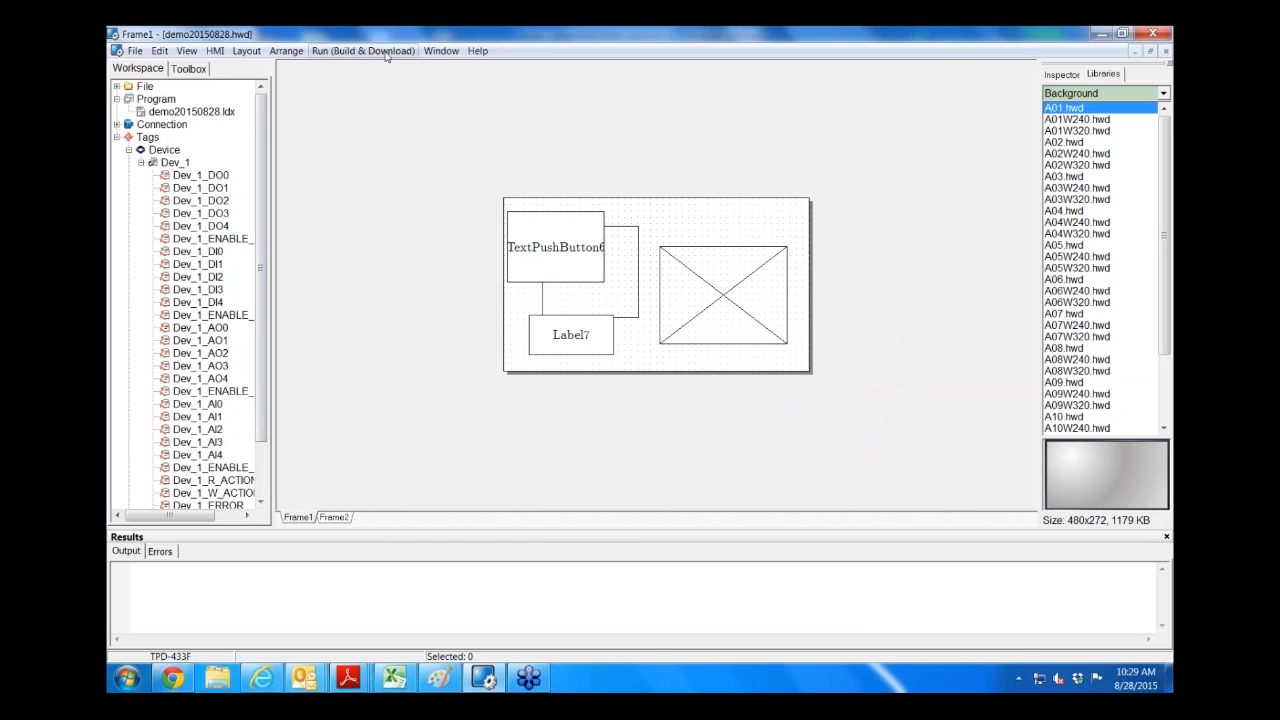
Step: Build the project from the Build & Download menu and review the compile output
click(363, 51)
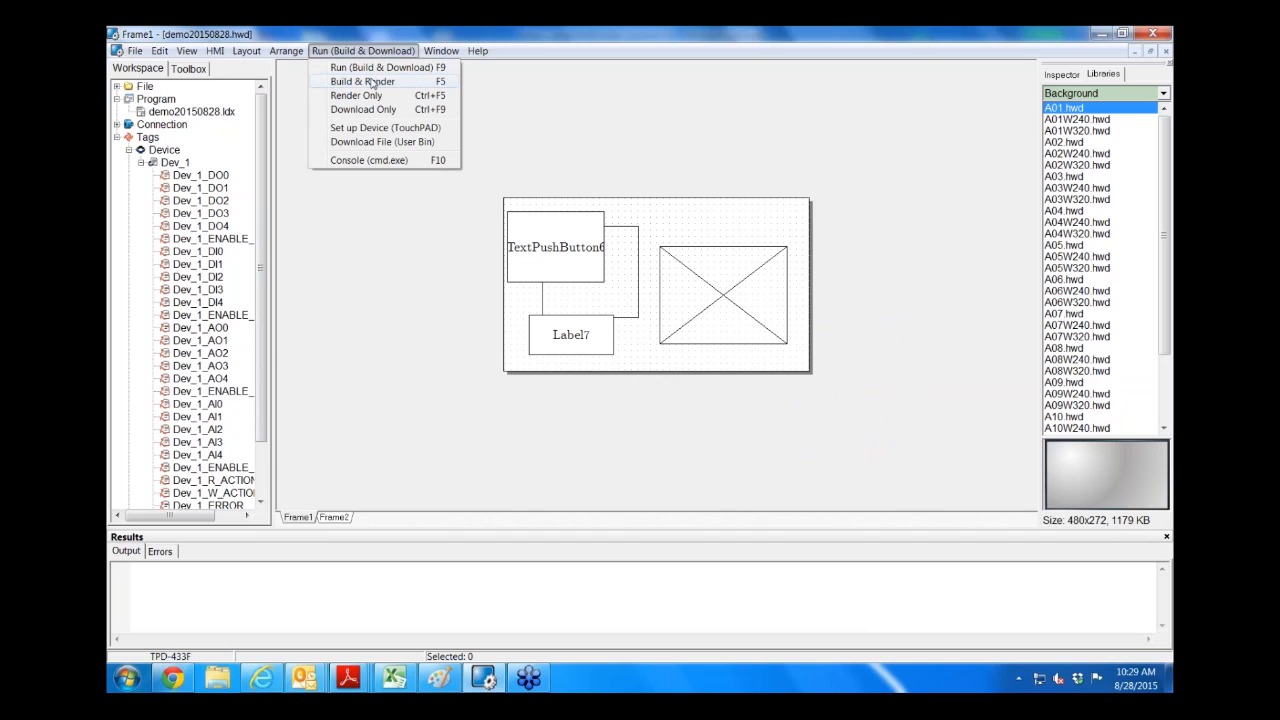
click(362, 81)
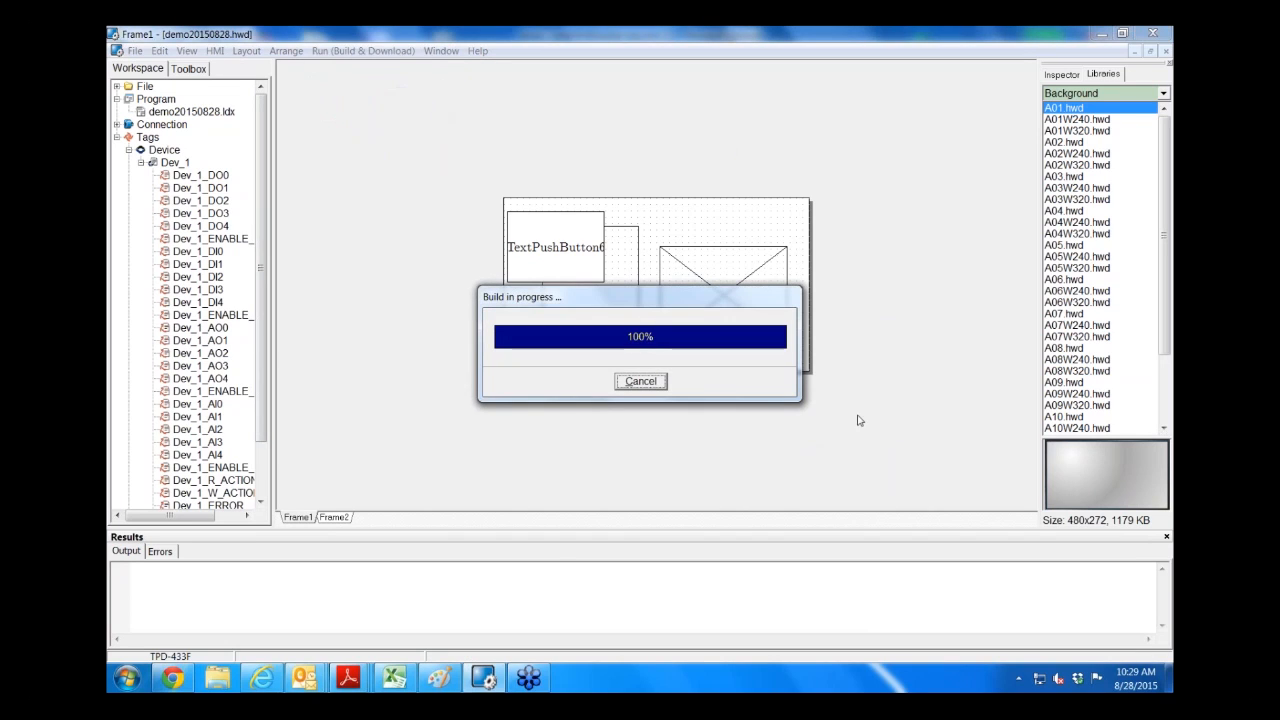
mouse_move(794, 167)
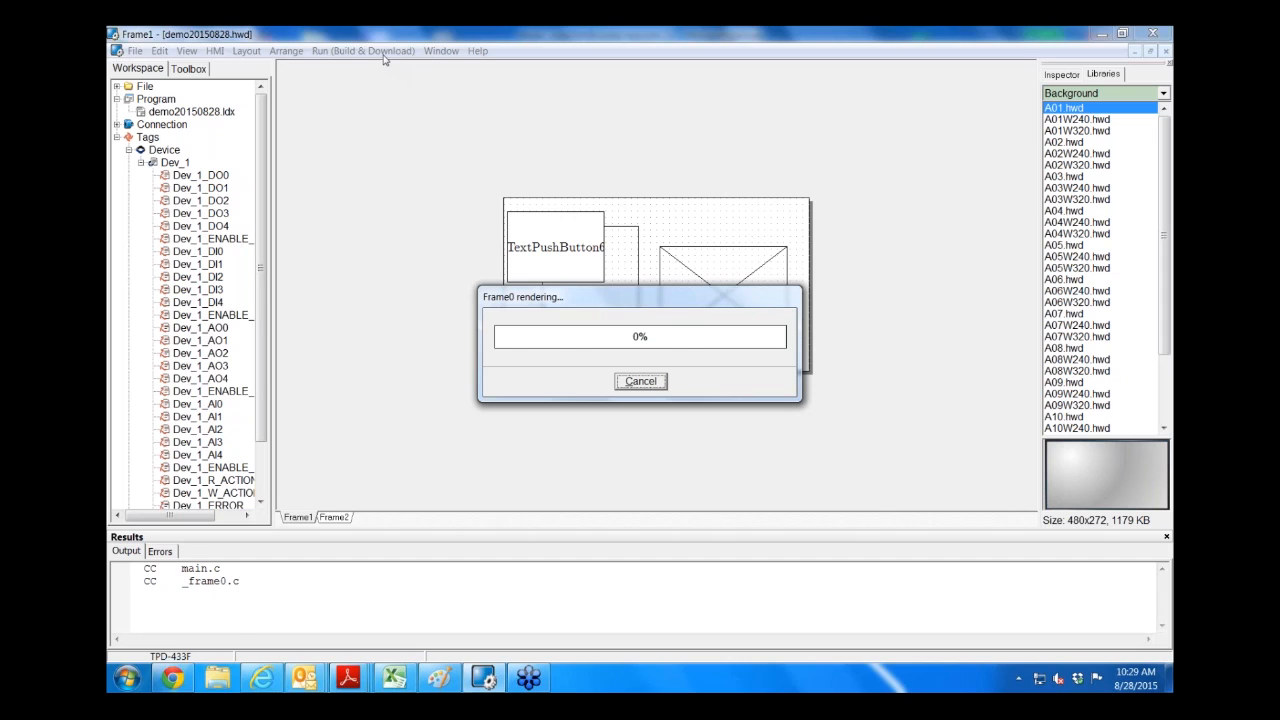
click(362, 51)
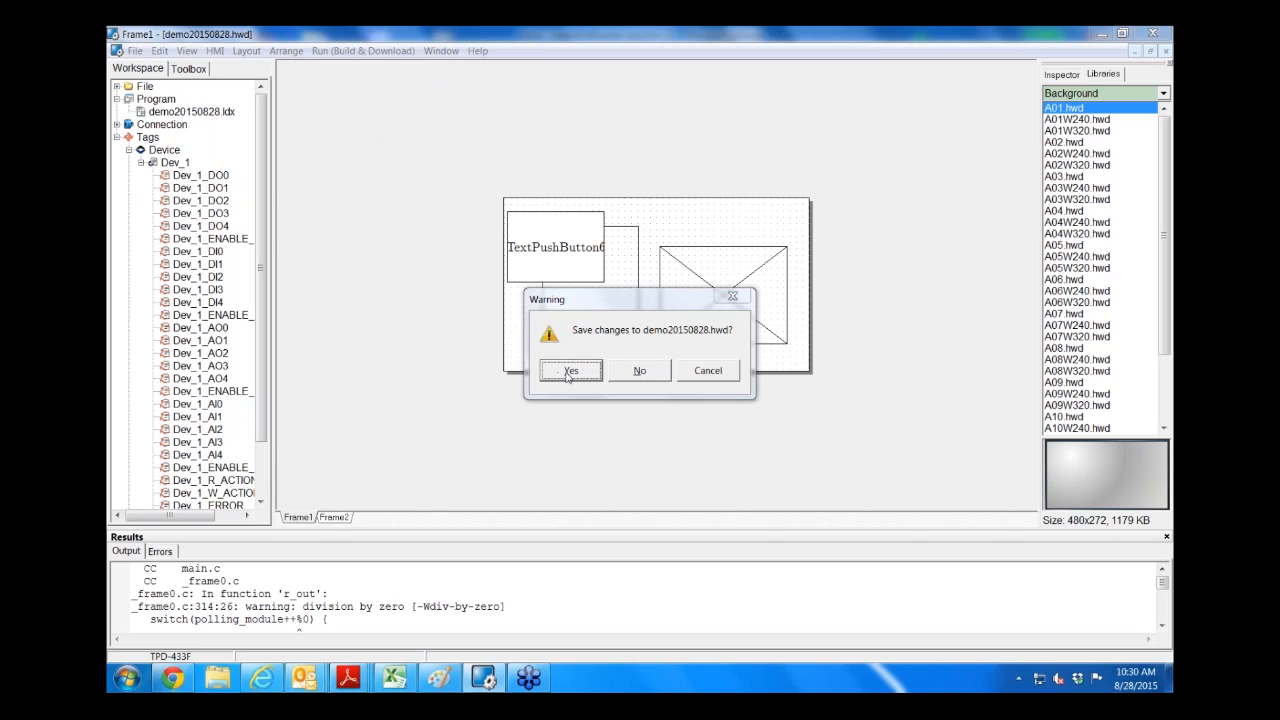
Step: Save changes to demo20150828.hwd
click(571, 370)
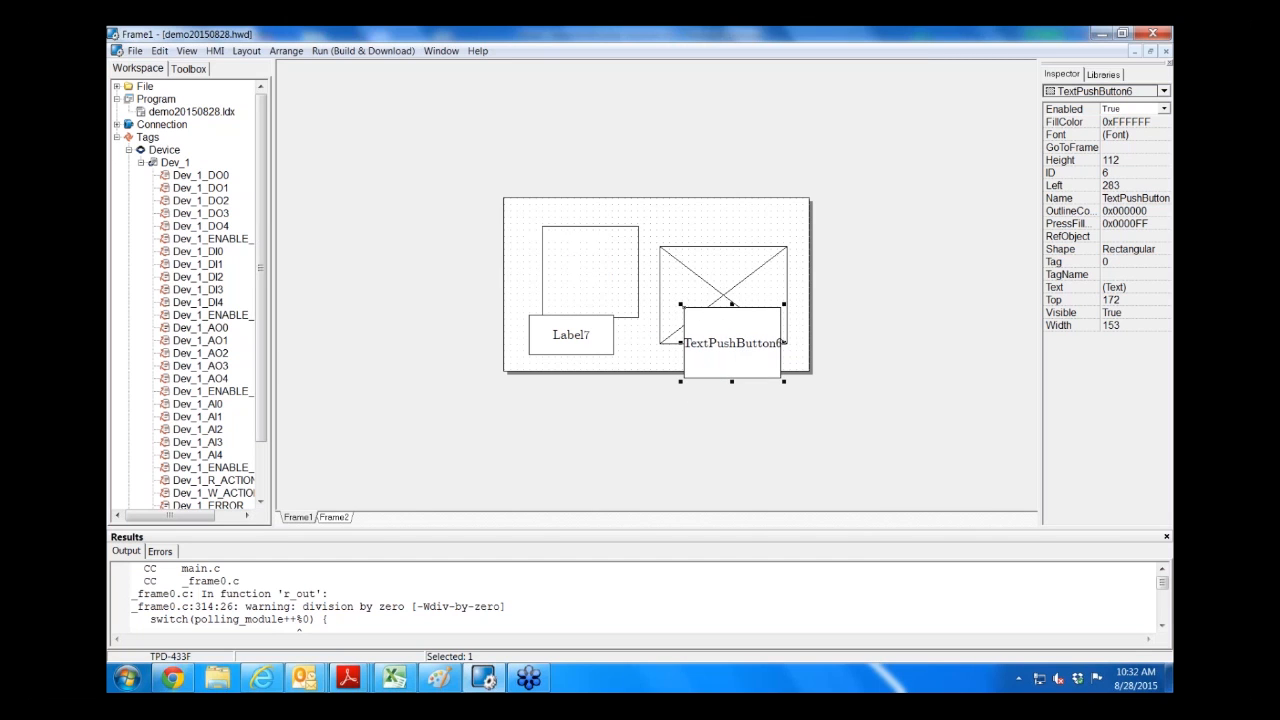
Step: Paste onto the Frame1 canvas and select the pasted picture
right_click(730, 345)
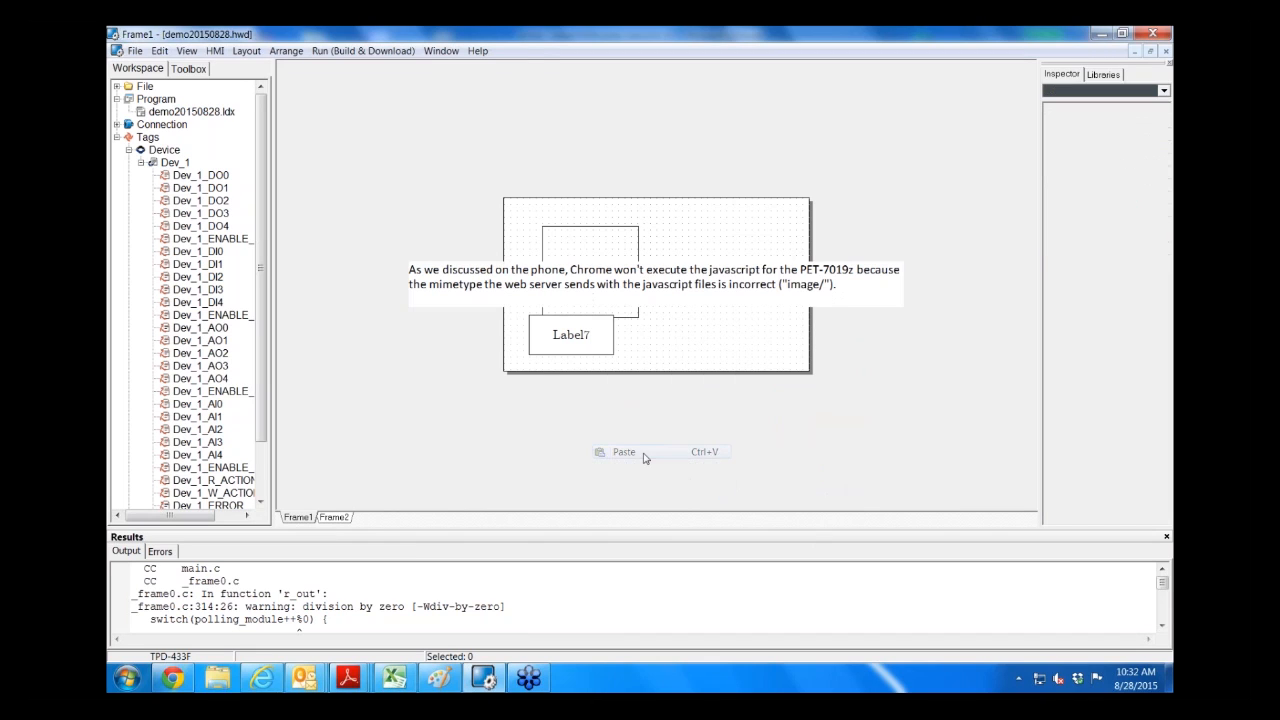
click(653, 276)
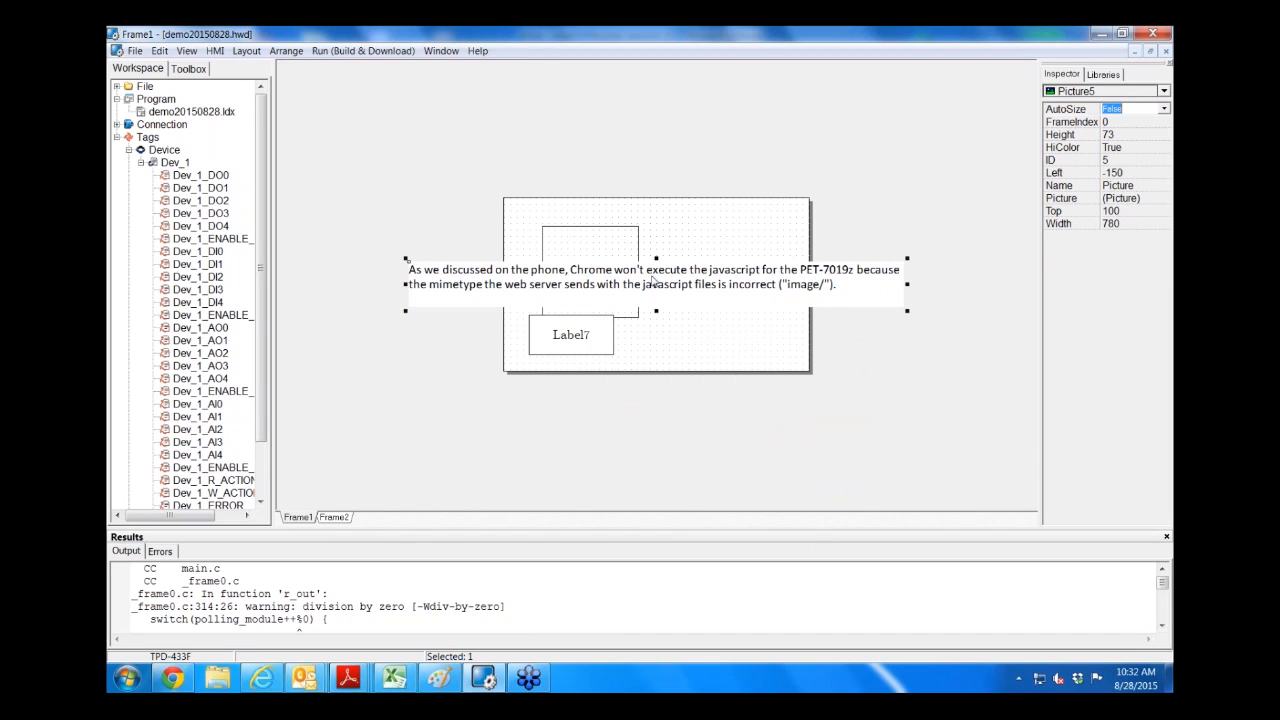
mouse_move(776, 289)
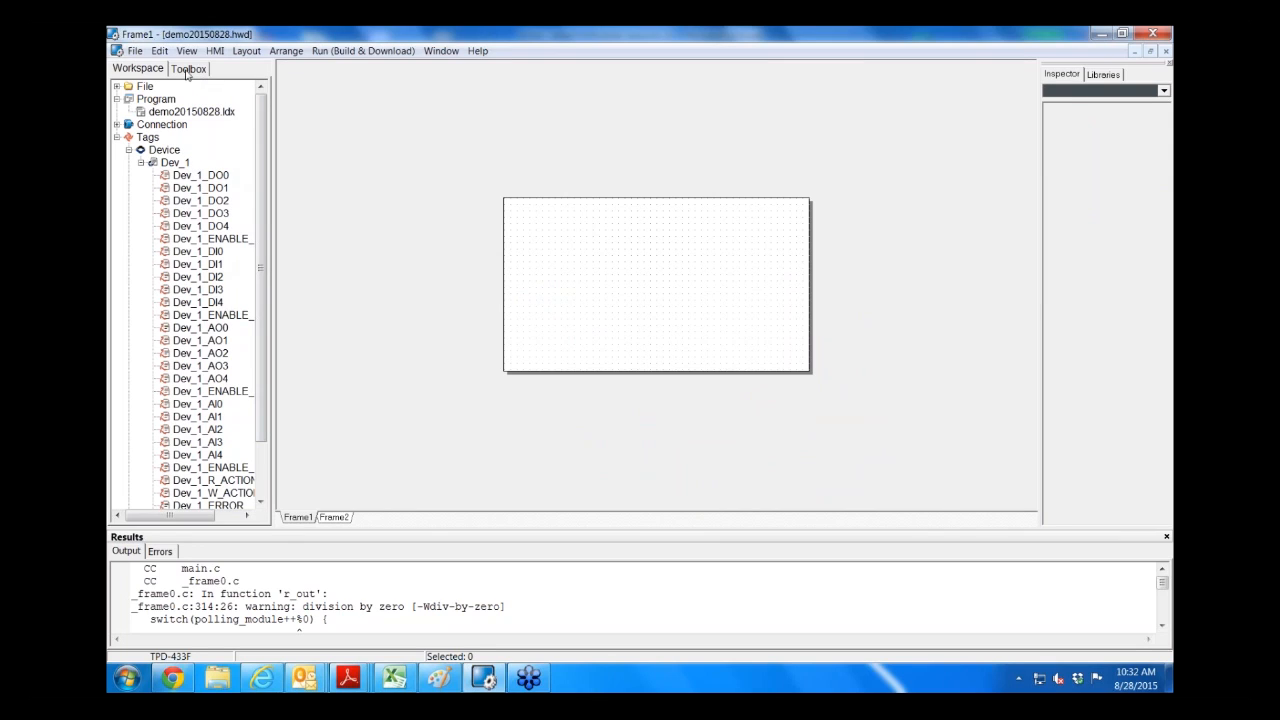
Step: Place a BitButton bound to tag Dev_1_DI0, then show the Workspace tag tree
click(188, 68)
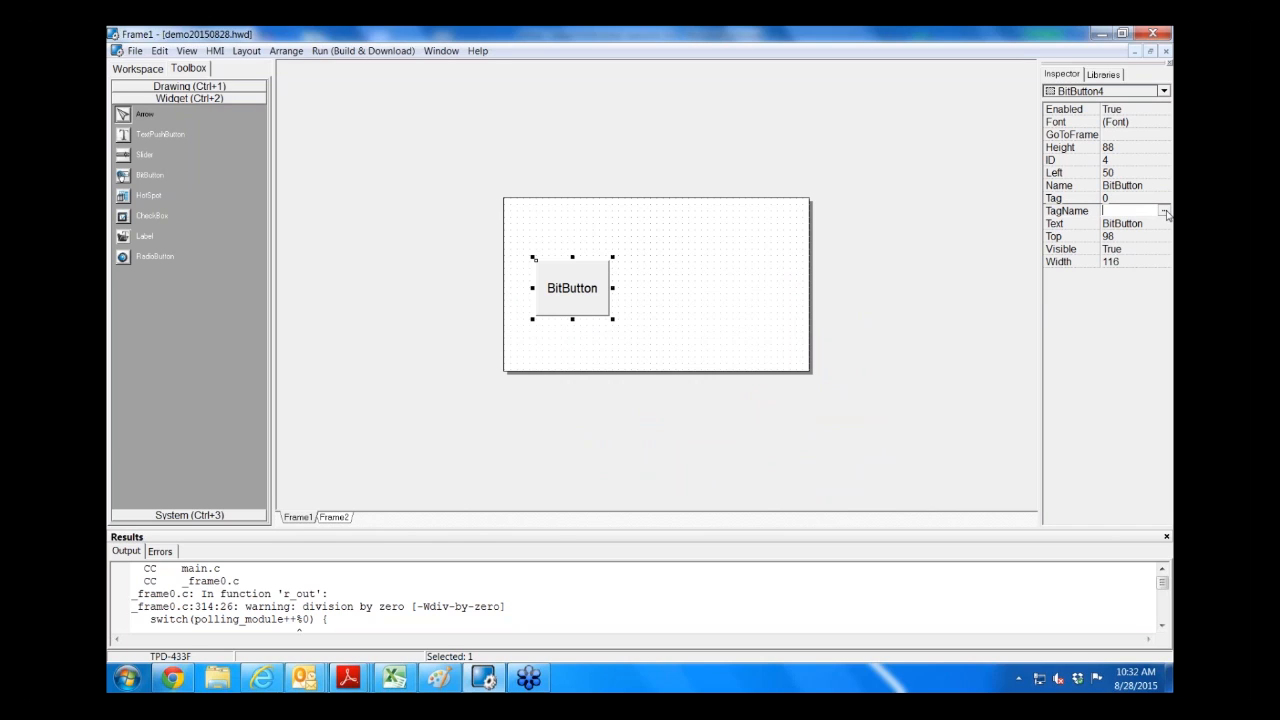
click(1164, 210)
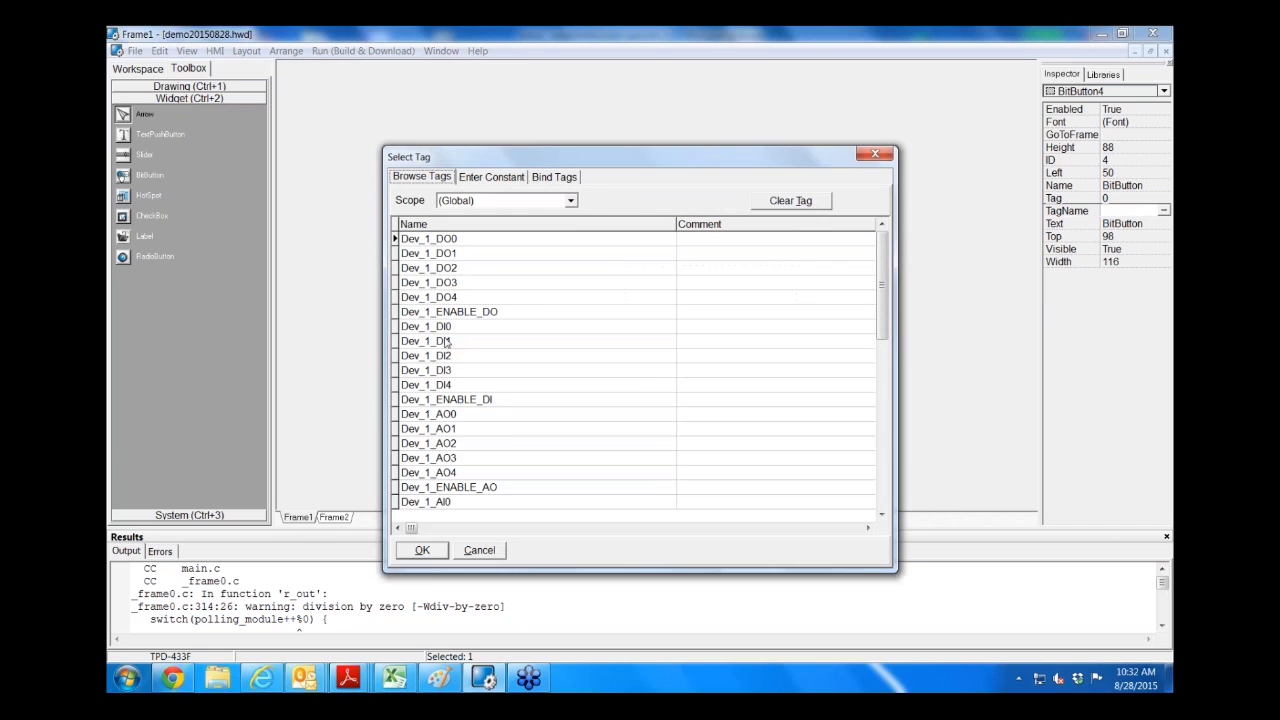
click(426, 326)
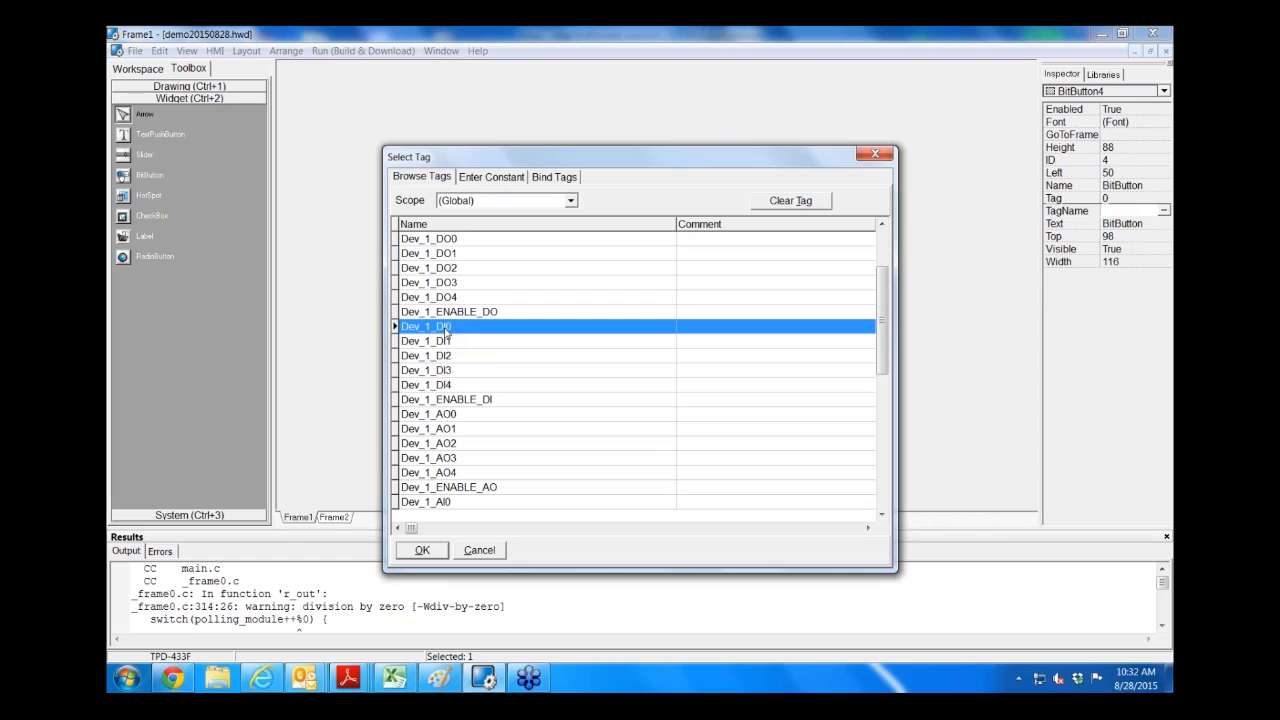
click(421, 550)
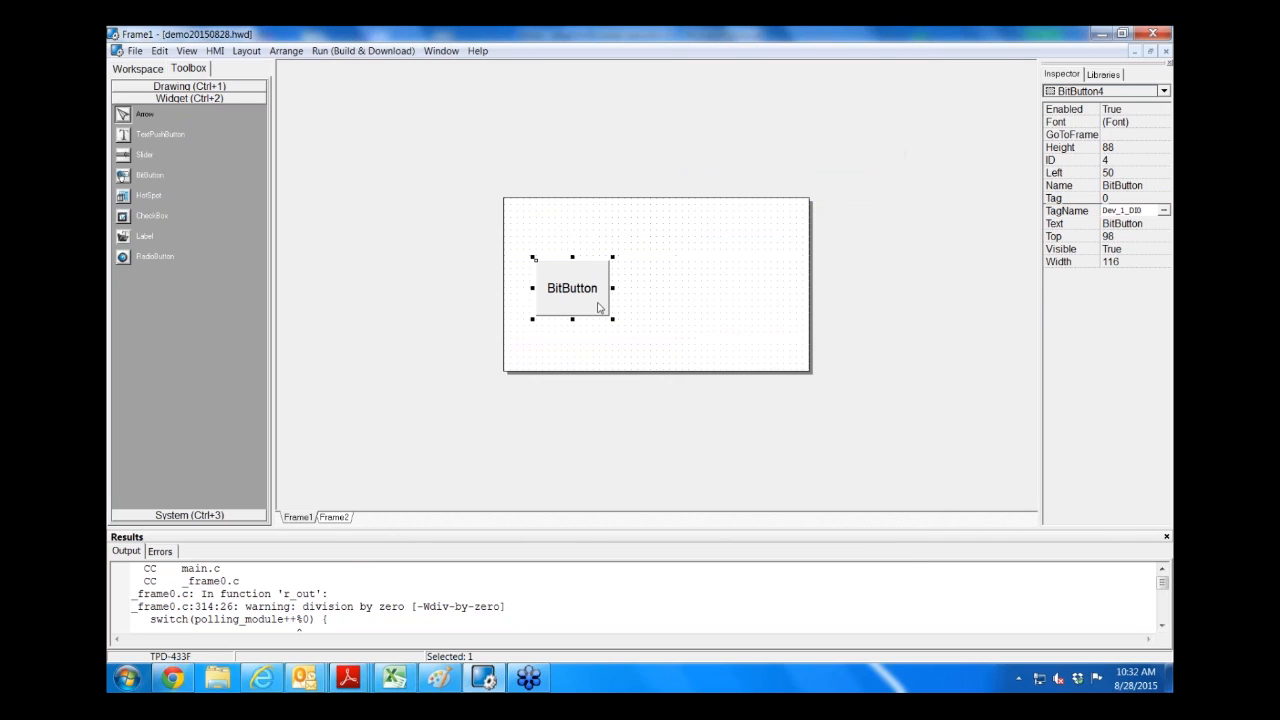
mouse_move(620, 286)
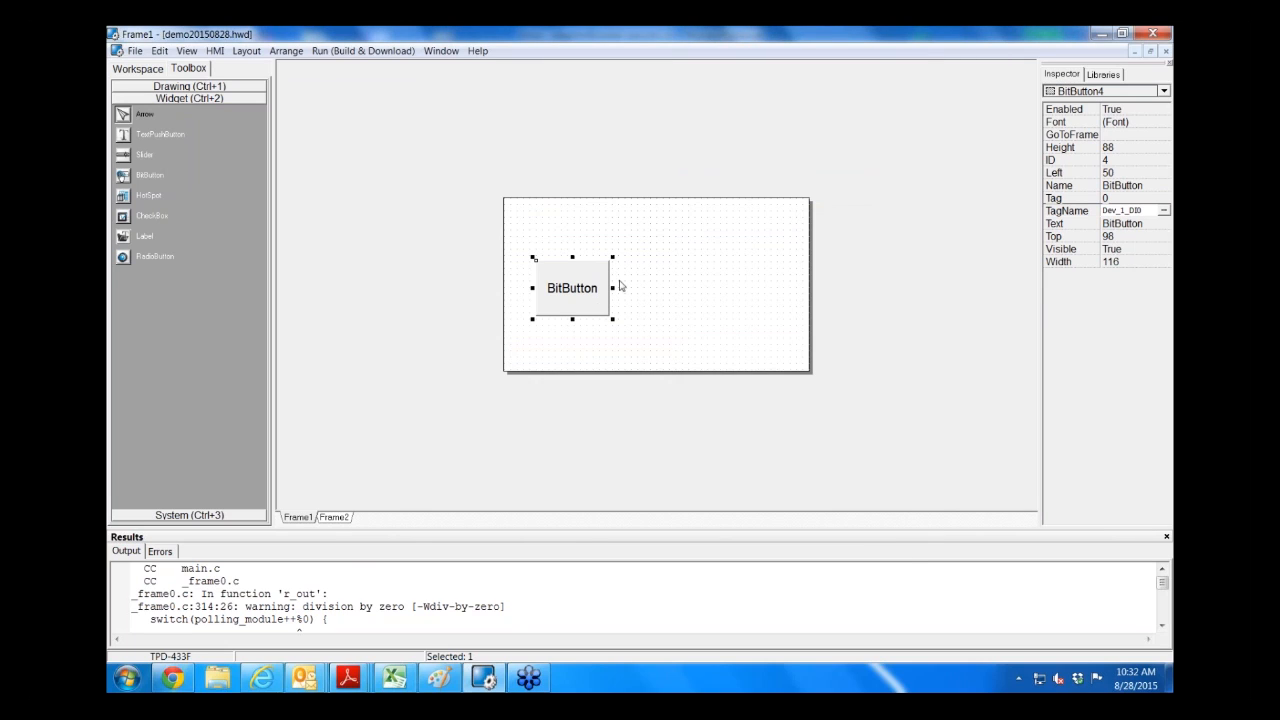
click(138, 68)
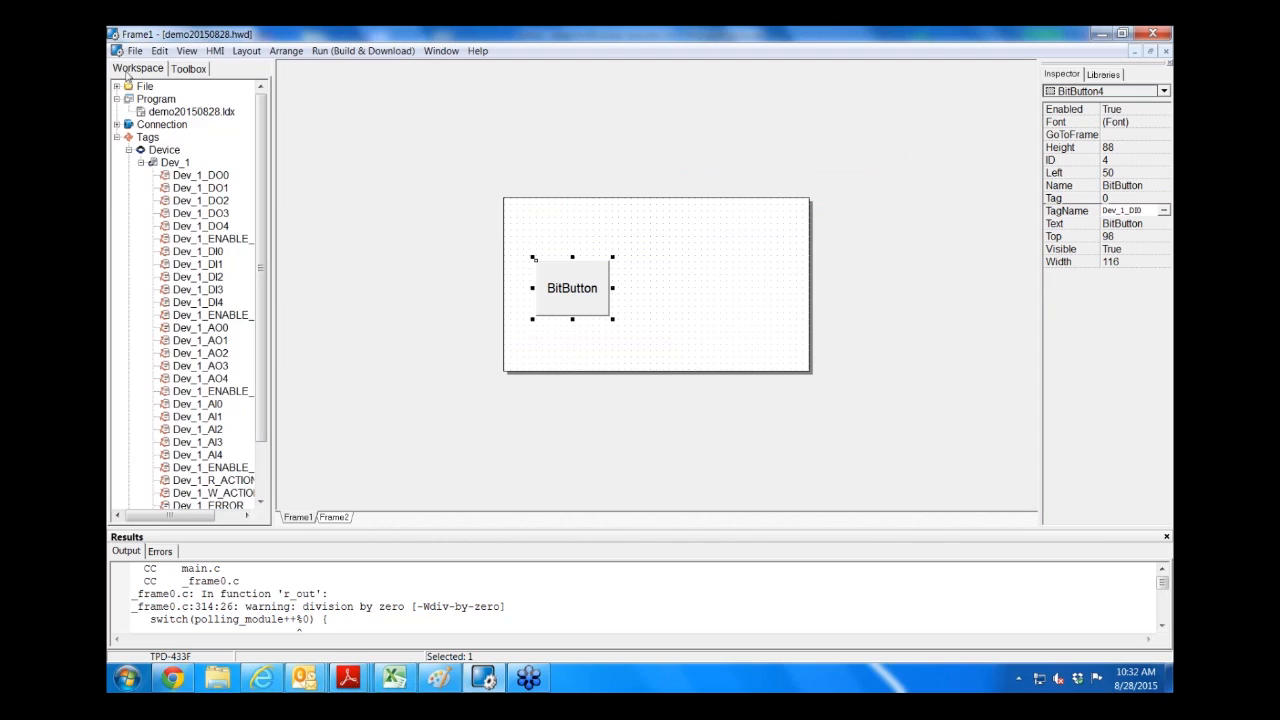
click(190, 111)
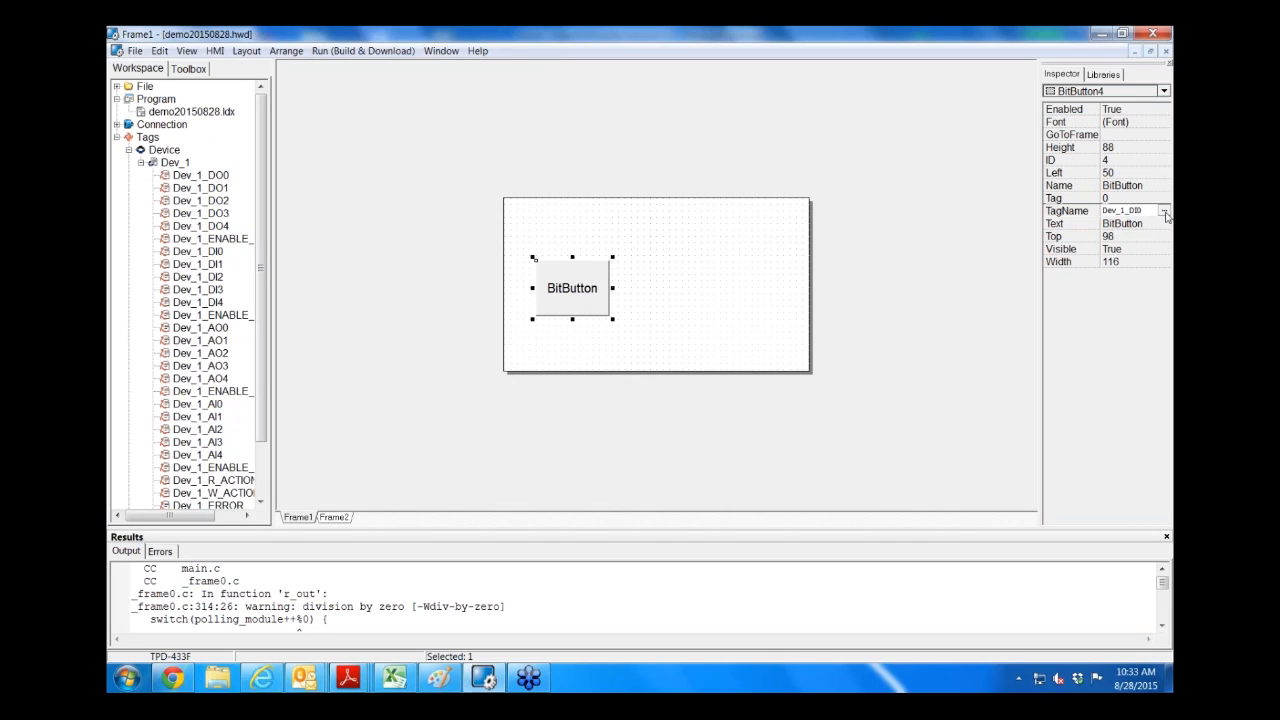
Step: Rebind the BitButton's TagName to the Dev_1_DO0 output tag
click(1164, 210)
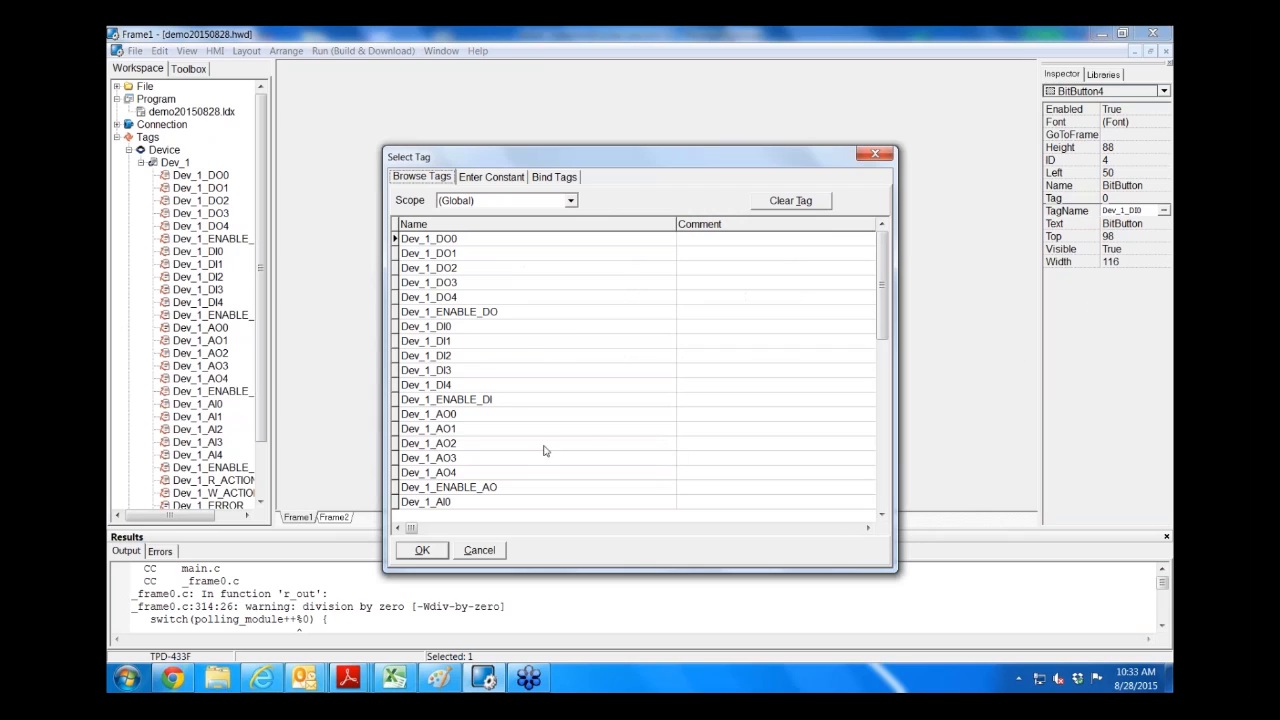
click(428, 238)
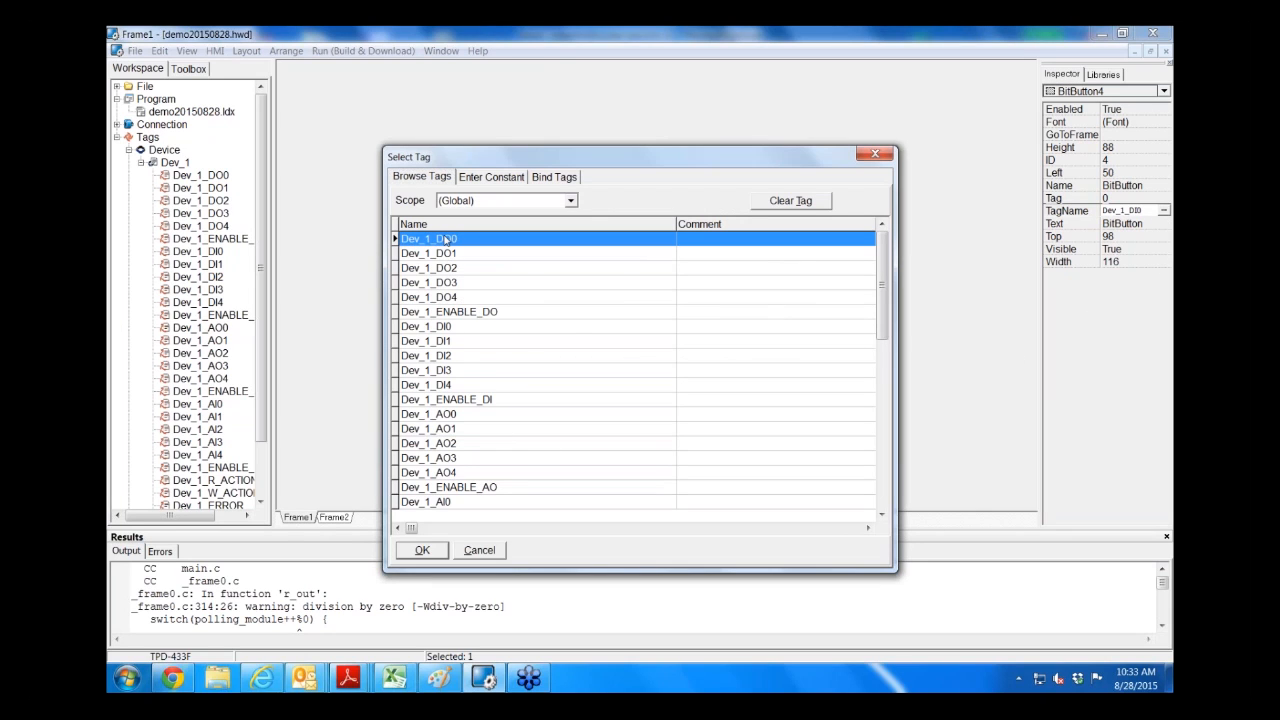
click(422, 549)
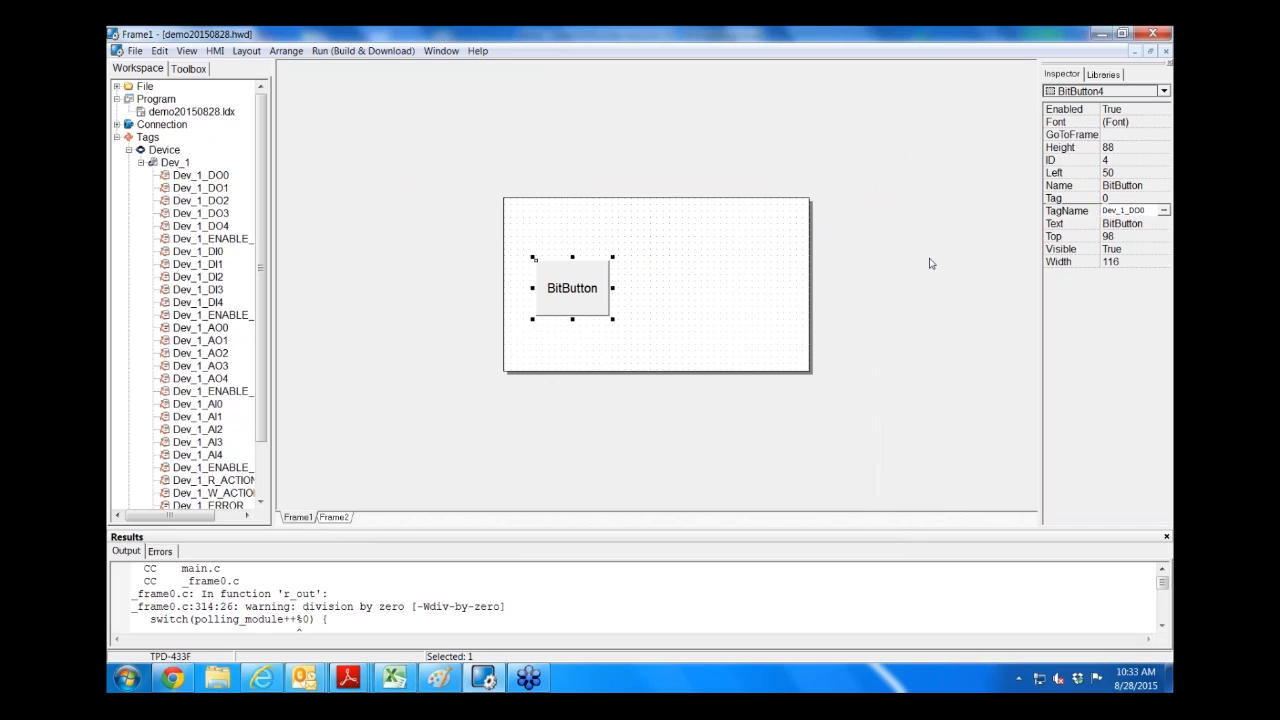
mouse_move(170, 126)
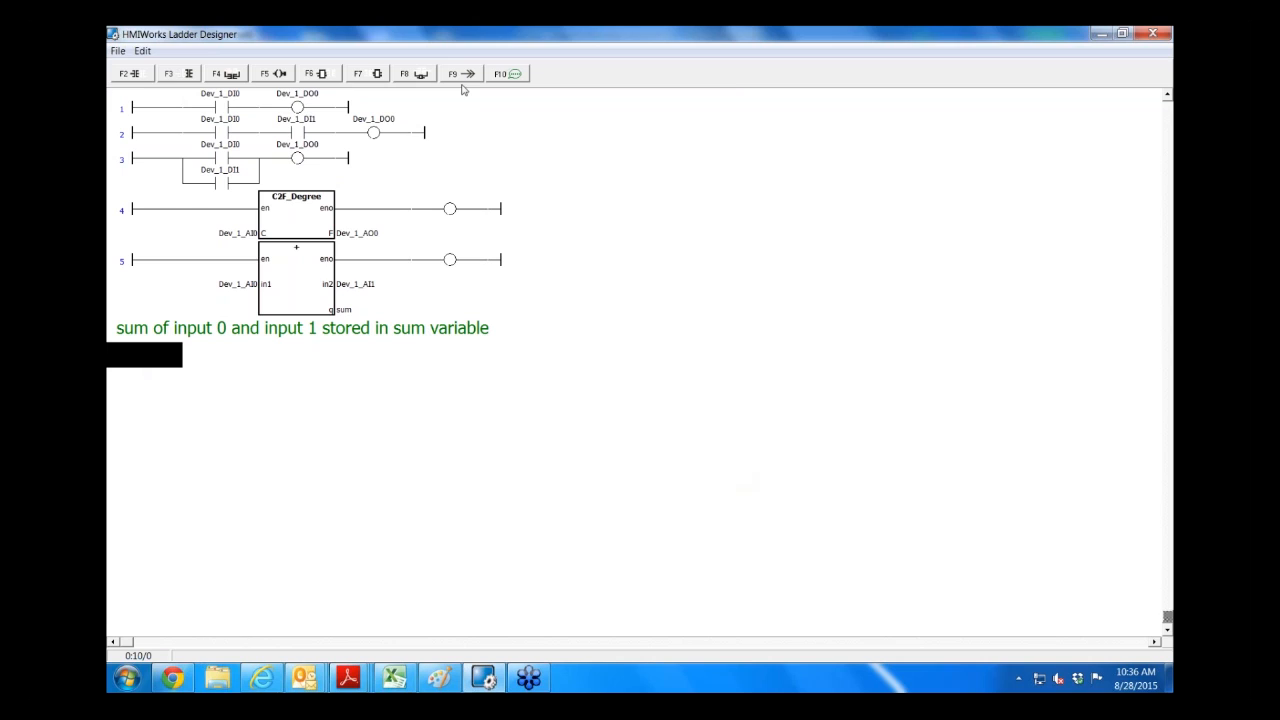
mouse_move(461, 267)
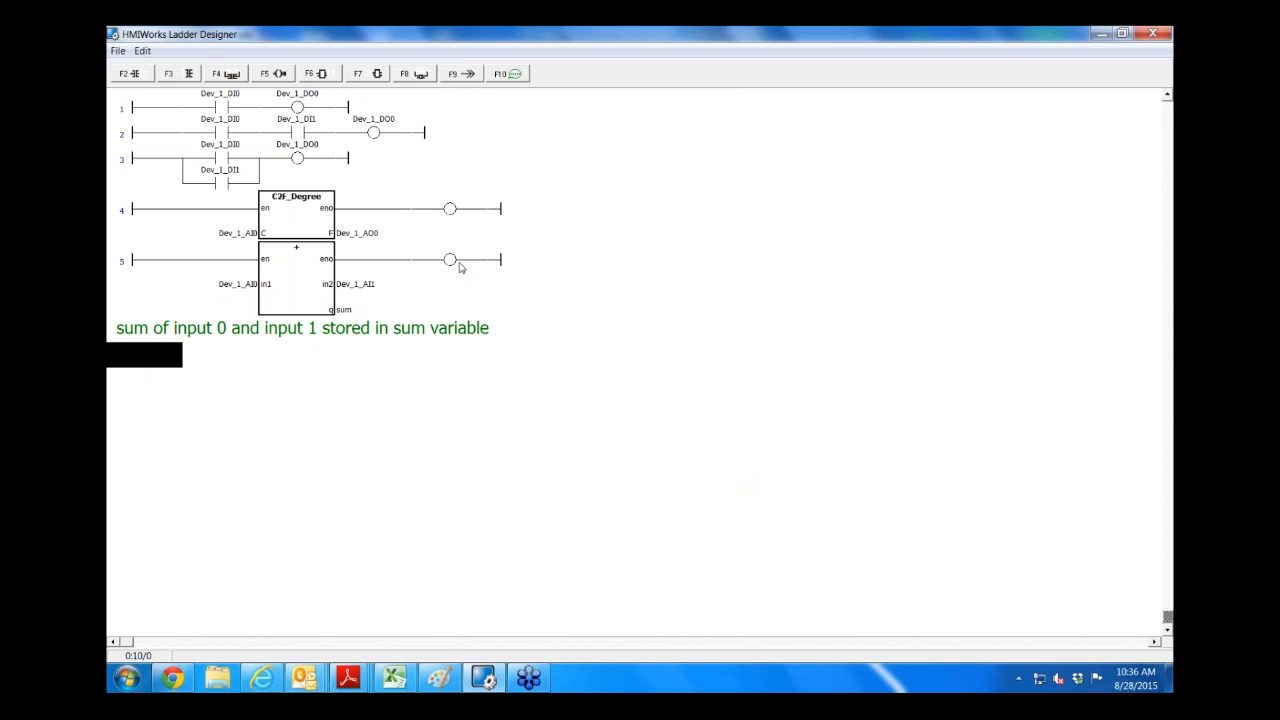
click(449, 260)
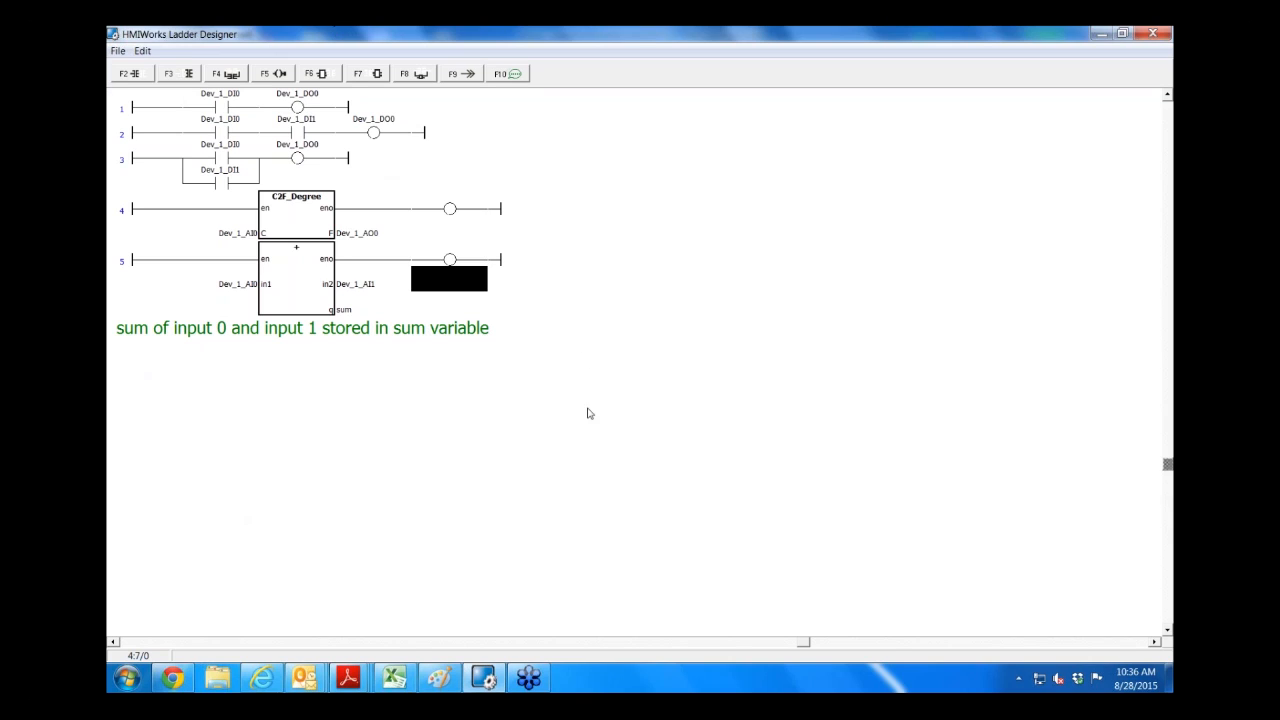
mouse_move(213, 329)
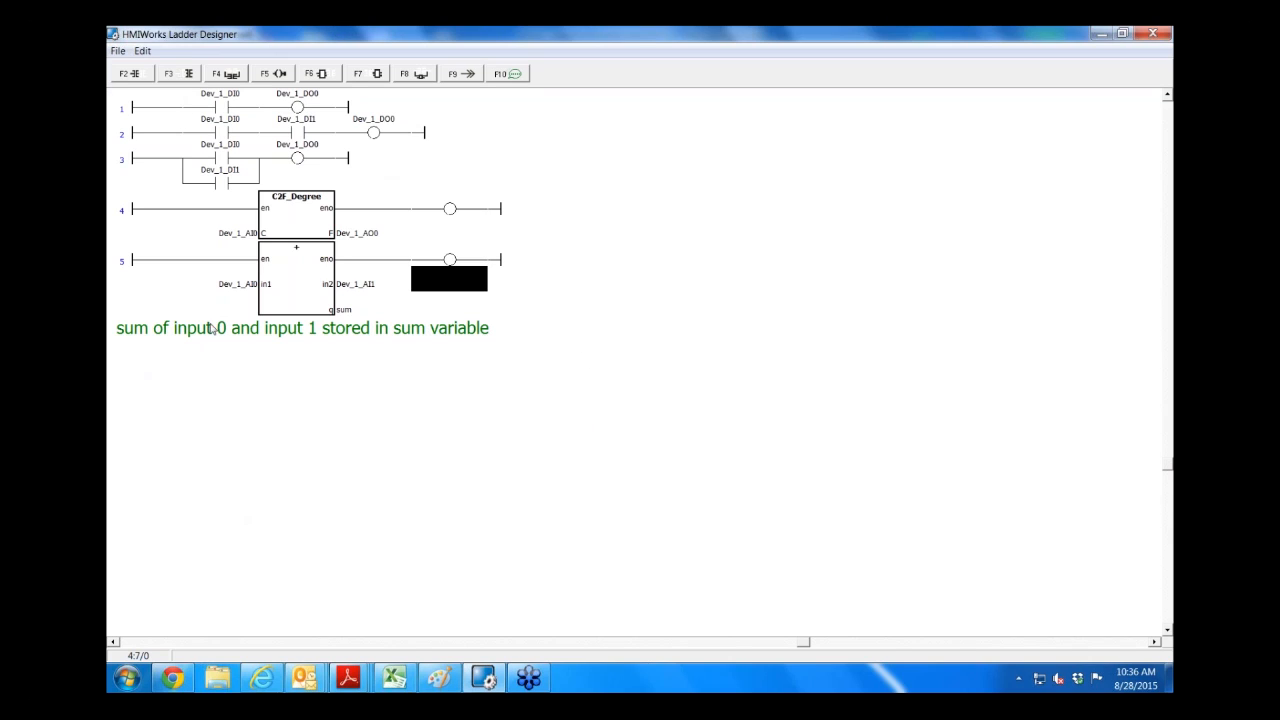
mouse_move(216, 329)
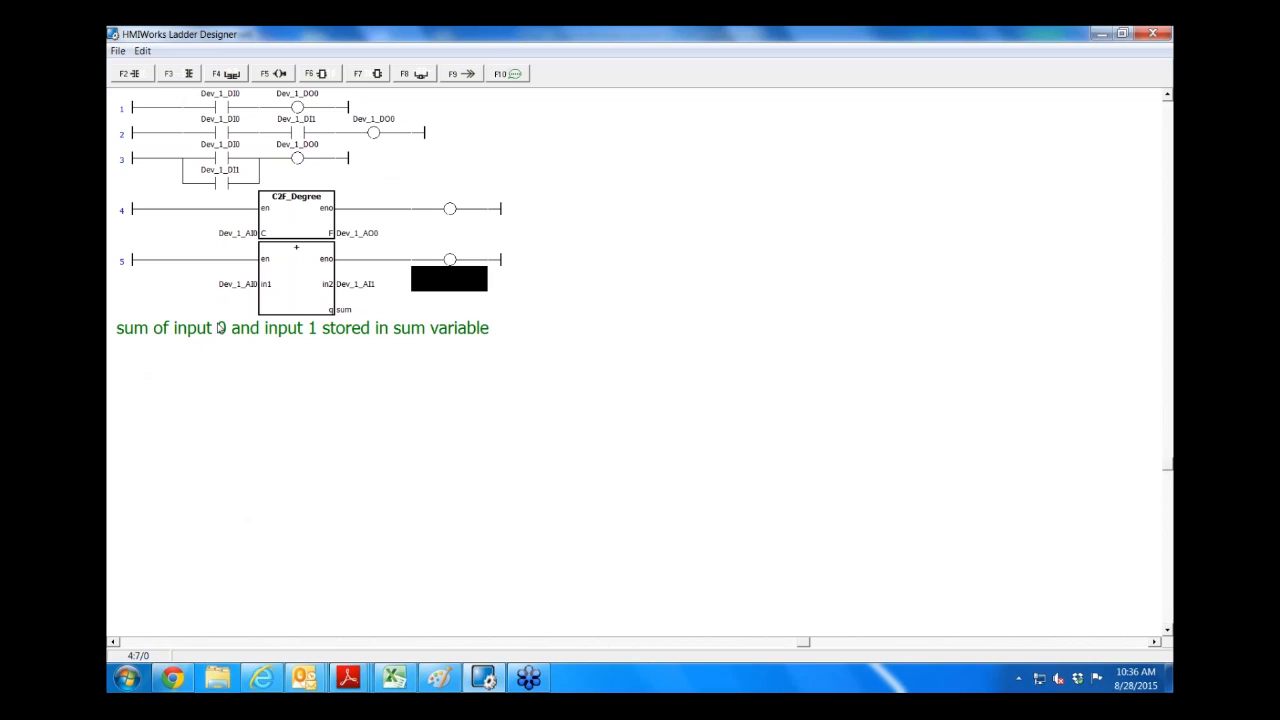